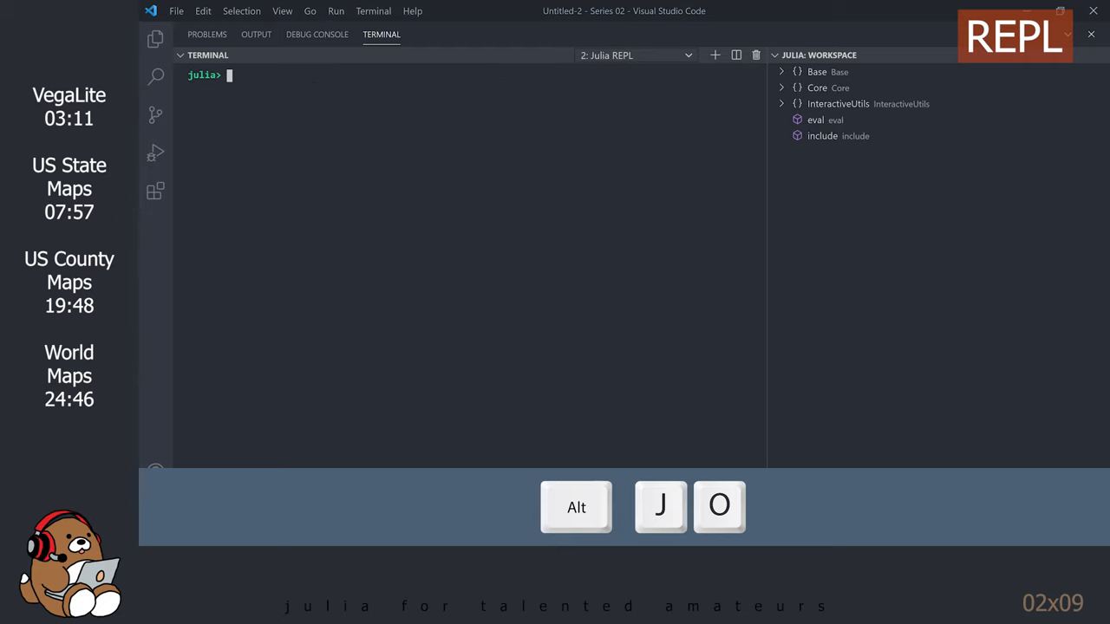
Step: Create the "Tutorial 02x09" folder with mkdir and cd into it from the Julia REPL
{"action": "type", "text": "mkdir"}
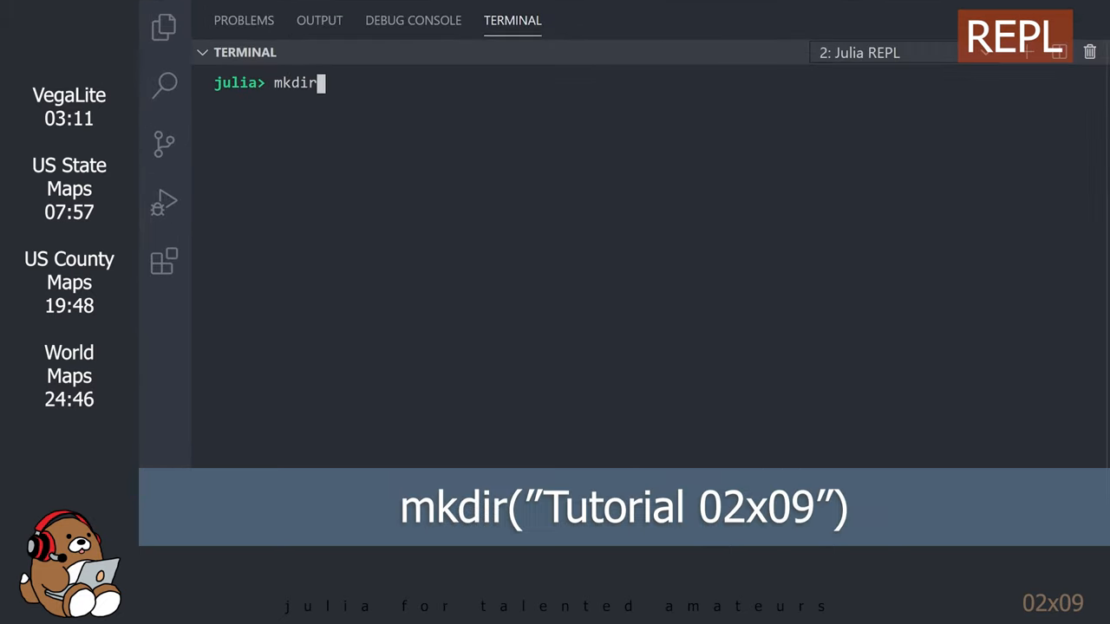
{"action": "type", "text": "(\""}
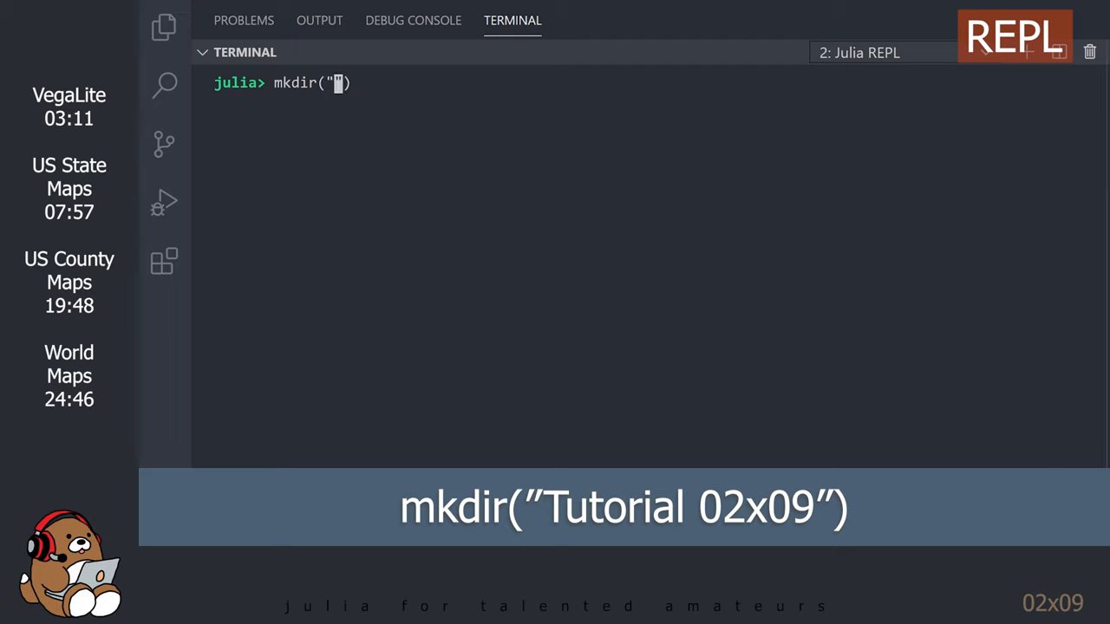
{"action": "type", "text": "Tutorial 02x09"}
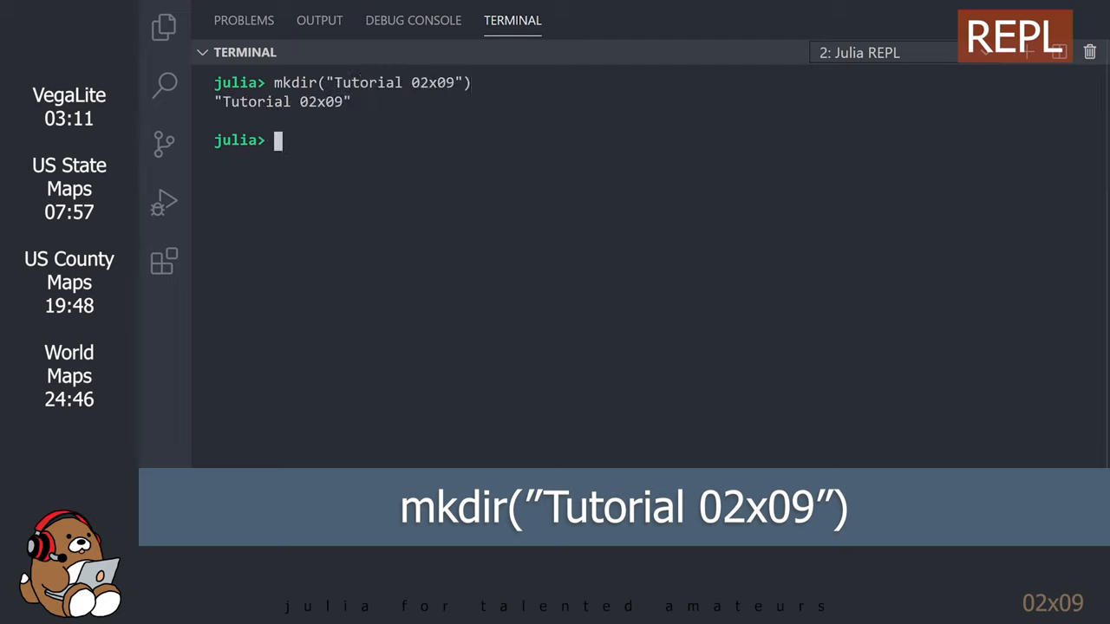
{"action": "type", "text": "cd("}
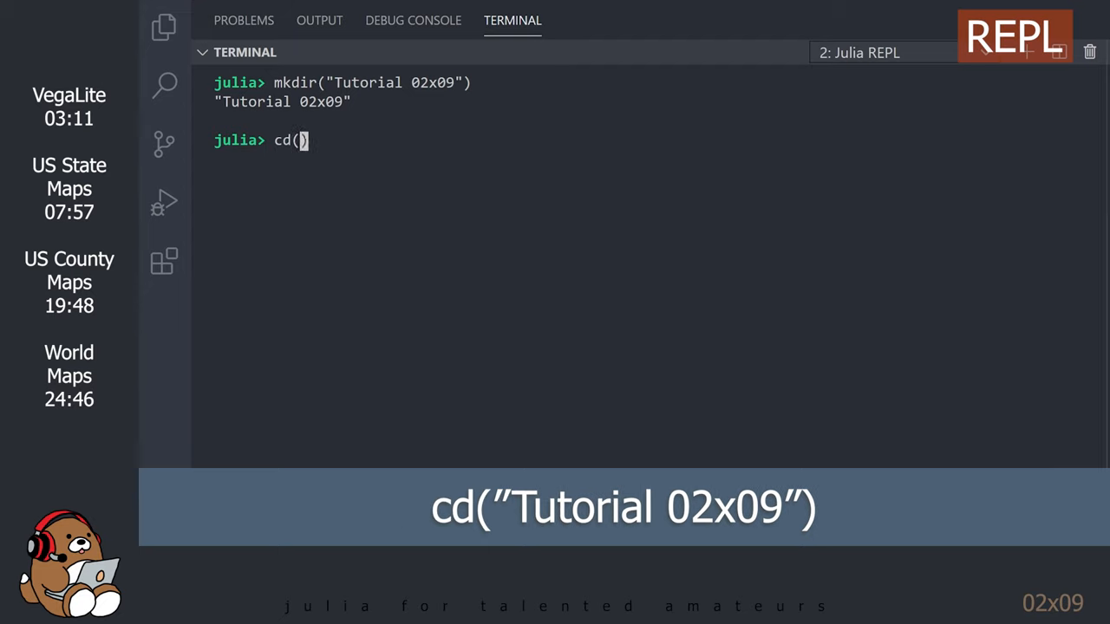
{"action": "type", "text": "\"\""}
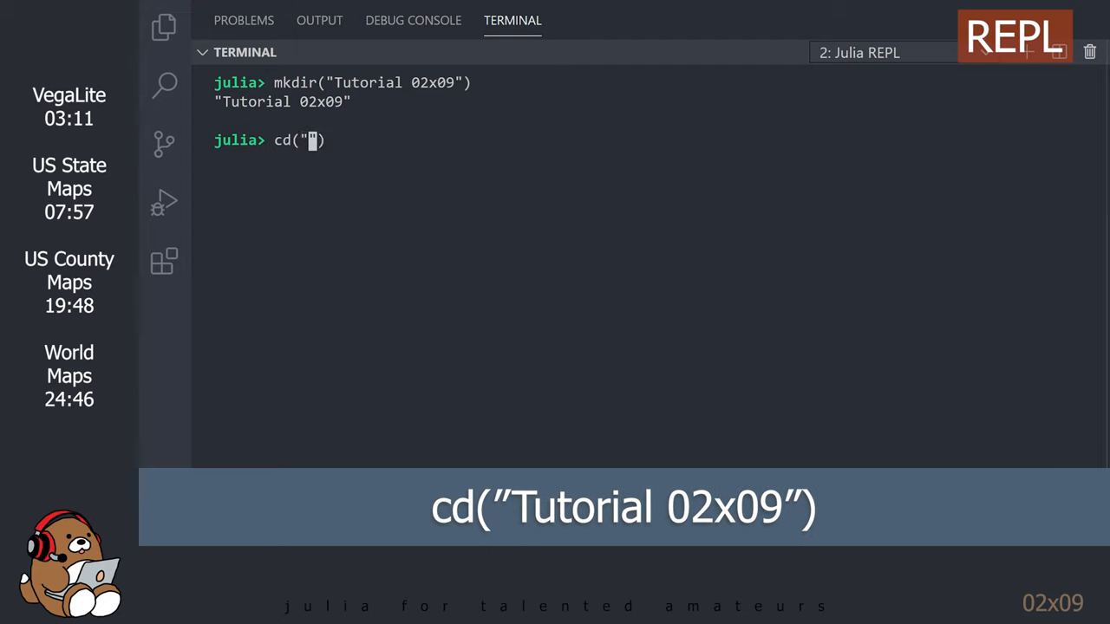
{"action": "type", "text": "Tutorial 02x09"}
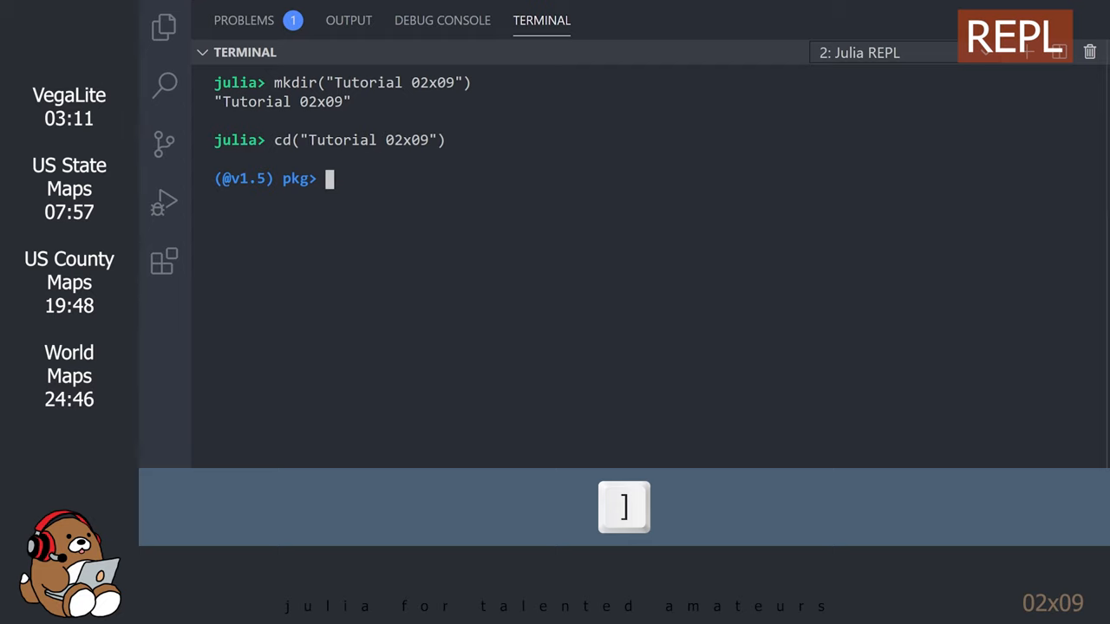
{"action": "type", "text": "ac"}
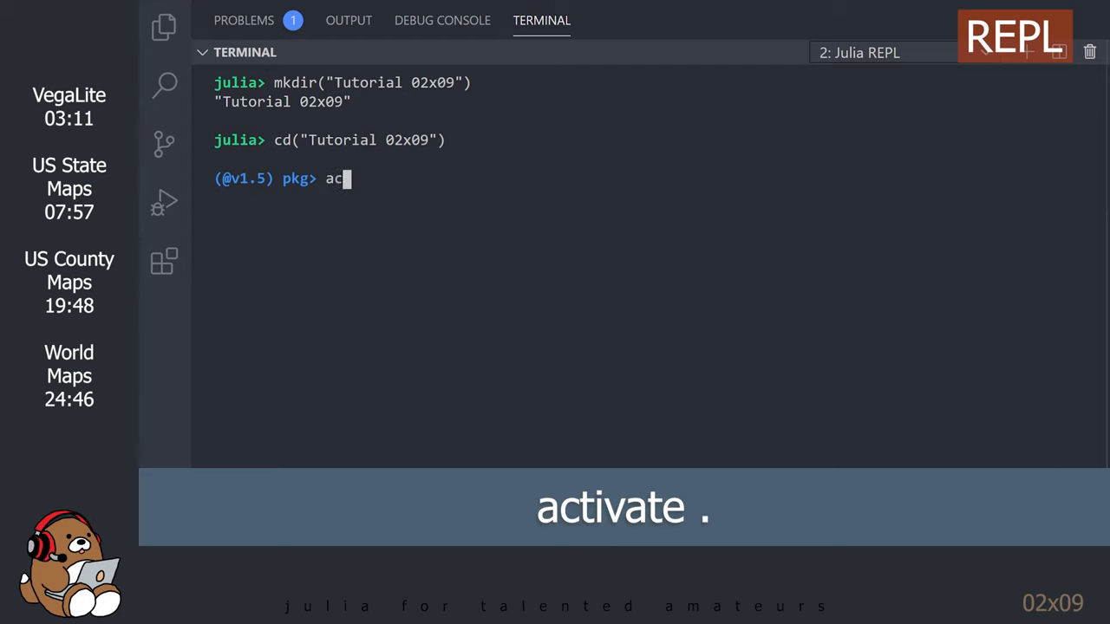
{"action": "type", "text": "tivate ."}
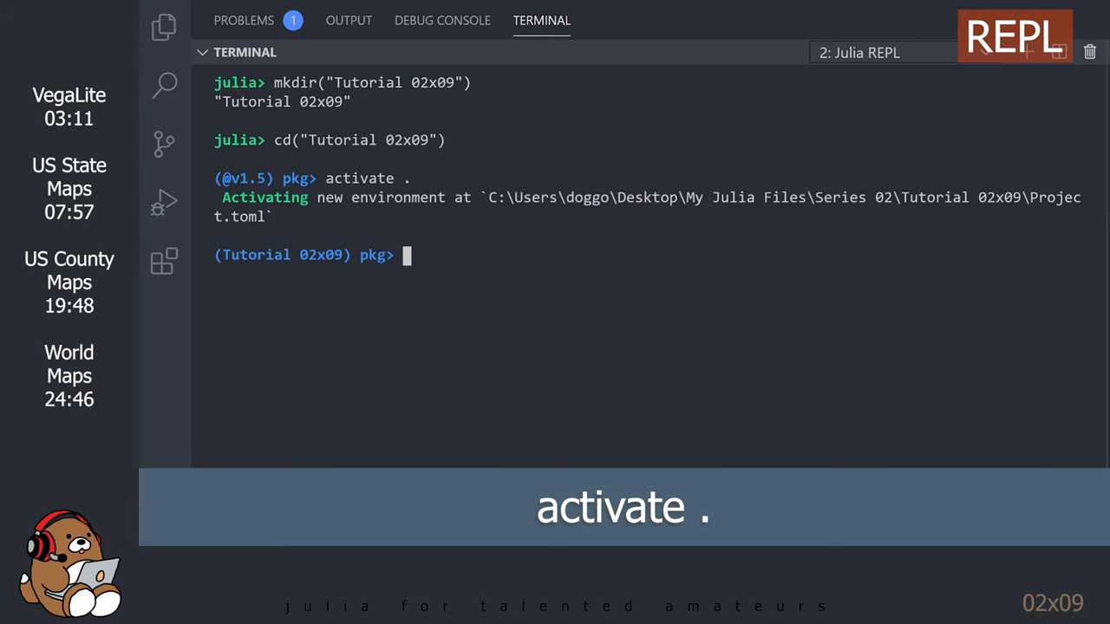
{"action": "type", "text": "add"}
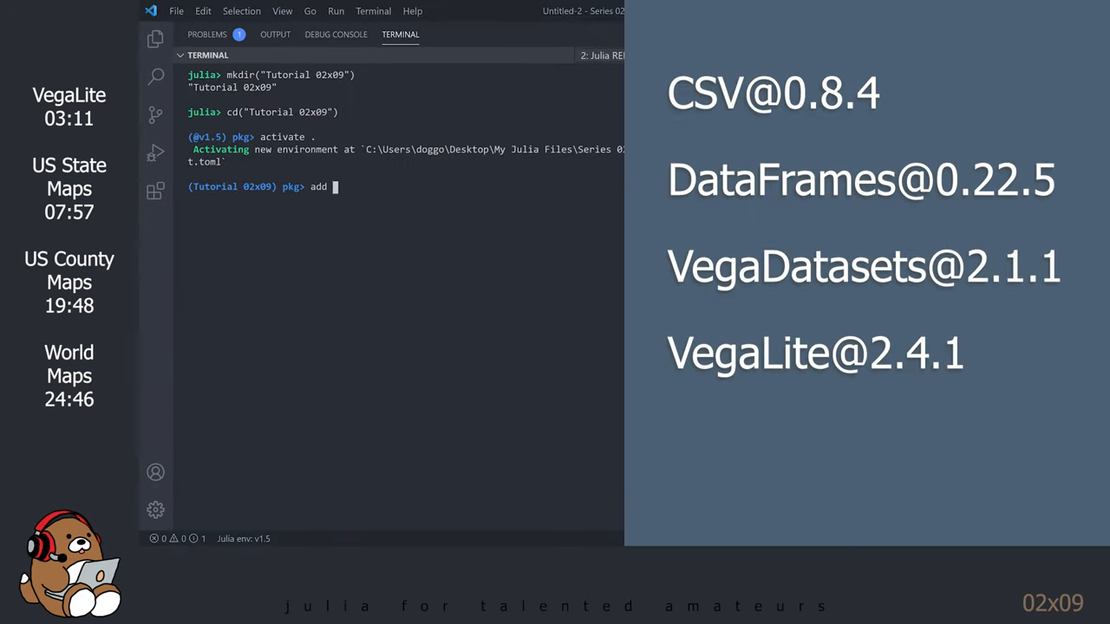
{"action": "type", "text": "CSV@0.8.4"}
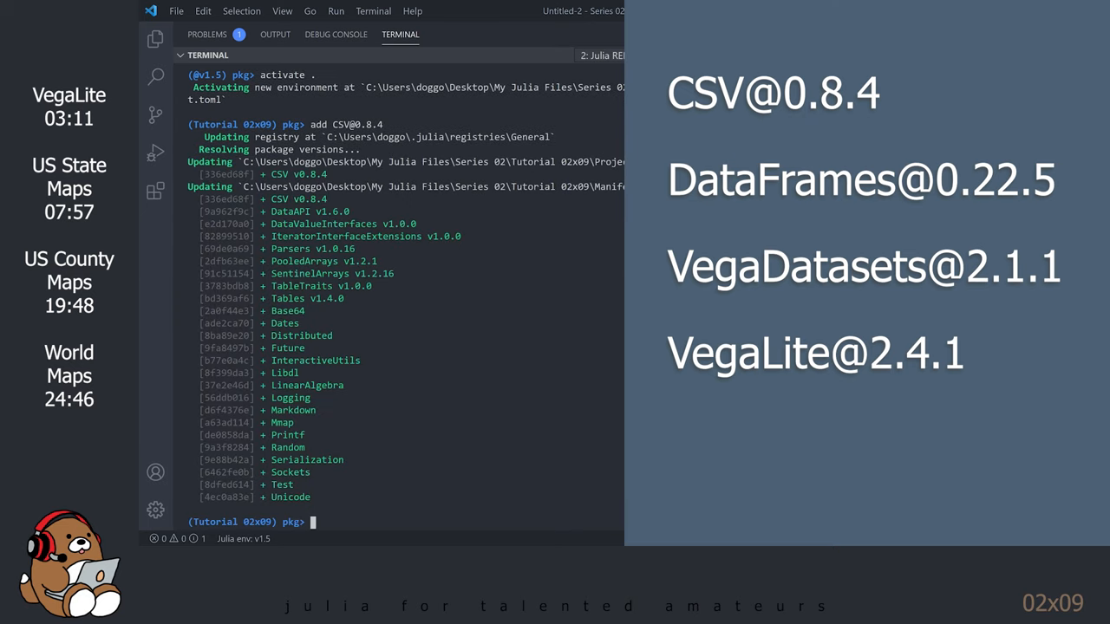
{"action": "type", "text": "add DataFrames@0"}
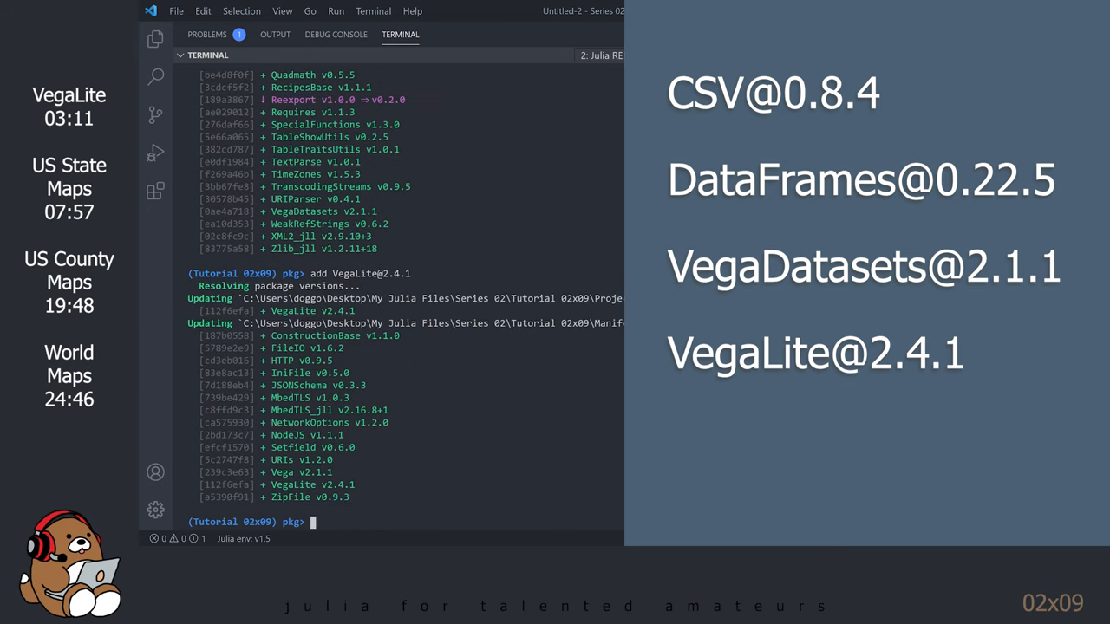
Step: Show the package status, then leave pkg mode for the Julia prompt
{"action": "type", "text": "s"}
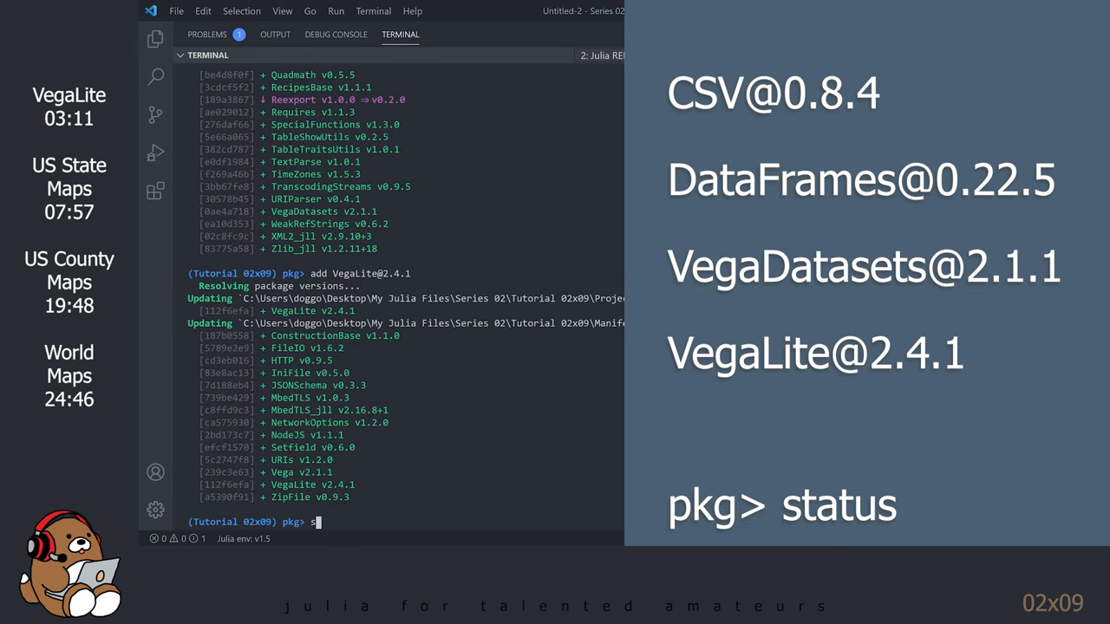
{"action": "key", "text": "enter"}
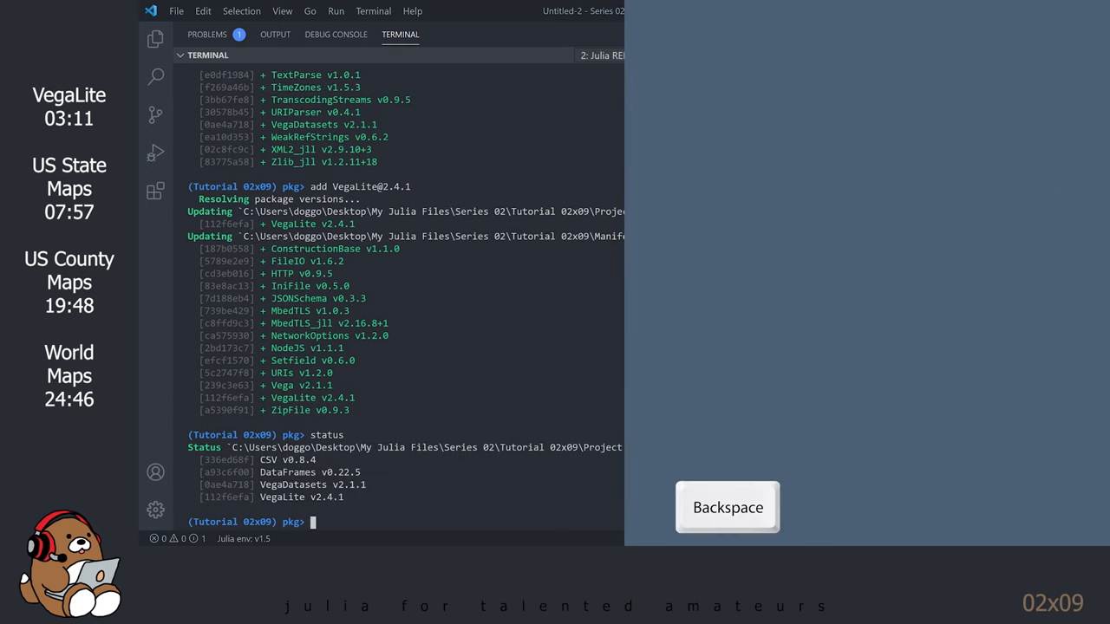
{"action": "key", "text": "backspace"}
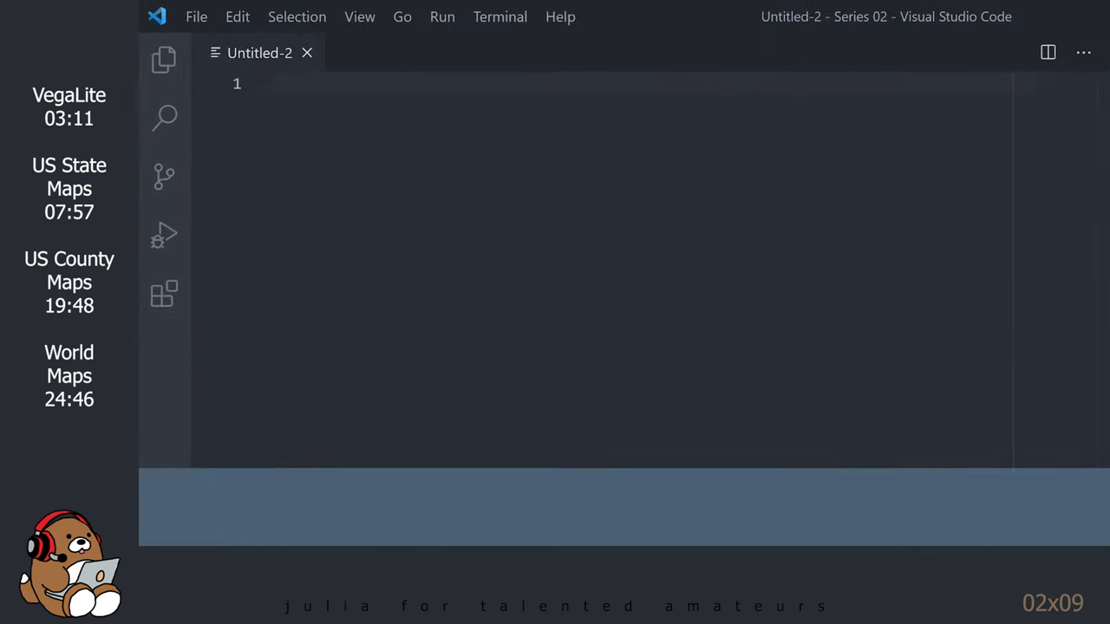
Step: Save the blank script via Save As under the name Tutorial02x09.jl
{"action": "left_click", "coordinate": [196, 18]}
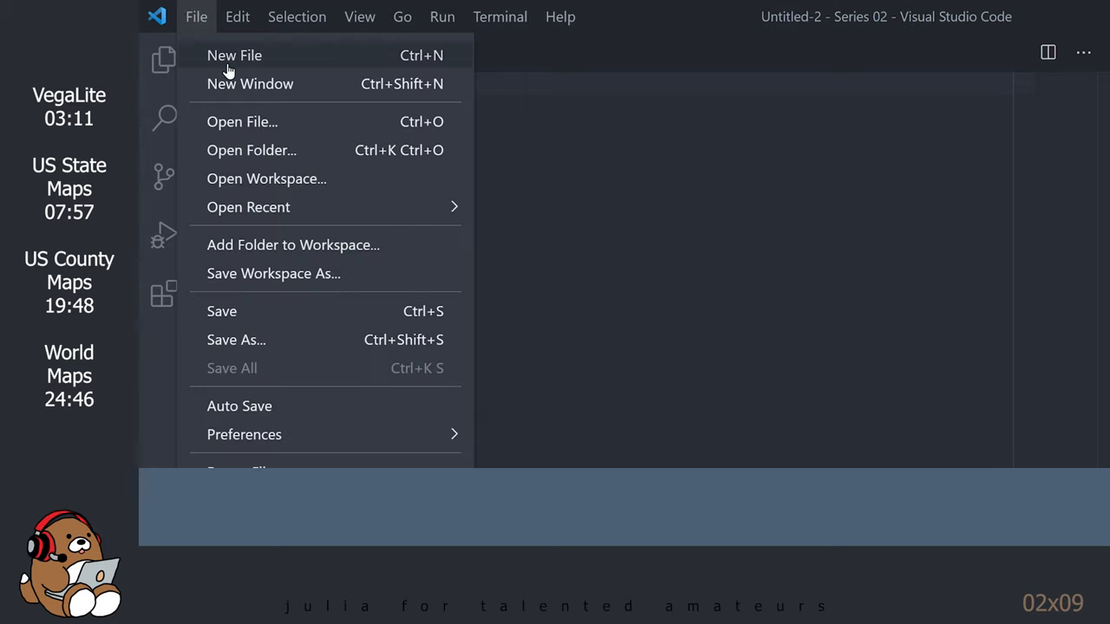
{"action": "left_click", "coordinate": [234, 54]}
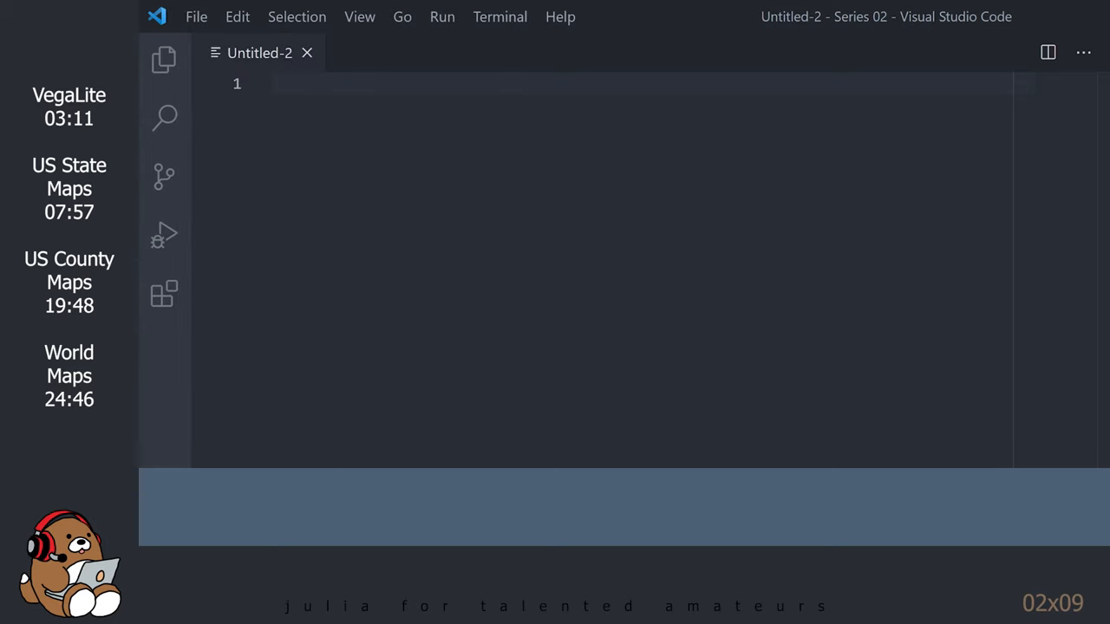
{"action": "left_click", "coordinate": [196, 17]}
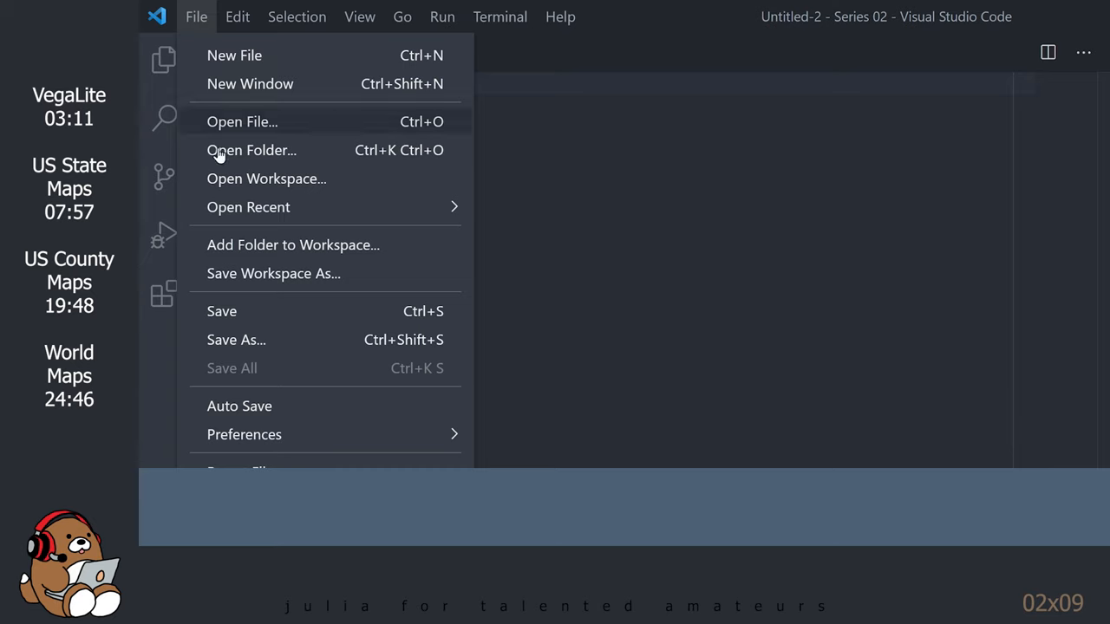
{"action": "left_click", "coordinate": [236, 339]}
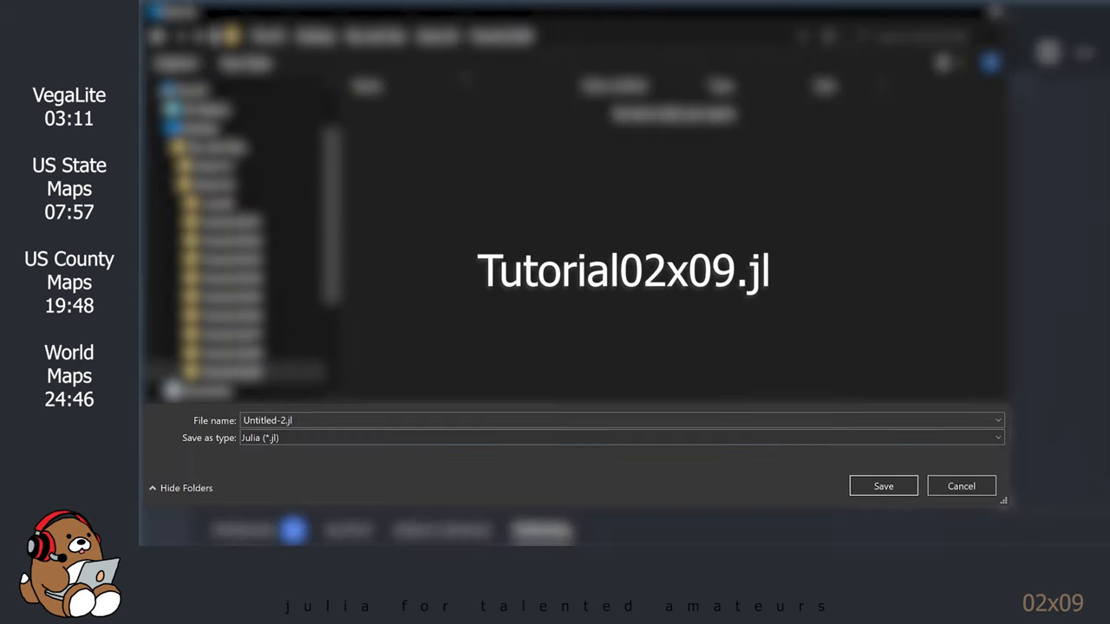
{"action": "type", "text": "Tutjl"}
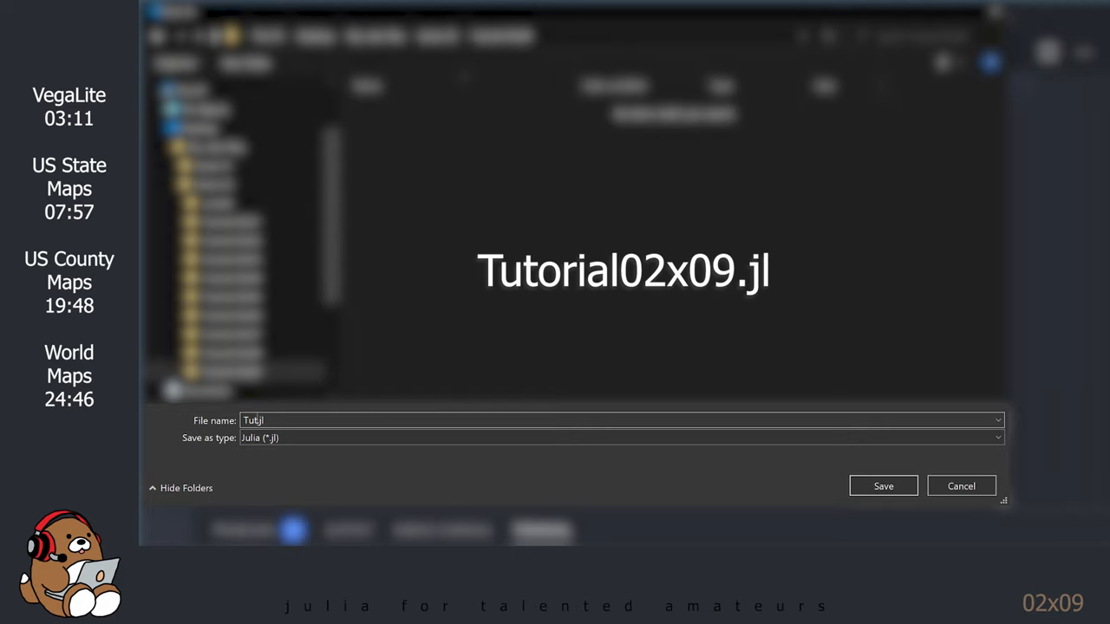
{"action": "type", "text": "Tutorial02x09.jl"}
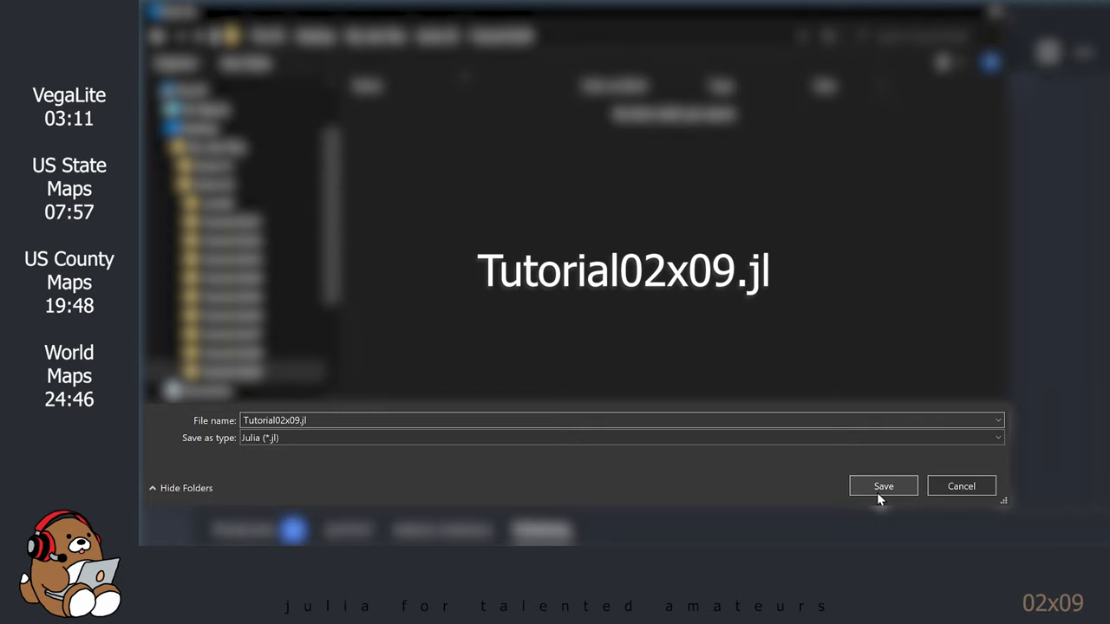
{"action": "left_click", "coordinate": [883, 486]}
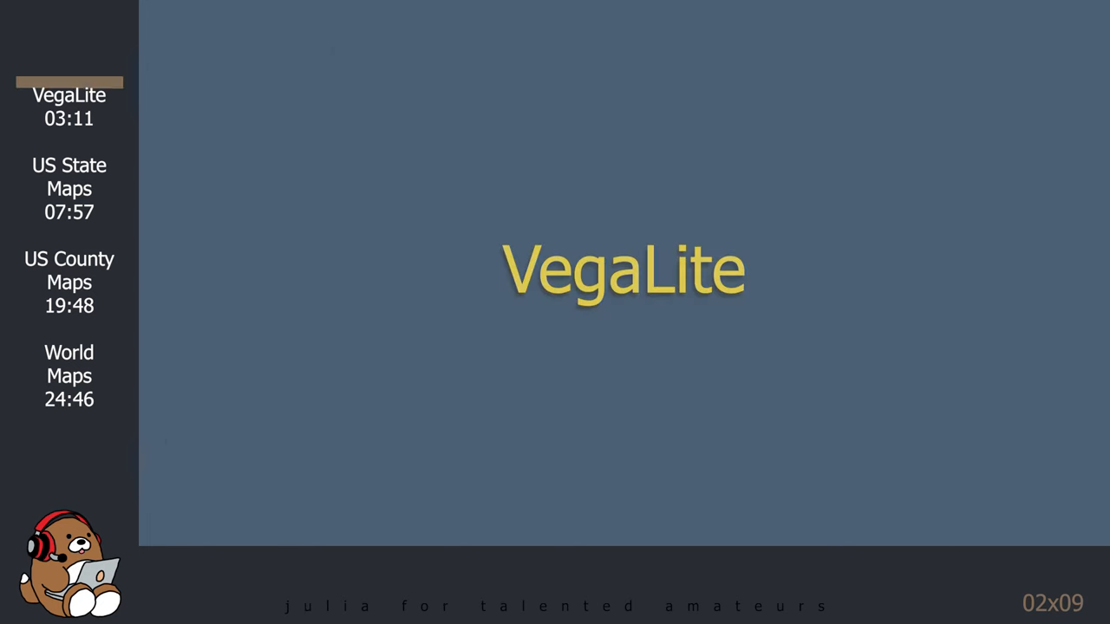
Step: Place the cursor in the editor to begin the VegaLite introduction code
{"action": "left_click", "coordinate": [70, 107]}
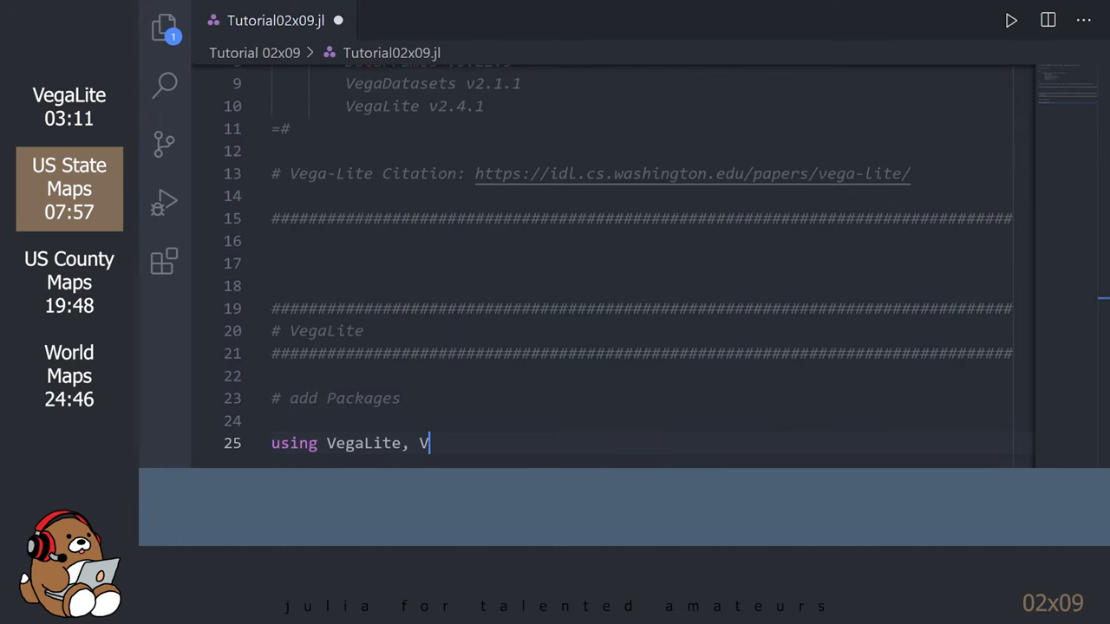
Step: Load VegaDatasets with VegaLite and assign dataset("us-10m") to us10m
{"action": "type", "text": "egaDatasets"}
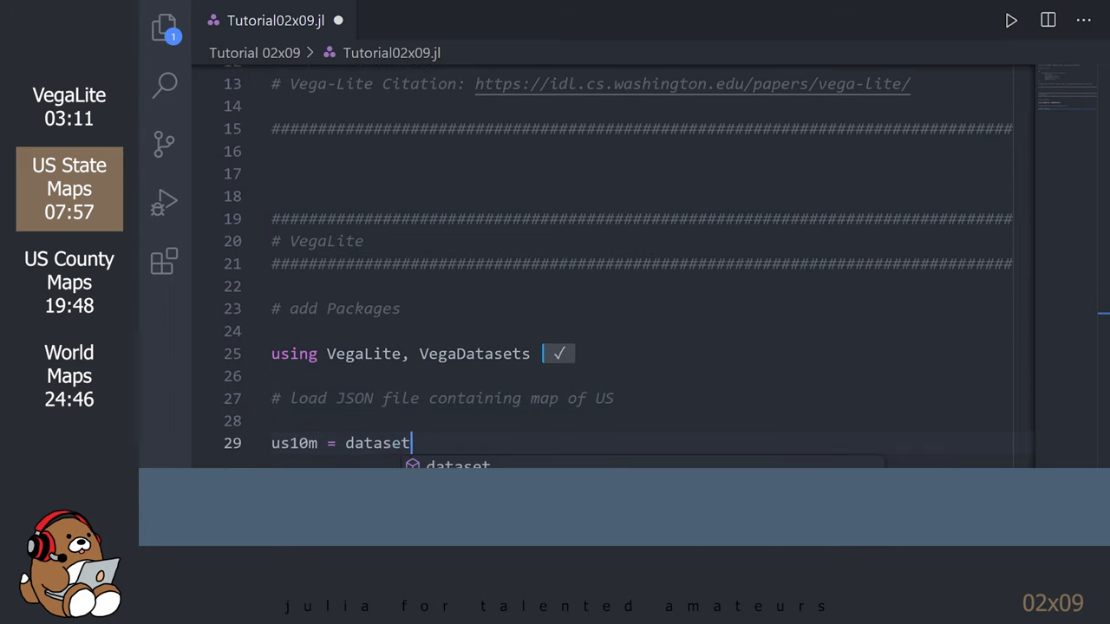
{"action": "type", "text": "(\"us-10m\")"}
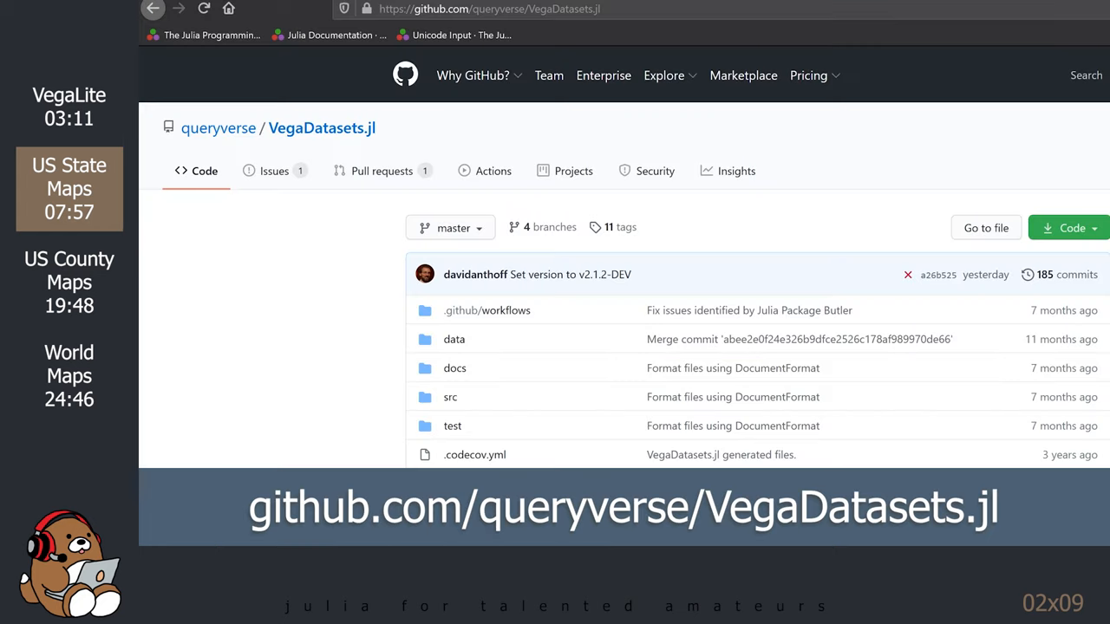
Step: Navigate the VegaDatasets.jl data folders to us-10m.json and view its raw TopoJSON
{"action": "left_click", "coordinate": [454, 338]}
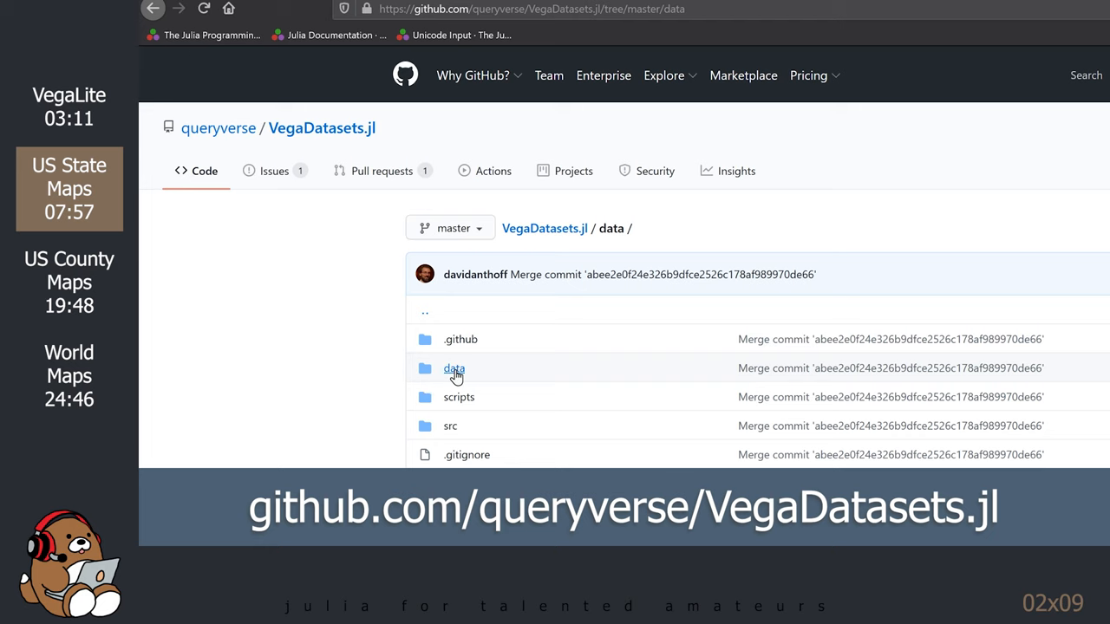
{"action": "left_click", "coordinate": [454, 368]}
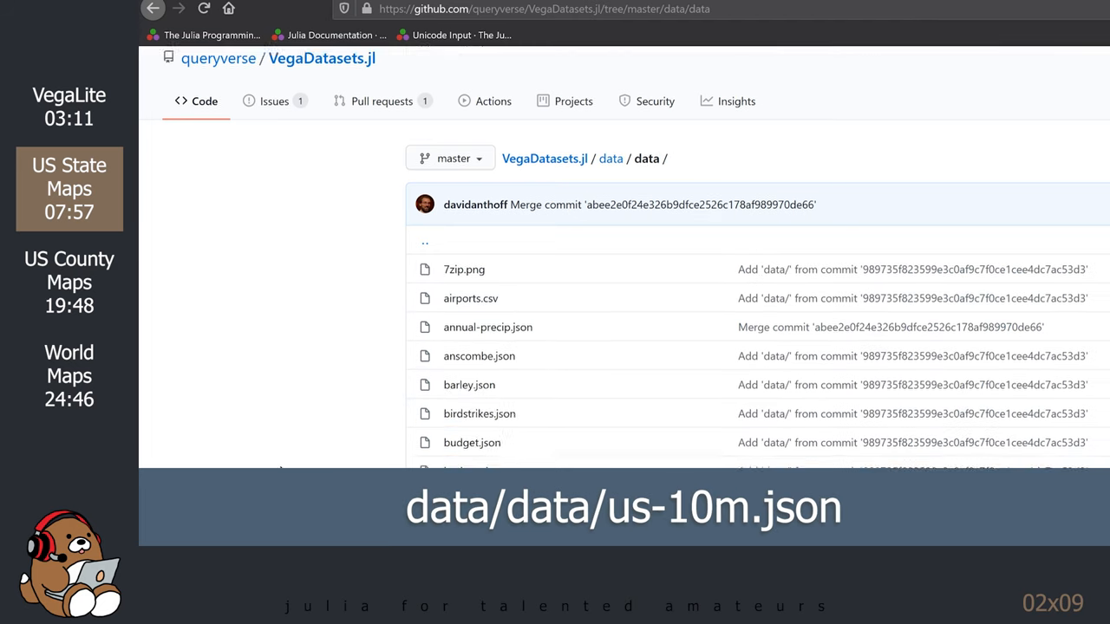
{"action": "scroll", "scroll_direction": "down", "scroll_amount": 3}
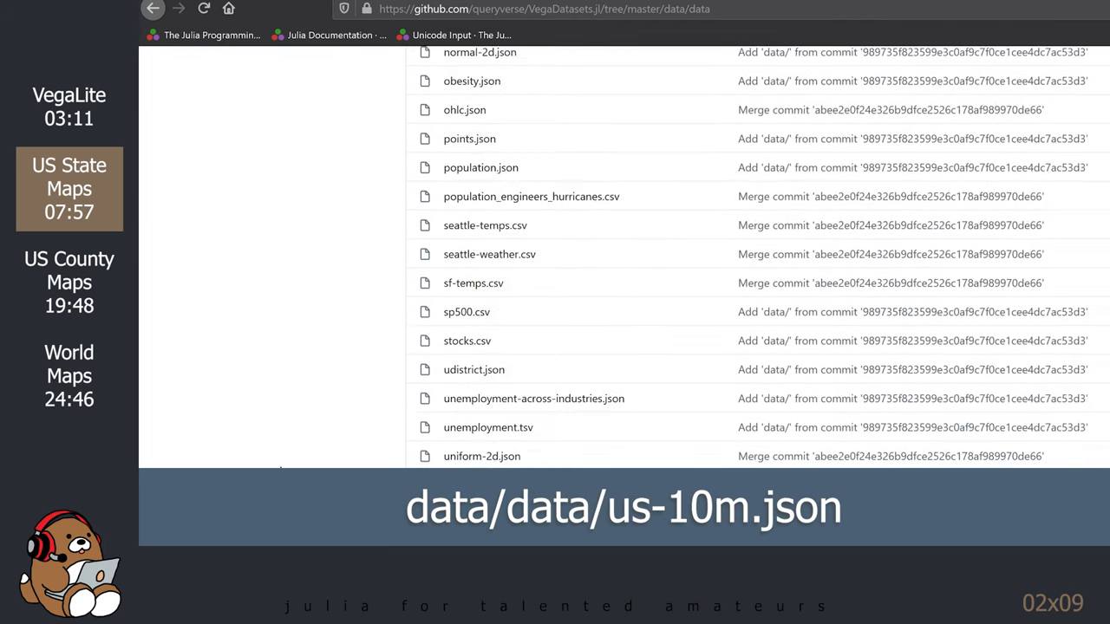
{"action": "scroll", "scroll_direction": "down", "scroll_amount": 3}
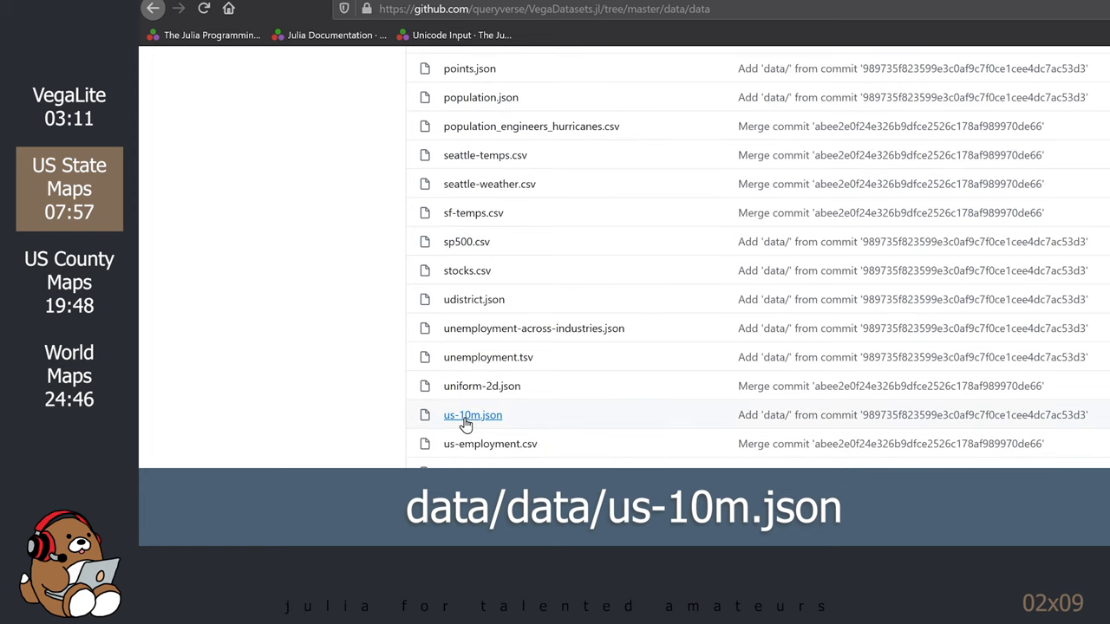
{"action": "left_click", "coordinate": [472, 414]}
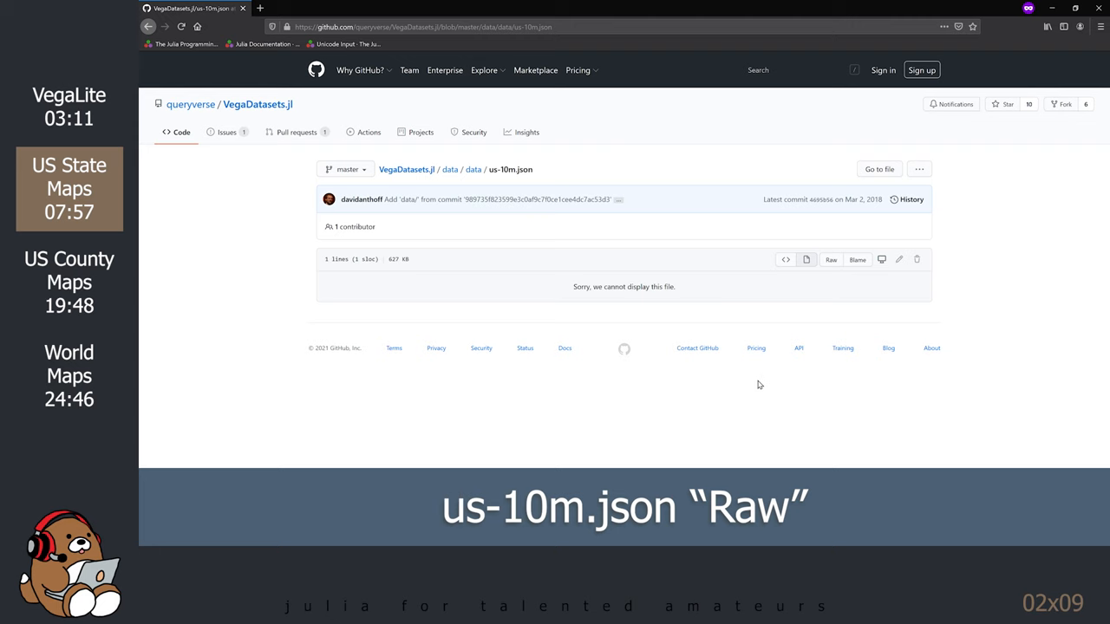
{"action": "left_click", "coordinate": [829, 260]}
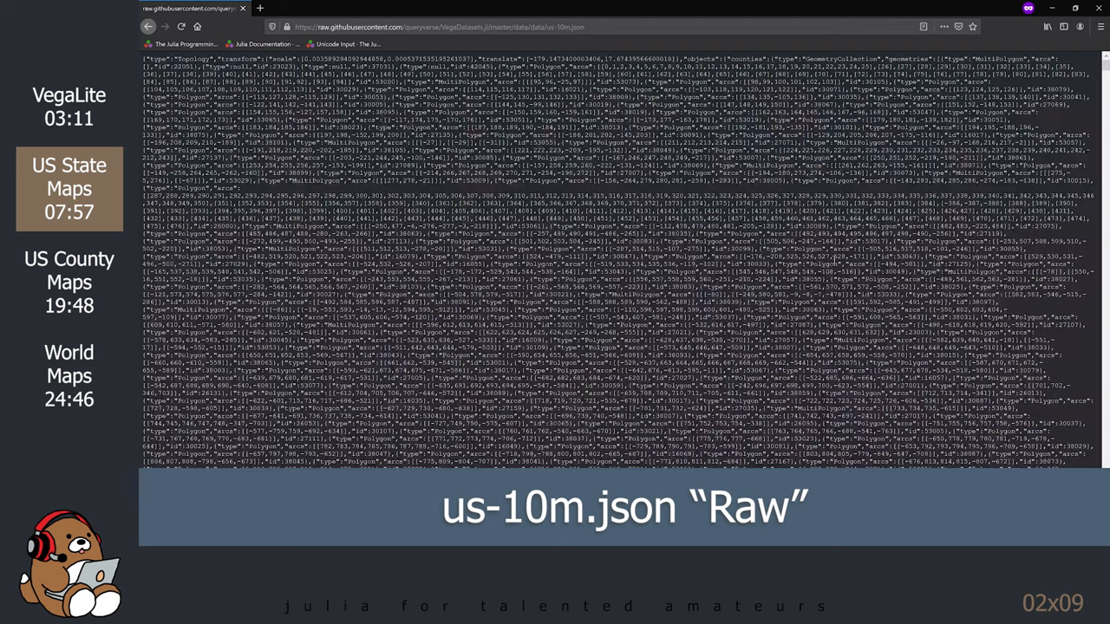
Step: Zoom the Firefox page in twice so the raw JSON text is readable
{"action": "left_click", "coordinate": [1101, 28]}
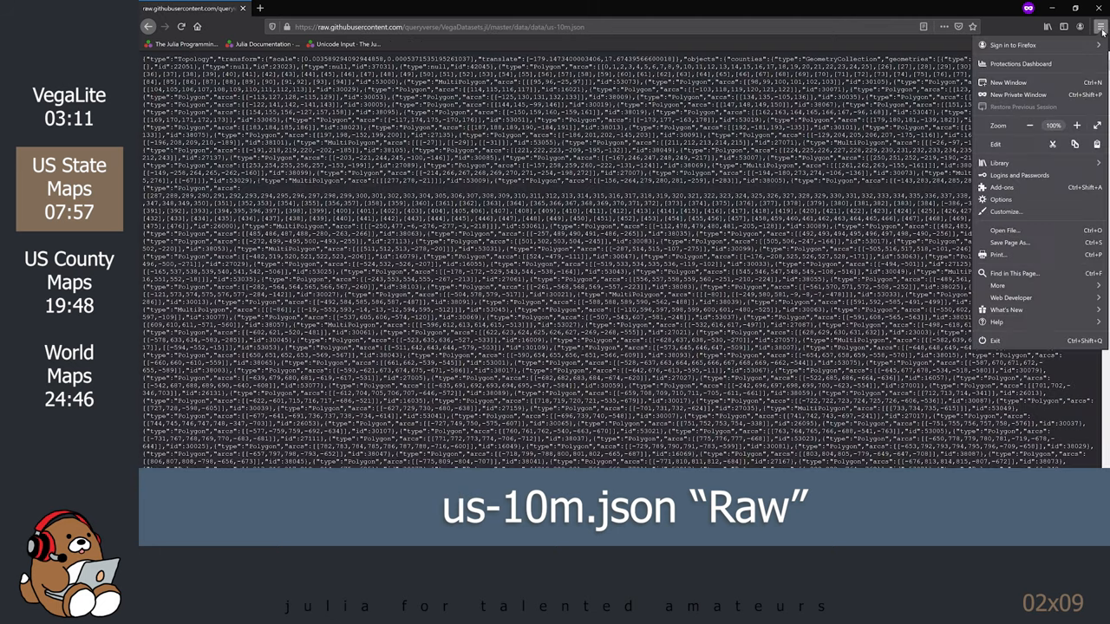
{"action": "left_click", "coordinate": [1077, 125]}
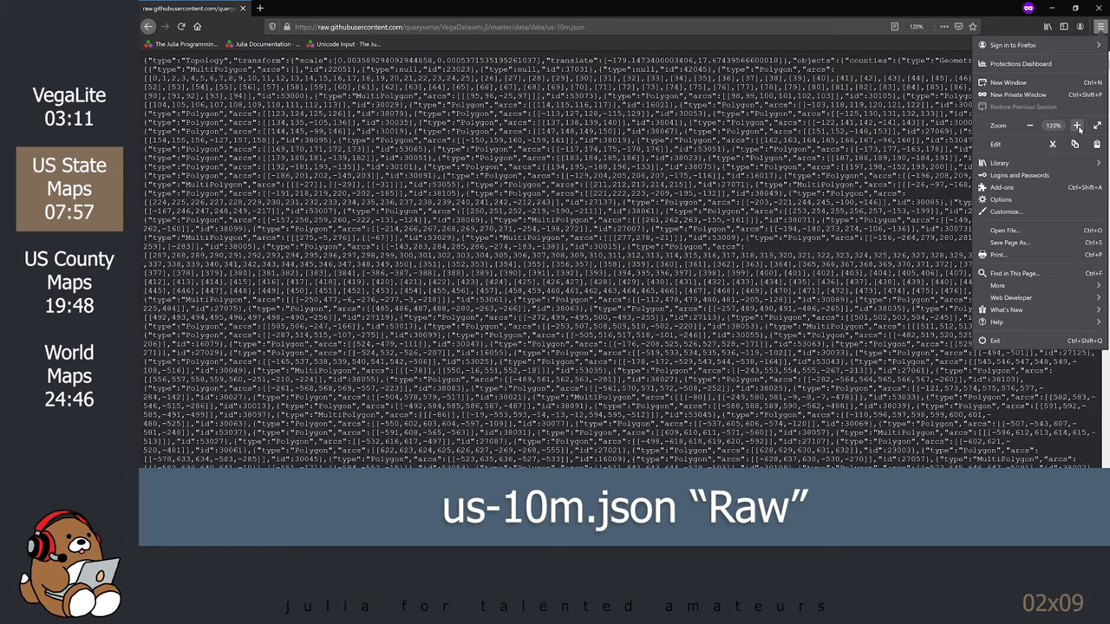
{"action": "left_click", "coordinate": [1078, 124]}
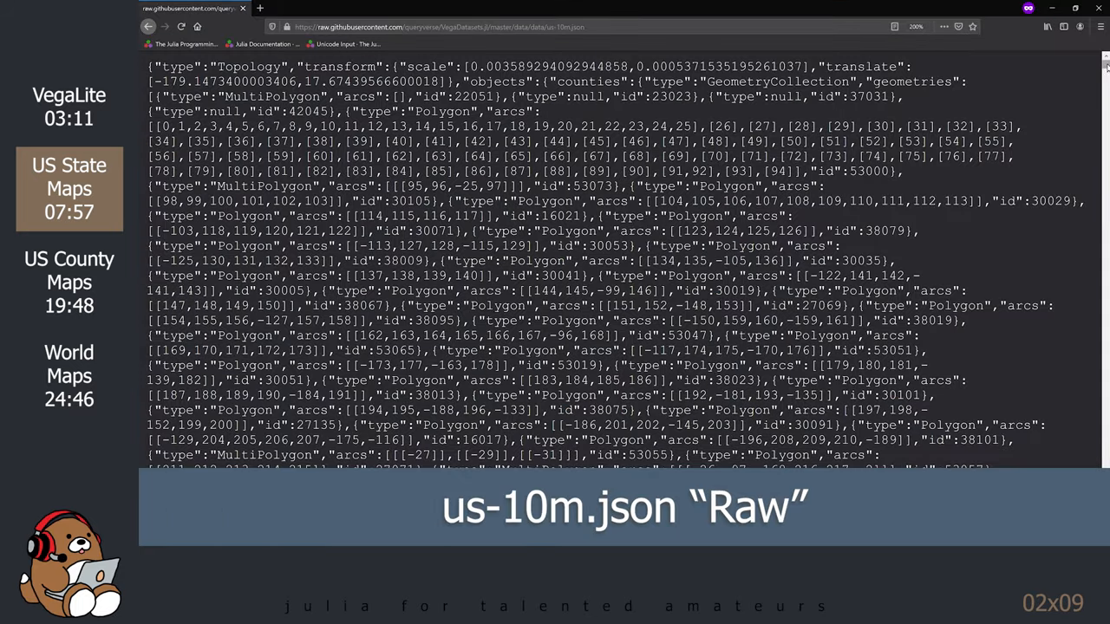
{"action": "scroll", "scroll_direction": "down", "scroll_amount": 3}
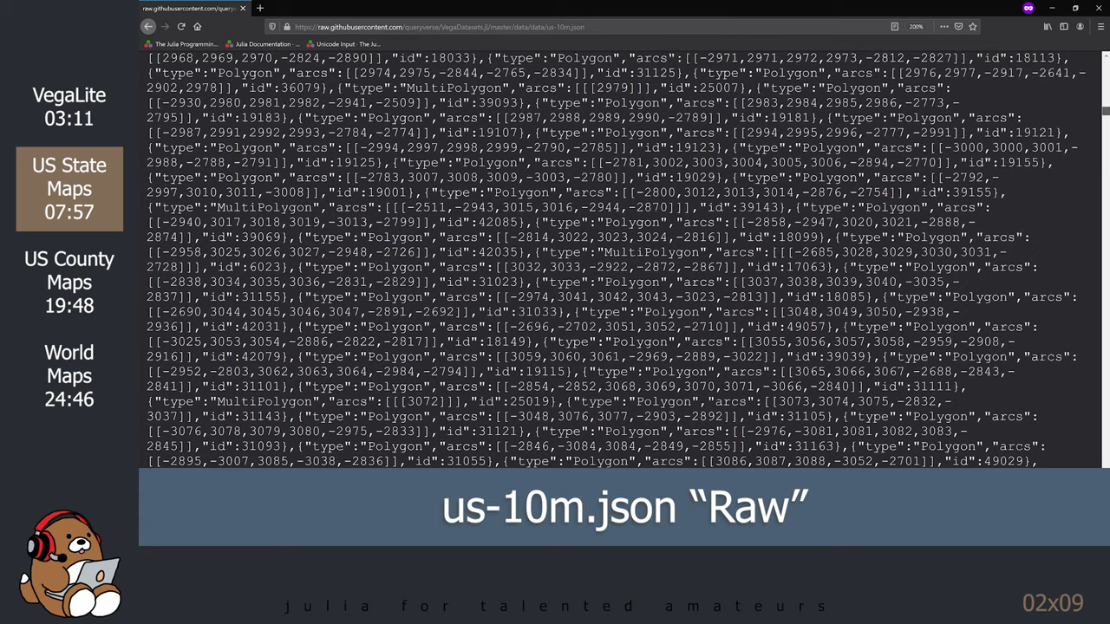
{"action": "scroll", "scroll_direction": "down", "scroll_amount": 3}
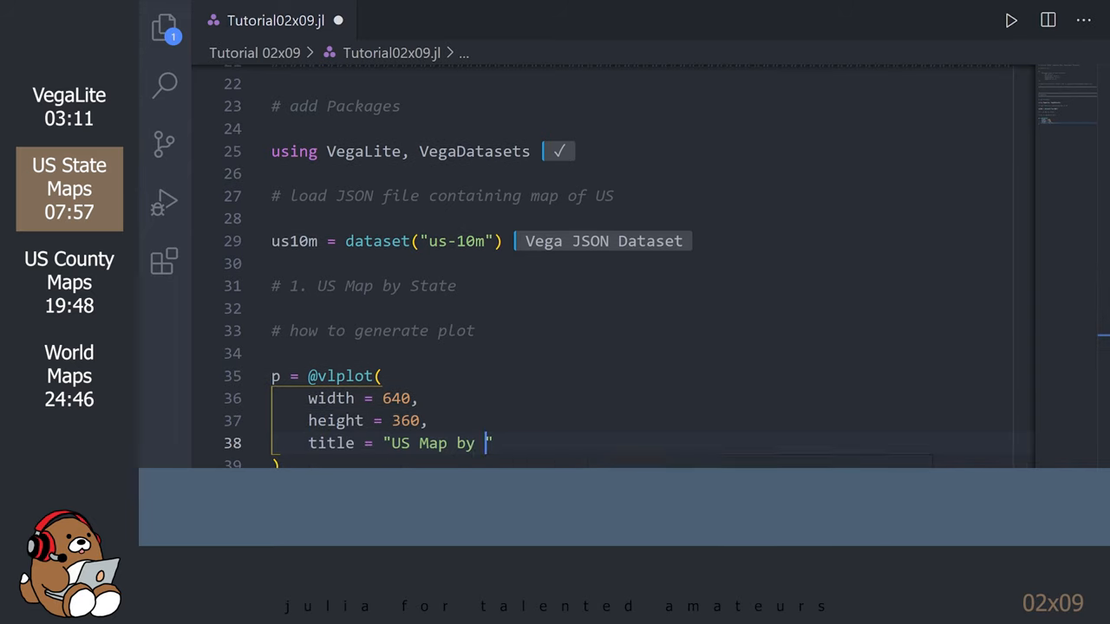
{"action": "type", "text": "State\","}
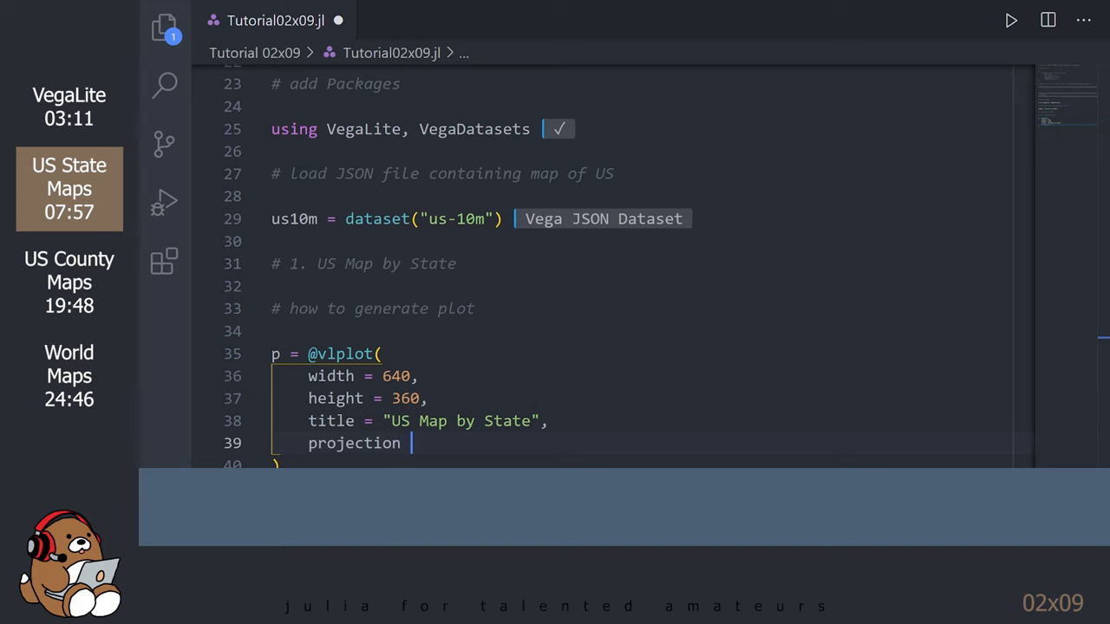
{"action": "type", "text": "= {type = :albersUsa},"}
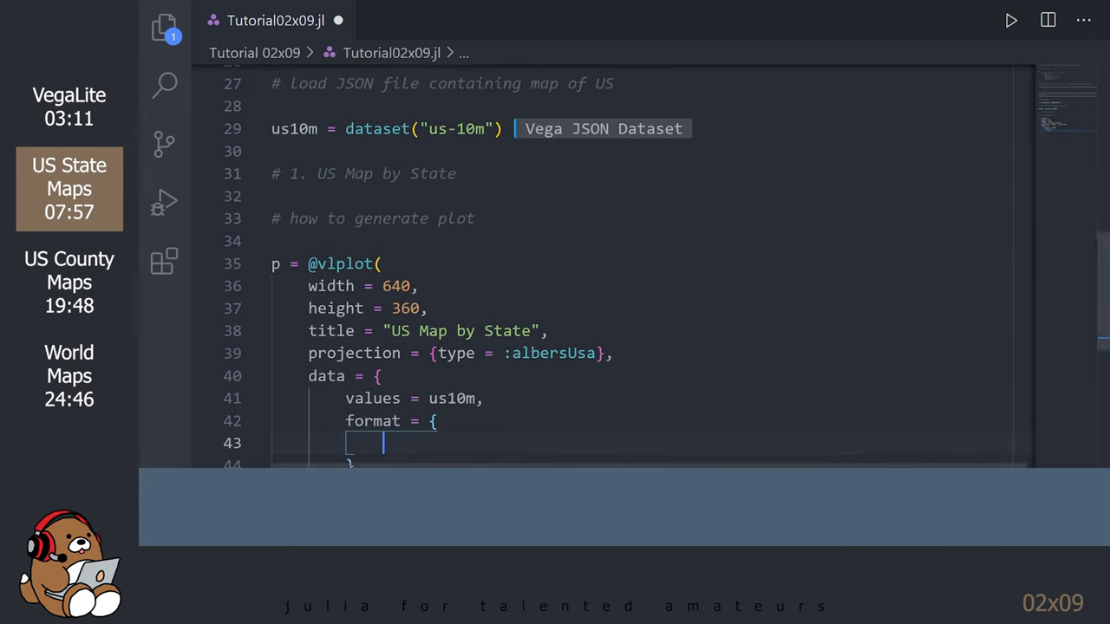
{"action": "type", "text": "type = :topojson,"}
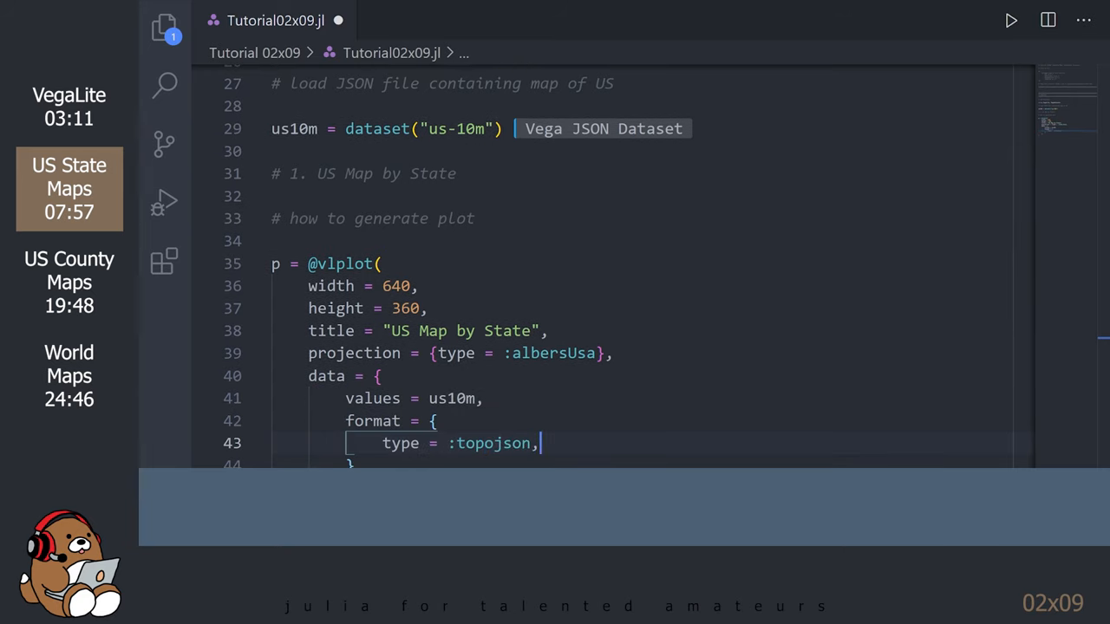
{"action": "type", "text": "feature = :states"}
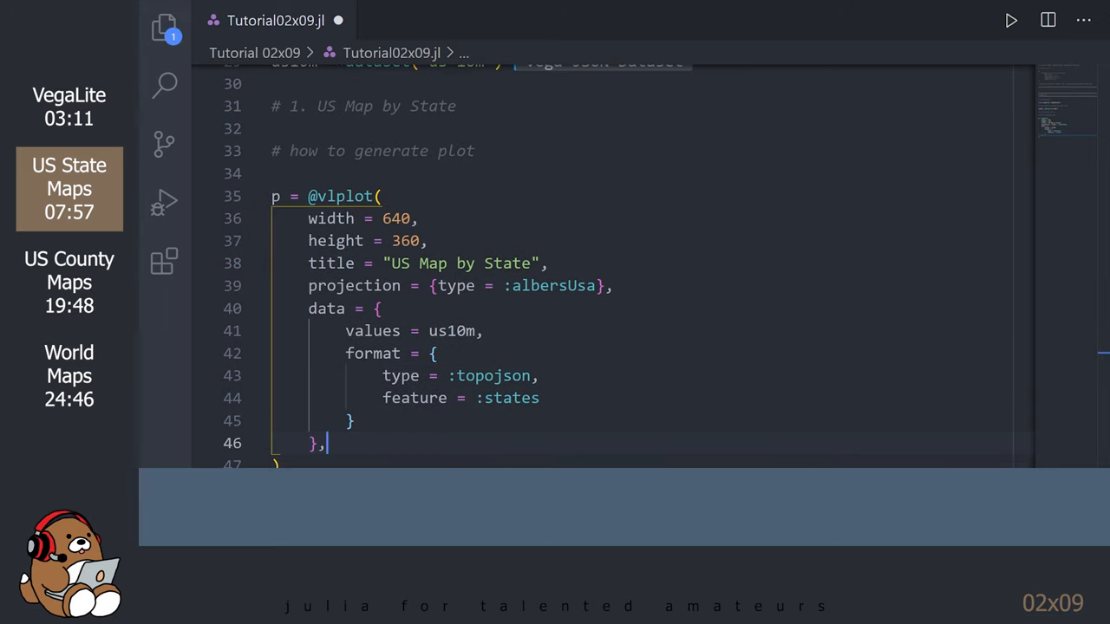
Step: Set the mark to geoshape with lightgray fill and white stroke
{"action": "type", "text": "mark = {"}
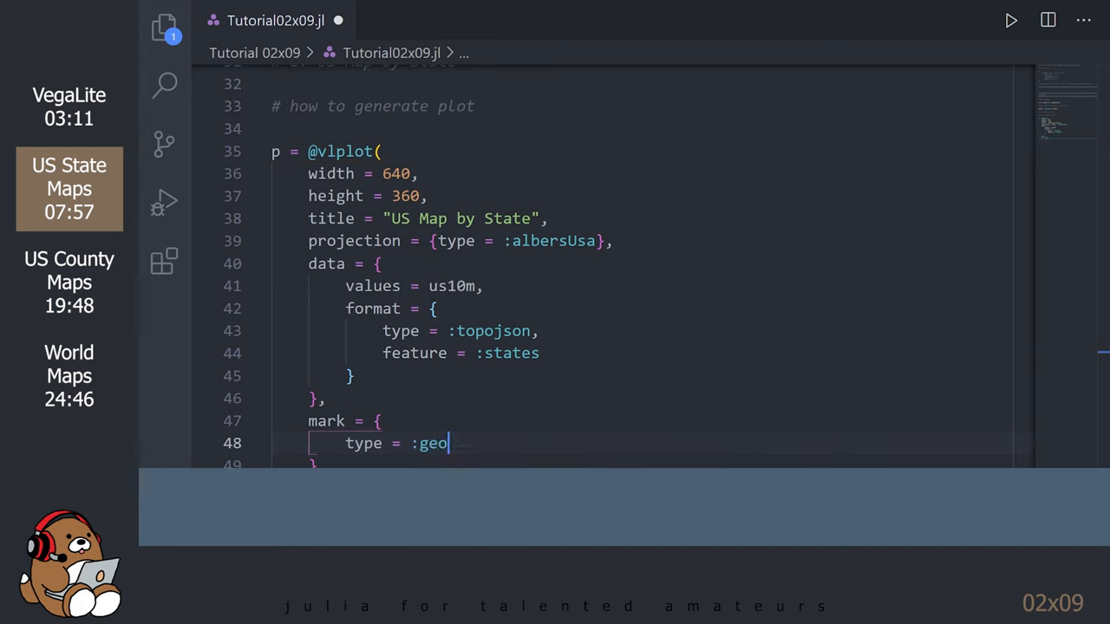
{"action": "type", "text": "shape,"}
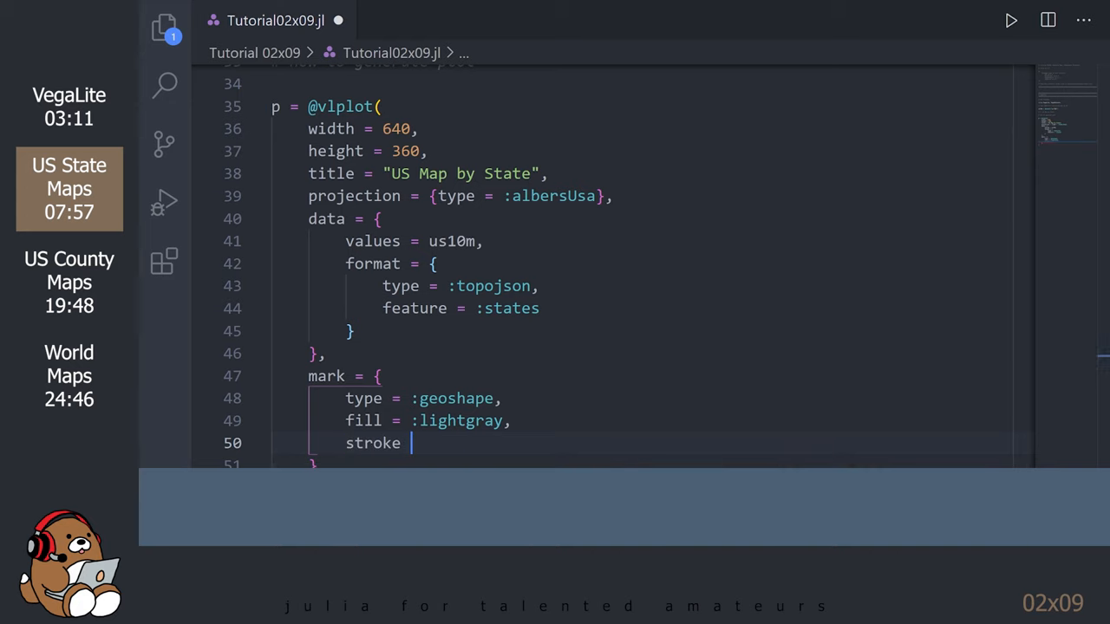
{"action": "type", "text": "= :white"}
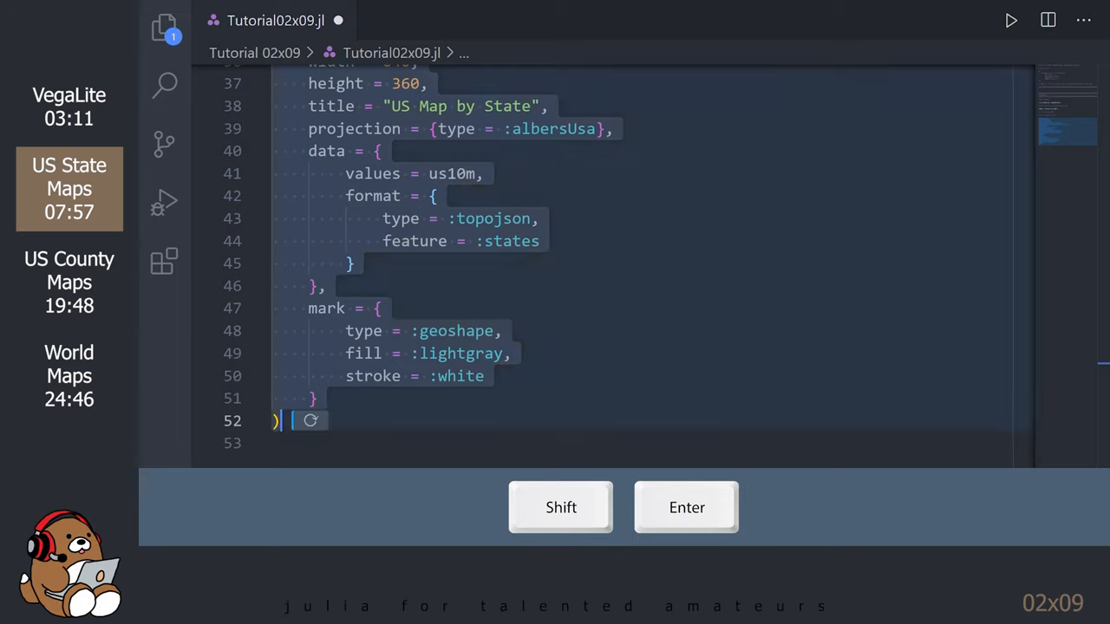
Step: Run the plot block, enlarge the plot pane to see the whole map, and return to the script
{"action": "key", "text": "shift+enter"}
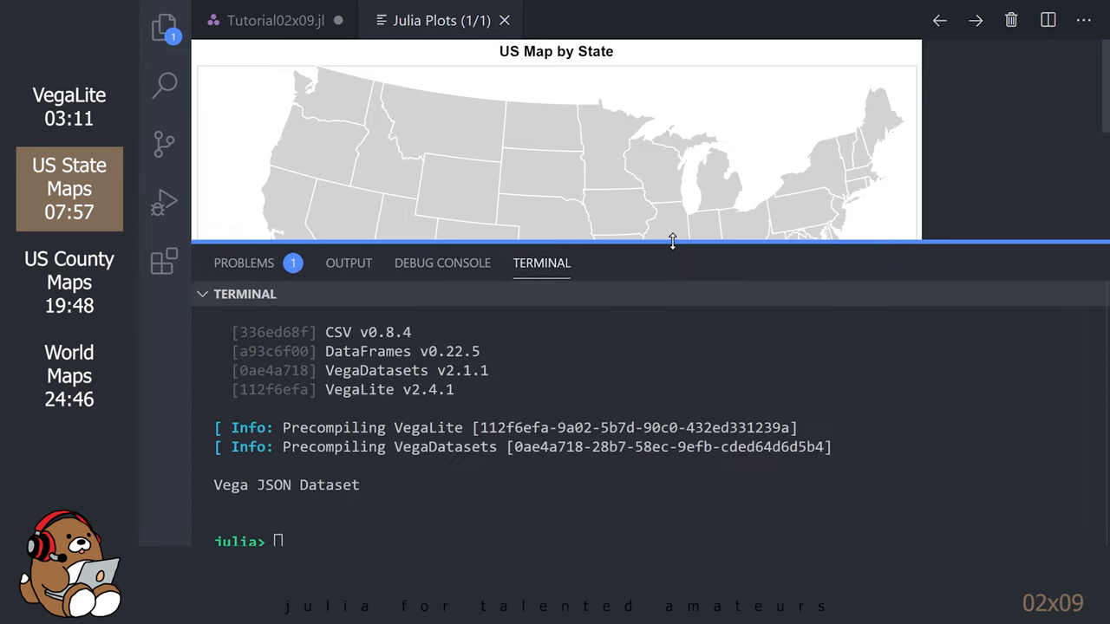
{"action": "left_click_drag", "start_coordinate": [673, 241], "coordinate": [700, 479]}
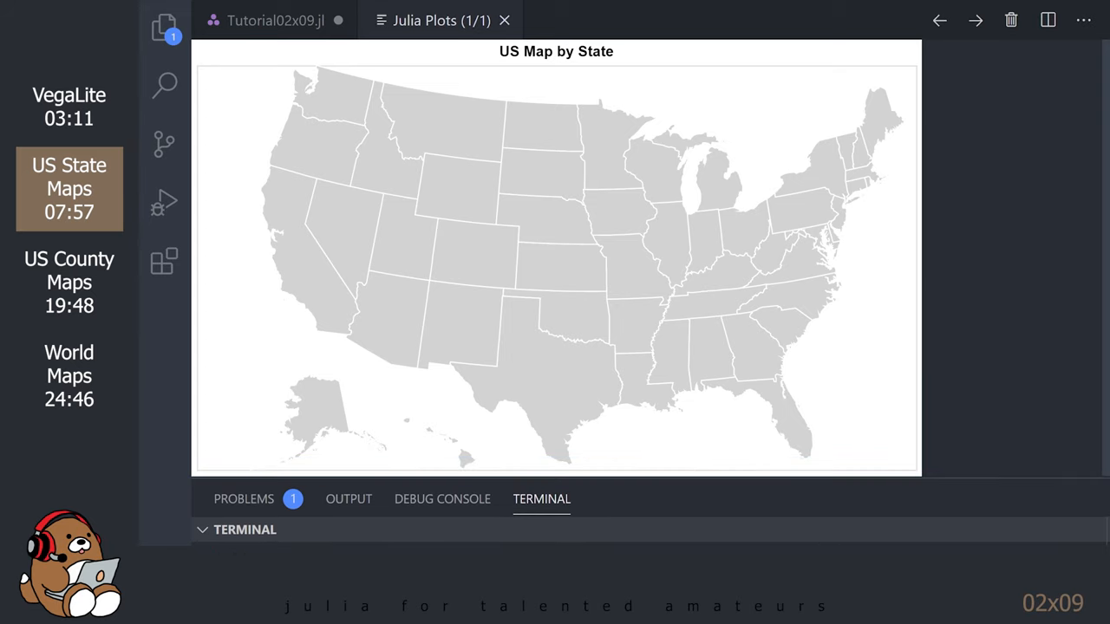
{"action": "mouse_move", "coordinate": [174, 145]}
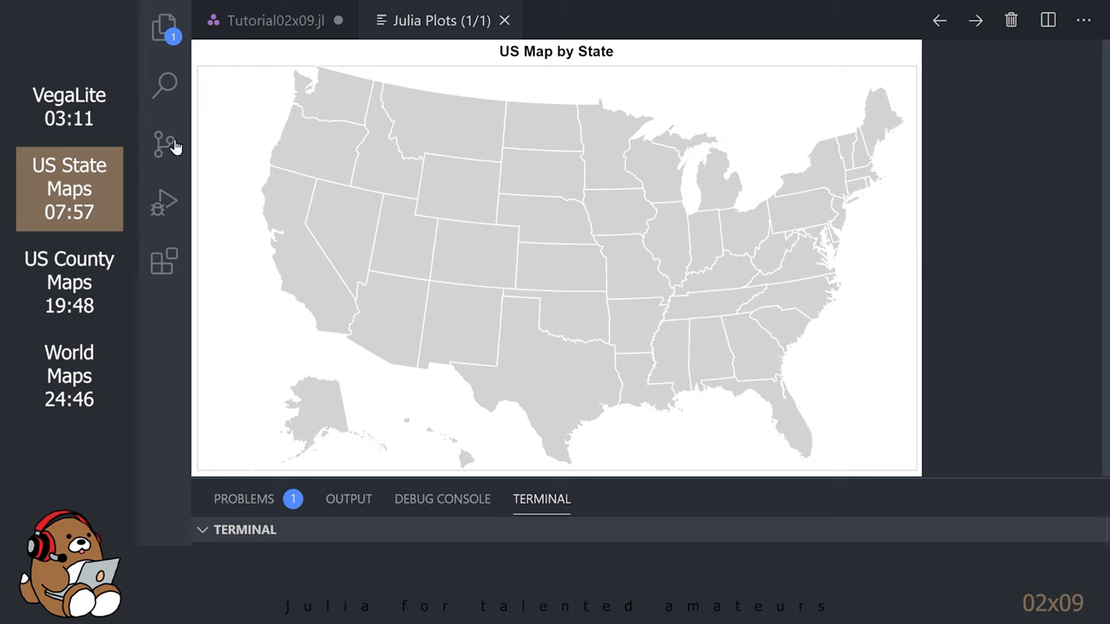
{"action": "left_click", "coordinate": [274, 21]}
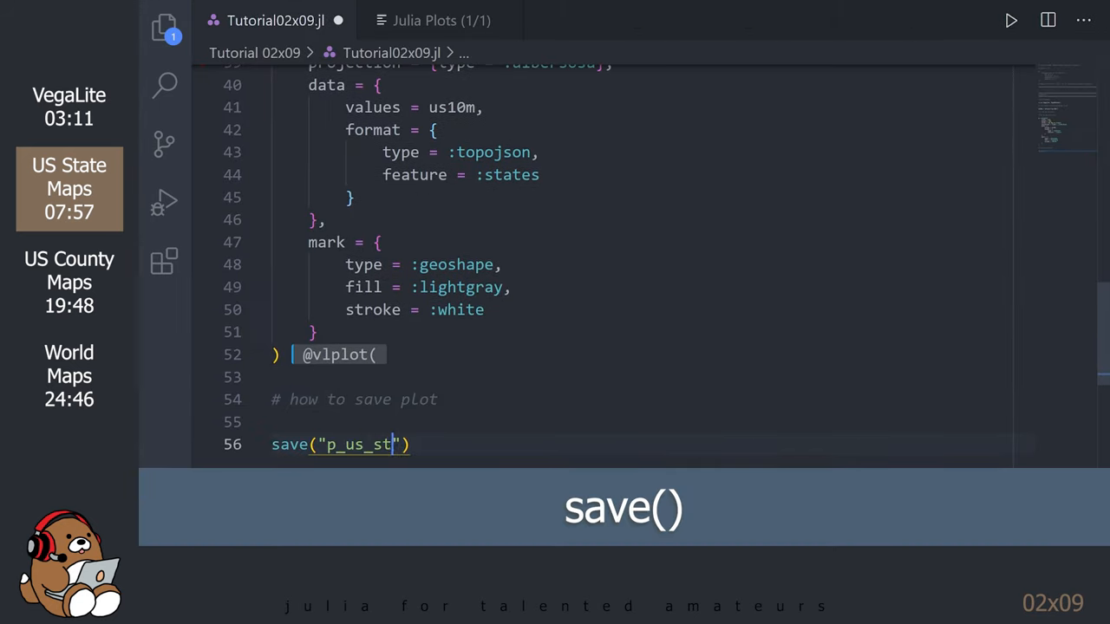
Step: Write and run save("p_us_states.svg", p) to export the state map
{"action": "type", "text": "ates.svg\", p"}
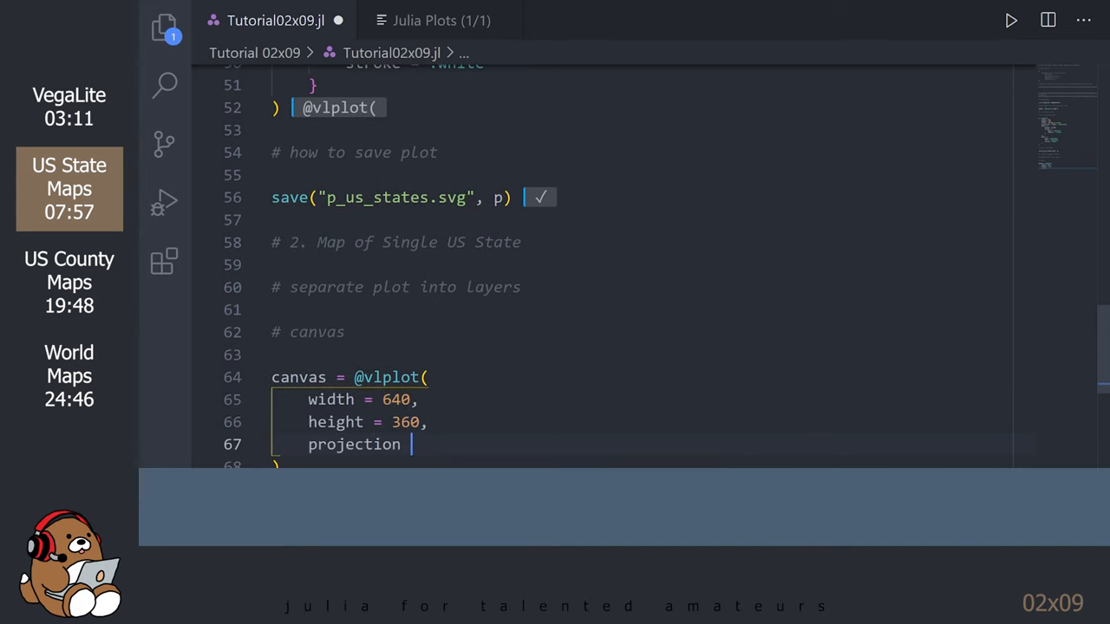
Step: Give the canvas plot albersUsa projection and "Map of Texas" title, then start the single-state comment
{"action": "type", "text": "= {type = :albersUsa},"}
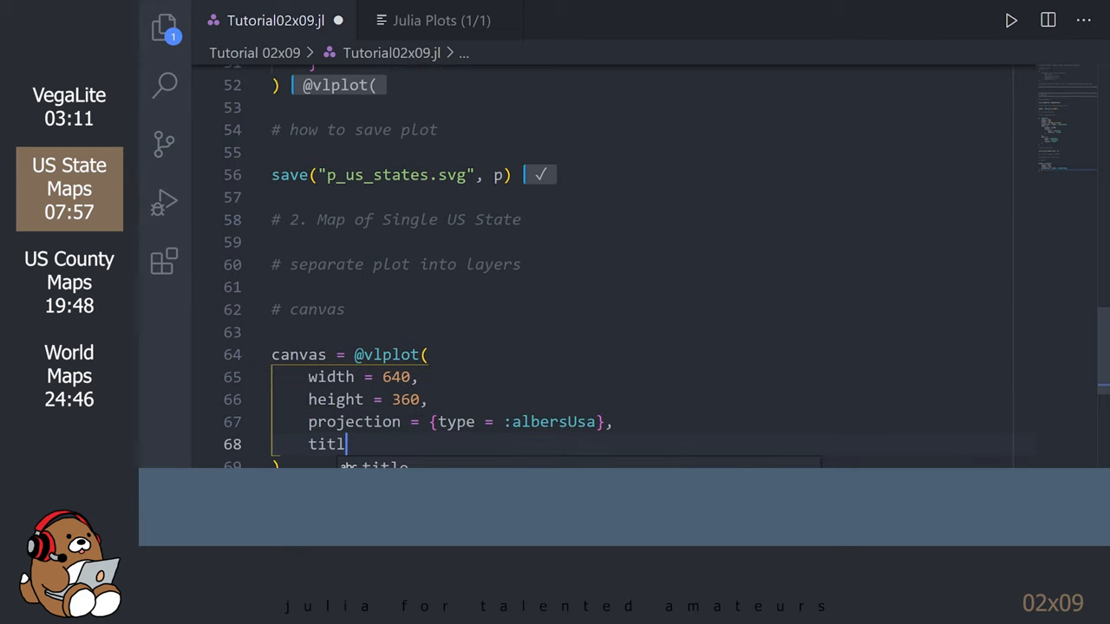
{"action": "type", "text": "e = \"Map of Texas\""}
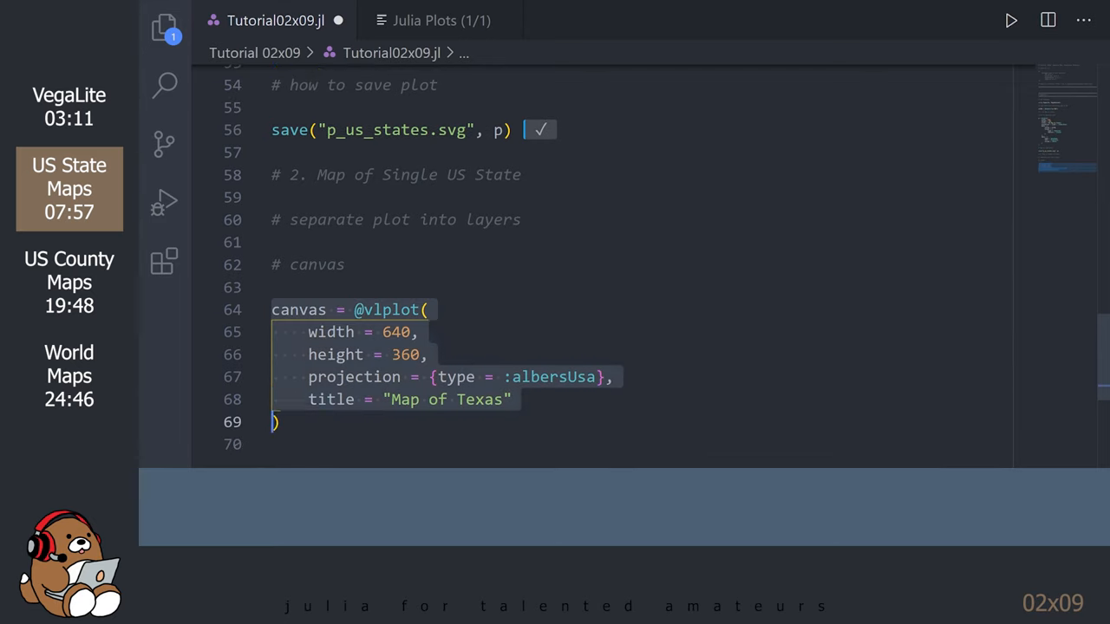
{"action": "type", "text": "# map of single state"}
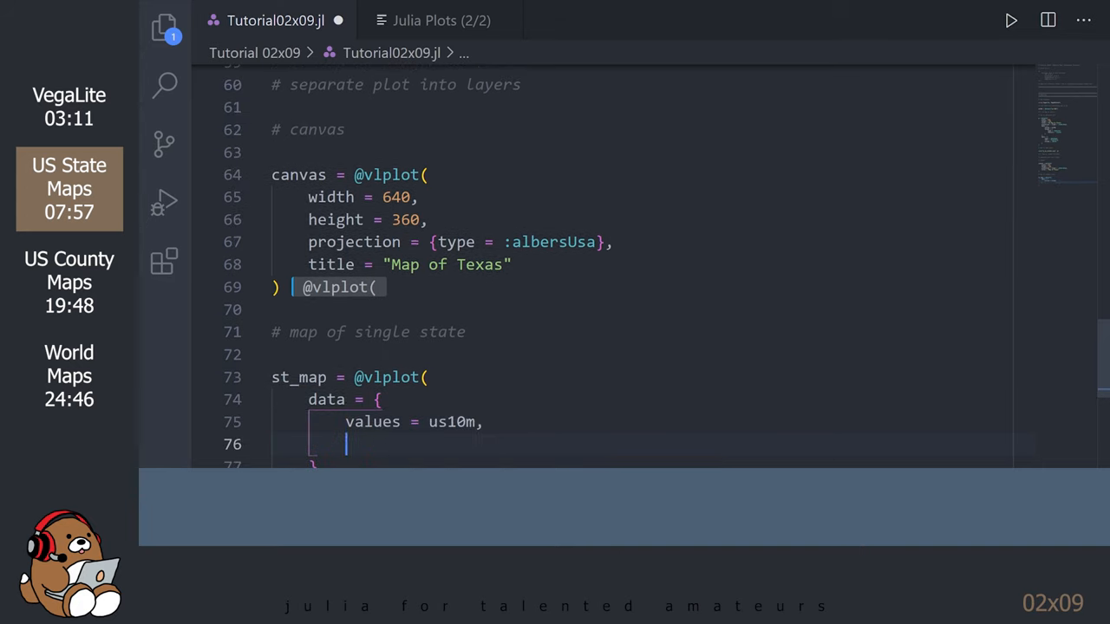
Step: Set st_map's data format to topojson states and filter the id field to 48
{"action": "type", "text": "format = {"}
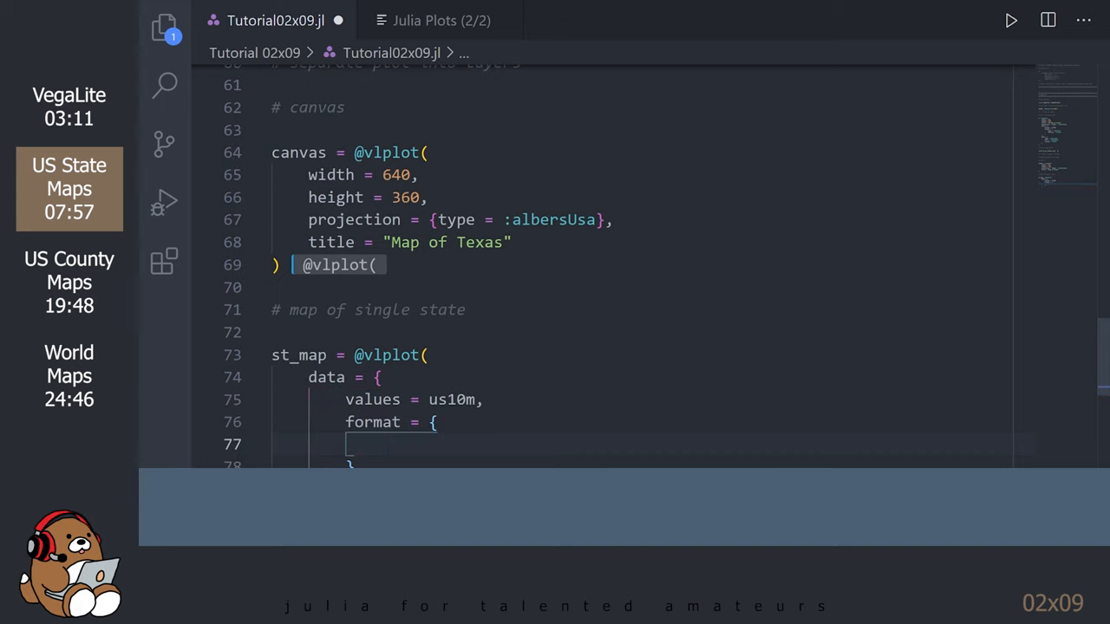
{"action": "type", "text": "type = :topojson,"}
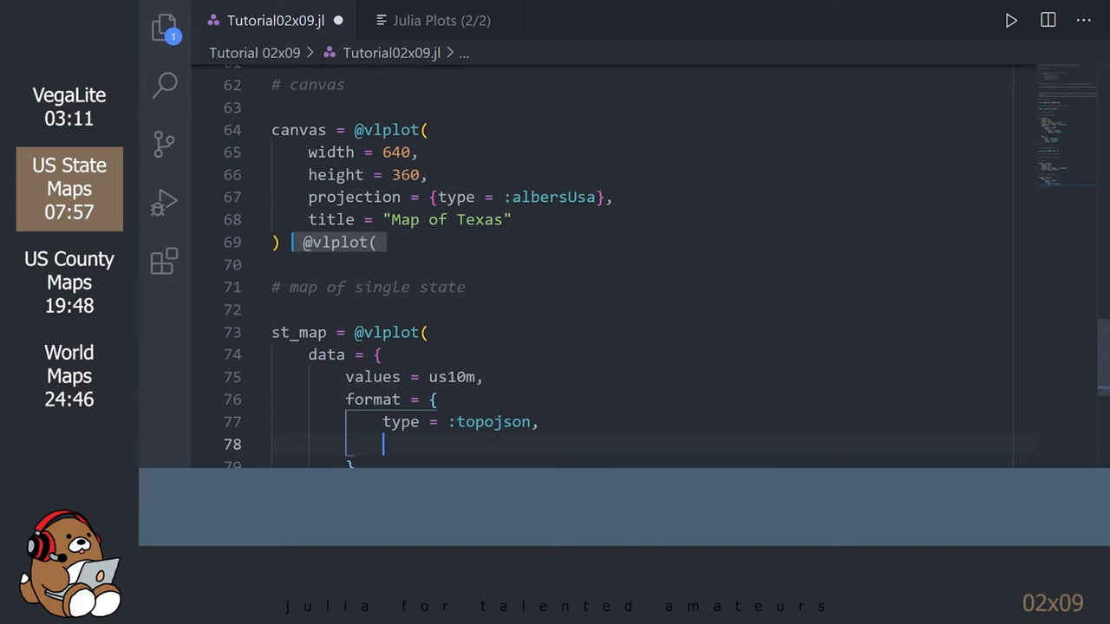
{"action": "type", "text": "feature = :states"}
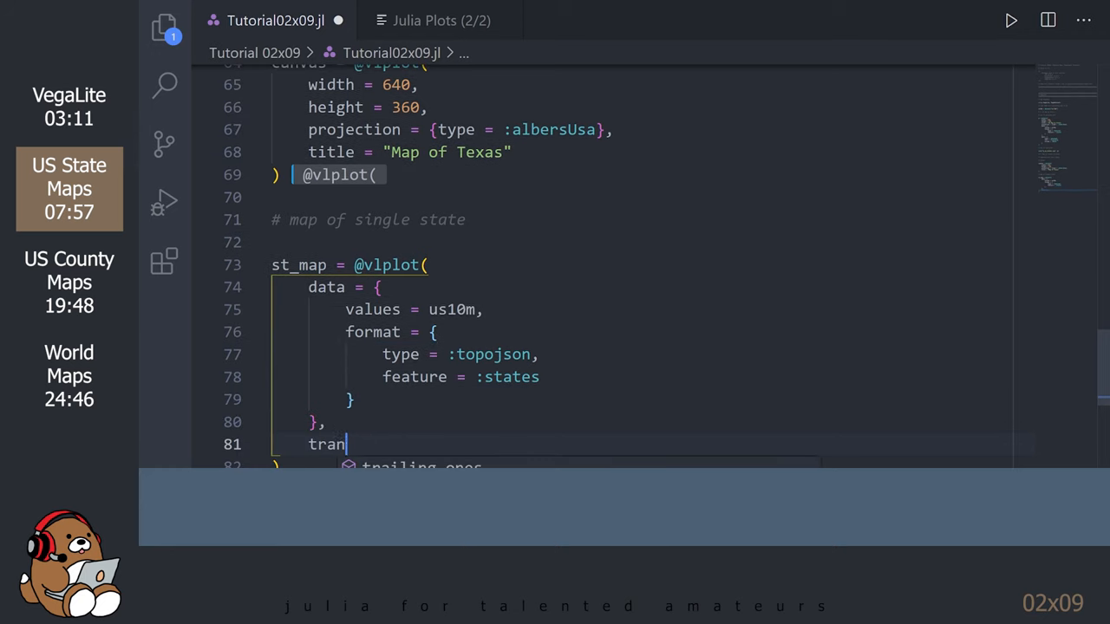
{"action": "type", "text": "sform = [{"}
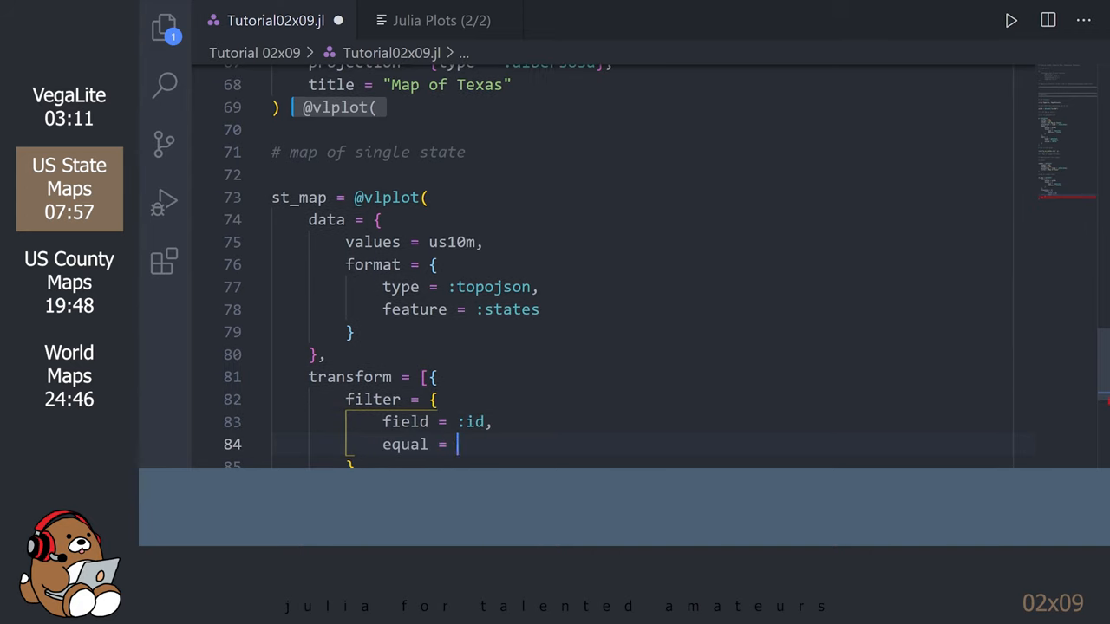
{"action": "type", "text": "48"}
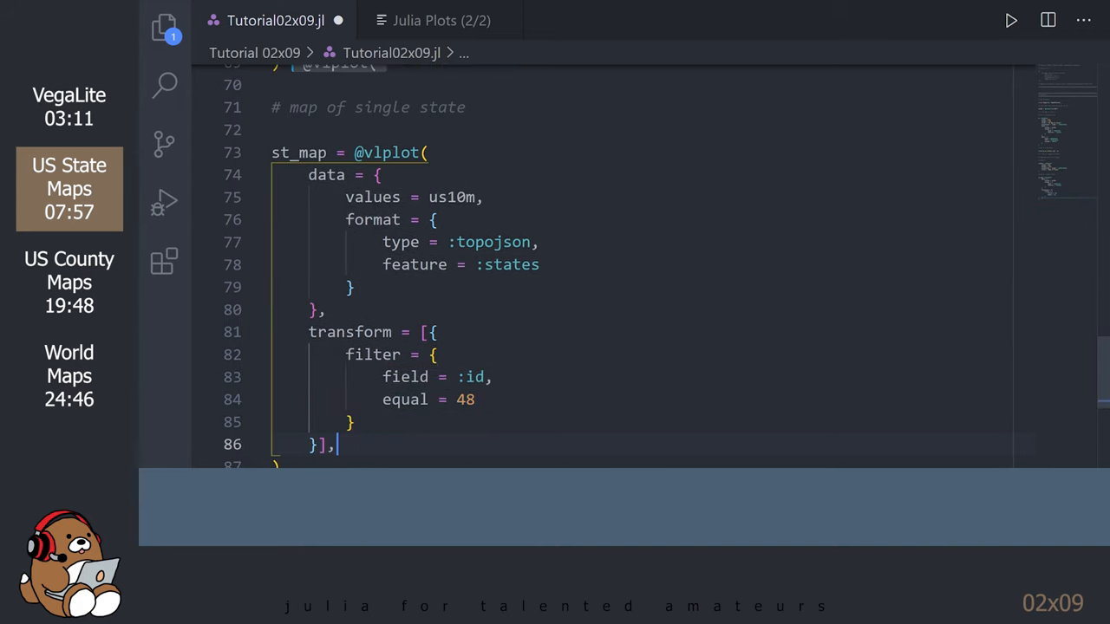
Step: Give st_map a geoshape mark filled lightgray
{"action": "type", "text": "mark = {"}
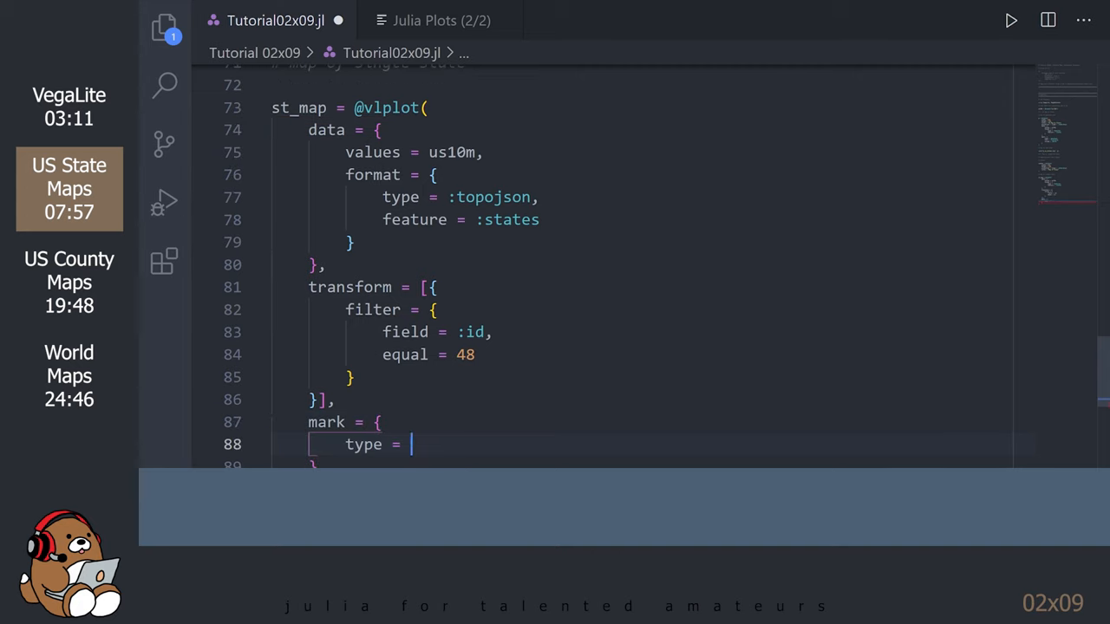
{"action": "type", "text": ":geoshape,"}
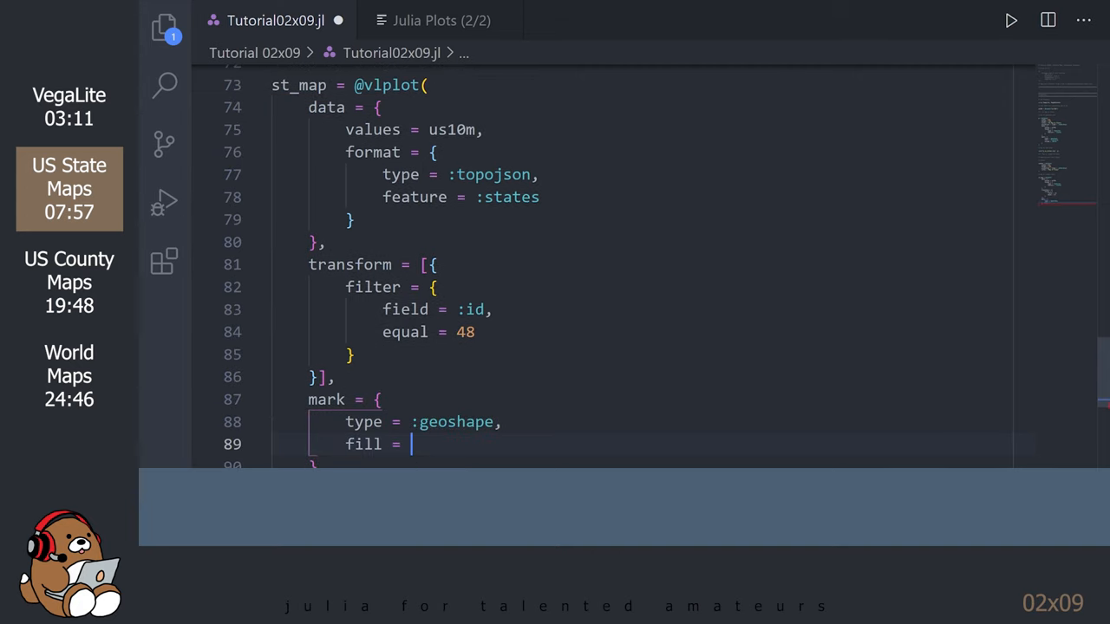
{"action": "type", "text": ":lightgray,"}
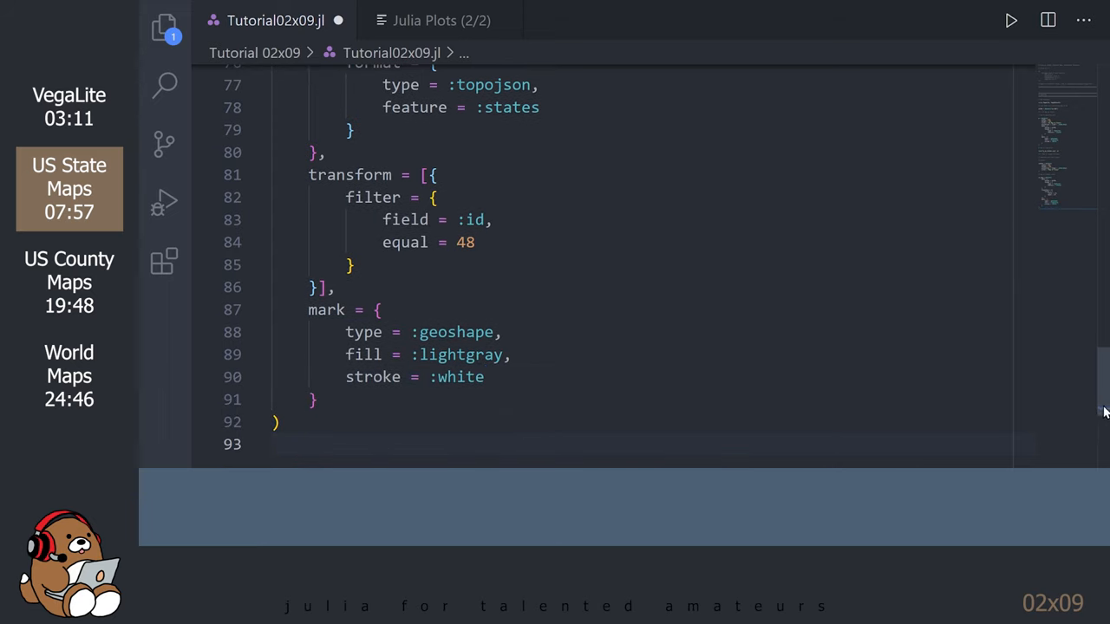
Step: Review the st_map block with its id 48 filter and geoshape mark
{"action": "scroll", "scroll_direction": "up", "scroll_amount": 3}
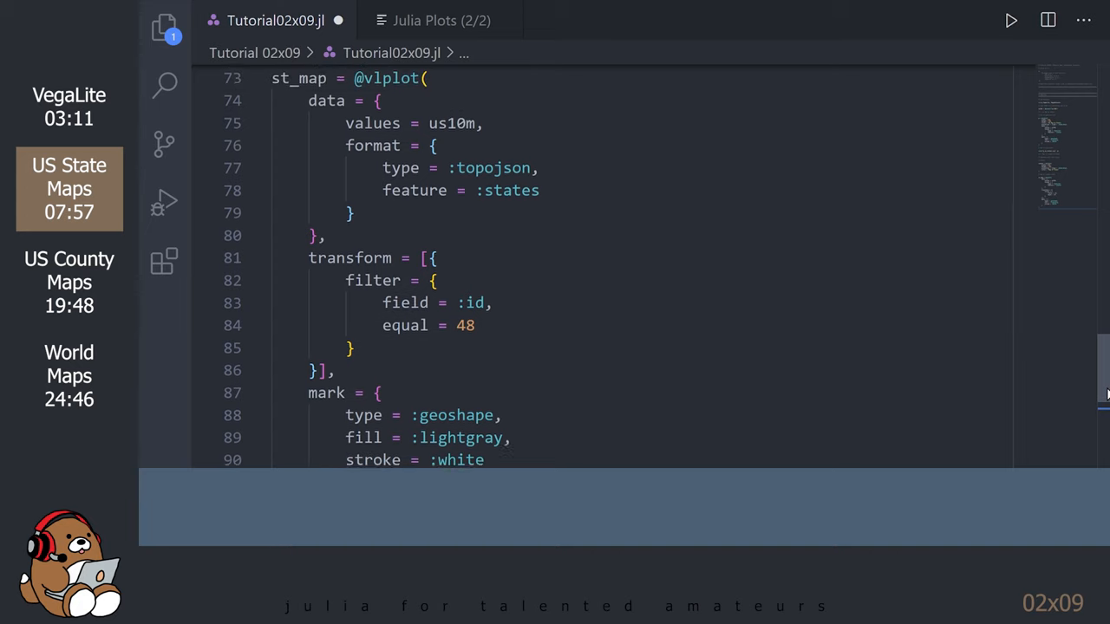
{"action": "scroll", "scroll_direction": "down", "scroll_amount": 3}
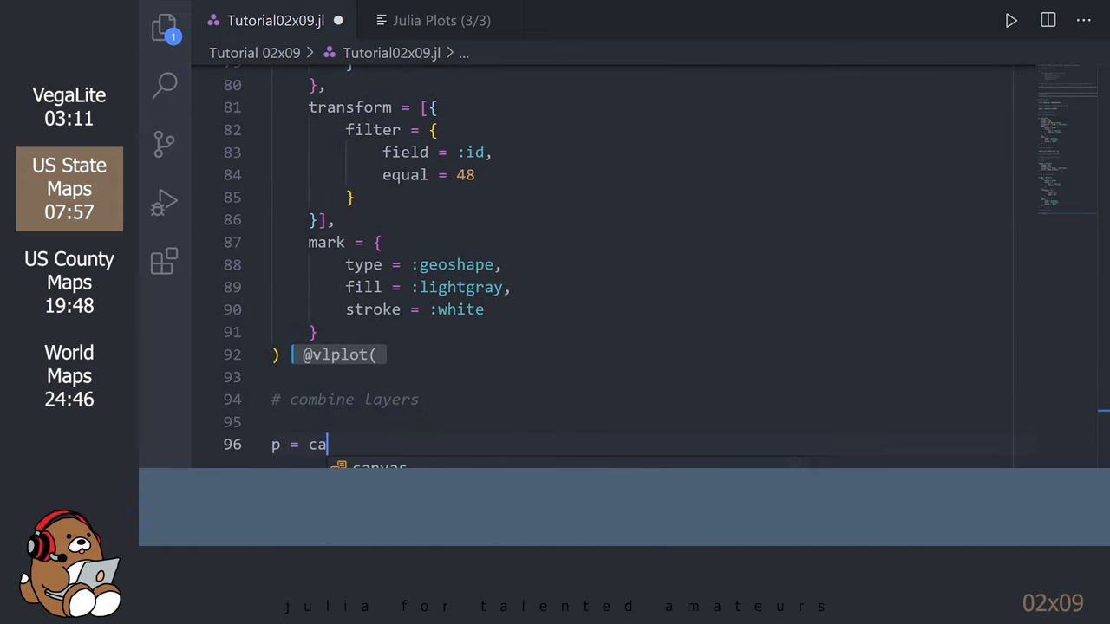
Step: Write p = canvas + st_map to combine the canvas and single-state layer
{"action": "type", "text": "nvas + st_map"}
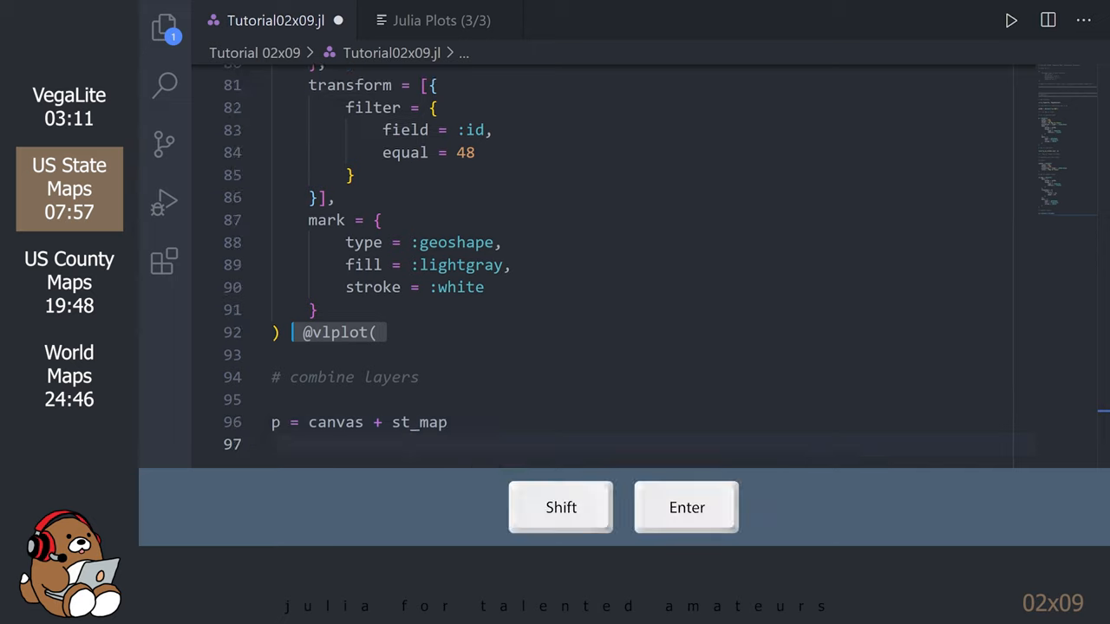
{"action": "type", "text": "@vlplot("}
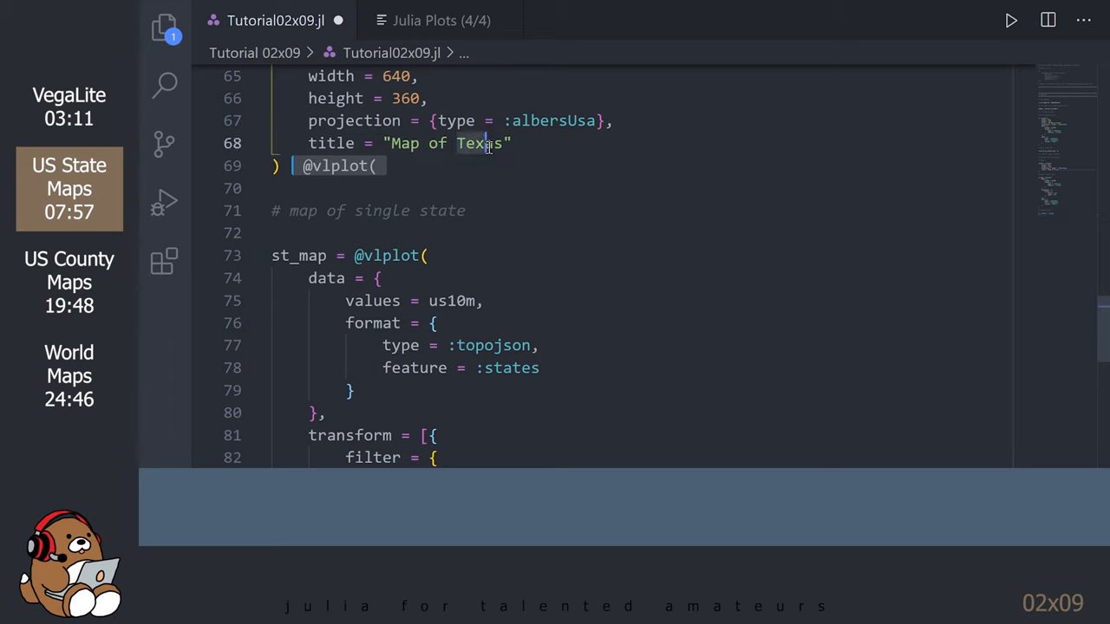
Step: Retitle the map 'Map of Alaska', set the id filter to 2 and view the rendered Alaska map
{"action": "type", "text": "Alaska"}
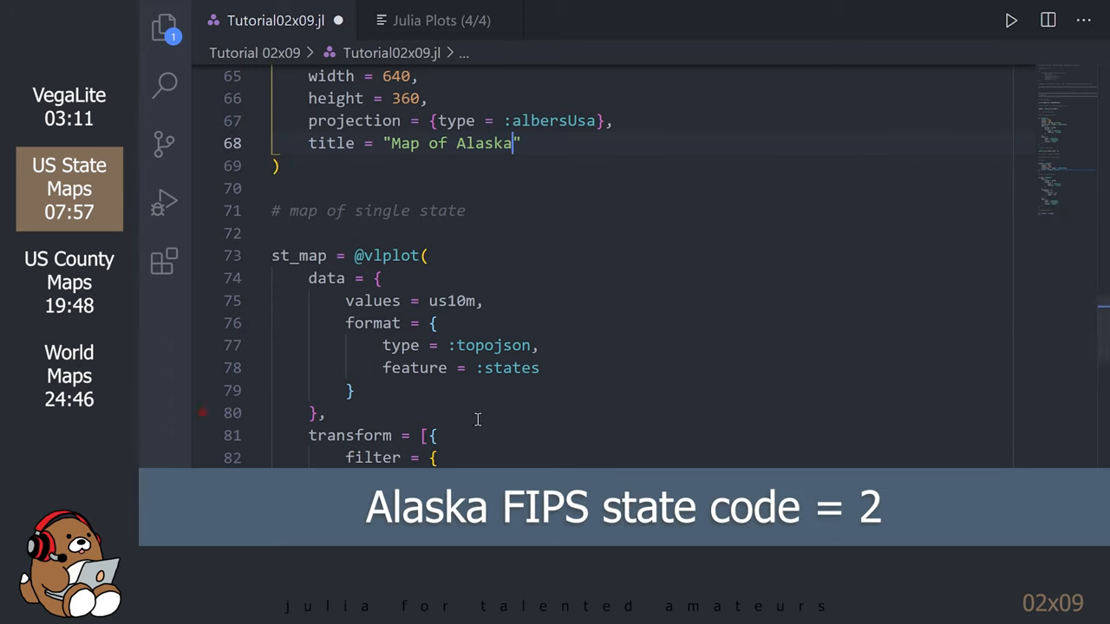
{"action": "scroll", "scroll_direction": "down", "scroll_amount": 3}
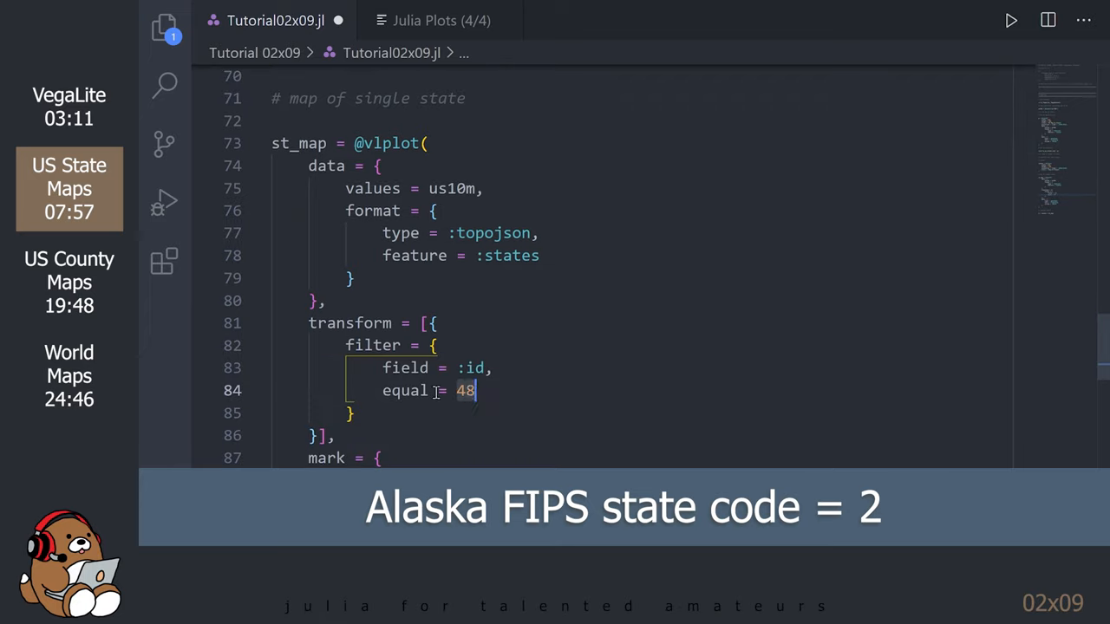
{"action": "type", "text": "2"}
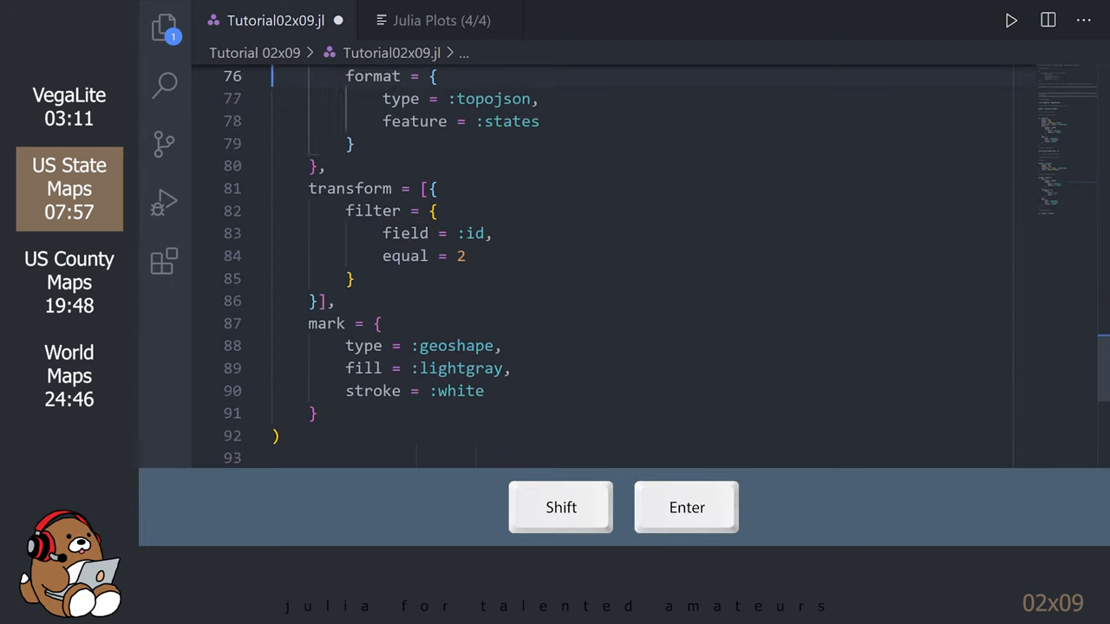
{"action": "scroll", "scroll_direction": "down", "scroll_amount": 3}
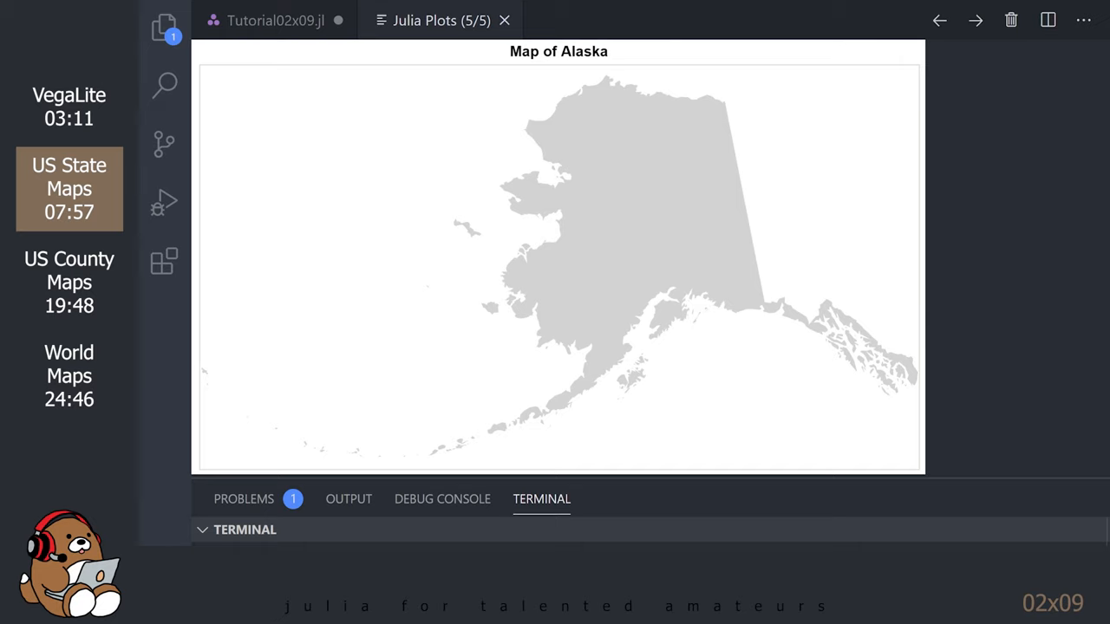
{"action": "mouse_move", "coordinate": [202, 73]}
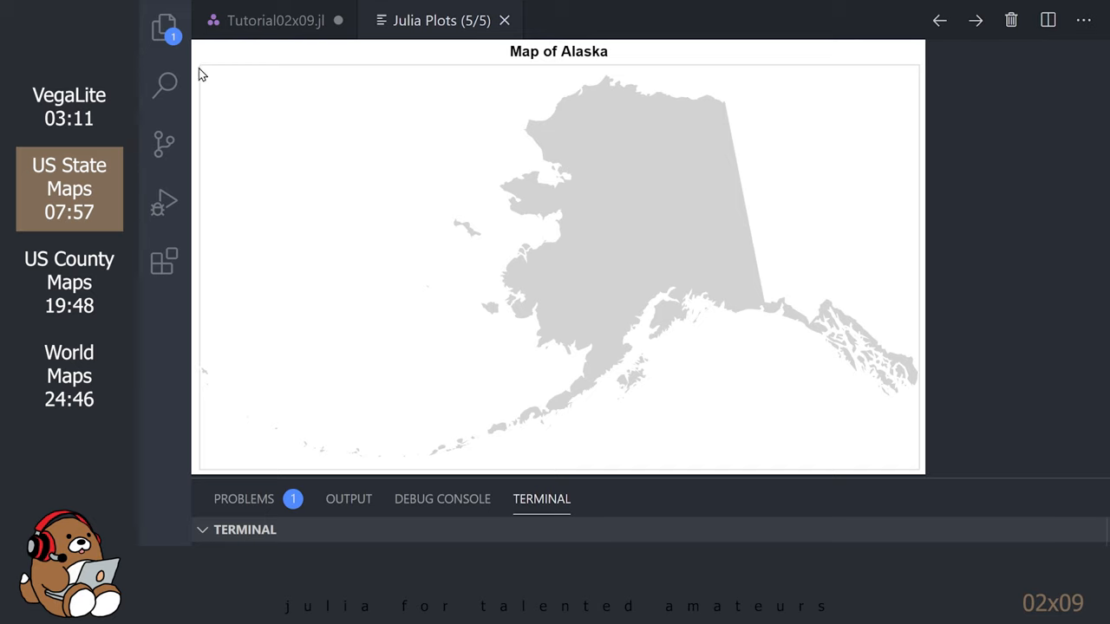
{"action": "left_click", "coordinate": [274, 20]}
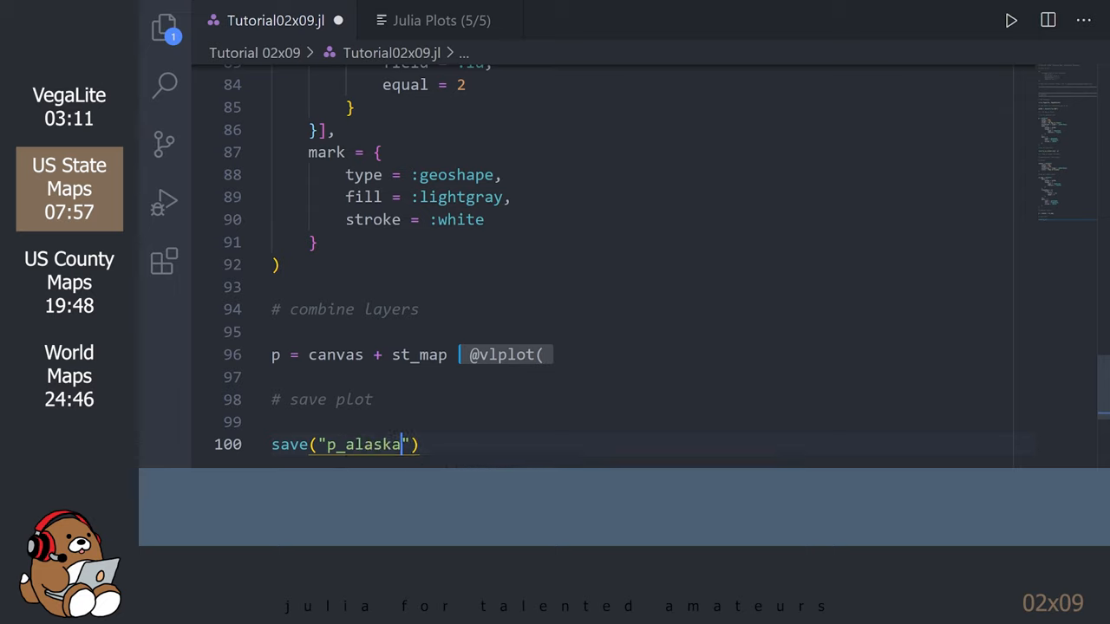
Step: Save the map as p_alaska.svg and add the '# 3. US Map by State with State Capitals' heading
{"action": "type", "text": ".svg\", p"}
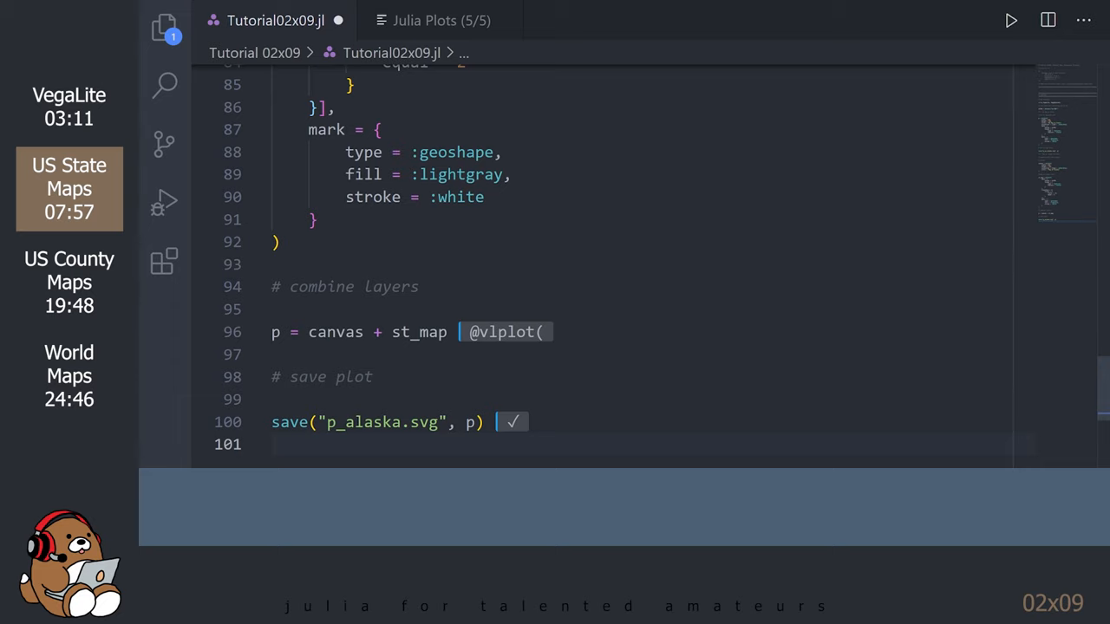
{"action": "type", "text": "# 3. US Map by State with State Capitals (from documentation"}
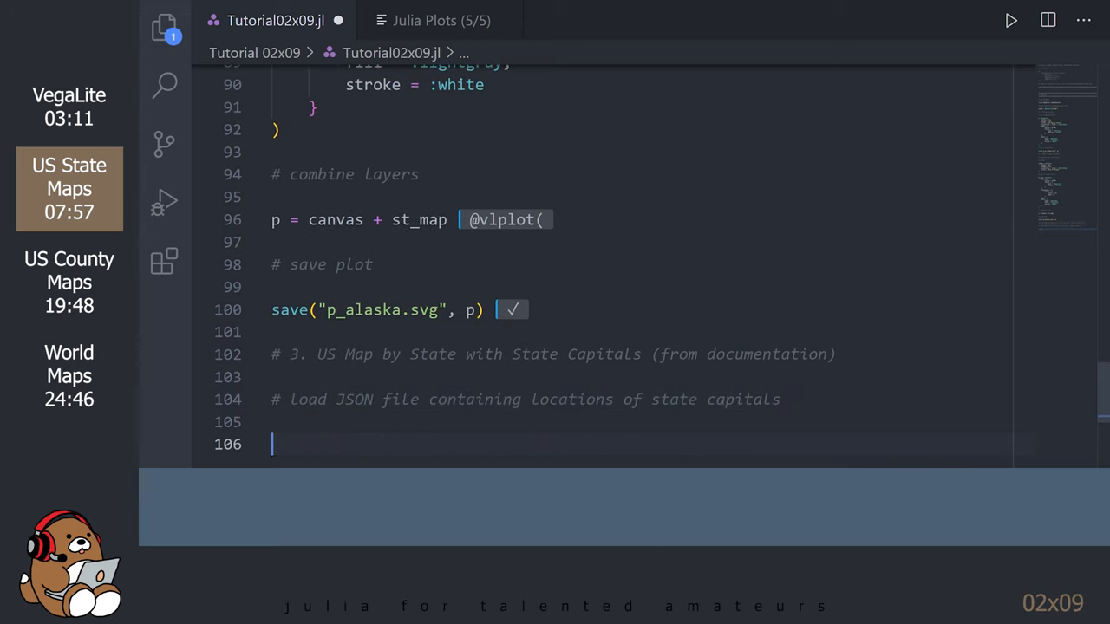
Step: Load the us-state-capitals dataset into capitals and display it with vscodedisplay
{"action": "type", "text": "capitals = dataset(\"\")"}
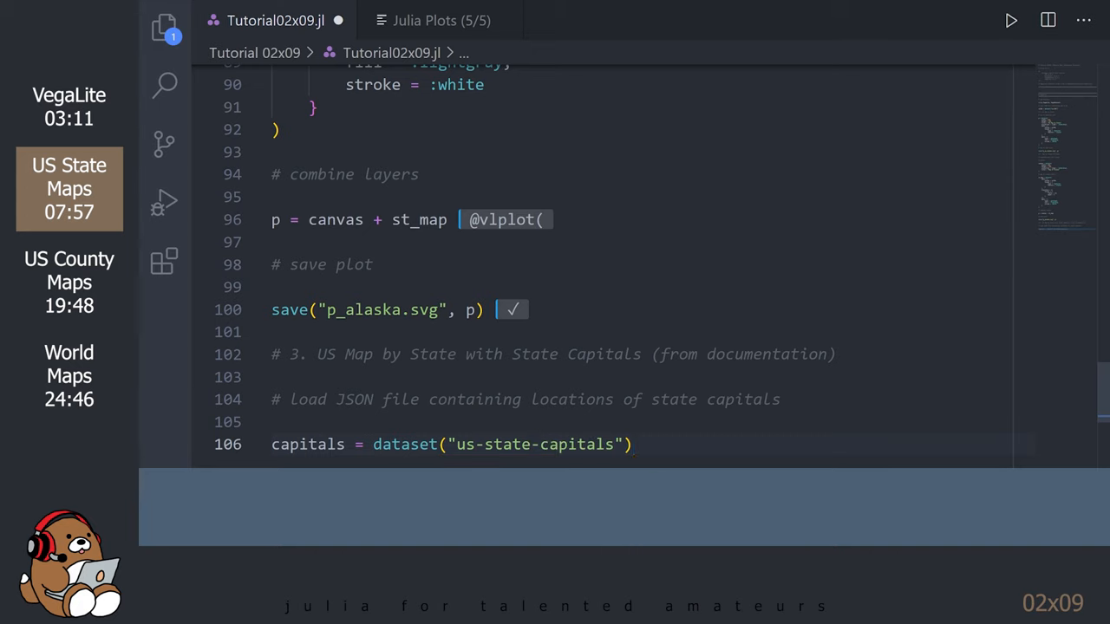
{"action": "key", "text": "Enter"}
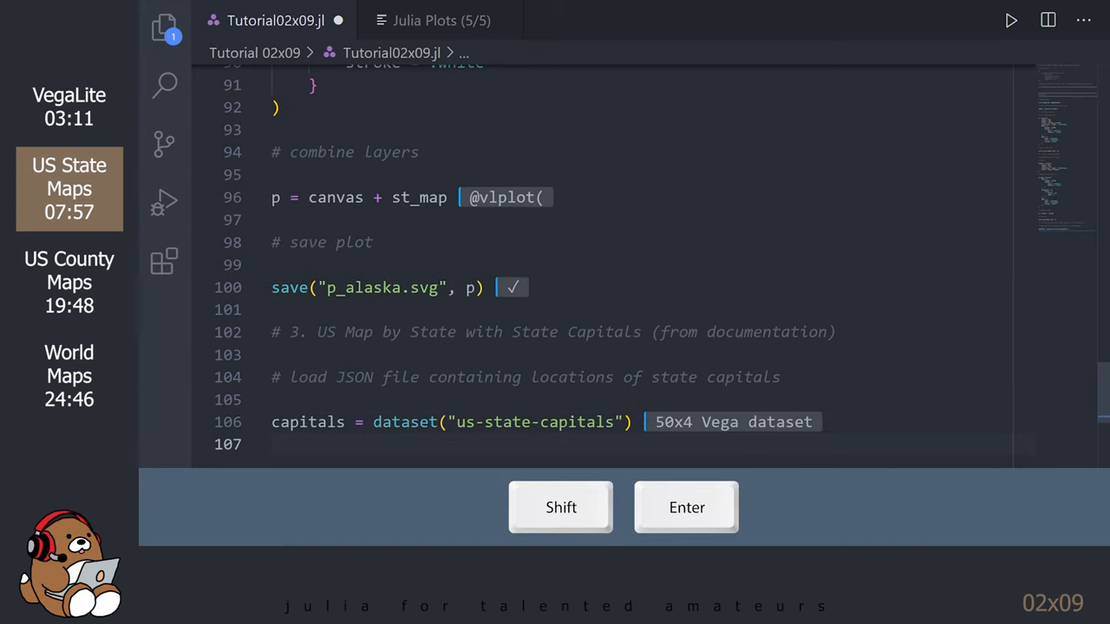
{"action": "type", "text": "vscodedisplay("}
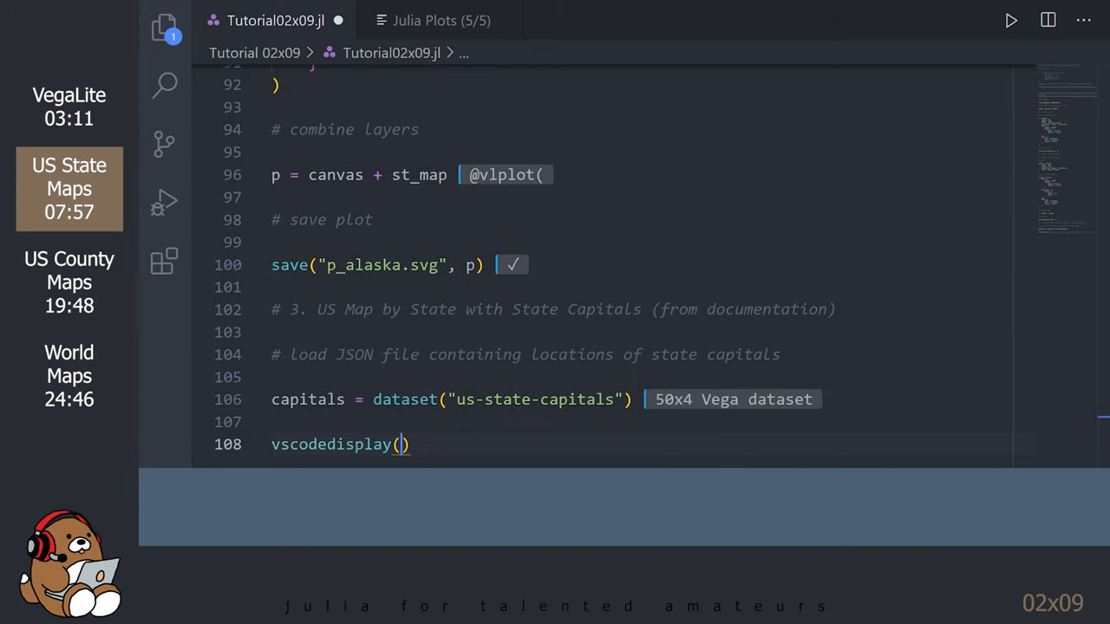
{"action": "type", "text": "capitals"}
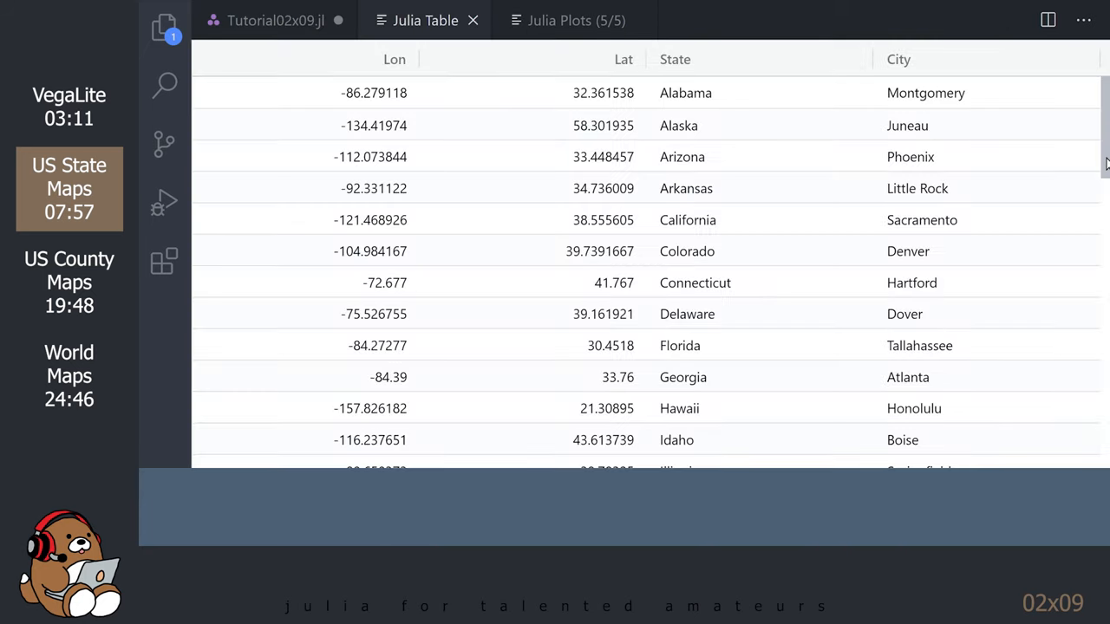
{"action": "scroll", "scroll_direction": "down", "scroll_amount": 3}
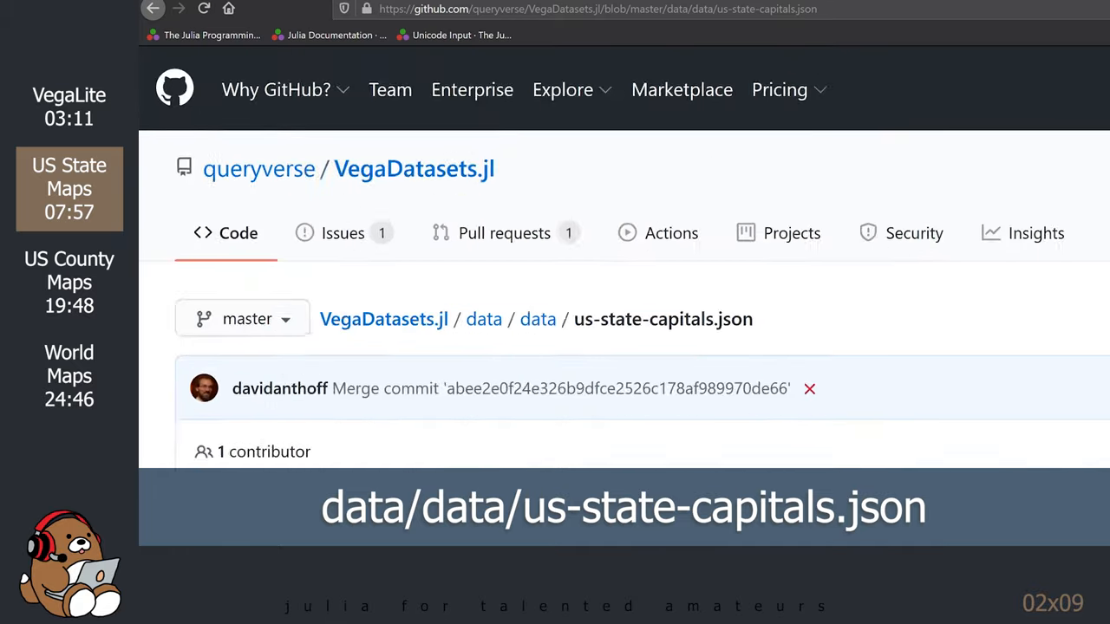
Step: Scroll through the us-state-capitals.json file on GitHub
{"action": "scroll", "scroll_direction": "down", "scroll_amount": 3}
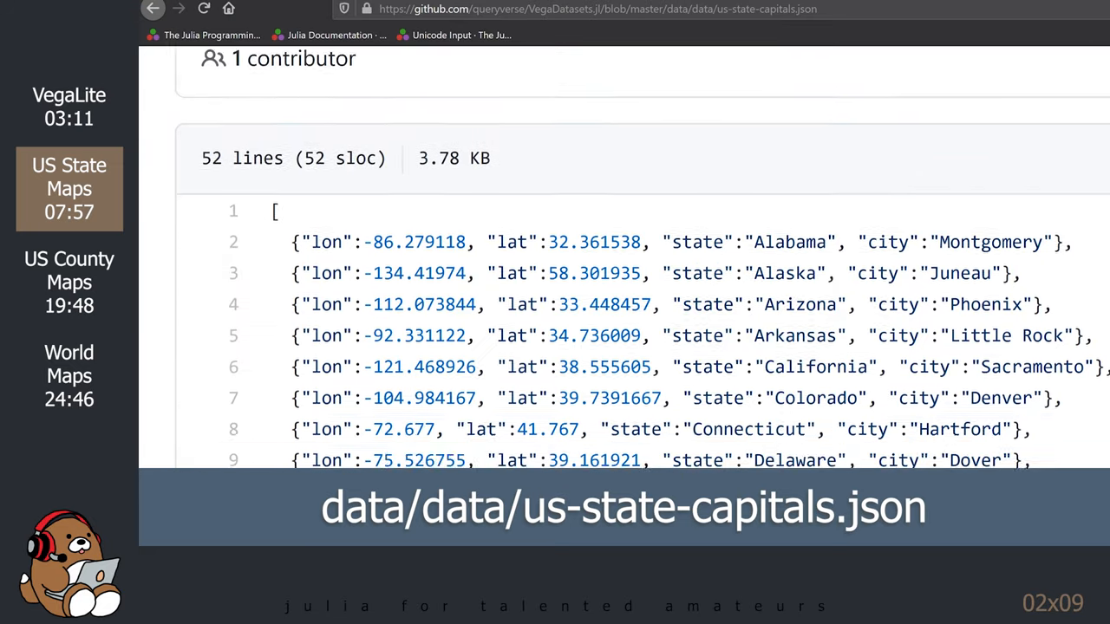
{"action": "scroll", "scroll_direction": "down", "scroll_amount": 3}
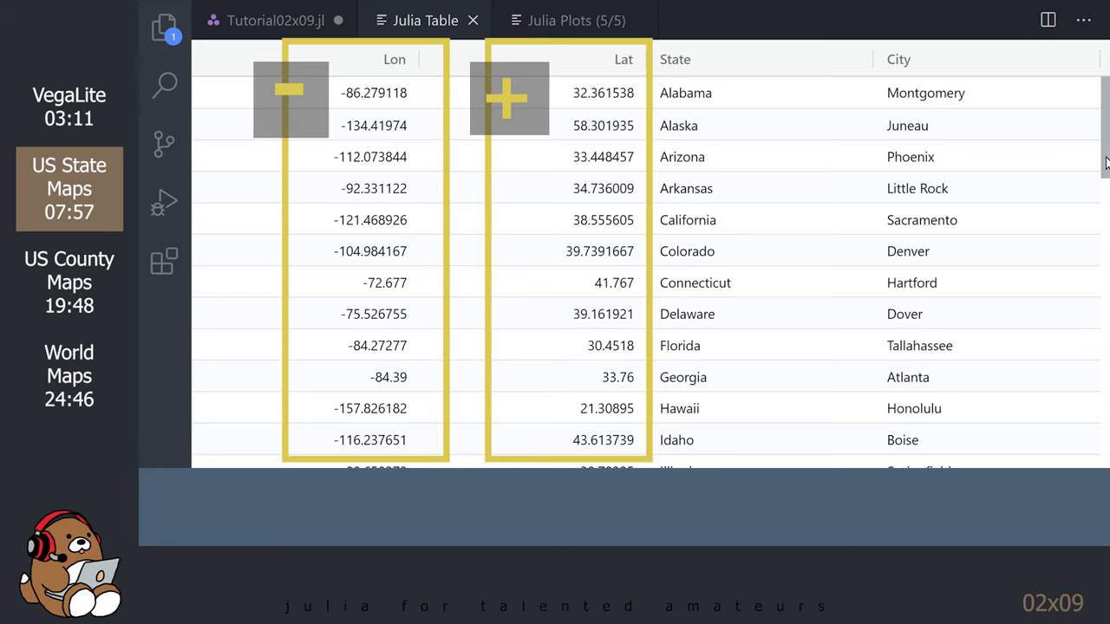
Step: Scroll the capitals table, then close the Julia Table view
{"action": "scroll", "scroll_direction": "down", "scroll_amount": 3}
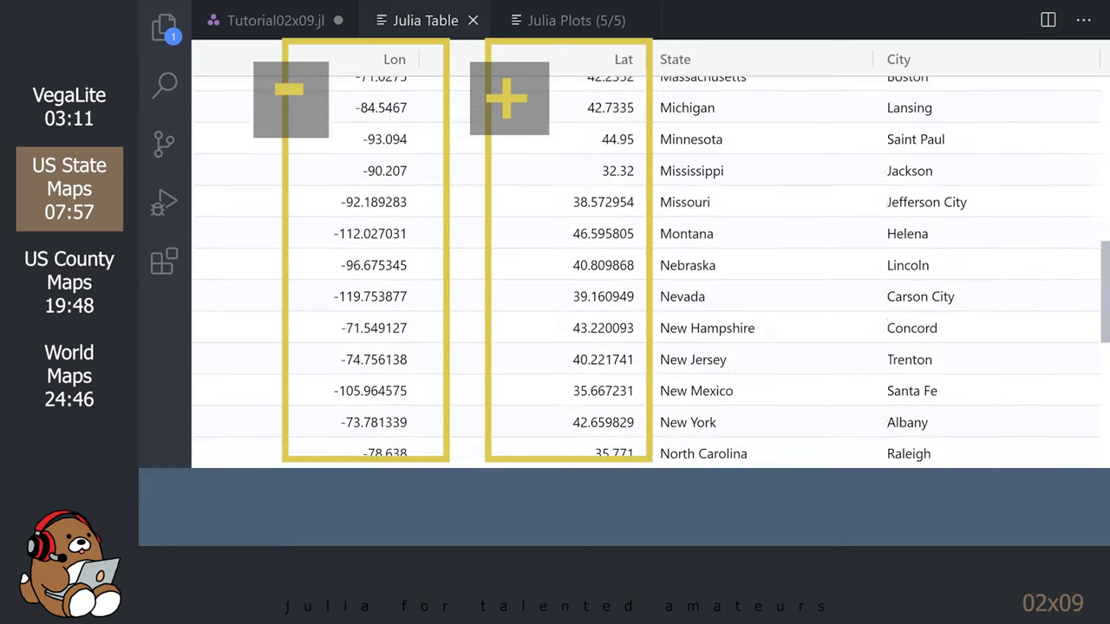
{"action": "scroll", "scroll_direction": "down", "scroll_amount": 3}
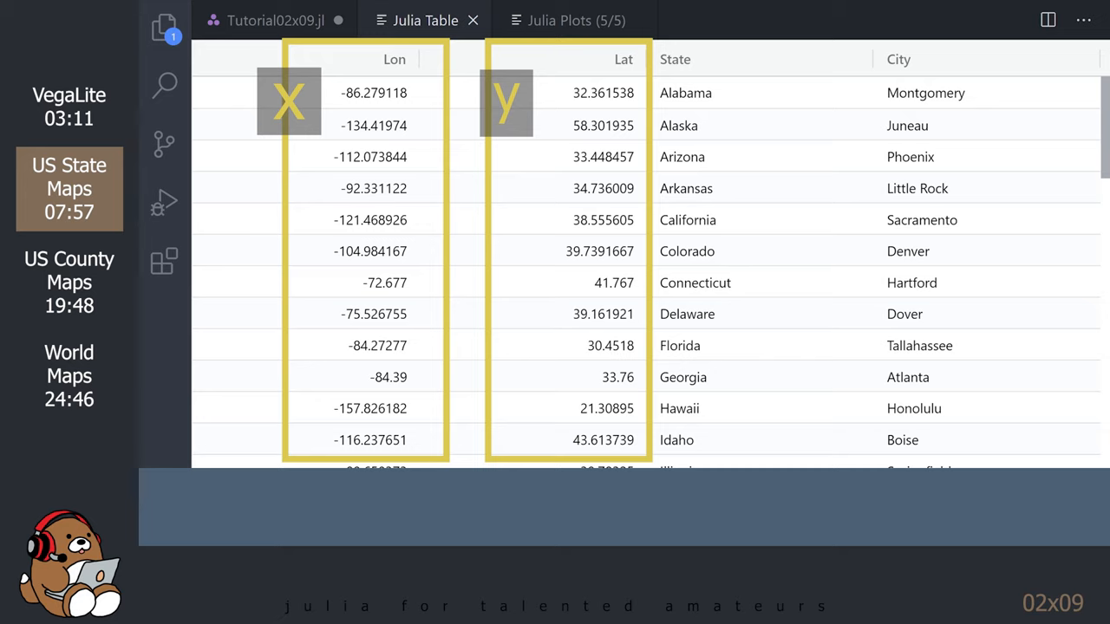
{"action": "mouse_move", "coordinate": [451, 25]}
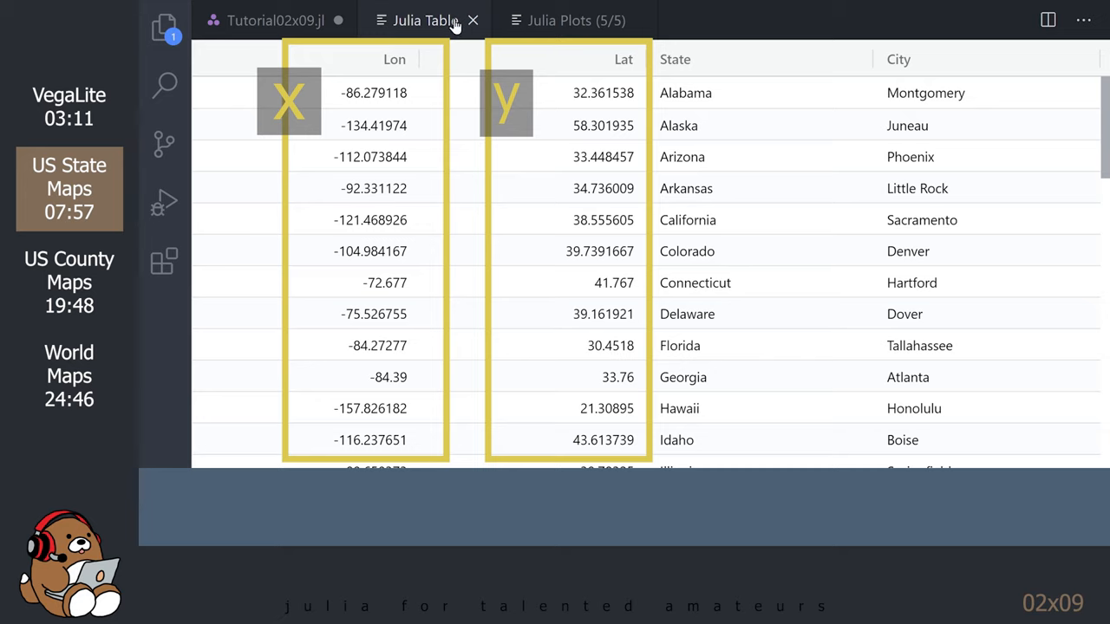
{"action": "left_click", "coordinate": [471, 21]}
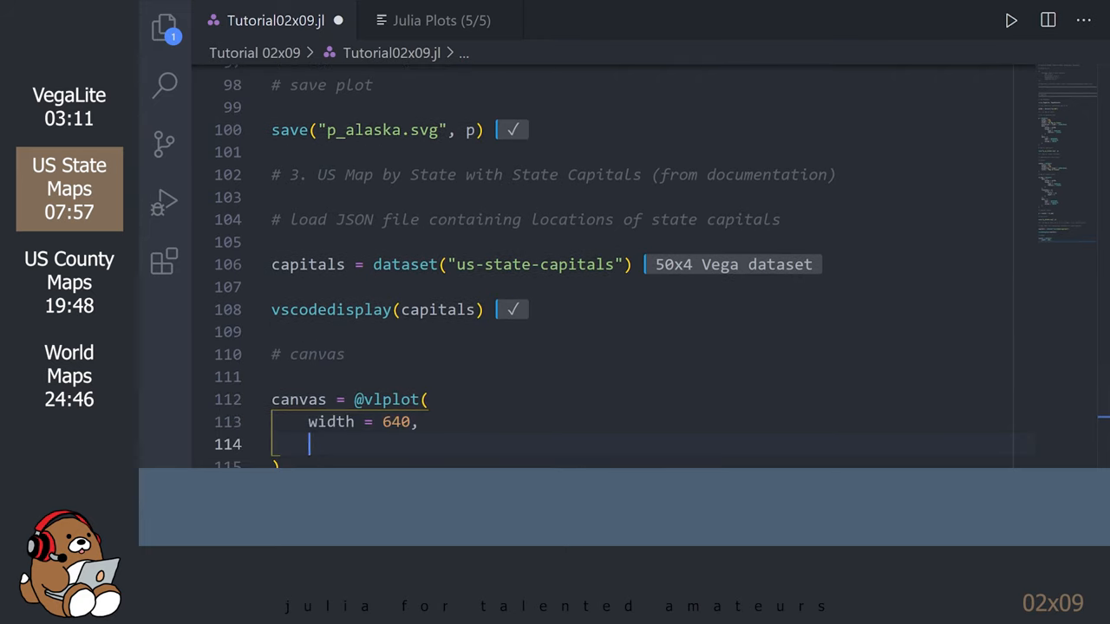
Step: Define a 640 by 320 'US State Capitals' albersUsa canvas and a usmap layer of the topojson states
{"action": "type", "text": "height = 320,"}
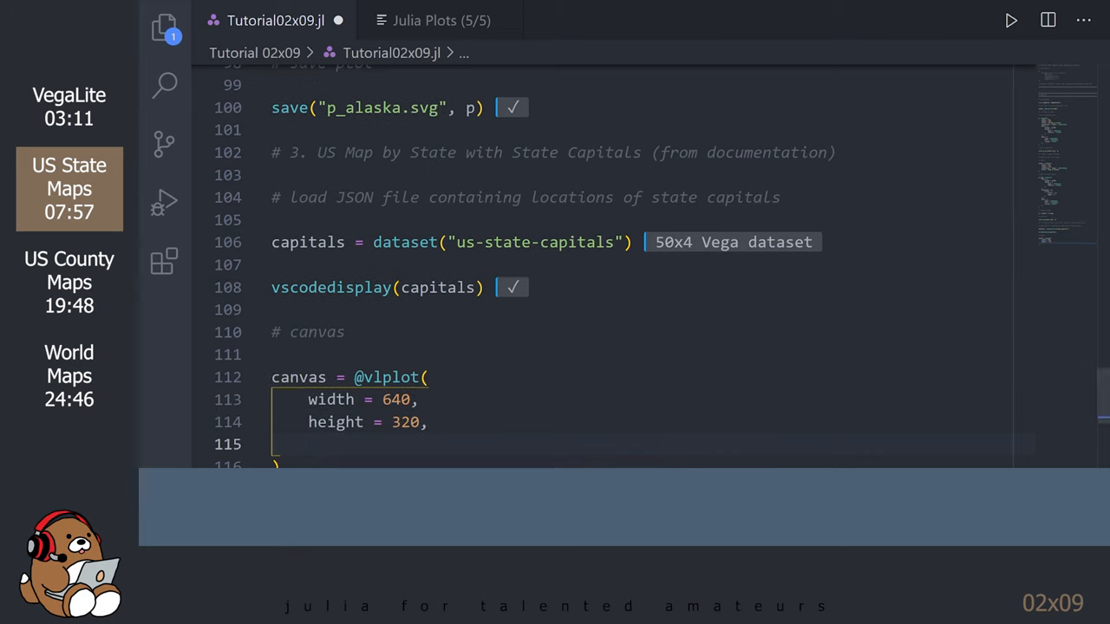
{"action": "type", "text": "title = \"US State Capitals\","}
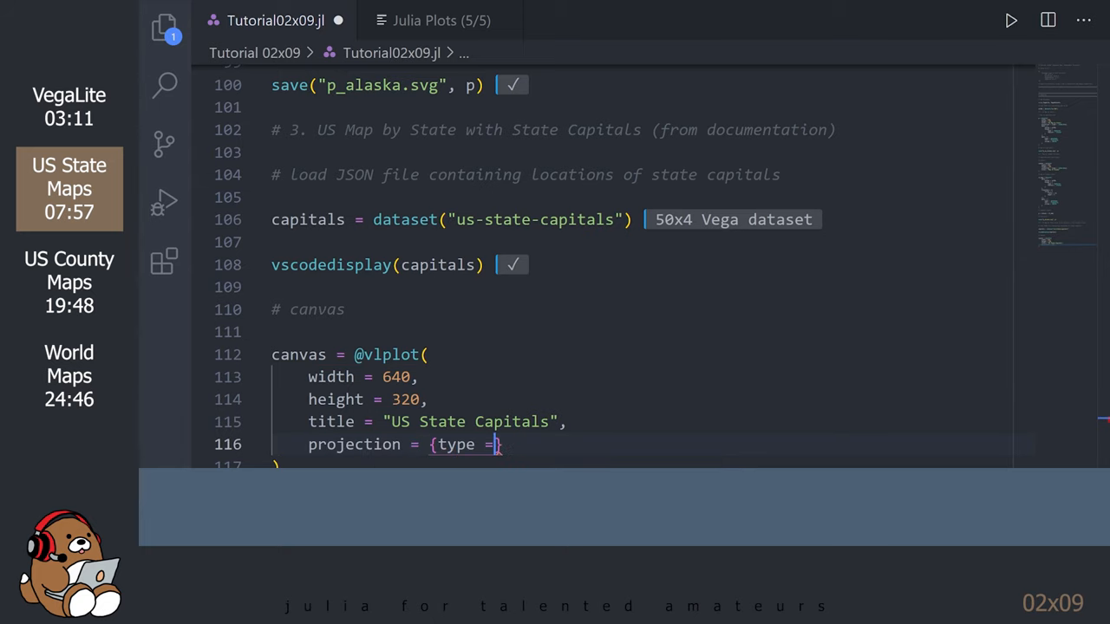
{"action": "type", "text": ":albersUsa}"}
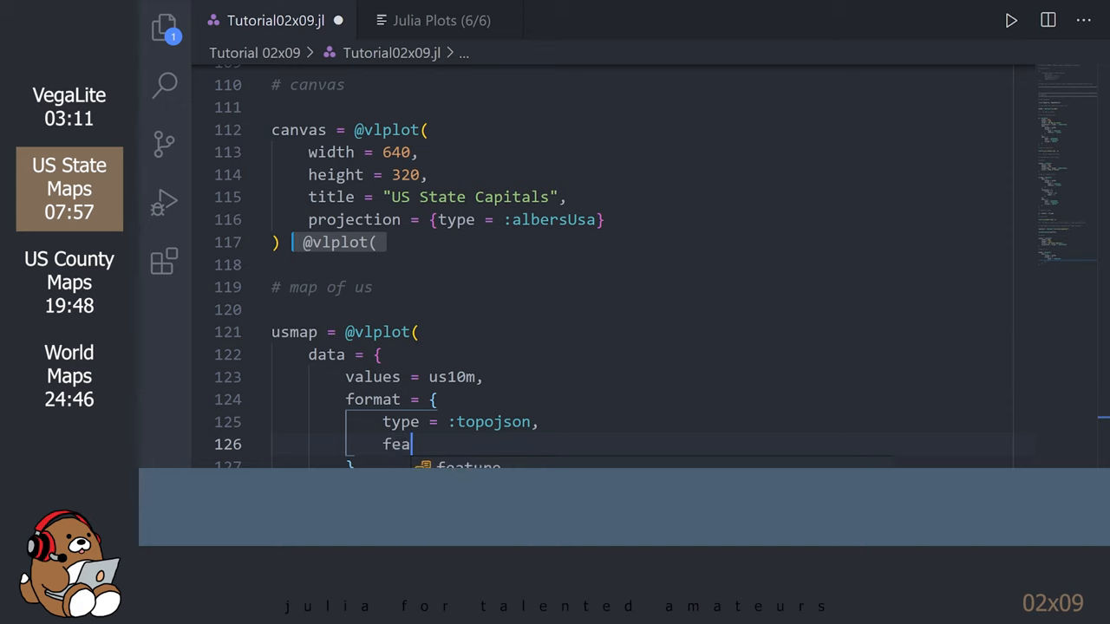
{"action": "type", "text": "ture = :states"}
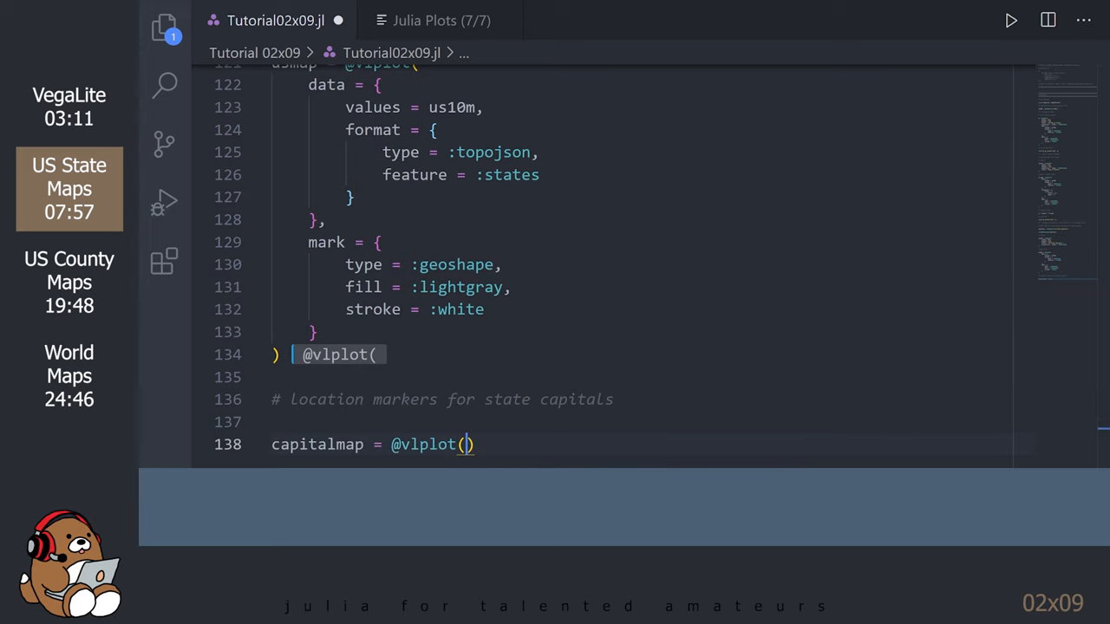
Step: Write capitalmap plotting the capitals by lon and lat as red markers, and run it
{"action": "type", "text": "data = capitals,"}
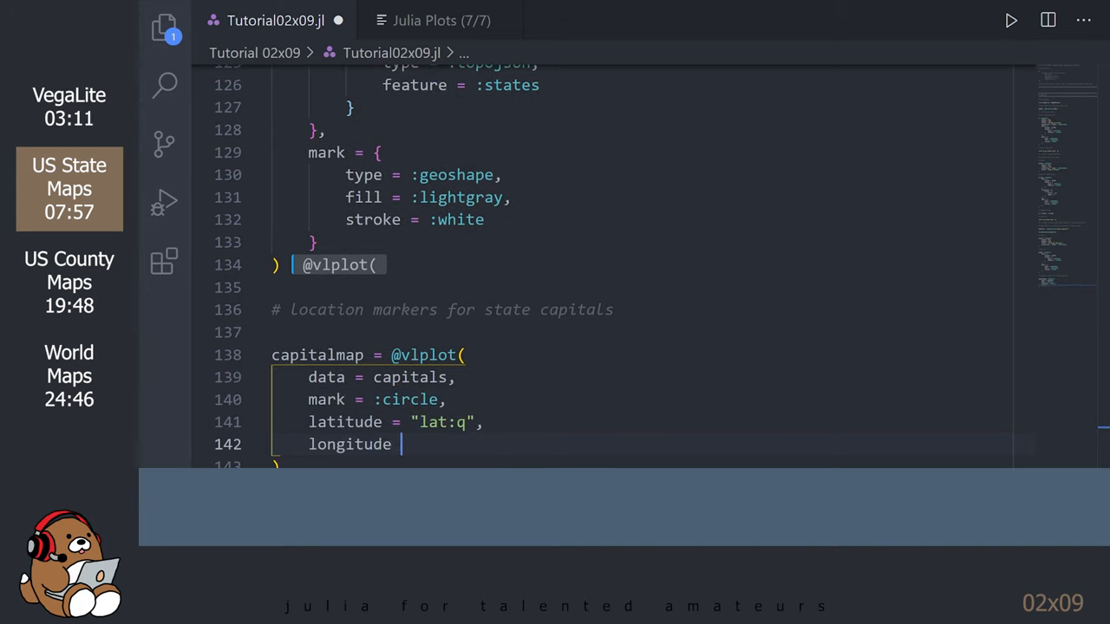
{"action": "type", "text": "\"lon:q\","}
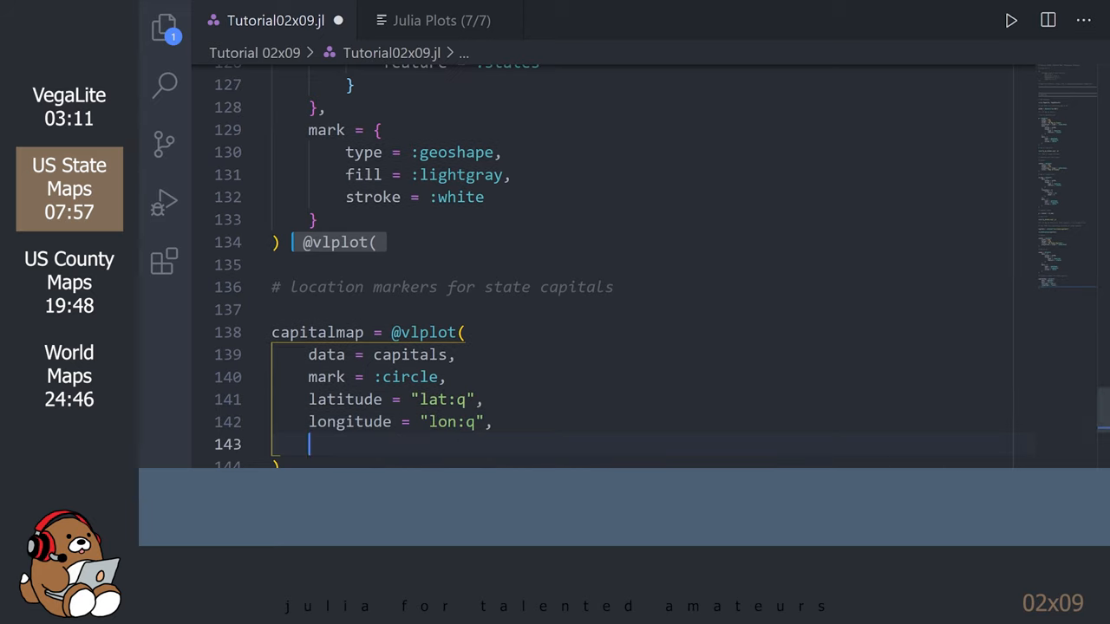
{"action": "type", "text": "color = {value = :red}"}
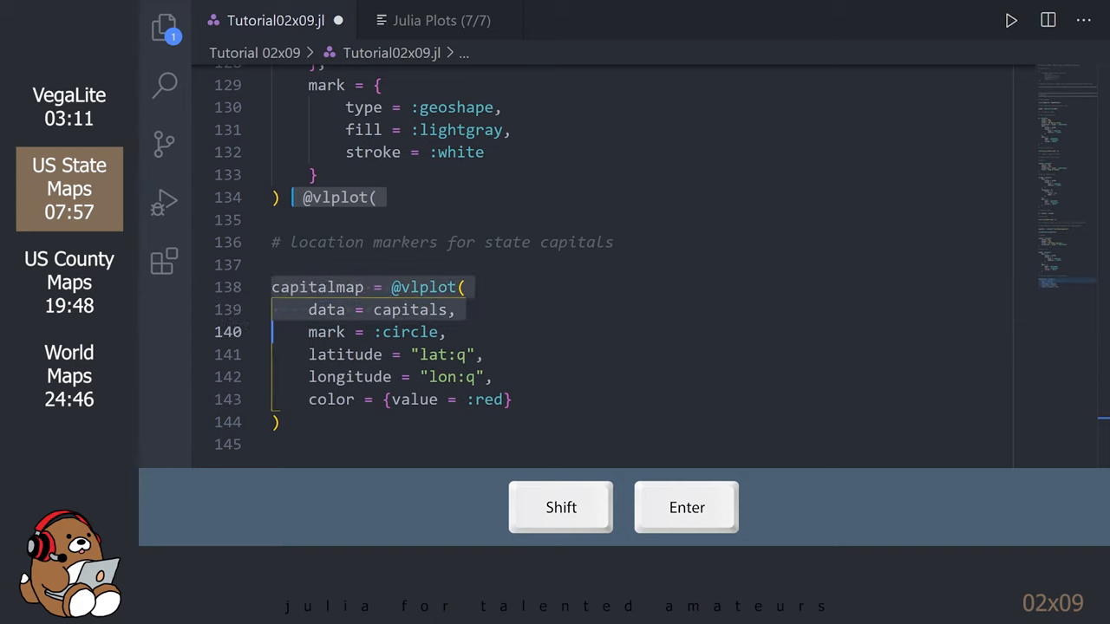
{"action": "key", "text": "enter"}
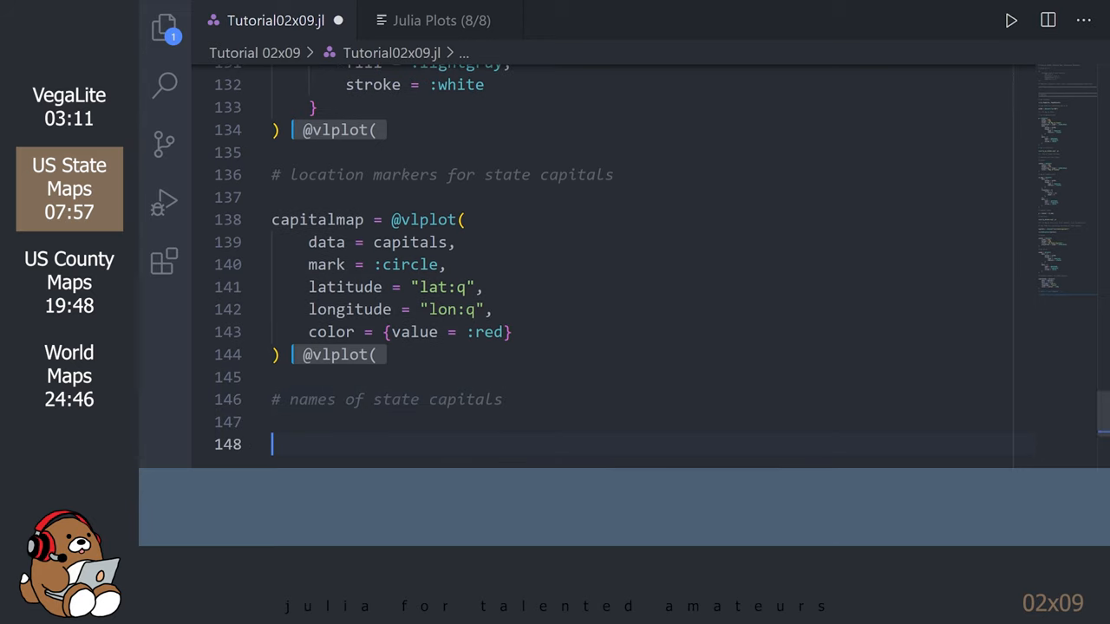
Step: Write and run capitalnames, a text layer placing each city name at its lat/lon
{"action": "type", "text": "capitalnames = @vlplot("}
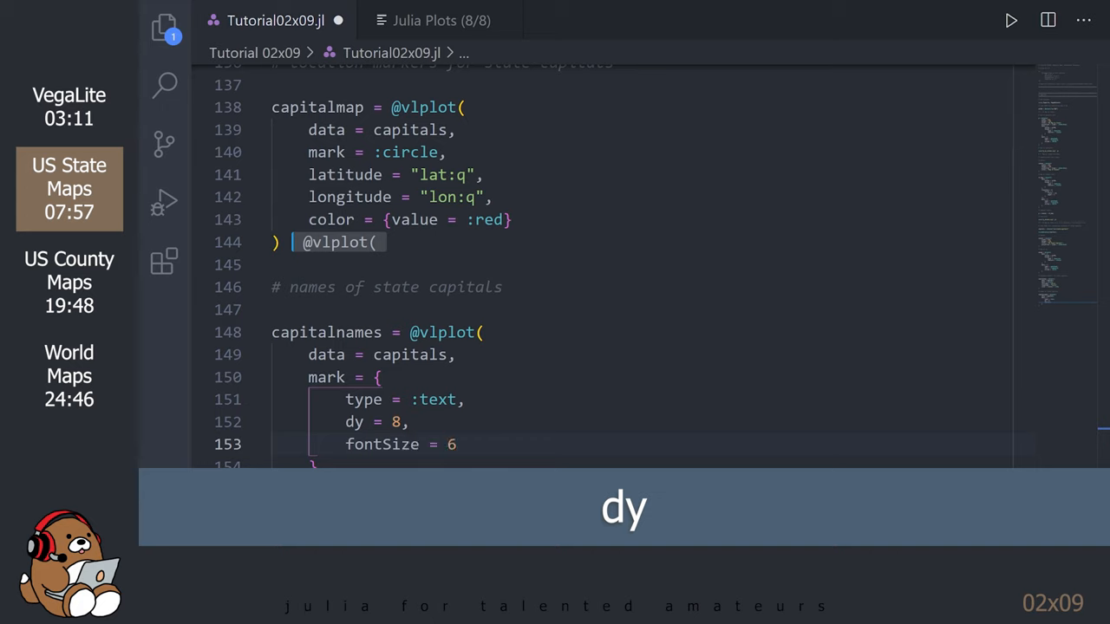
{"action": "type", "text": "latitude"}
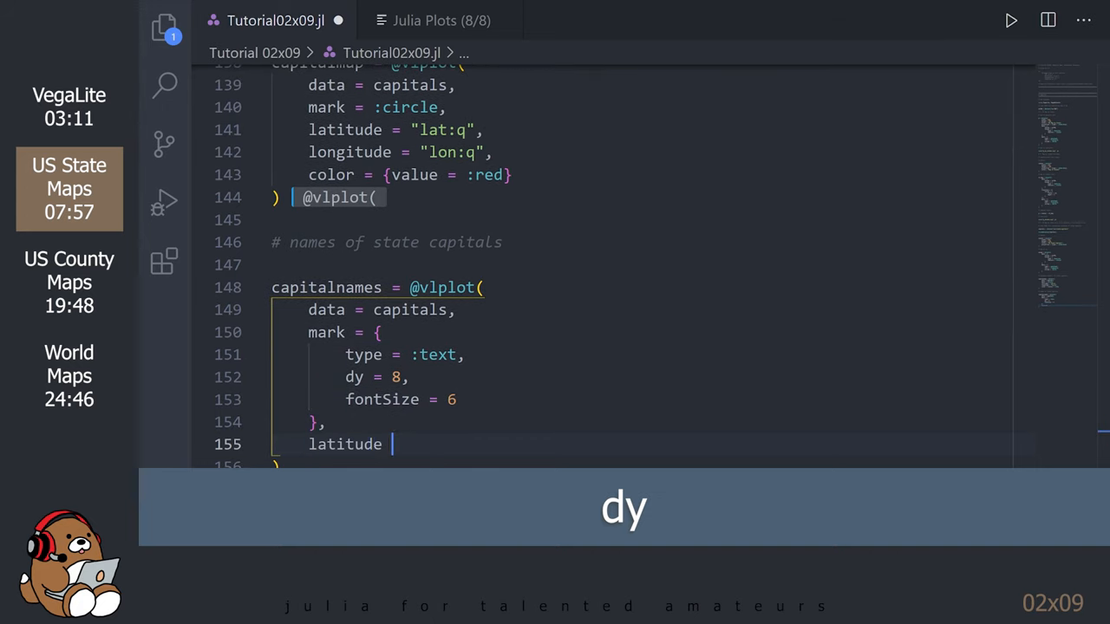
{"action": "type", "text": "= \"lat:q\","}
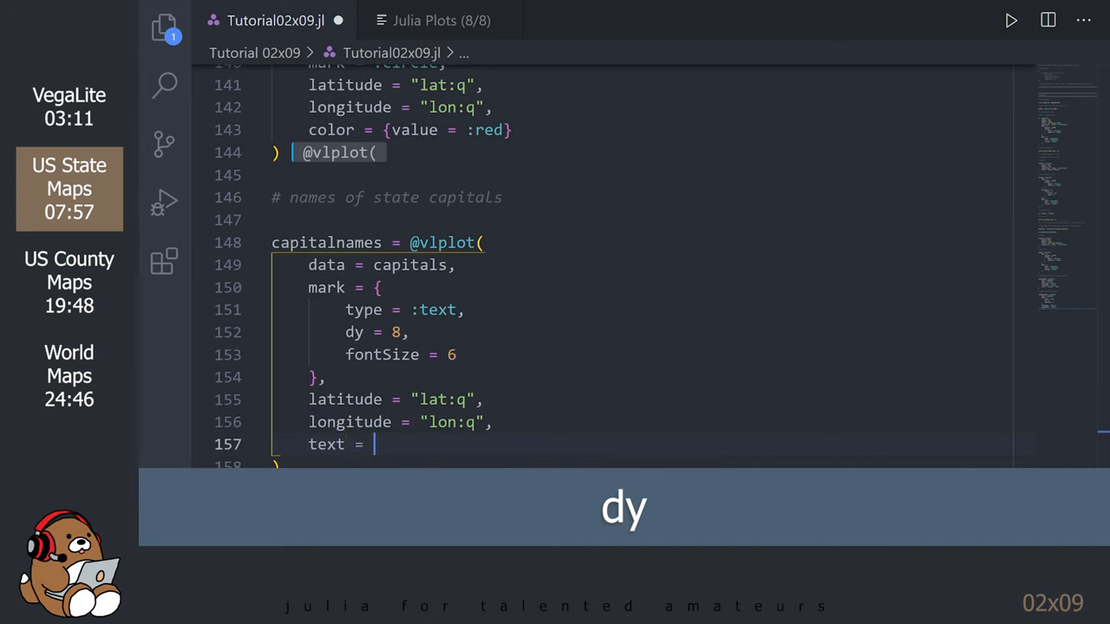
{"action": "type", "text": "\"city:n\""}
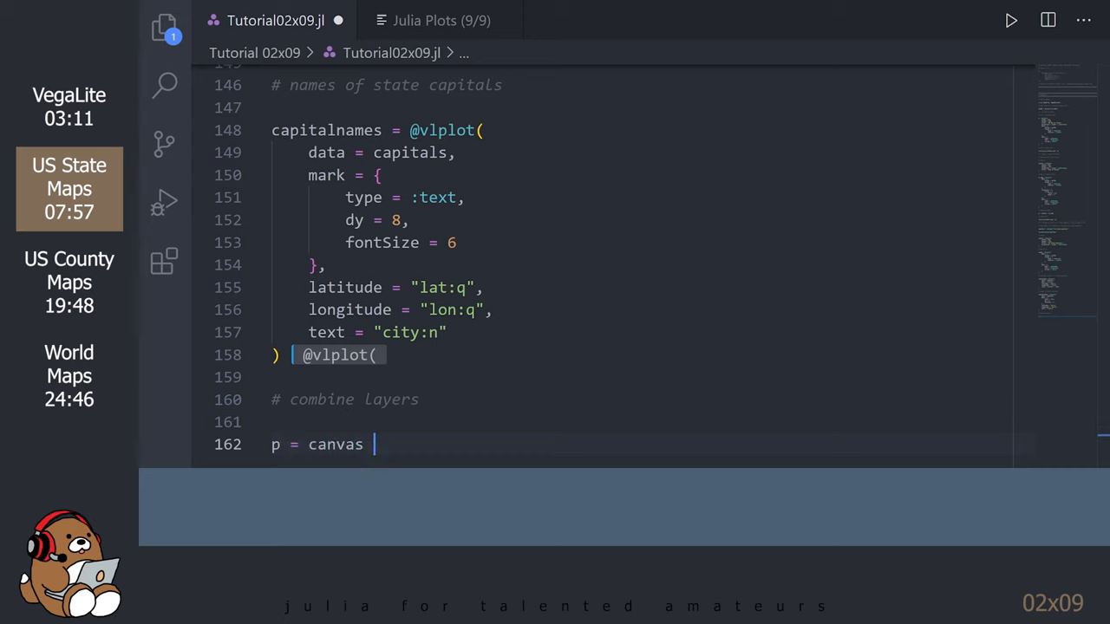
Step: Run p = canvas + usmap + capitalmap + capitalnames and save it as p_us_capitals.svg
{"action": "type", "text": "+ usmap + capitalmap"}
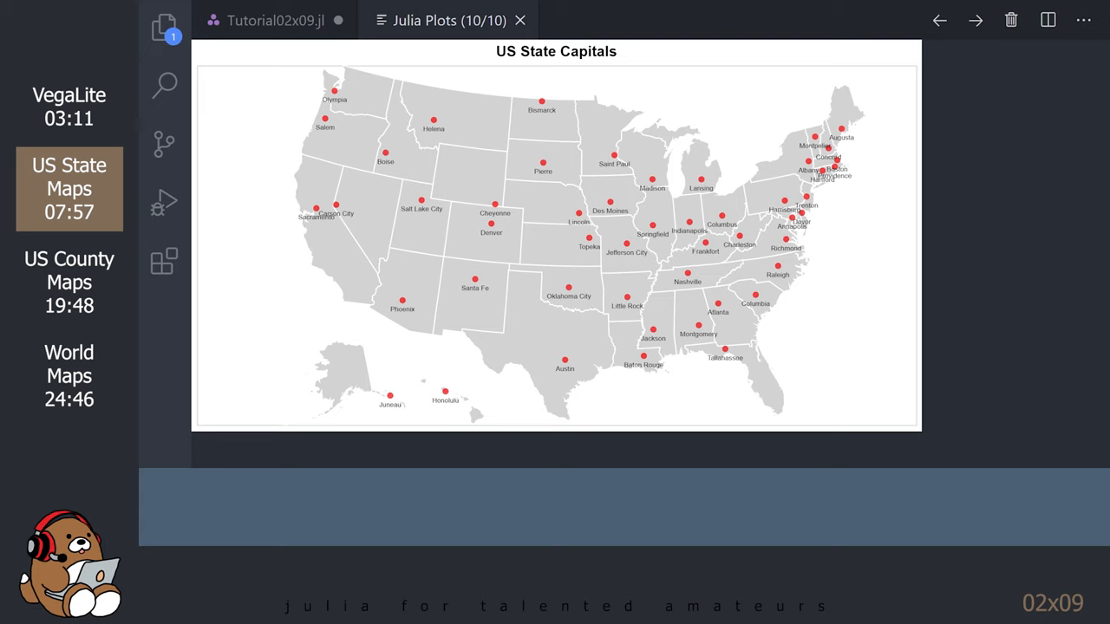
{"action": "left_click", "coordinate": [274, 21]}
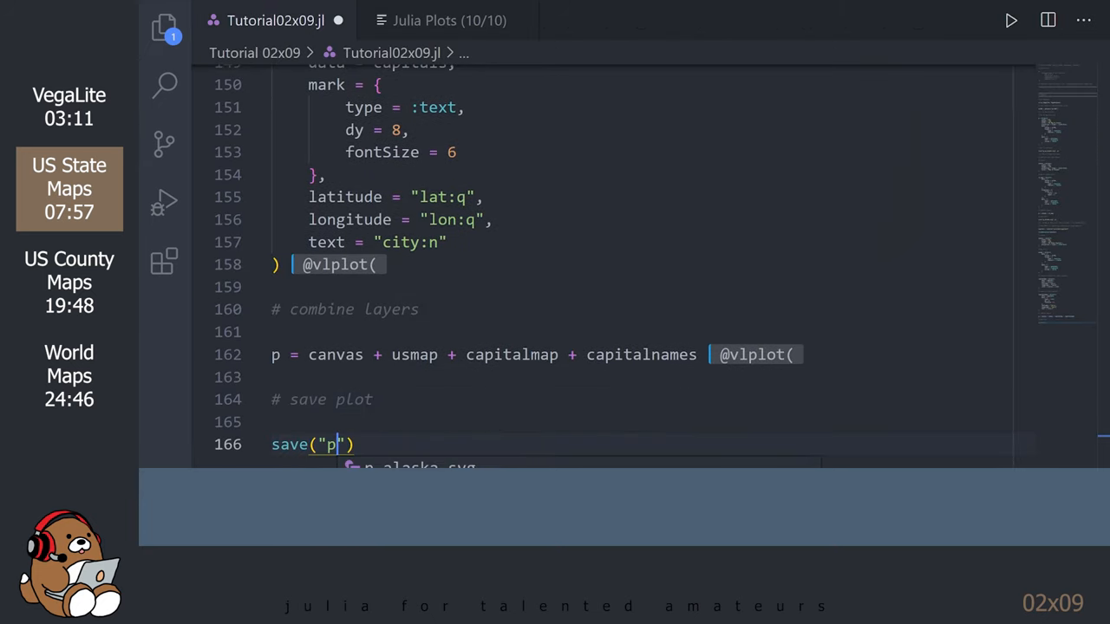
{"action": "type", "text": "_us_capitals.svg"}
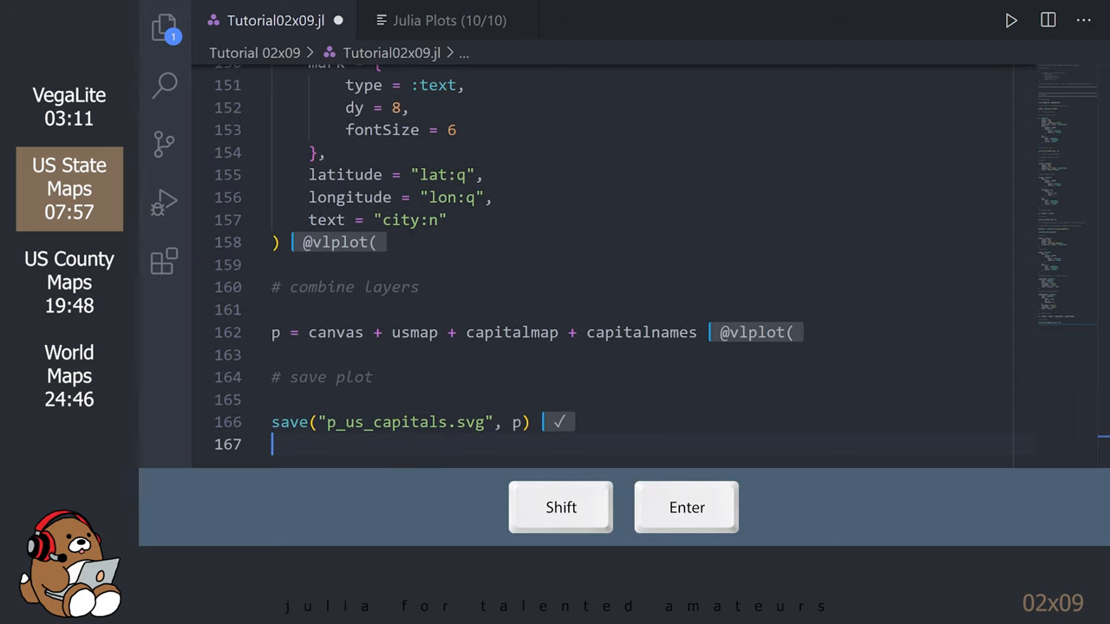
{"action": "left_click", "coordinate": [70, 281]}
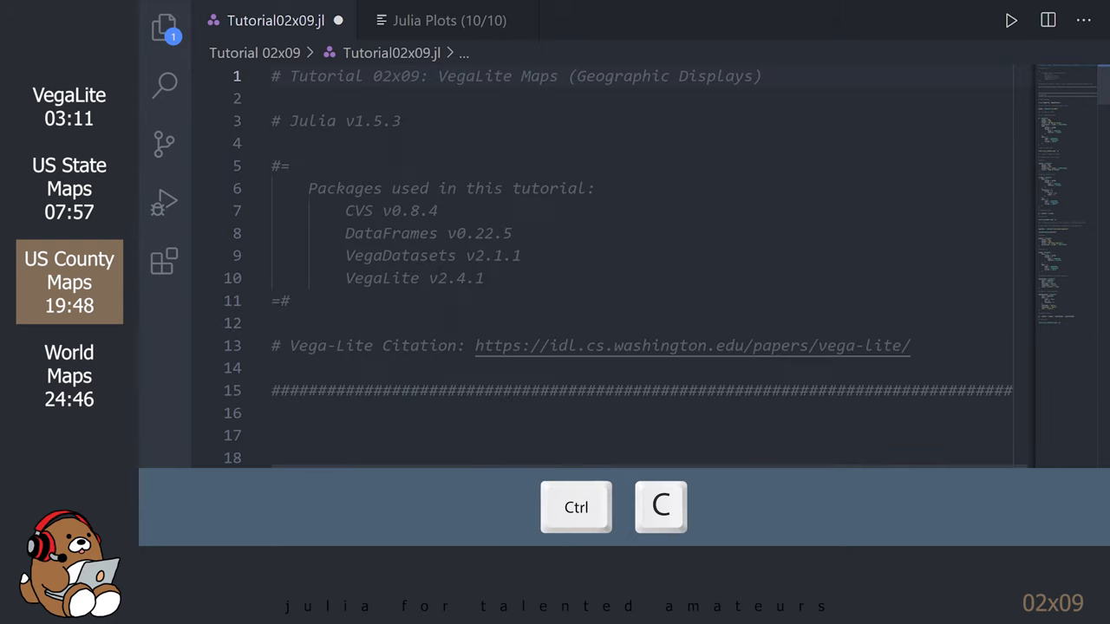
Step: Paste the state-map code as section 4, retitled to County with feature counties, and save p_us_counties.svg
{"action": "scroll", "scroll_direction": "down", "scroll_amount": 3}
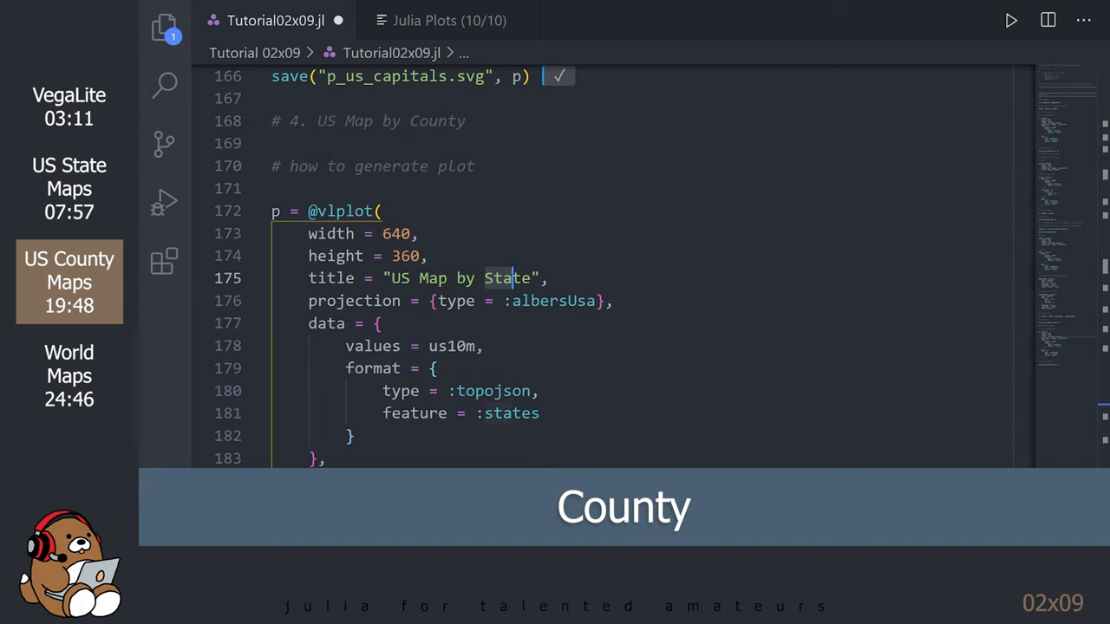
{"action": "type", "text": "County"}
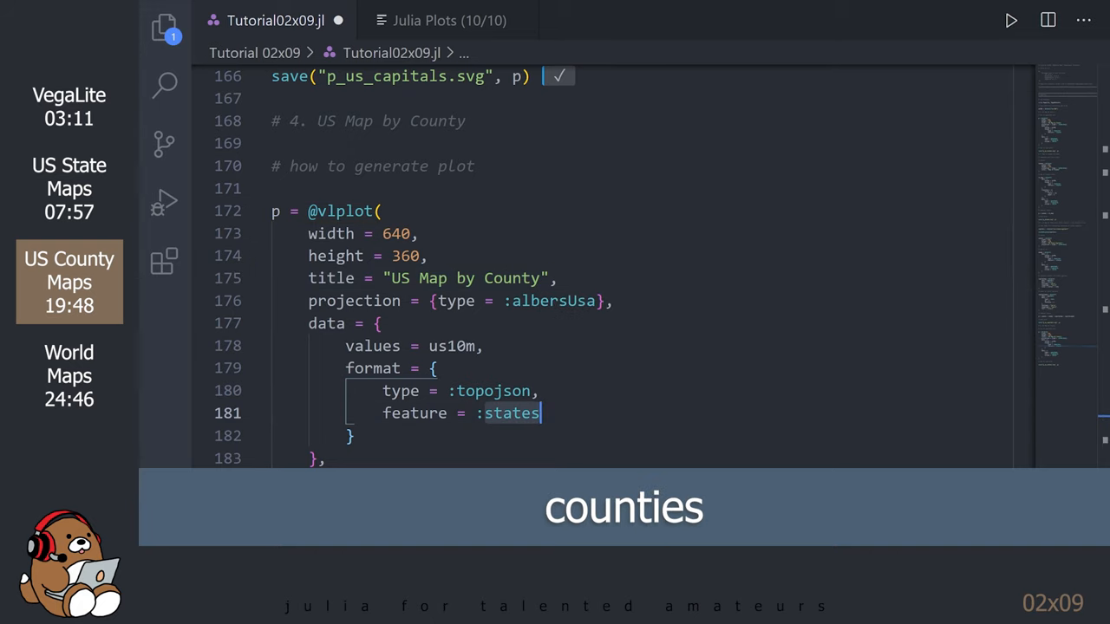
{"action": "type", "text": "counties"}
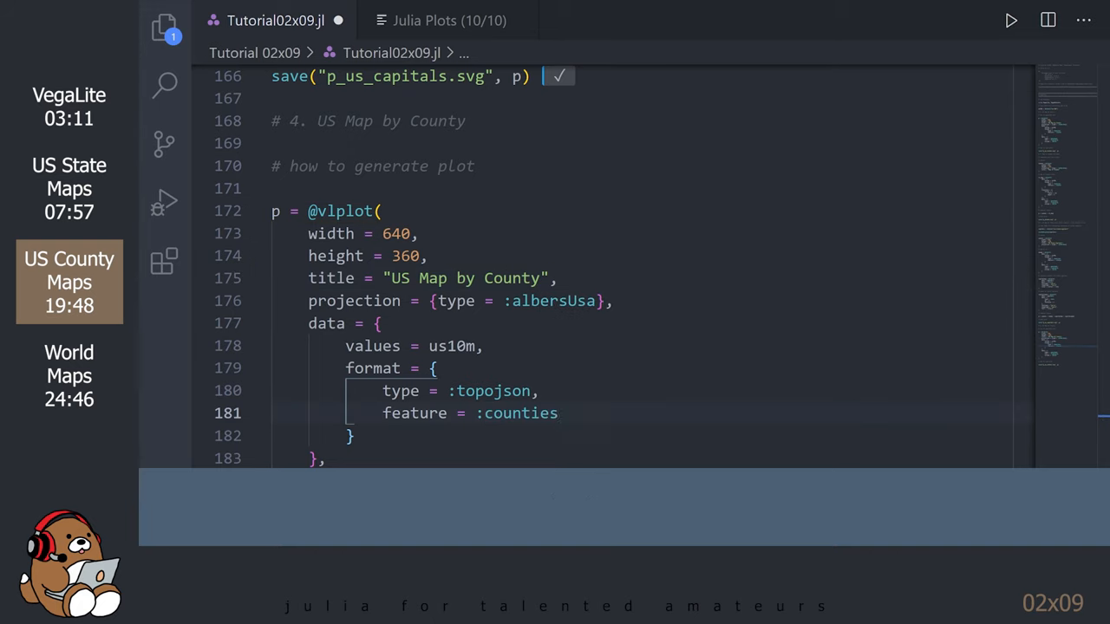
{"action": "scroll", "scroll_direction": "down", "scroll_amount": 3}
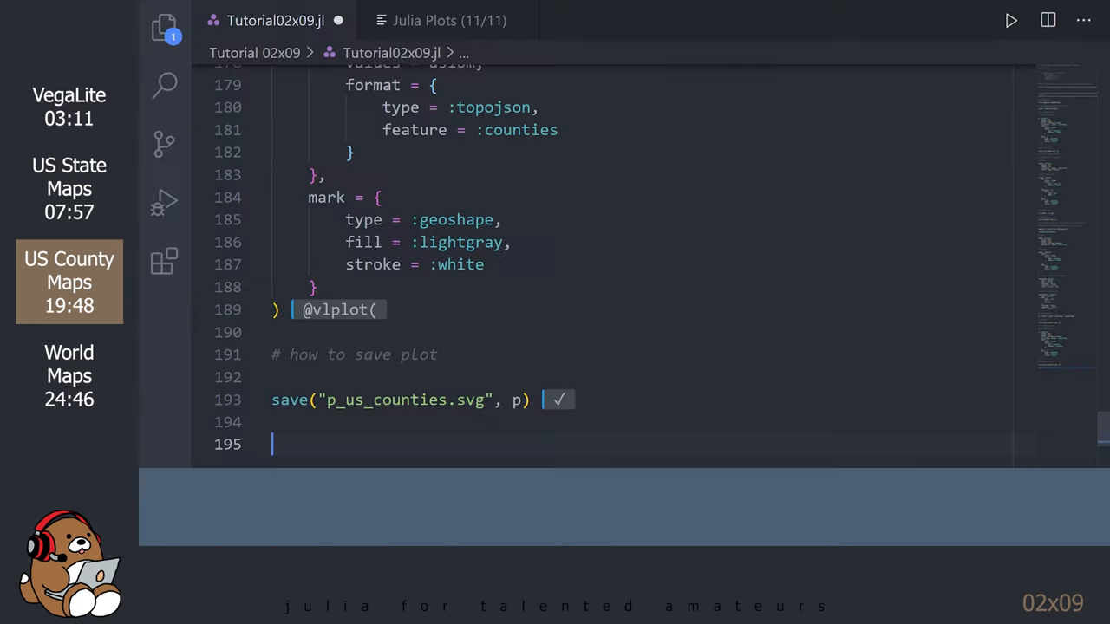
Step: Add section 5 comments and run unemployment = dataset("unemployment"), then begin vscodedisplay
{"action": "type", "text": "# 5. Choropleth Map of US Unemployment Rate by County (from documentation"}
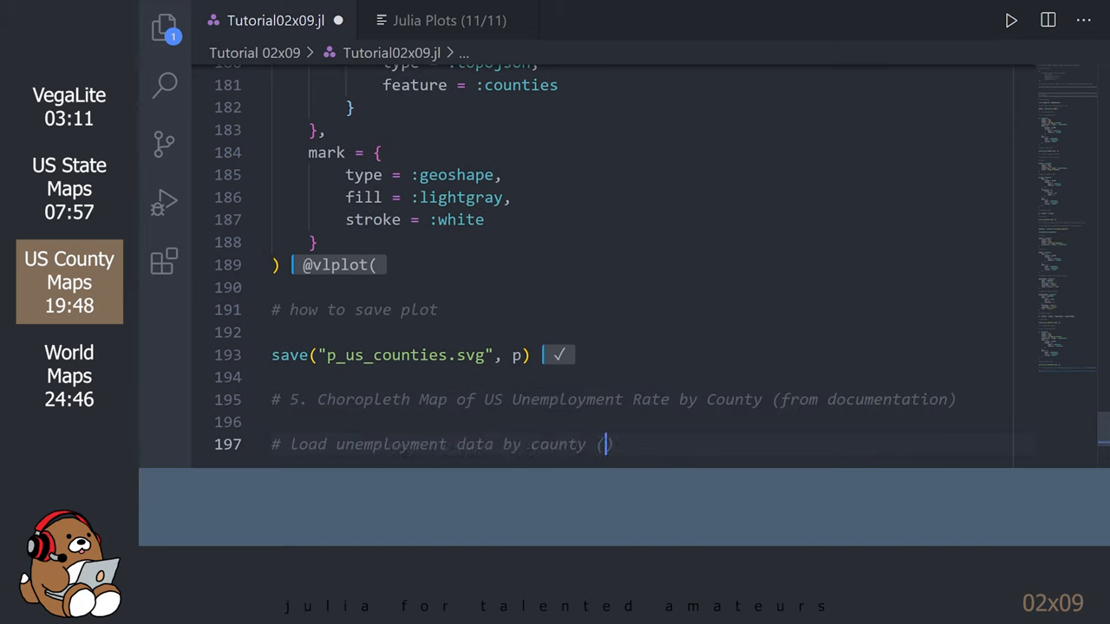
{"action": "type", "text": "unemployment = dataset(\"unemployment"}
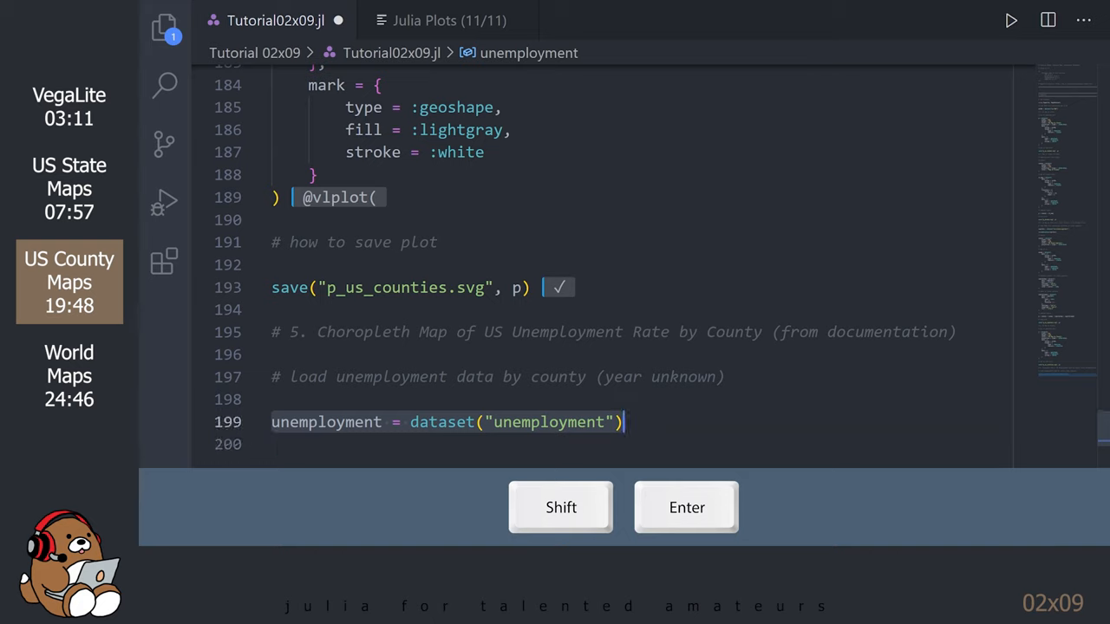
{"action": "key", "text": "enter"}
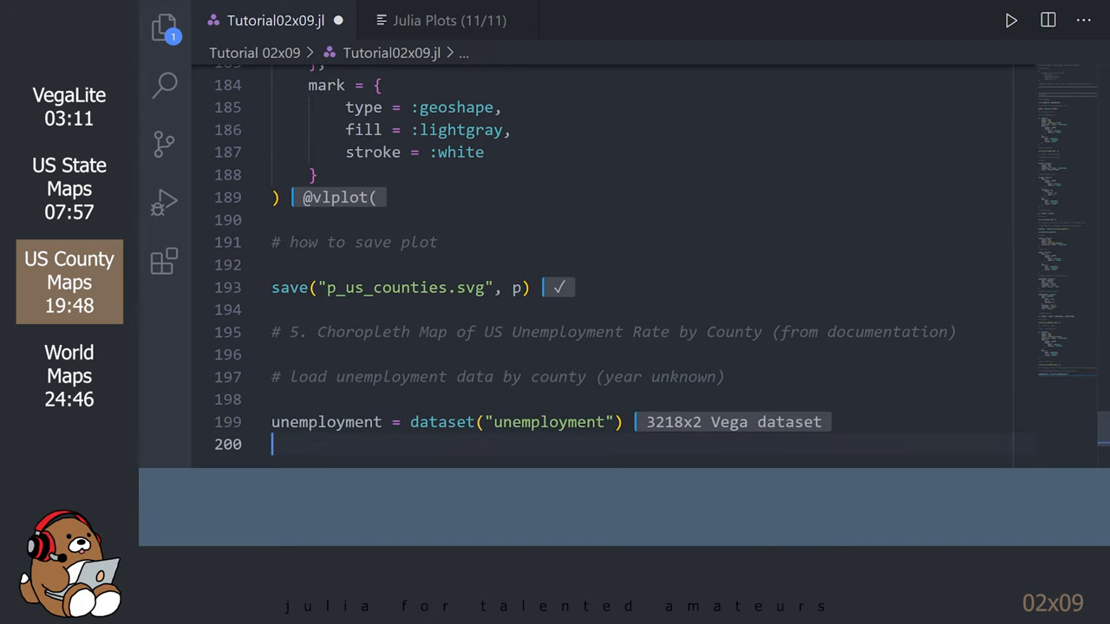
{"action": "type", "text": "vscodedispl"}
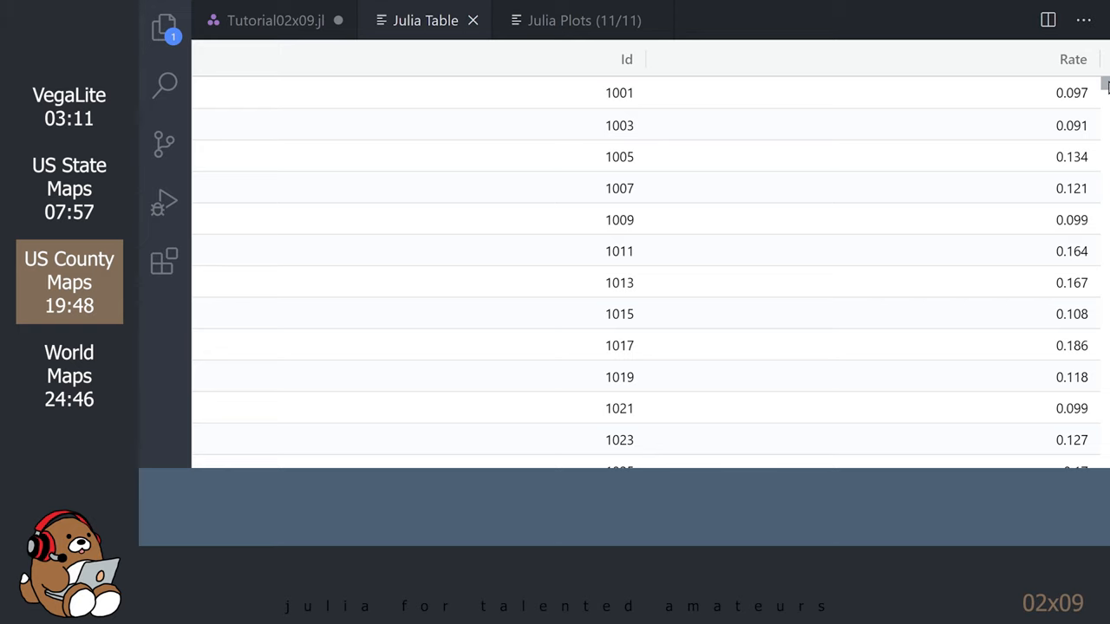
Step: Scroll through the displayed unemployment table of county ids and rates, then return to the script
{"action": "scroll", "scroll_direction": "down", "scroll_amount": 3}
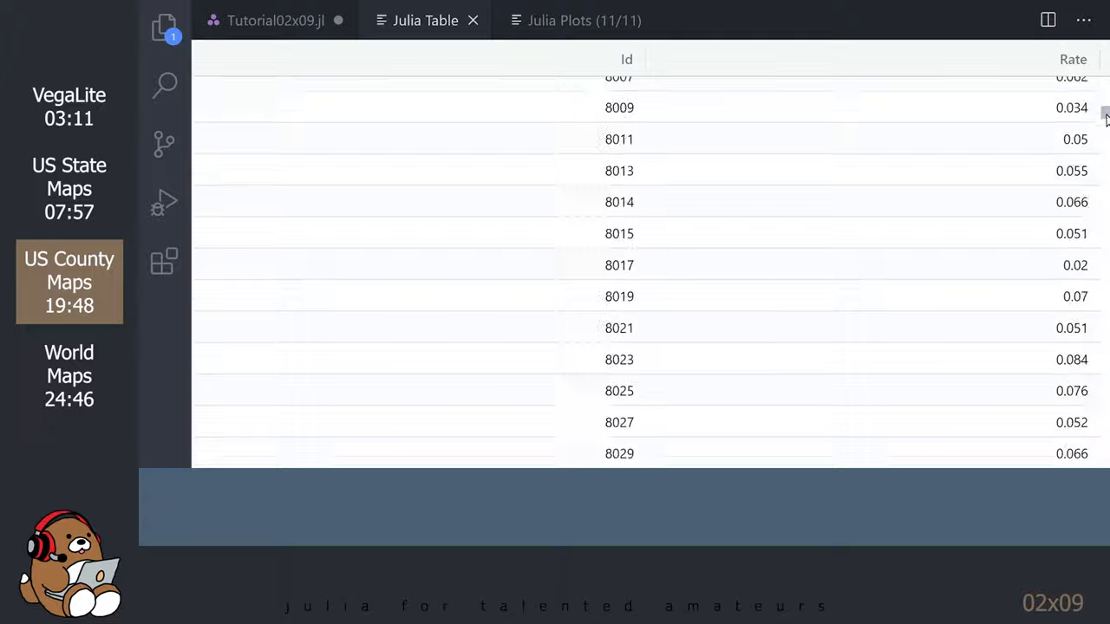
{"action": "scroll", "scroll_direction": "down", "scroll_amount": 3}
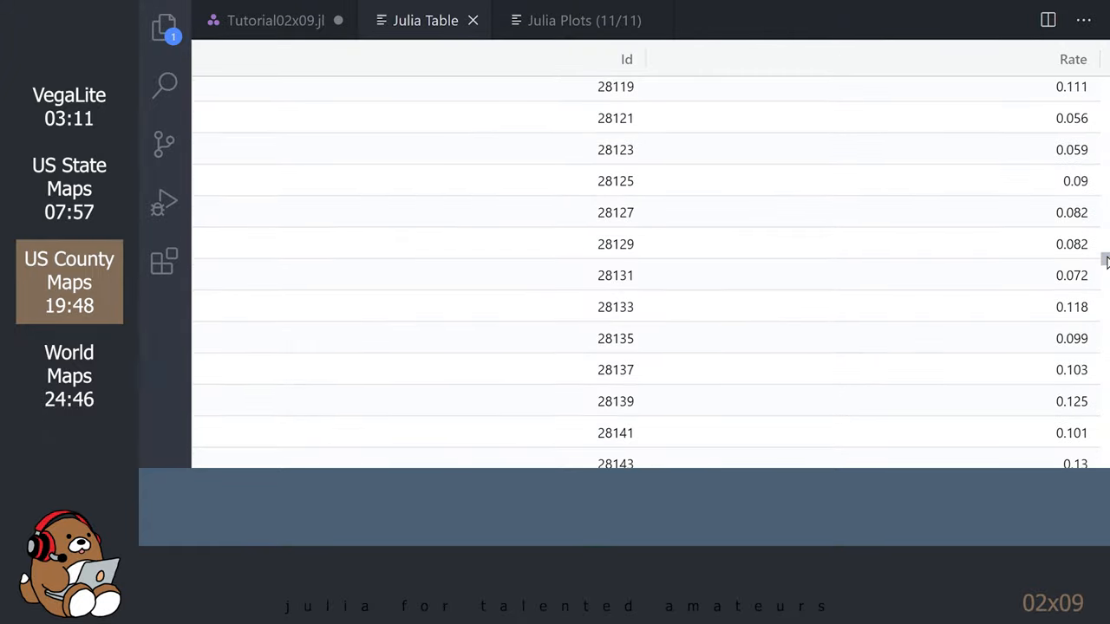
{"action": "scroll", "scroll_direction": "down", "scroll_amount": 3}
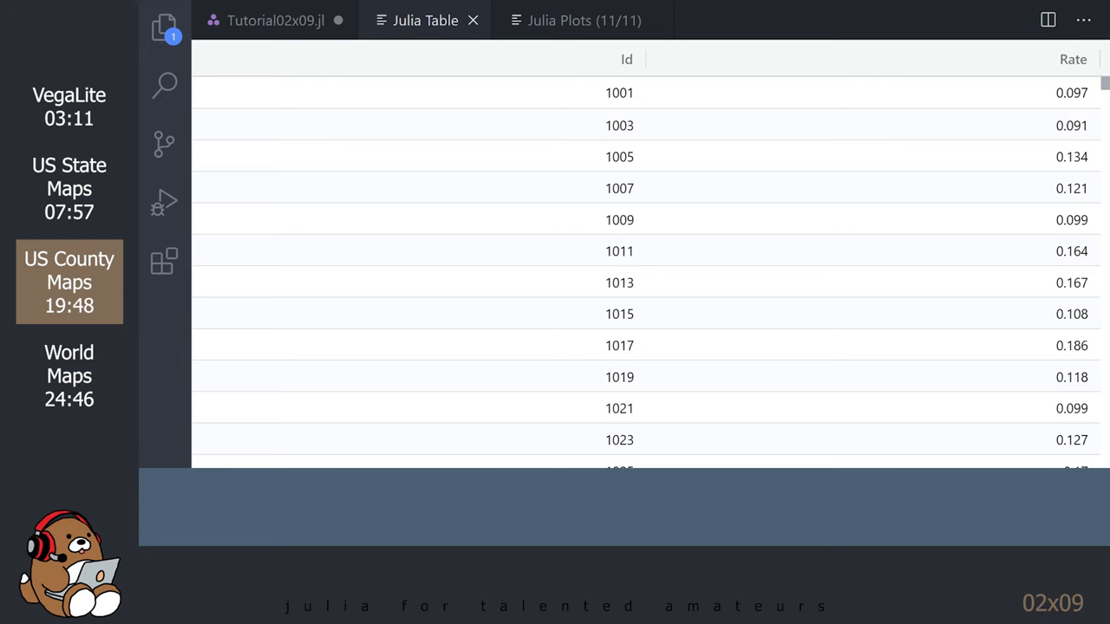
{"action": "left_click", "coordinate": [274, 20]}
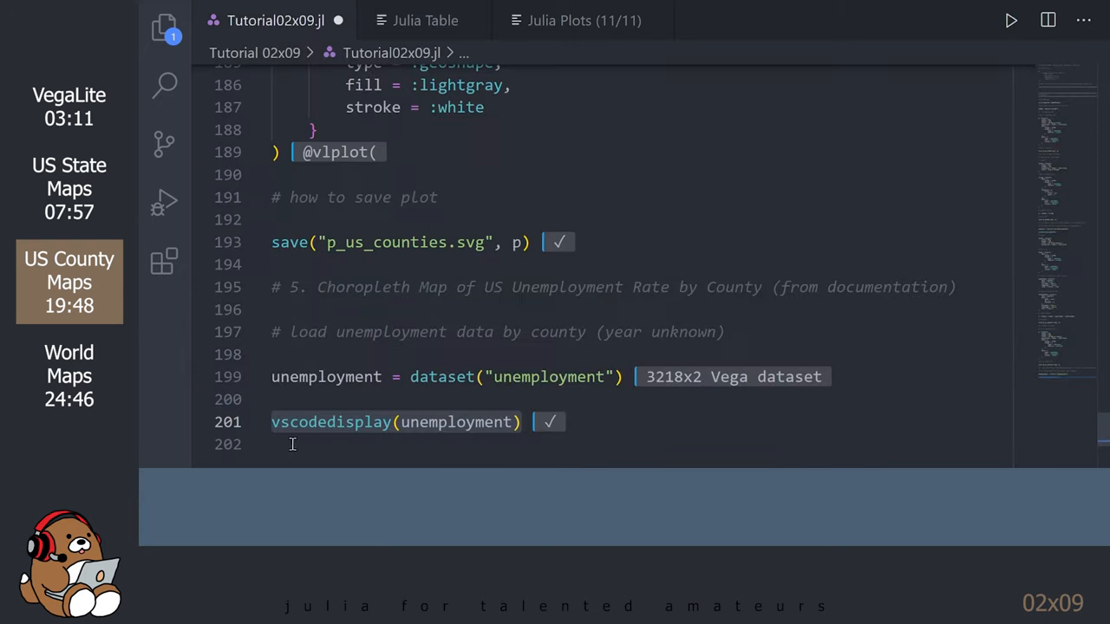
Step: Define and run an albersUsa canvas titled US Unemployment Rate by County (year unknown), then start usmap
{"action": "type", "text": "canvas = @vlplot("}
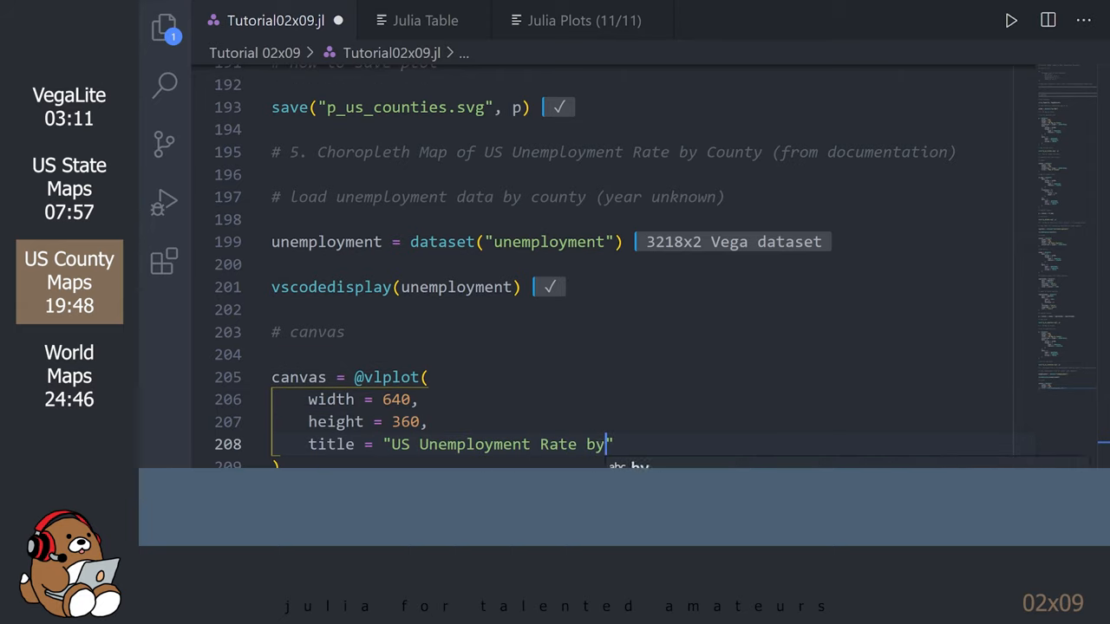
{"action": "type", "text": "County (year unknown"}
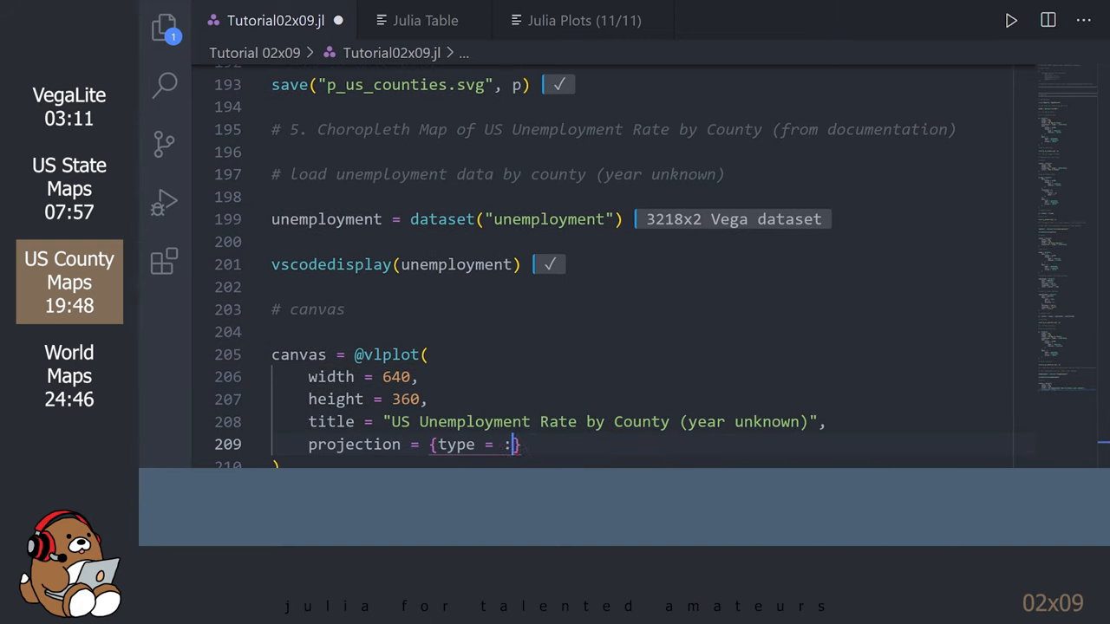
{"action": "type", "text": "albersUsa"}
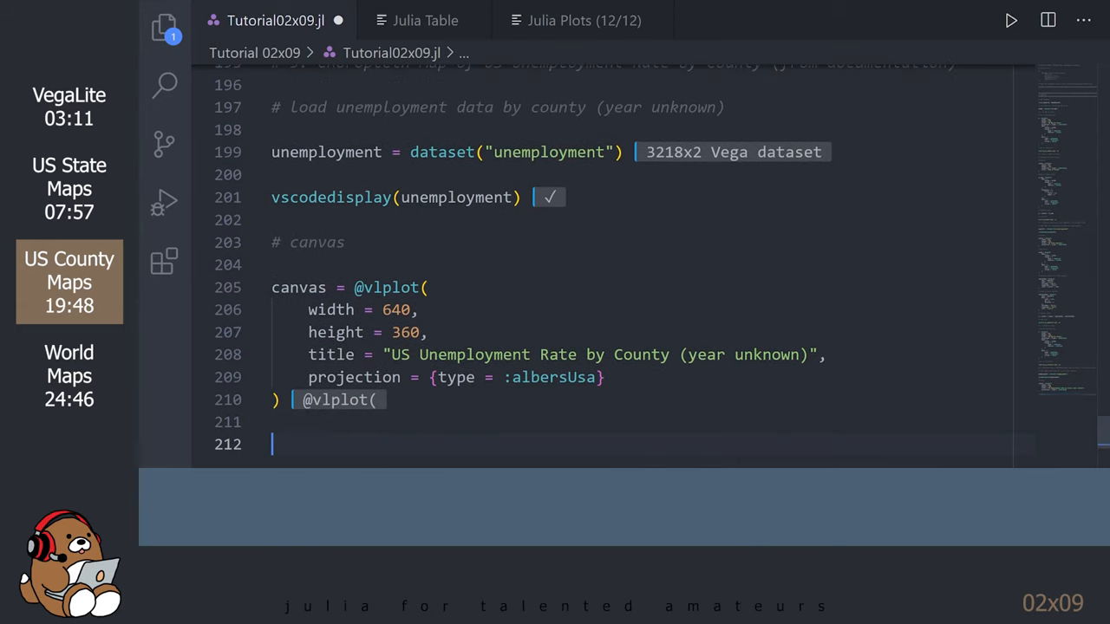
{"action": "type", "text": "usmap = @vlplot("}
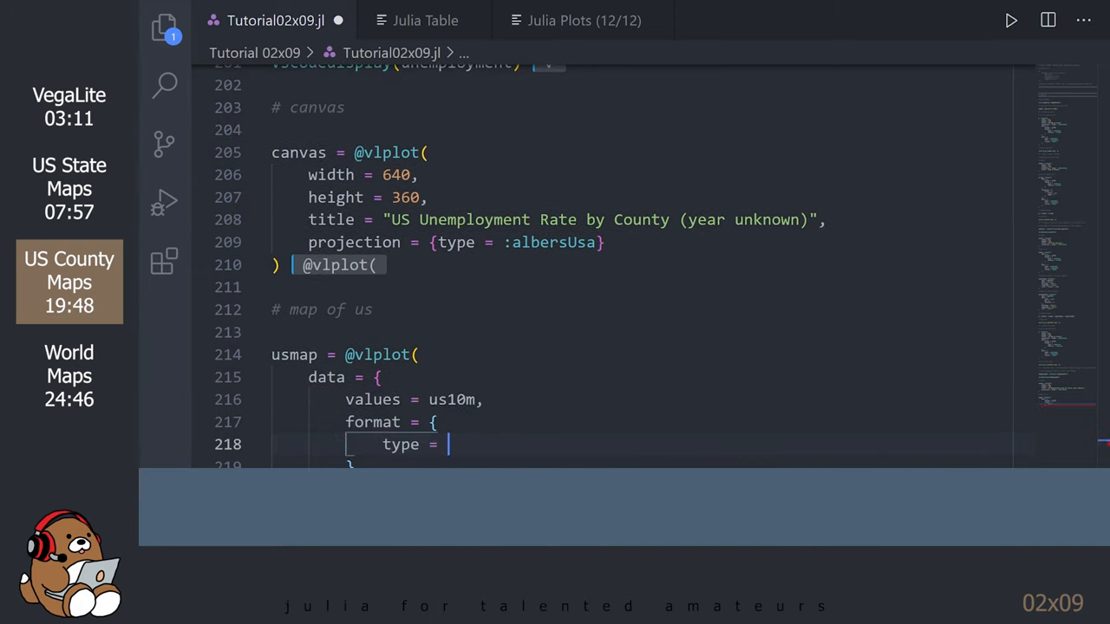
Step: Complete usmap as TopoJSON counties looked up by id with rate field, geoshape mark coloured by rate:q
{"action": "type", "text": ":topojson,"}
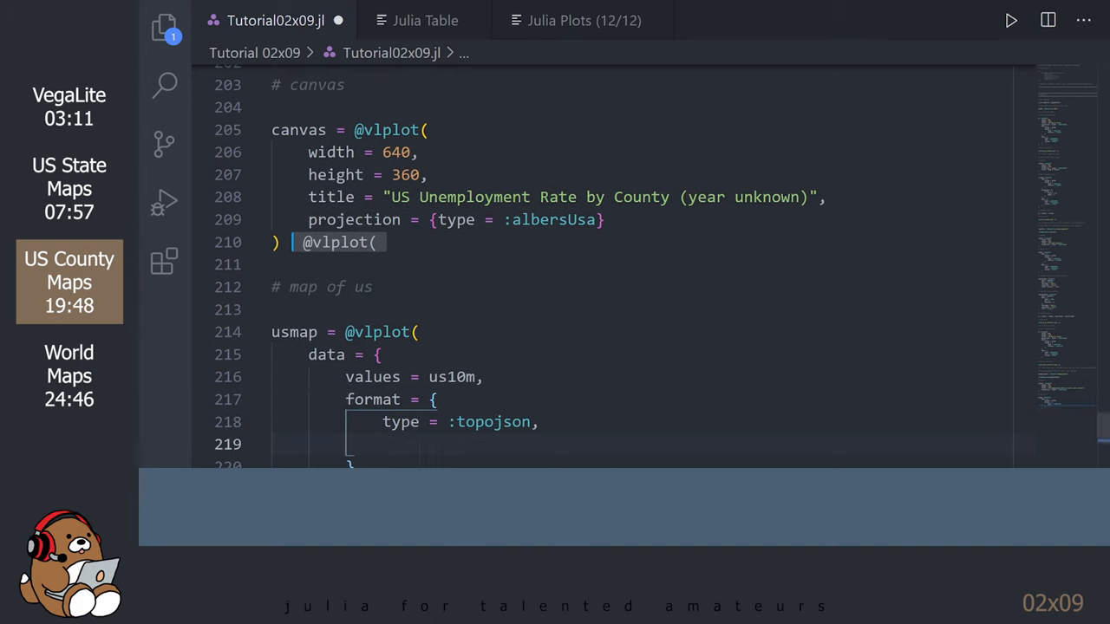
{"action": "type", "text": "feature = :counties"}
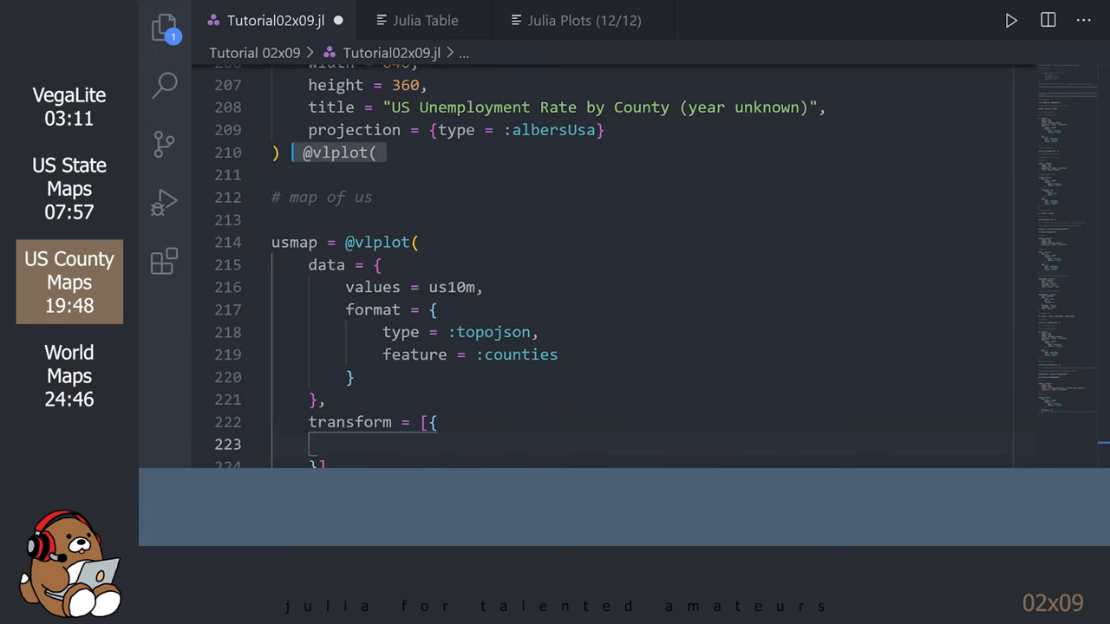
{"action": "type", "text": "lookup = :id,"}
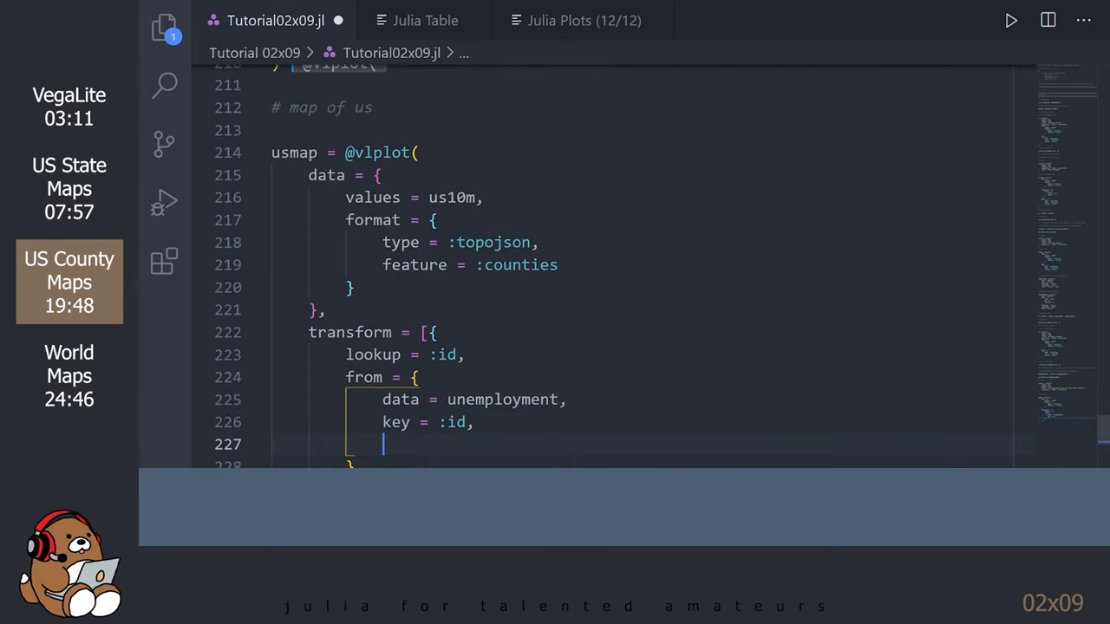
{"action": "type", "text": "fields = [\"rate\"]"}
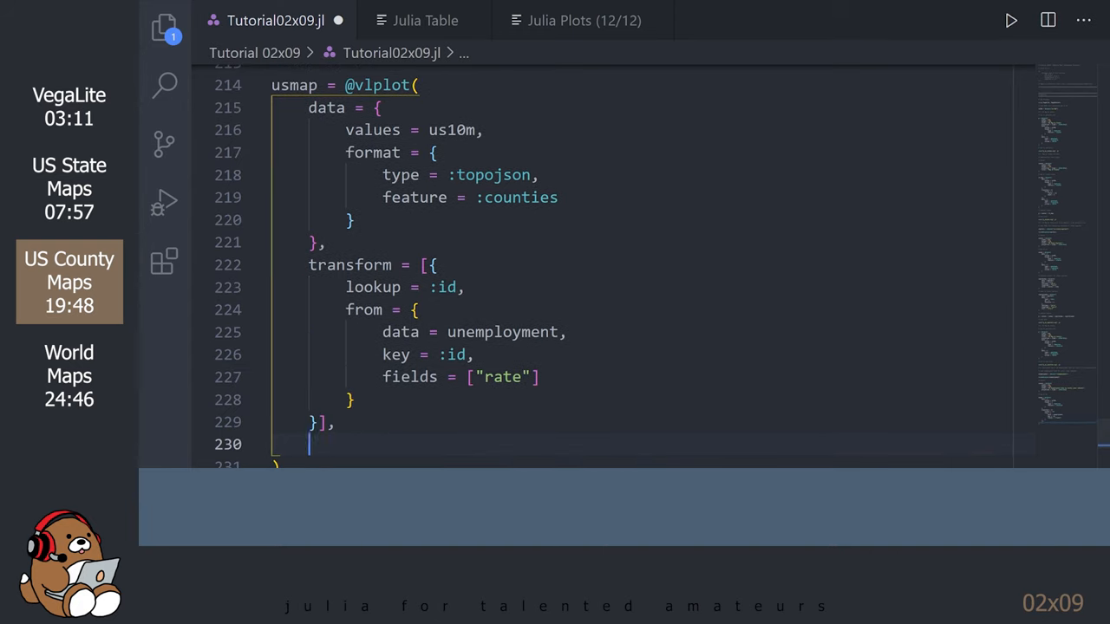
{"action": "type", "text": "mark = :geoshape,"}
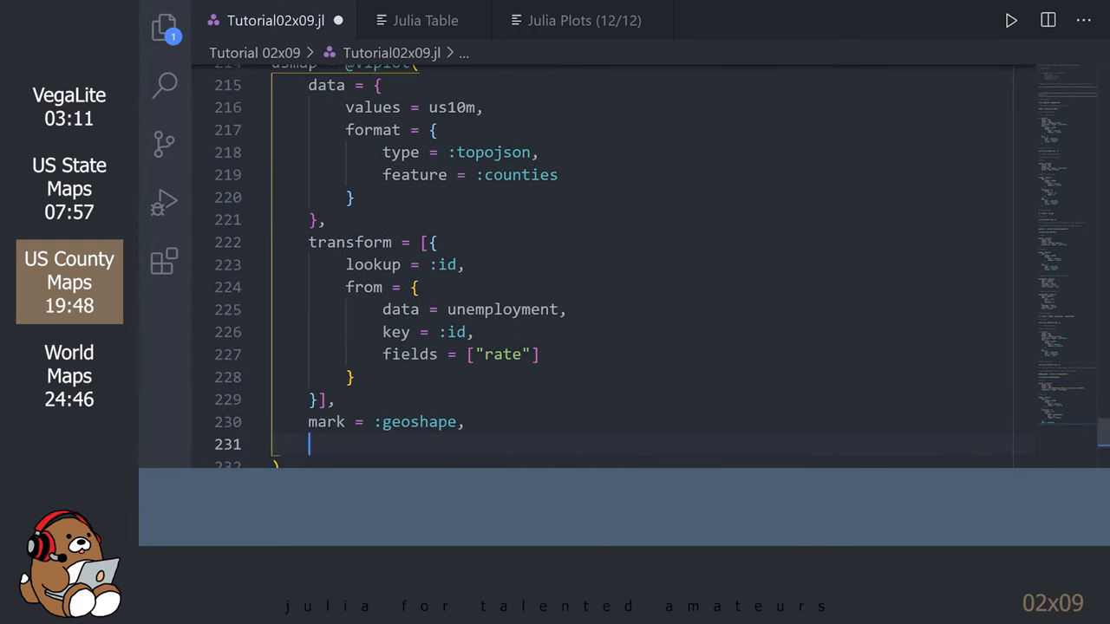
{"action": "type", "text": "color = \"rate:q"}
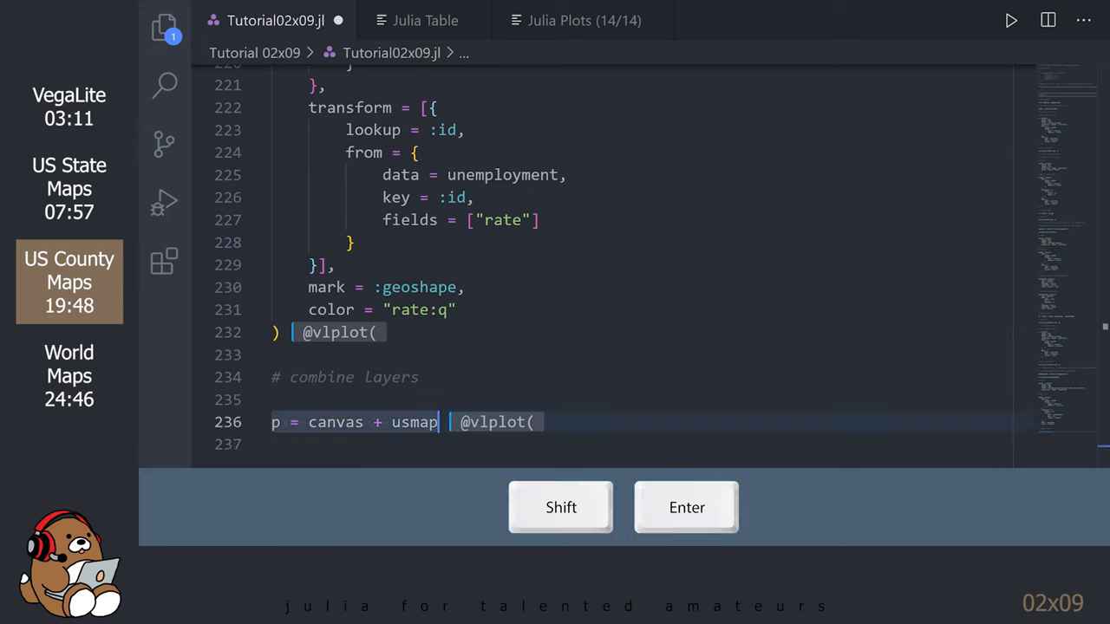
Step: View the rendered county unemployment map, then return to the script to write the save call
{"action": "left_click", "coordinate": [584, 20]}
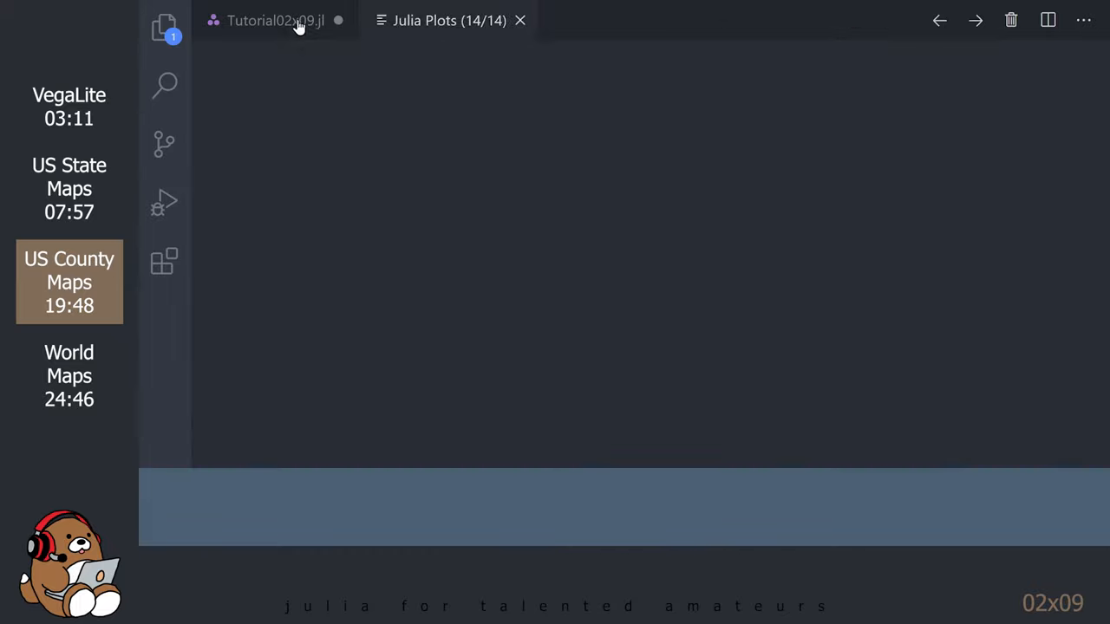
{"action": "left_click", "coordinate": [276, 21]}
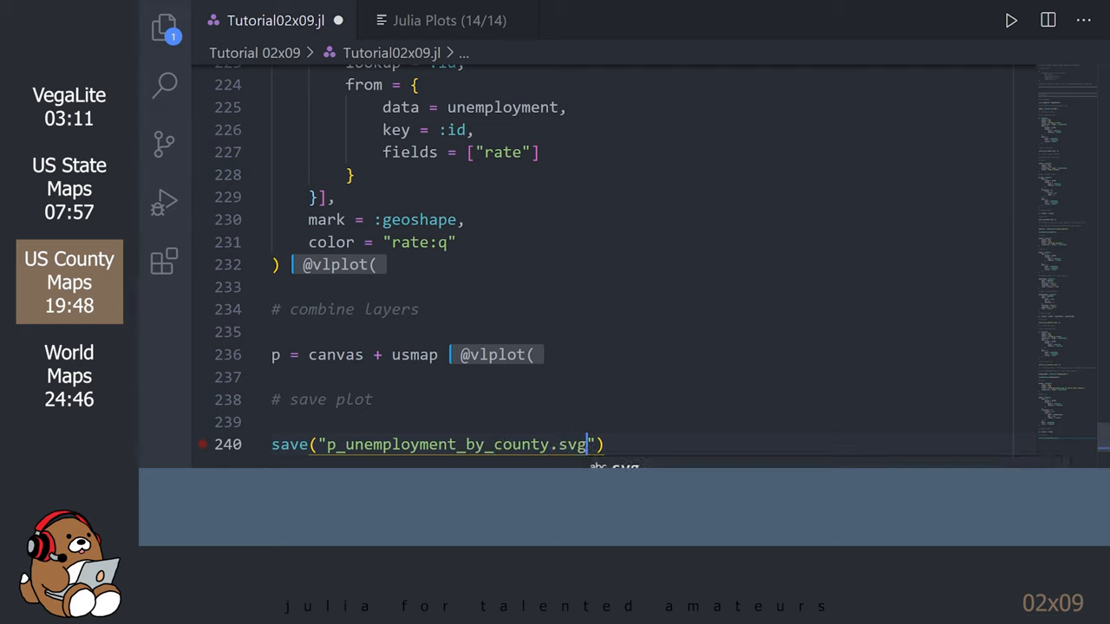
Step: Finish and run save("p_unemployment_by_county.svg", p) and begin the section 6 comment
{"action": "type", "text": ", p)"}
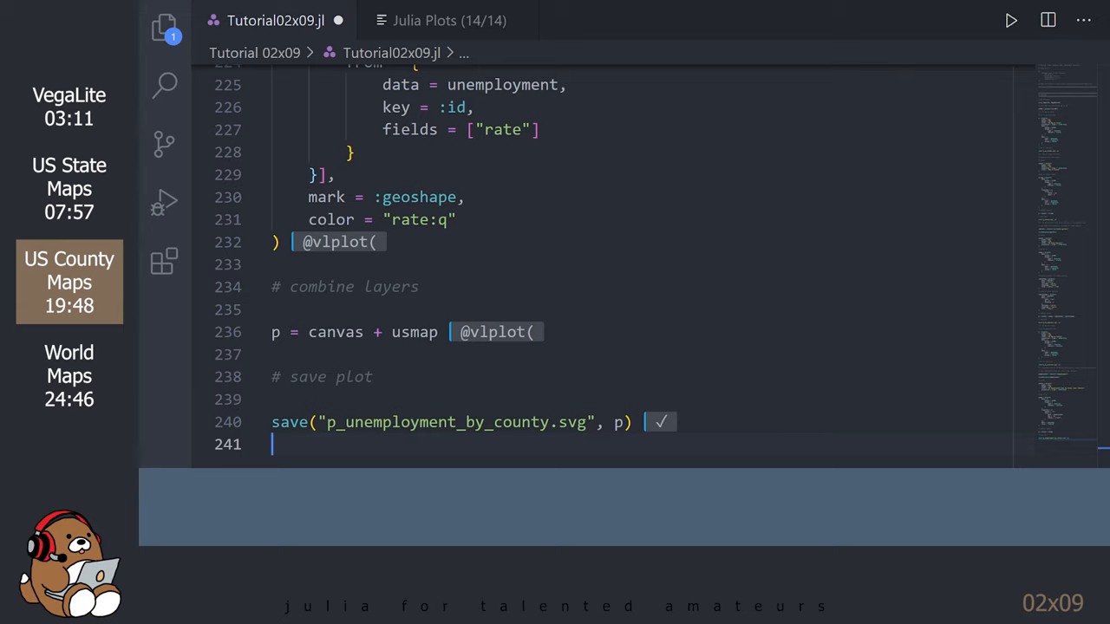
{"action": "type", "text": "# load"}
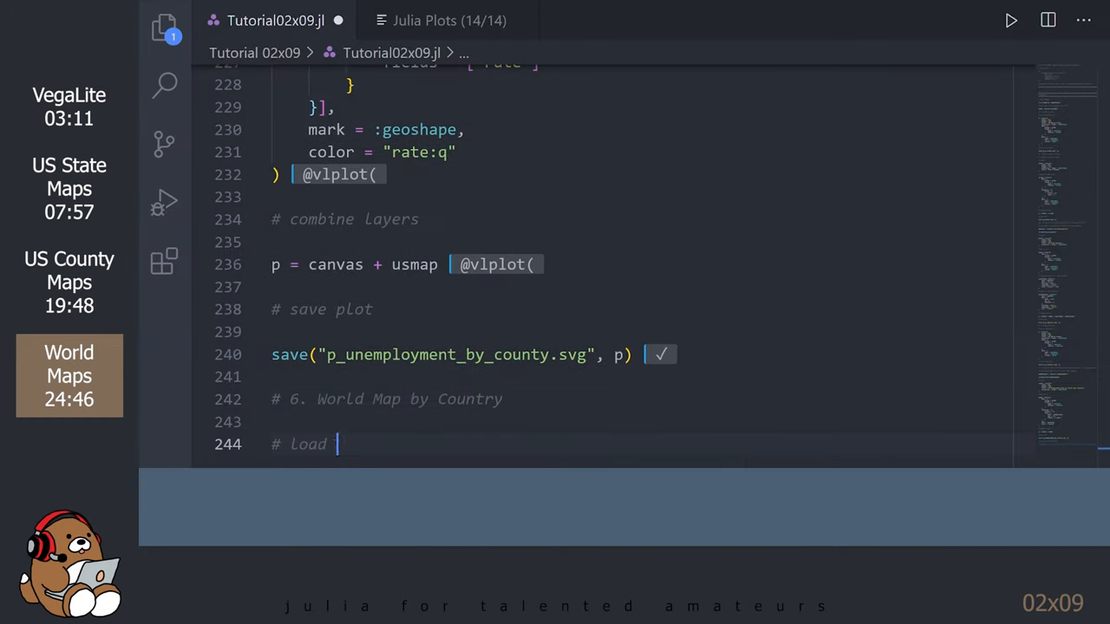
Step: Load world110m = dataset("world-110m")
{"action": "type", "text": "world"}
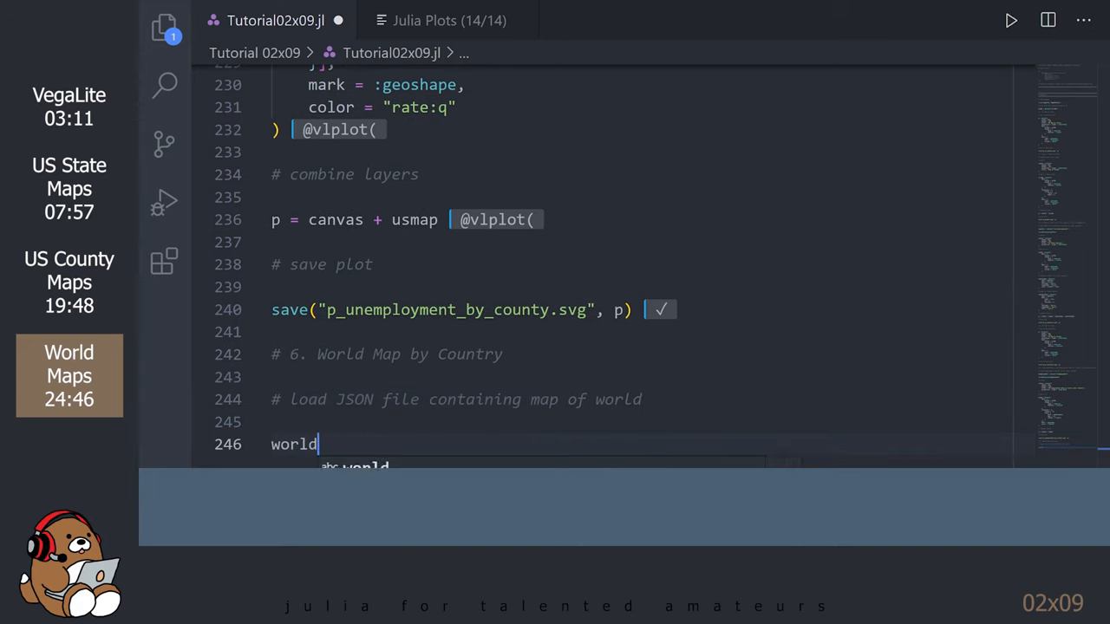
{"action": "type", "text": "110m = dataset(\"\")"}
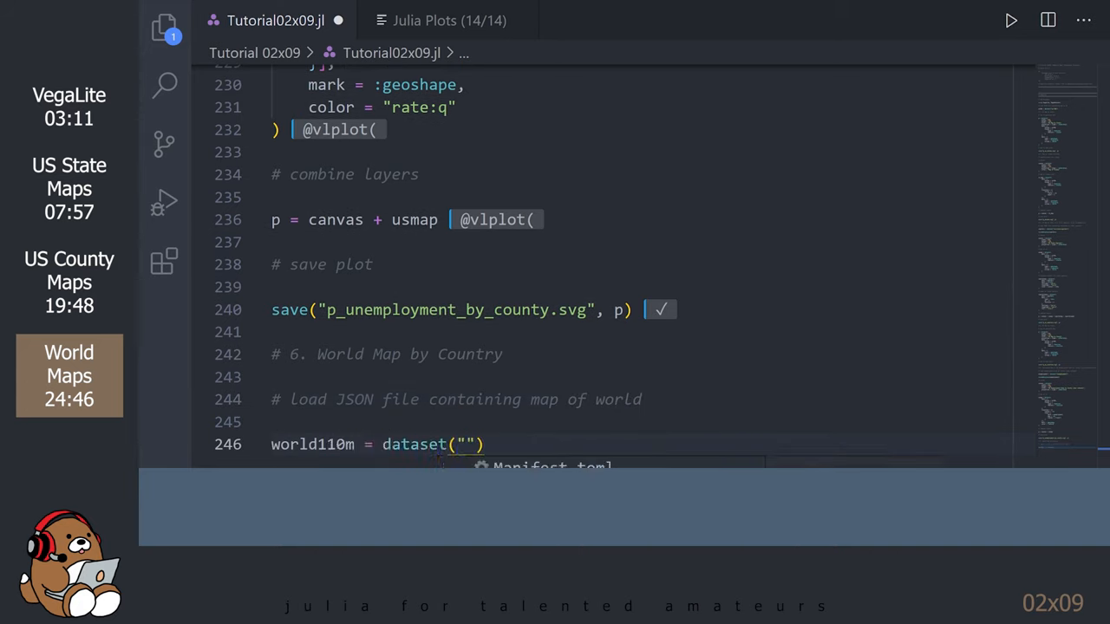
{"action": "type", "text": "world-110m"}
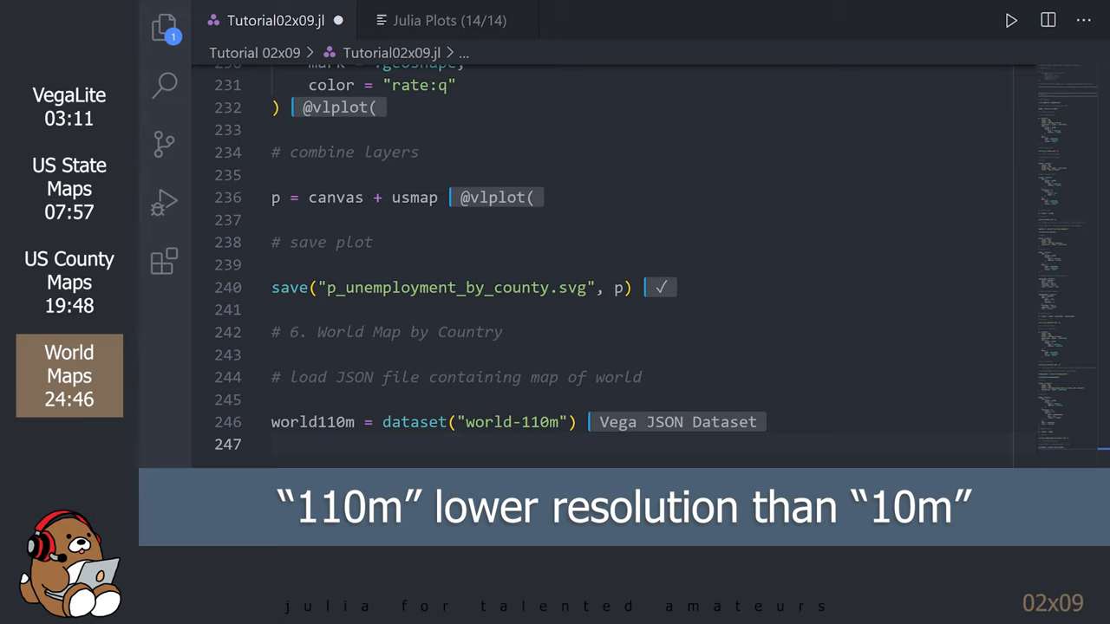
Step: Define the canvas with width 640, title World Map by Country and equalEarth projection
{"action": "type", "text": "canvas = @vlplot("}
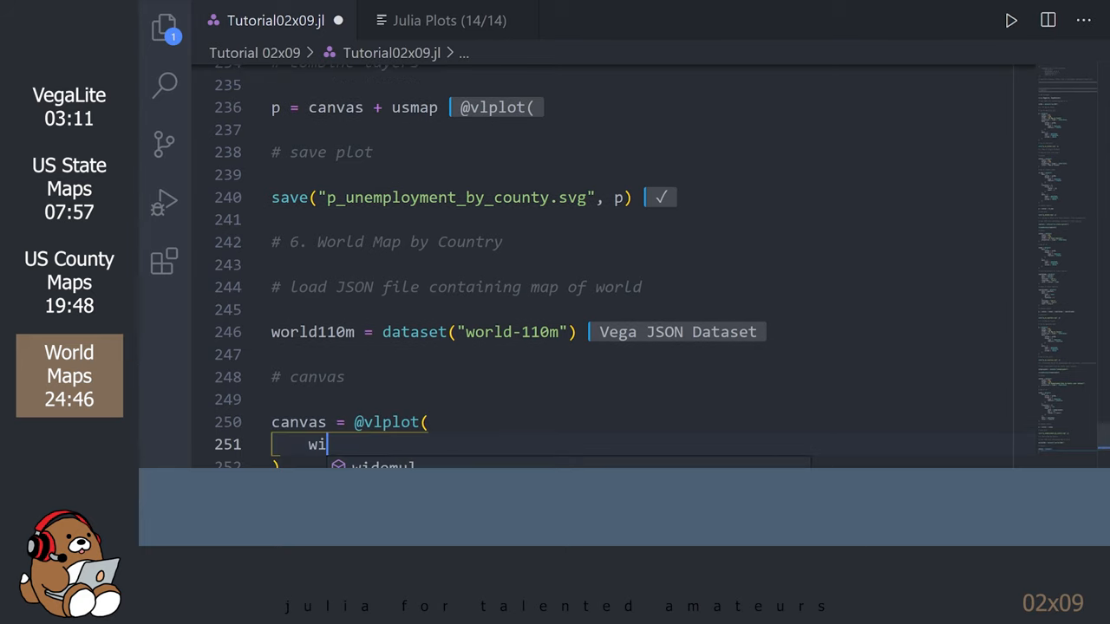
{"action": "type", "text": "width = 640,"}
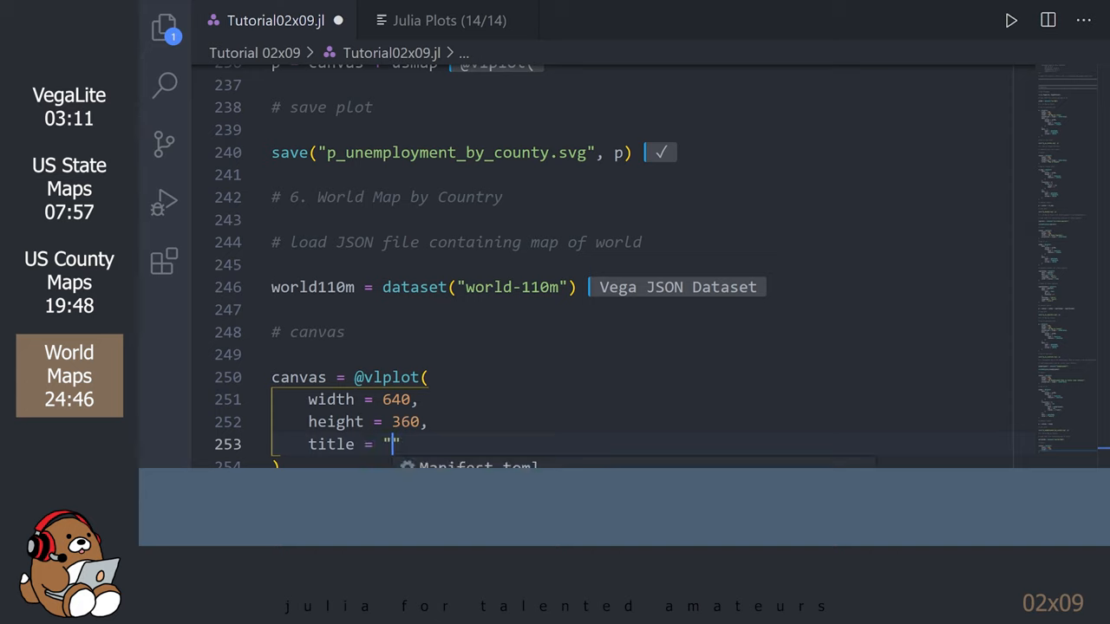
{"action": "type", "text": "World Map by Country"}
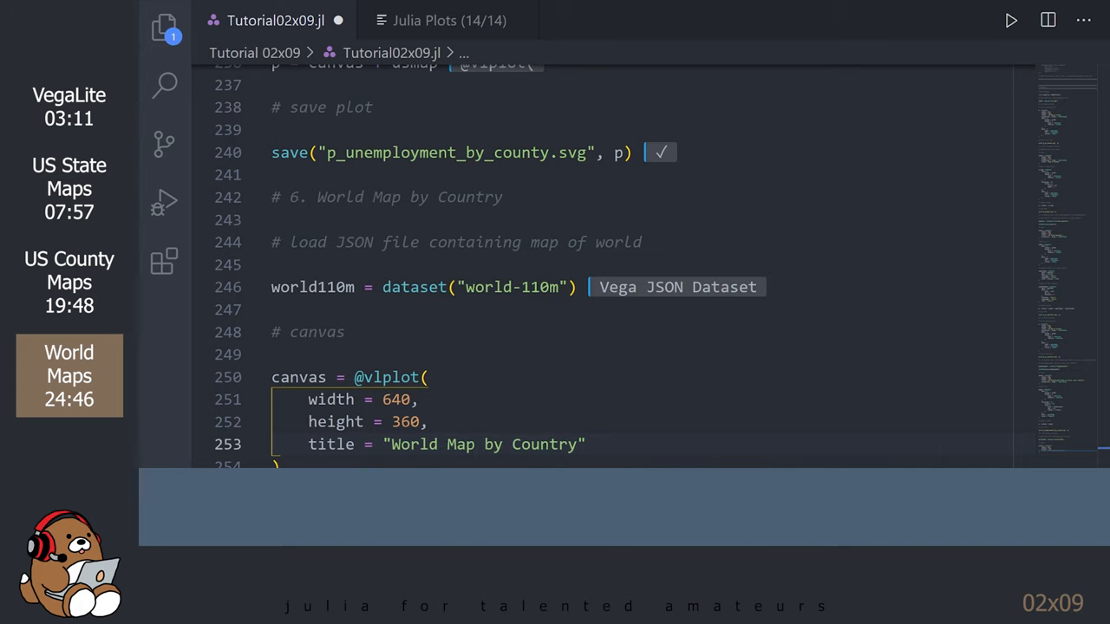
{"action": "type", "text": "projection = {}"}
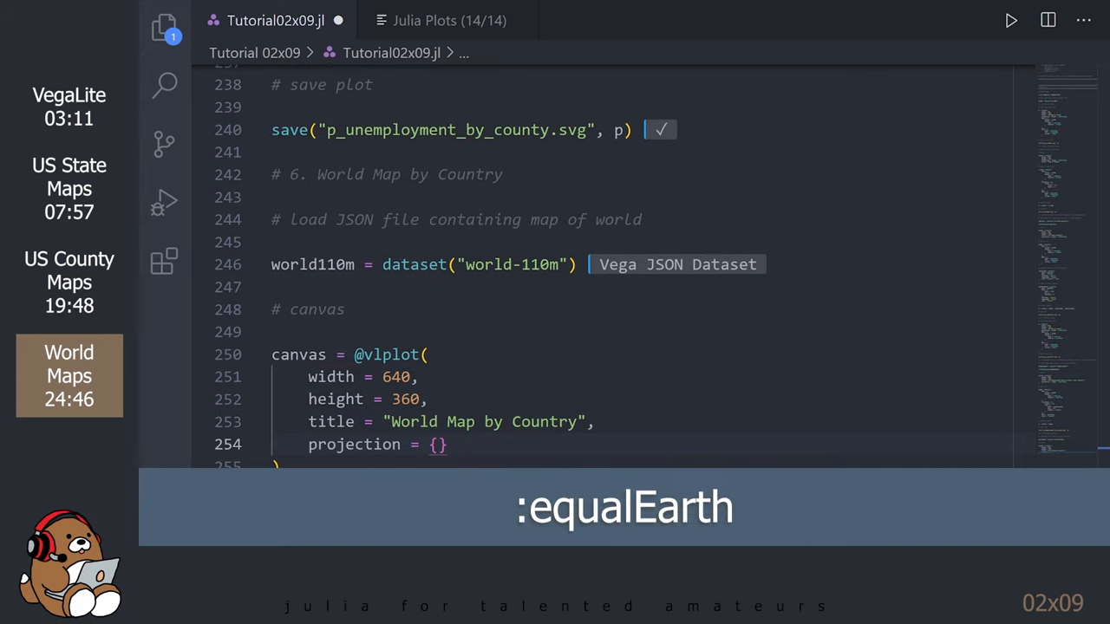
{"action": "type", "text": "type = :equal"}
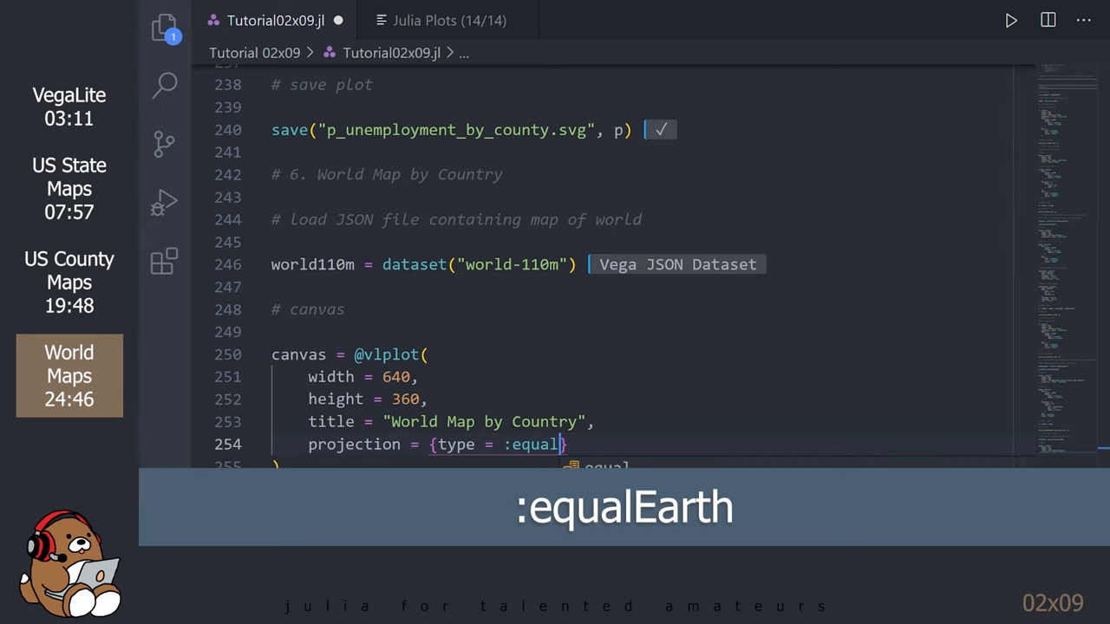
{"action": "key", "text": "Enter"}
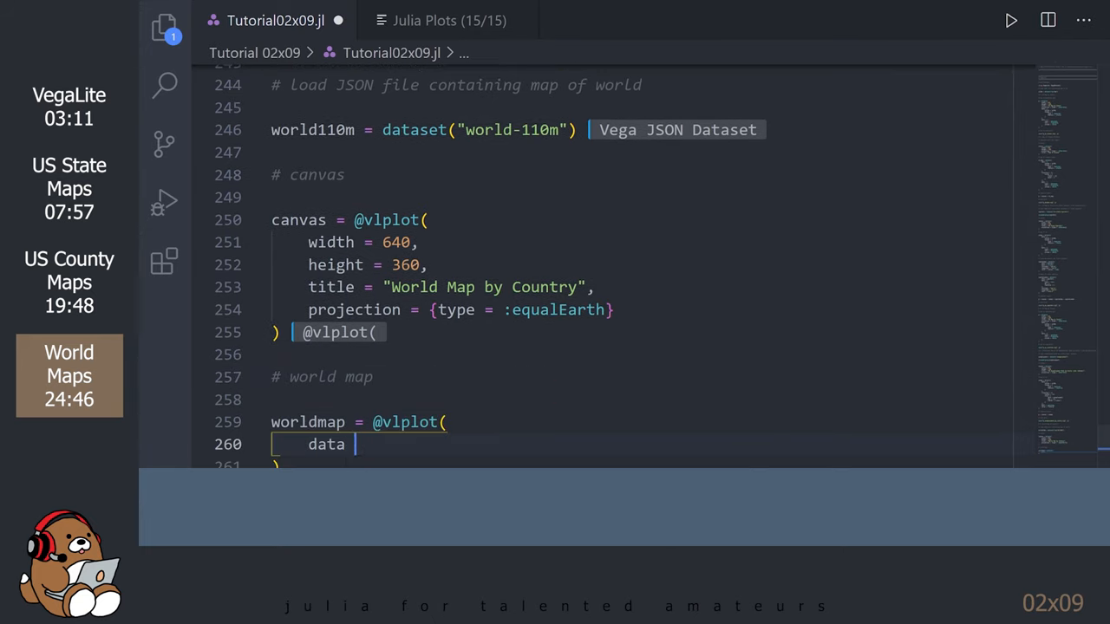
Step: Define worldmap as a lightgray geoshape layer from world110m TopoJSON countries
{"action": "type", "text": "values = world110m,"}
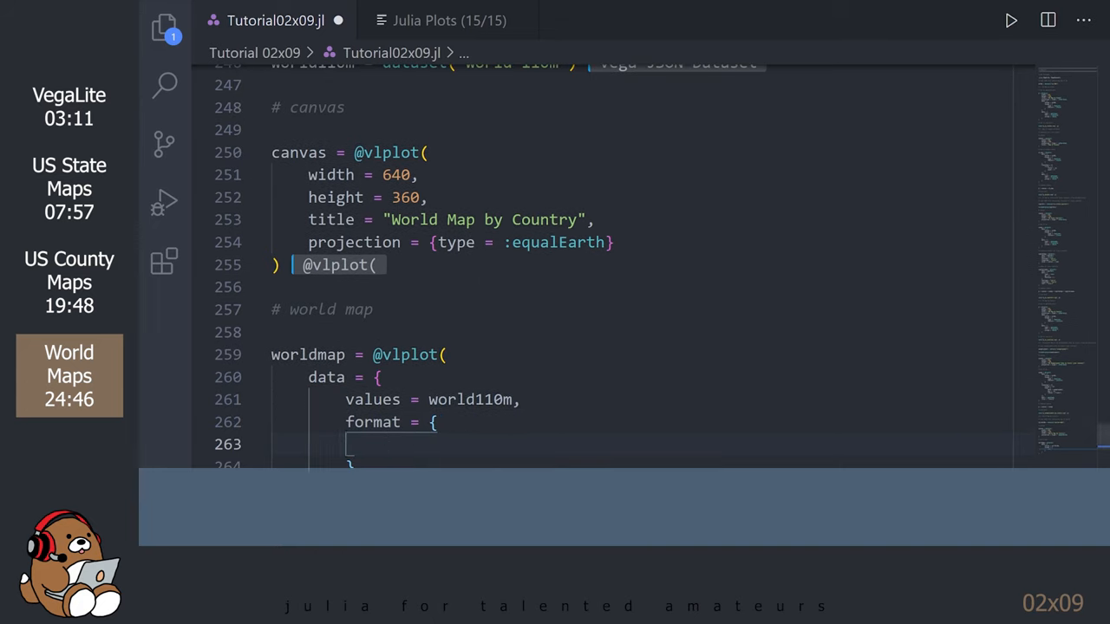
{"action": "type", "text": "type = :topojson,"}
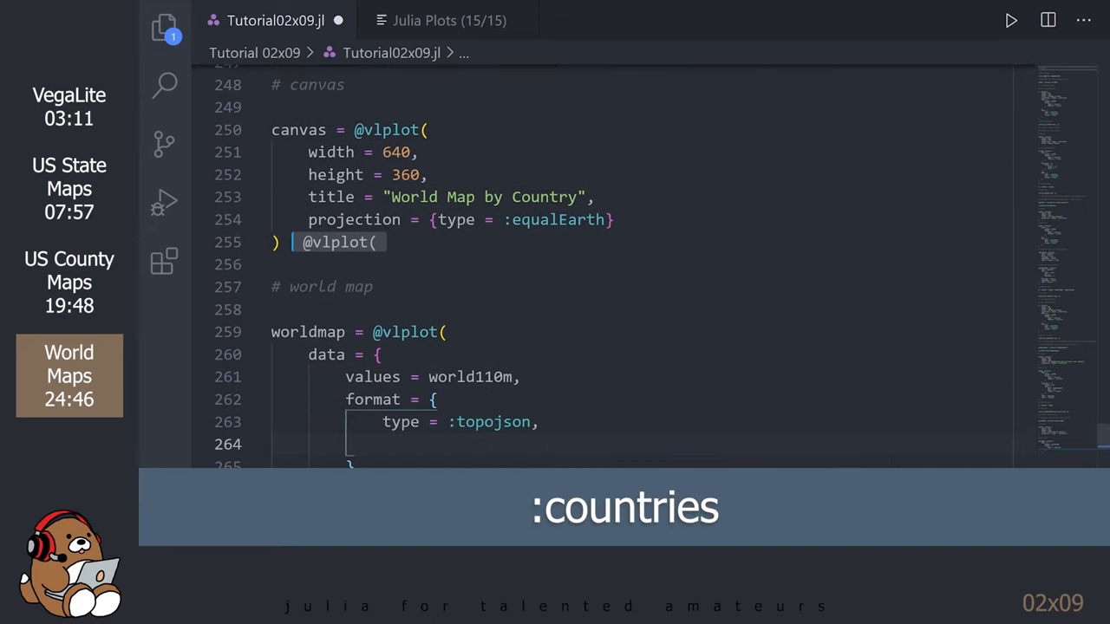
{"action": "type", "text": "feature = :countries"}
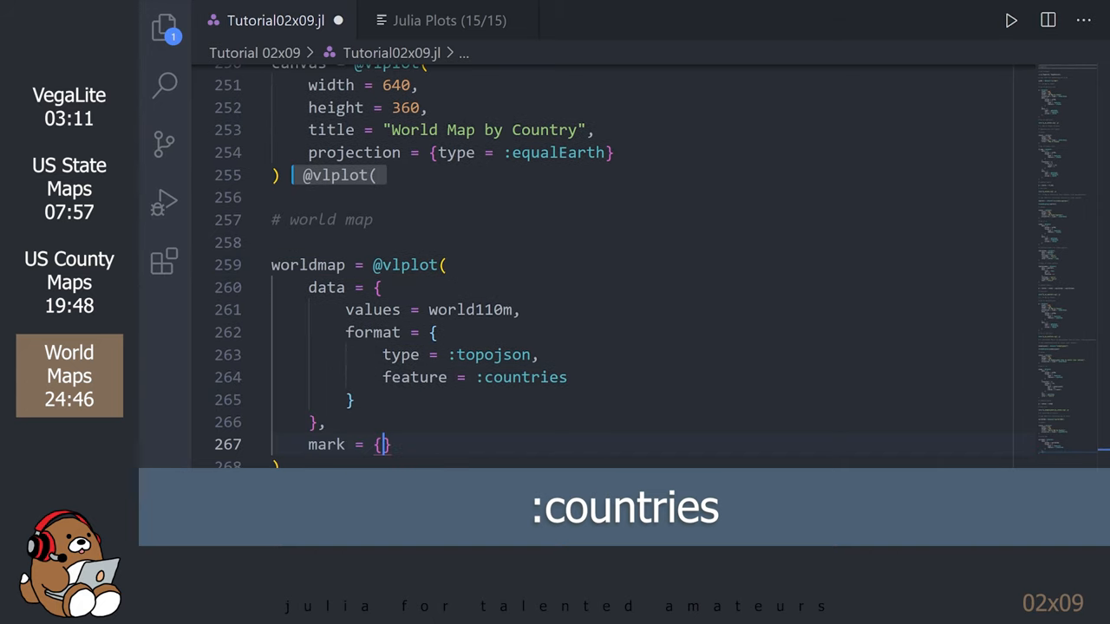
{"action": "type", "text": "type = :geoshape,"}
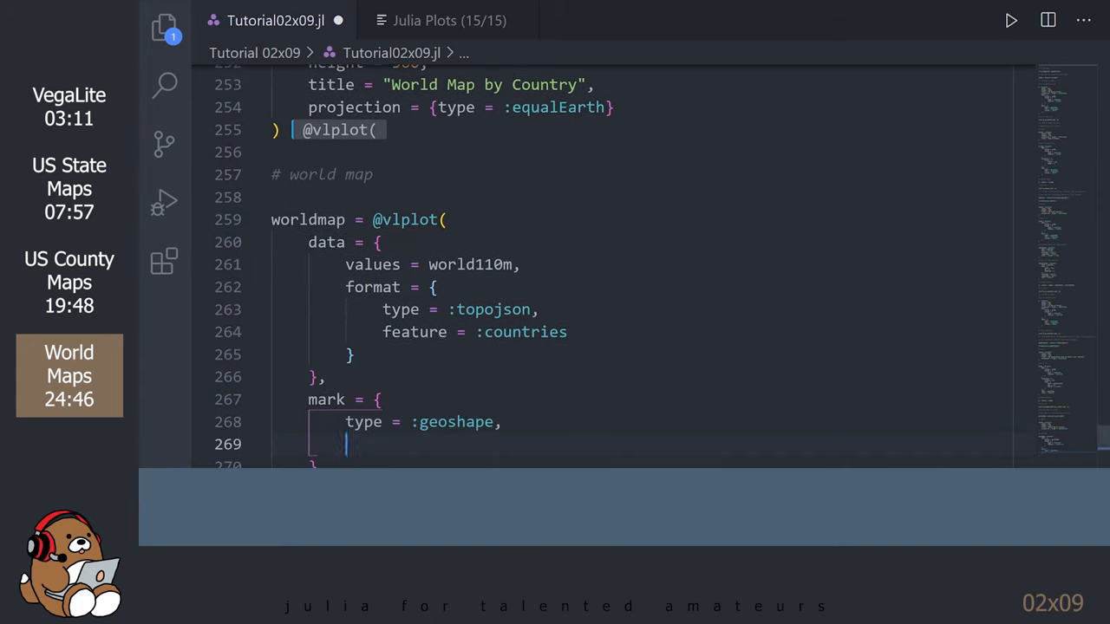
{"action": "type", "text": "fill = :lightgray,"}
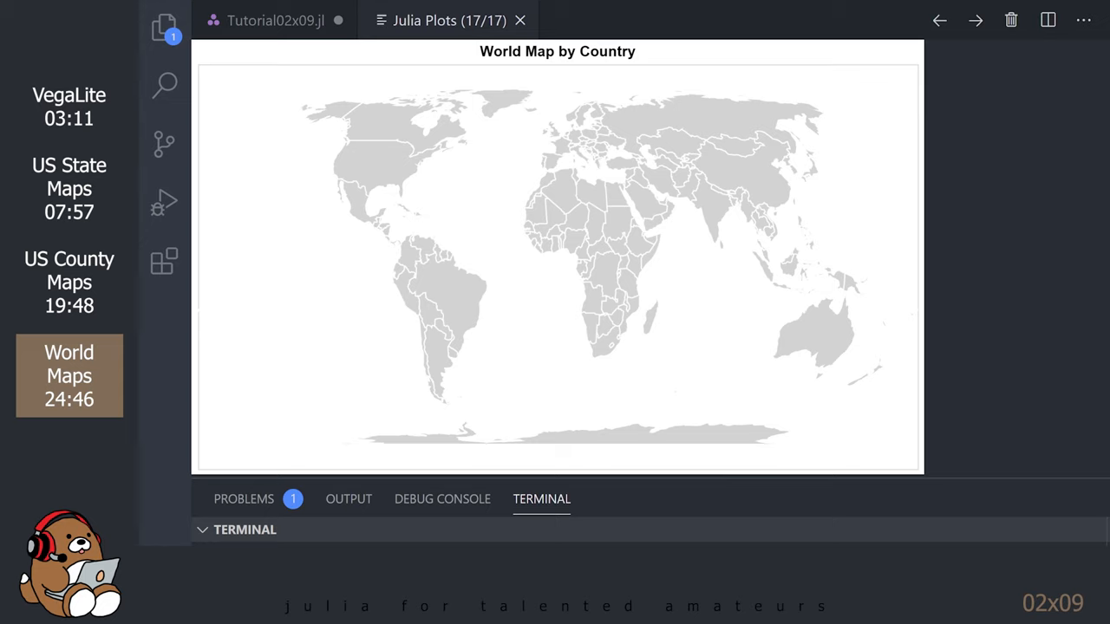
{"action": "mouse_move", "coordinate": [274, 24]}
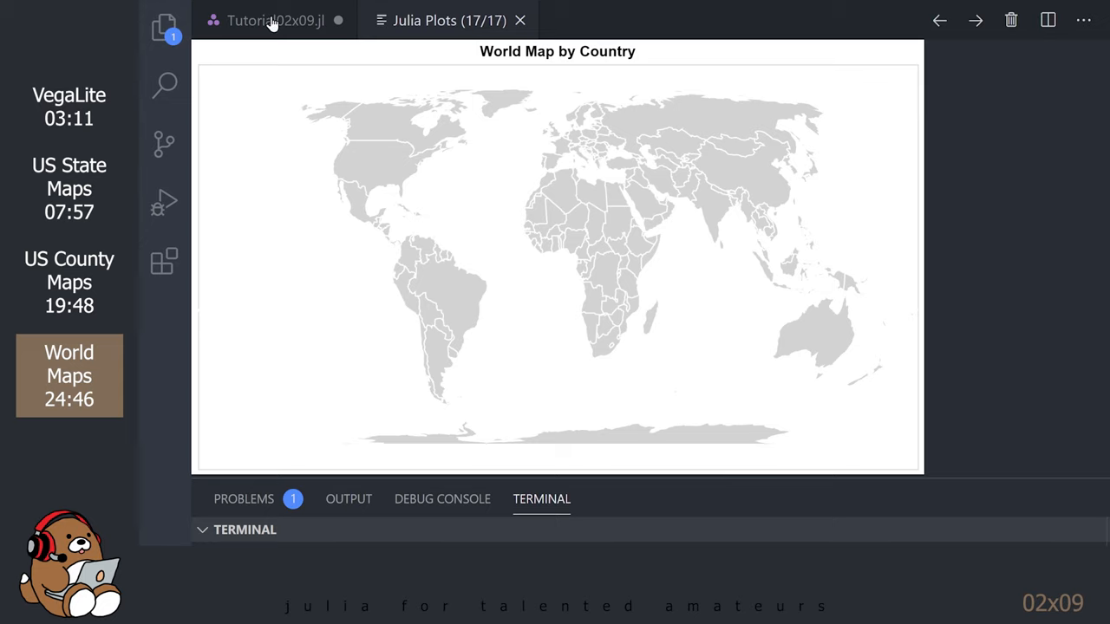
Step: Add save("p_world_countries.svg", p) to the script to export the world map
{"action": "left_click", "coordinate": [274, 21]}
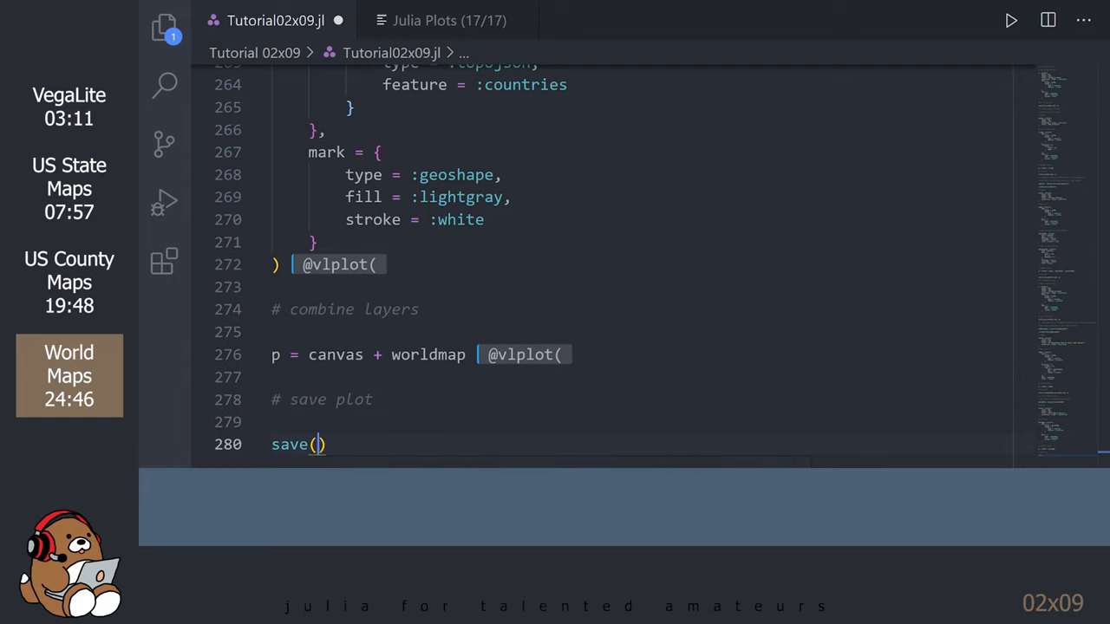
{"action": "type", "text": "\"p_world_countri"}
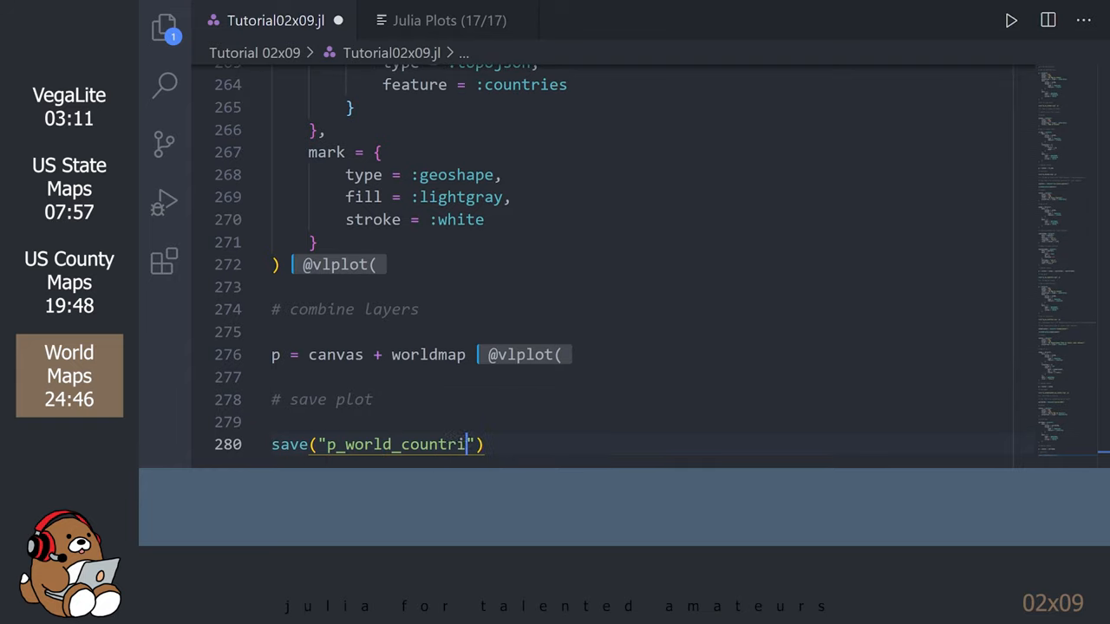
{"action": "type", "text": "es.svg\", p)"}
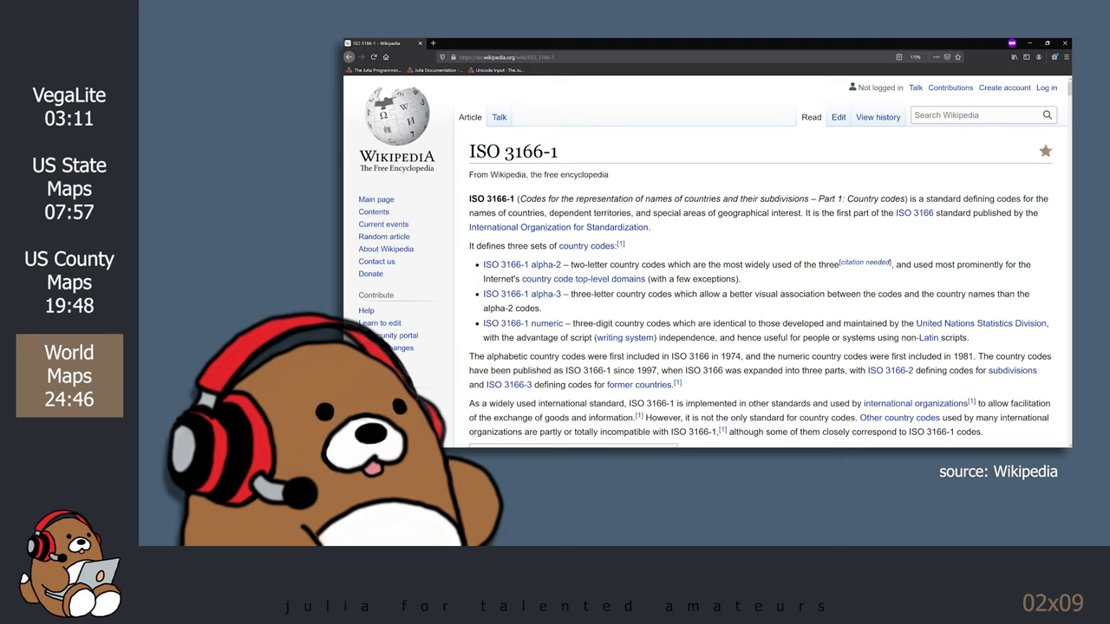
Step: Scroll through the ISO 3166-1 country code descriptions on Wikipedia
{"action": "scroll", "scroll_direction": "down", "scroll_amount": 3}
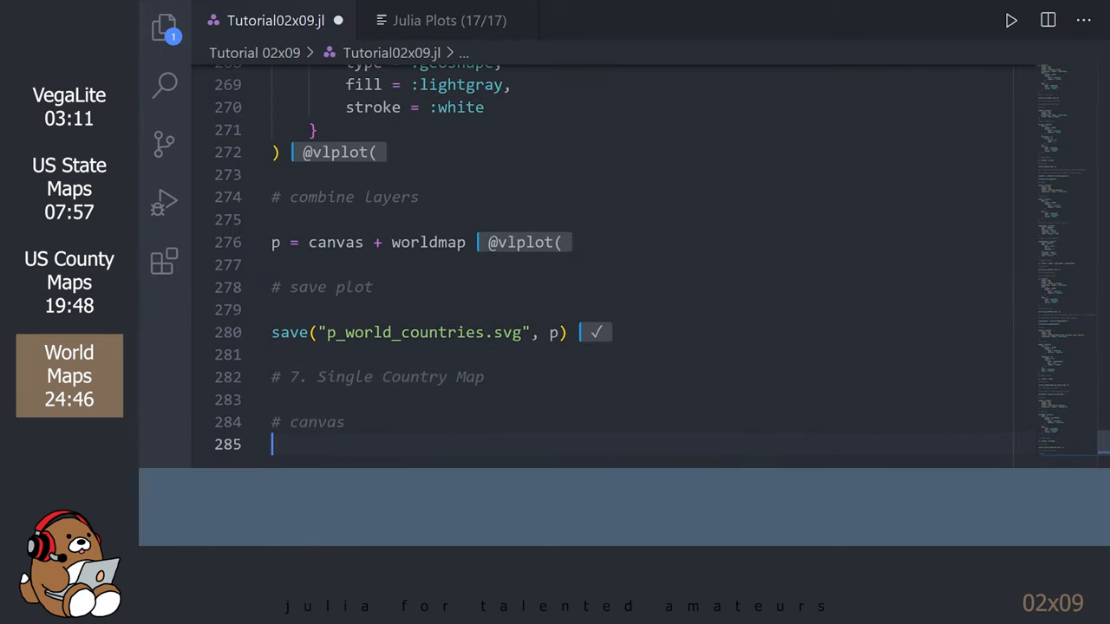
Step: Define a canvas titled "Mappa dell'Italia" and filter world countries to Italy's code 380
{"action": "type", "text": "canvas = @vlplot("}
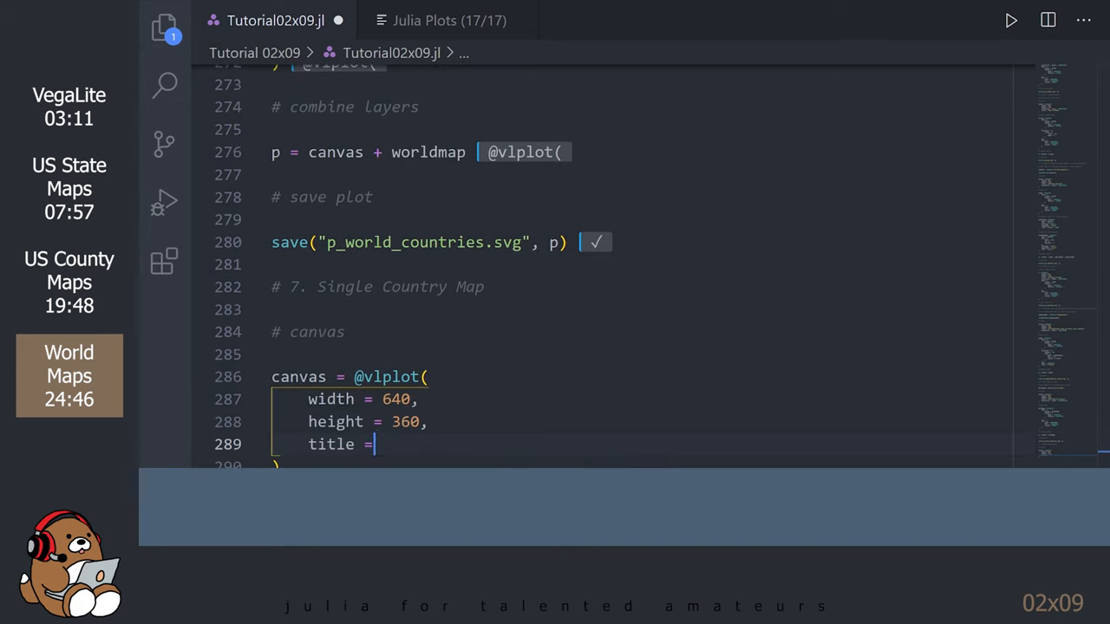
{"action": "type", "text": "\"Mappa dell'\""}
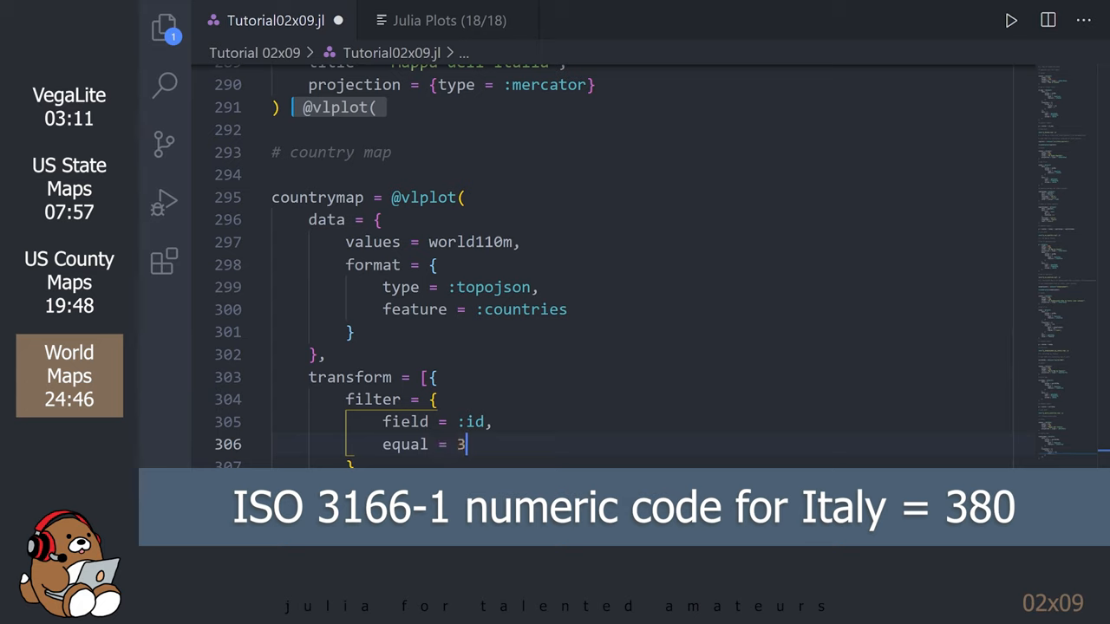
{"action": "type", "text": "80"}
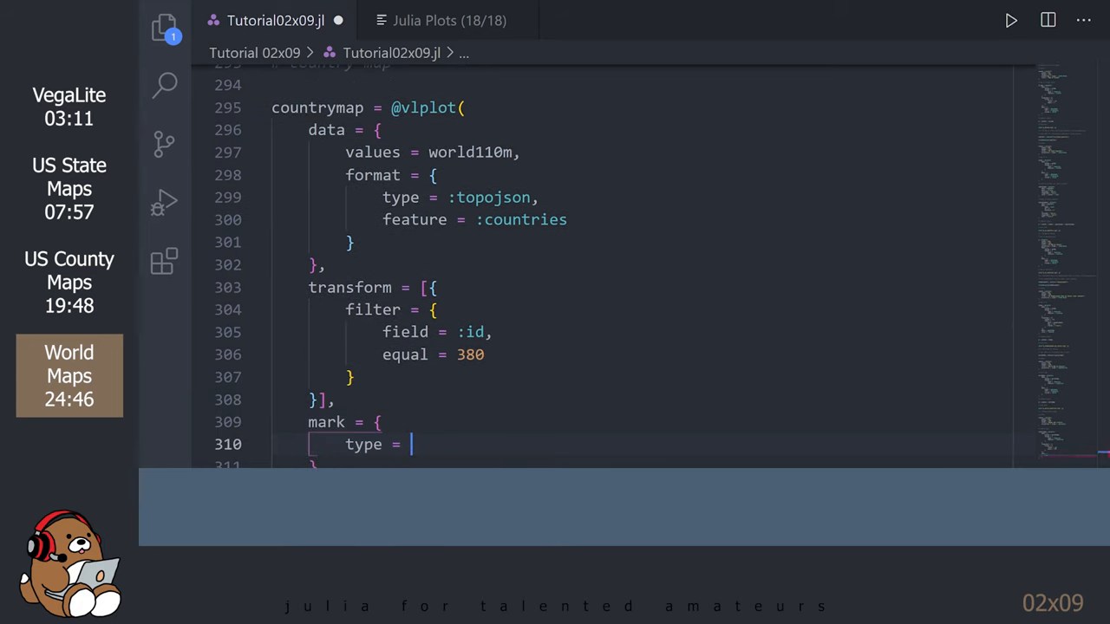
Step: Style the country layer as a lightgray geoshape with white stroke, set p = canvas + countrymap, and run it
{"action": "type", "text": ":geoshape,"}
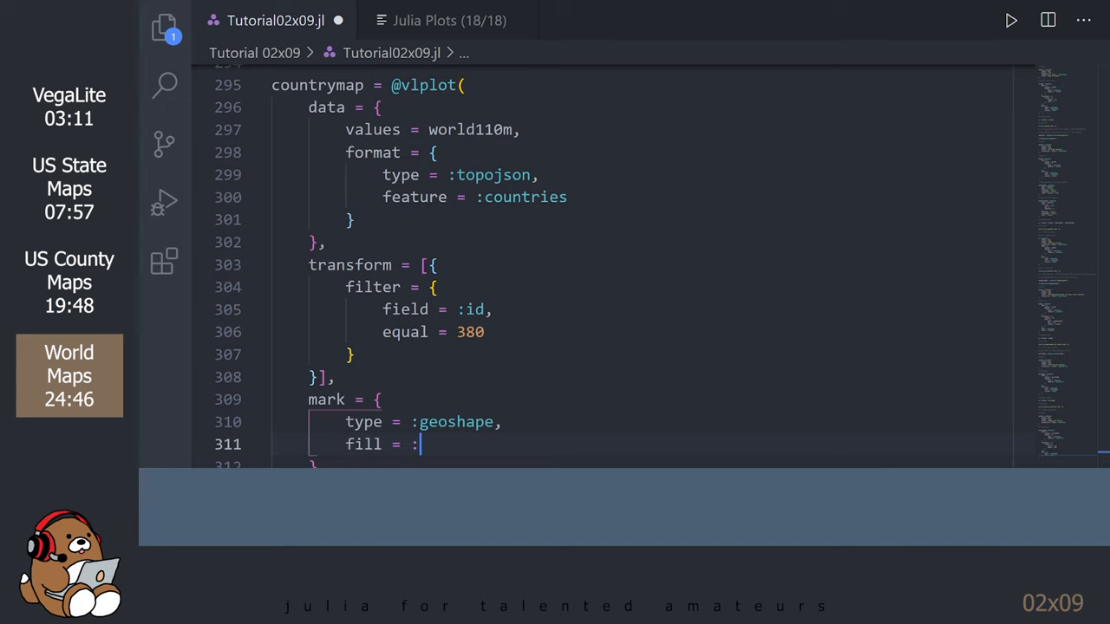
{"action": "type", "text": "lightgray,"}
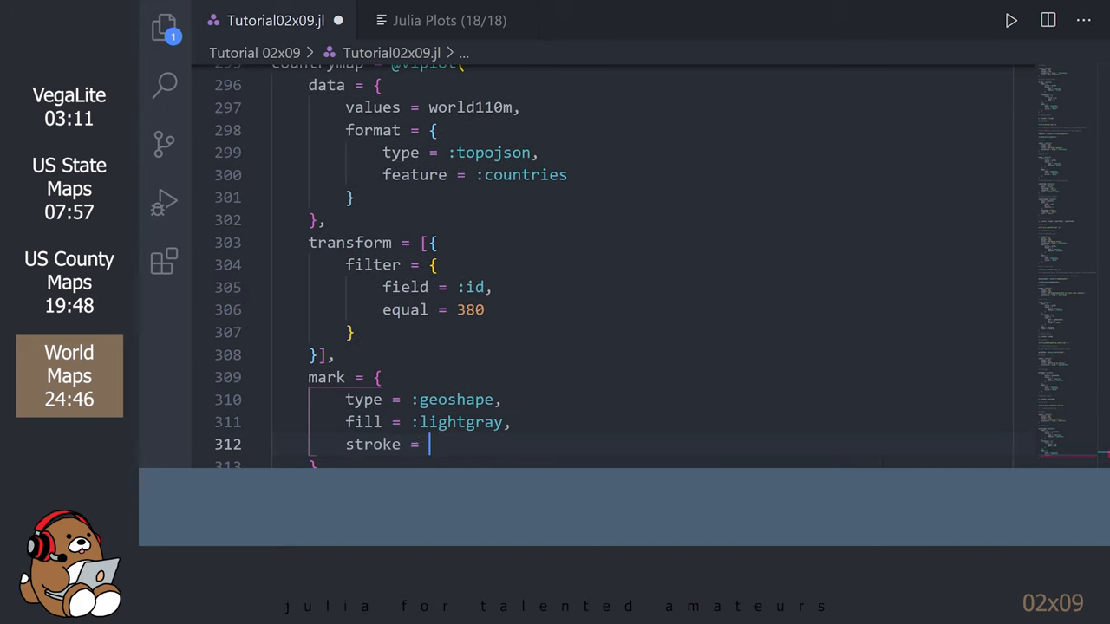
{"action": "type", "text": ":white"}
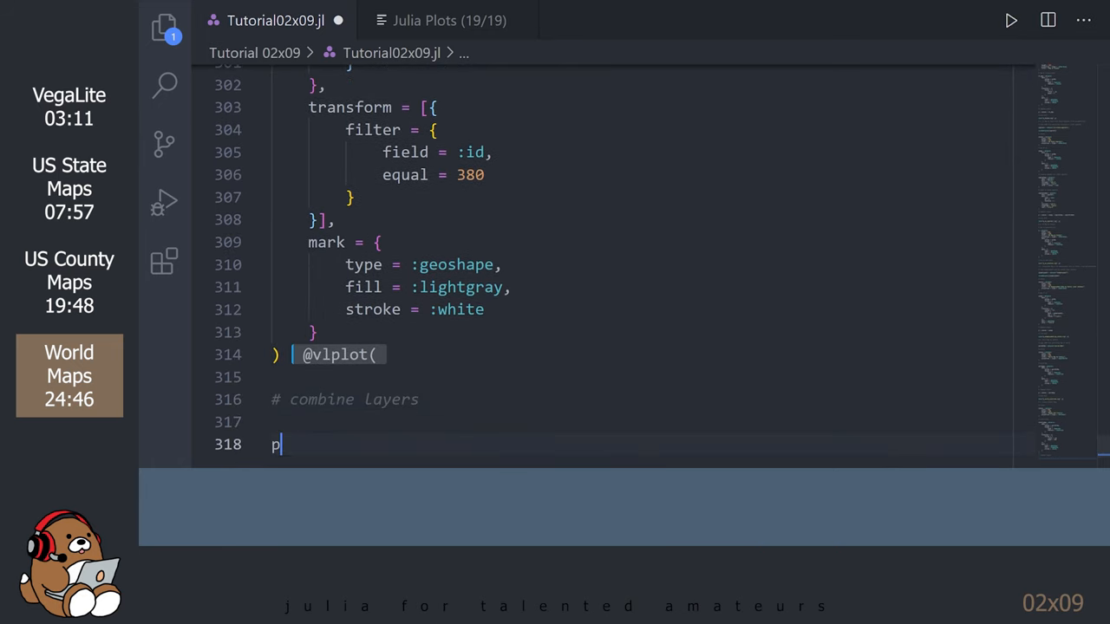
{"action": "type", "text": "= canvas + countrymap"}
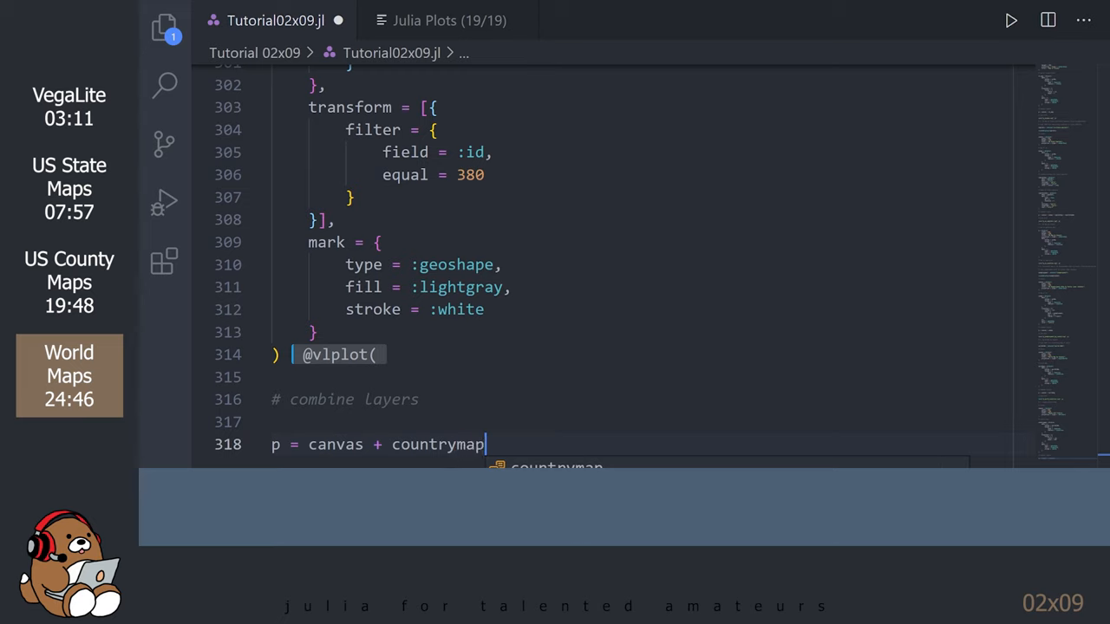
{"action": "key", "text": "Enter"}
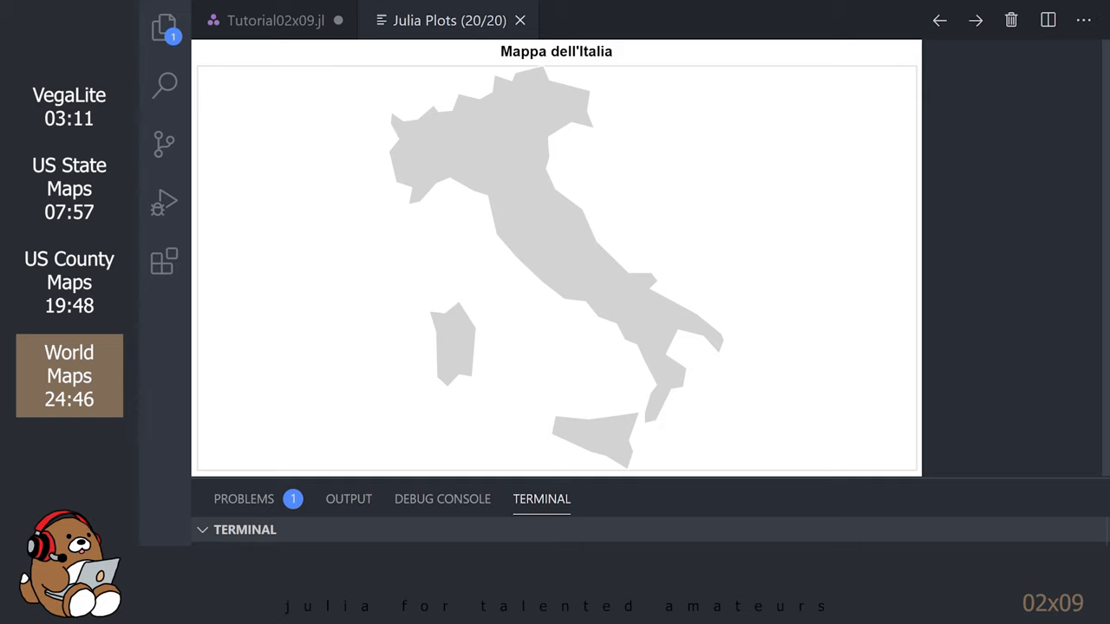
{"action": "mouse_move", "coordinate": [285, 54]}
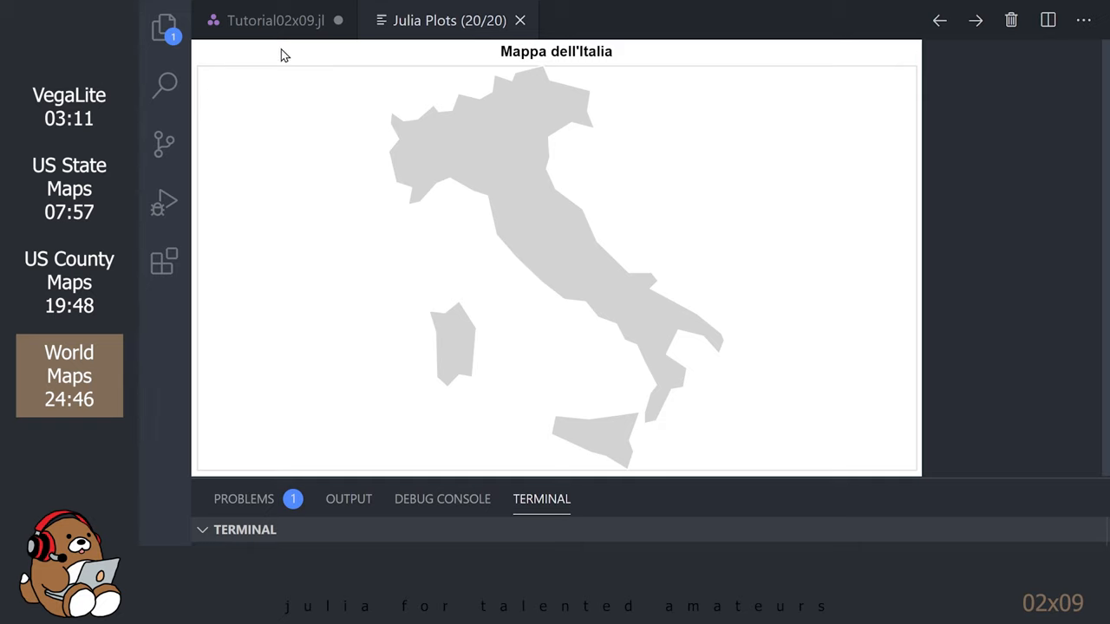
Step: Return from the Italy plot pane to the Tutorial02x09.jl script
{"action": "left_click", "coordinate": [274, 21]}
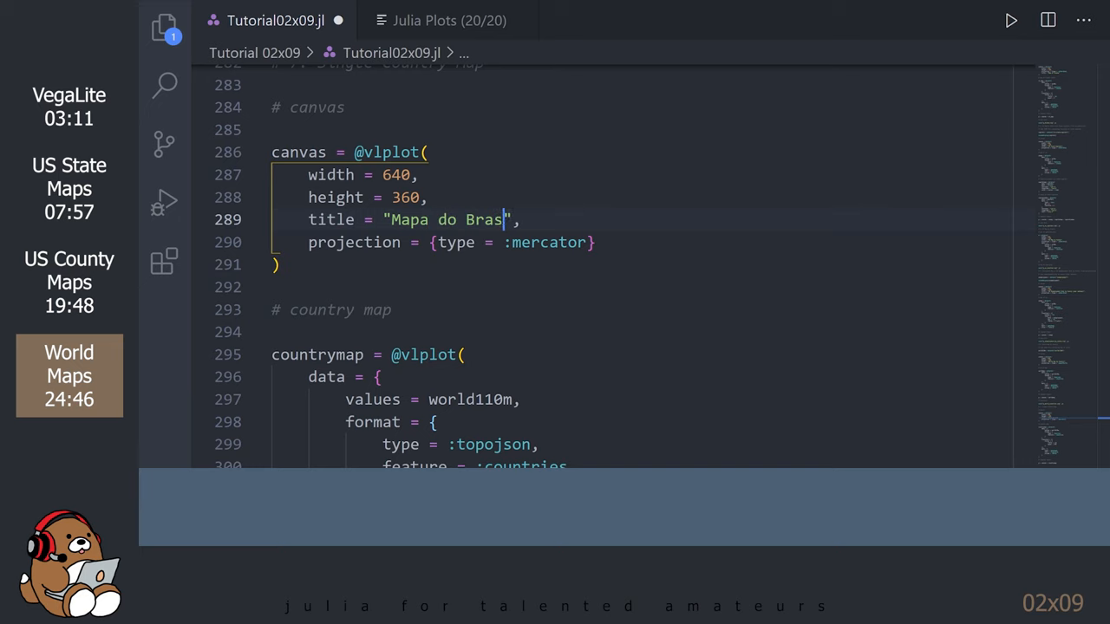
Step: Retitle the map "Mapa do Brasil", change the filter to code 76, and run to render Brazil
{"action": "type", "text": "il"}
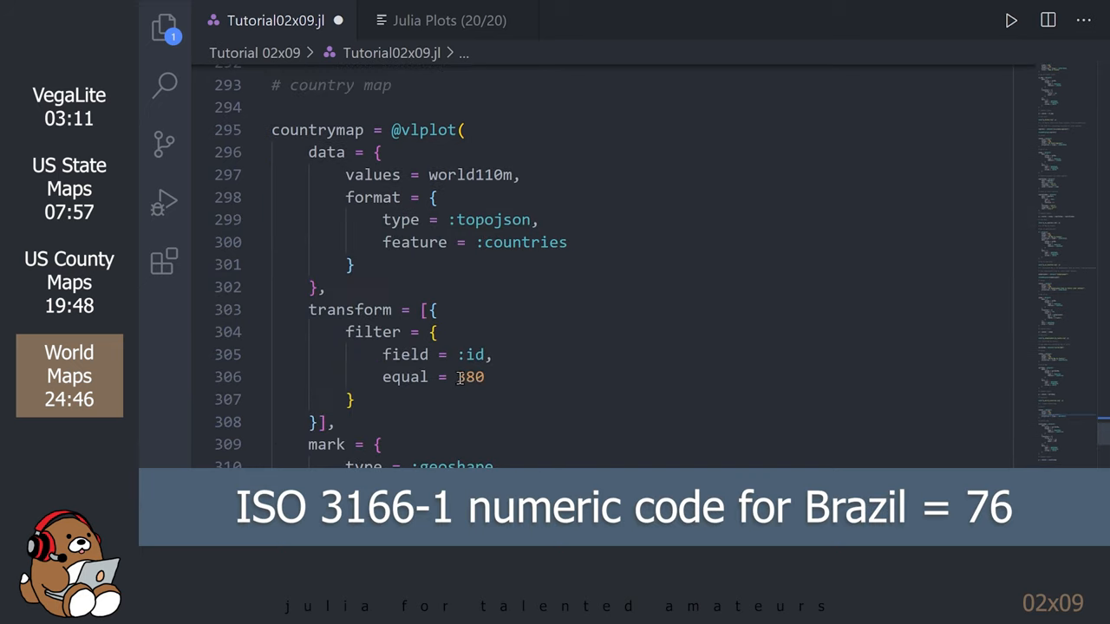
{"action": "type", "text": "76"}
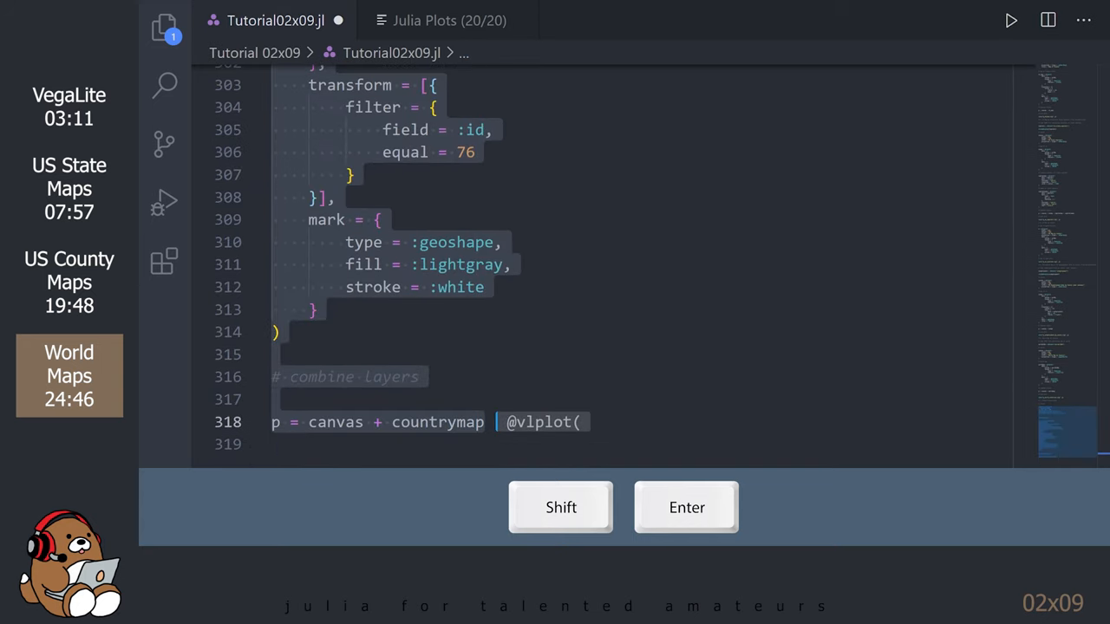
{"action": "key", "text": "enter"}
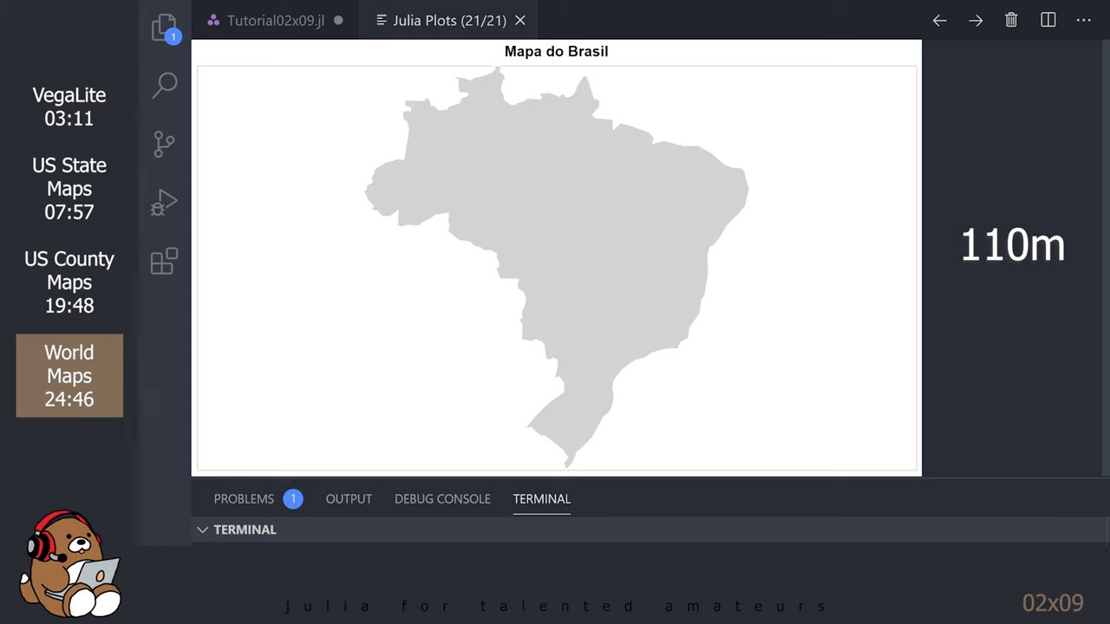
Step: Add save("p_brasil.svg", p) to export the Brazil map
{"action": "left_click", "coordinate": [274, 21]}
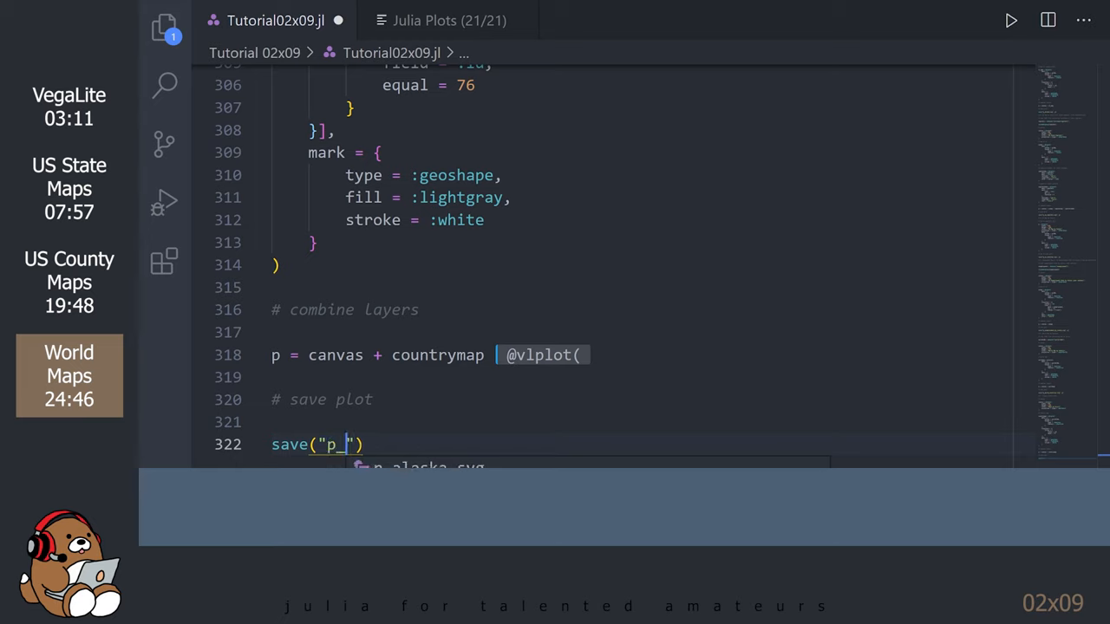
{"action": "type", "text": "brasil.svg"}
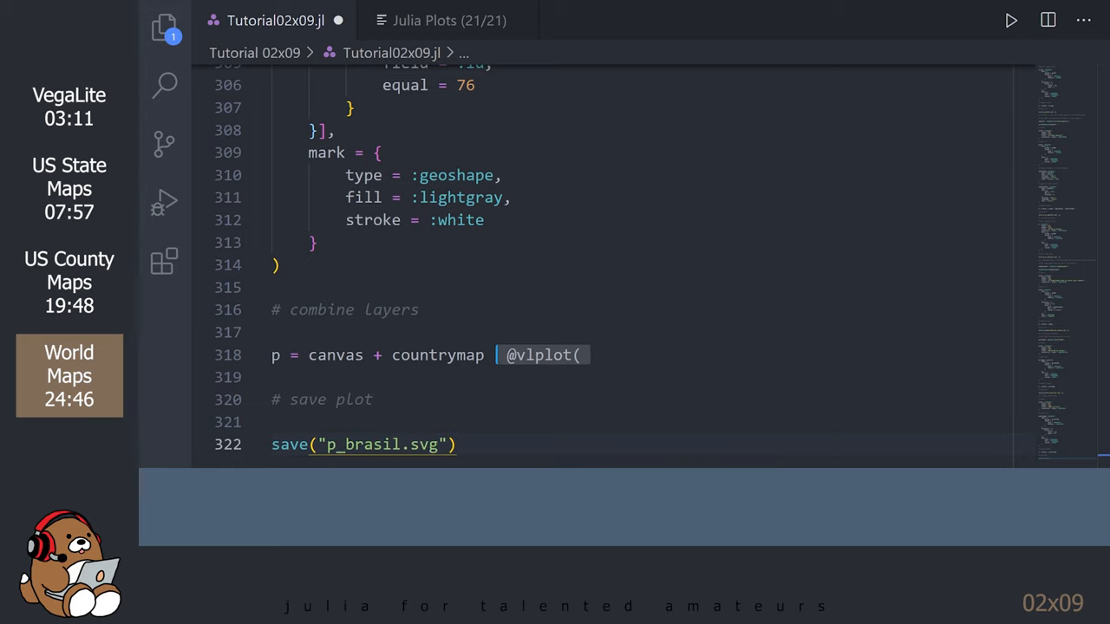
{"action": "type", "text": ", p"}
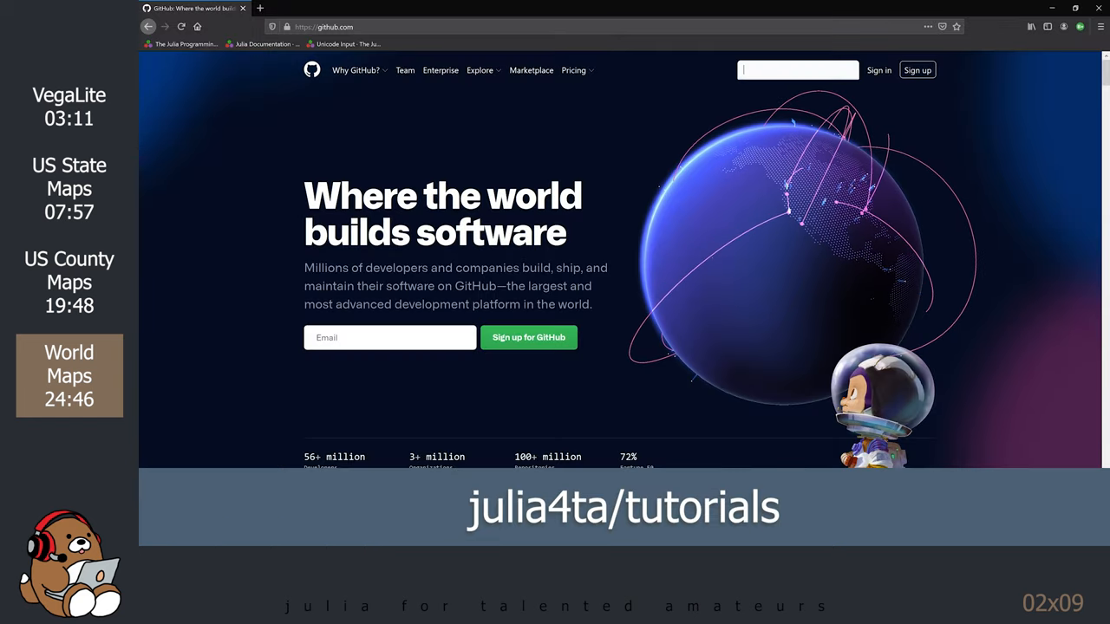
Step: Navigate GitHub to julia4ta/tutorials > Series 02 > Files > df_countrycode.csv
{"action": "type", "text": "julia4ta/tutorials"}
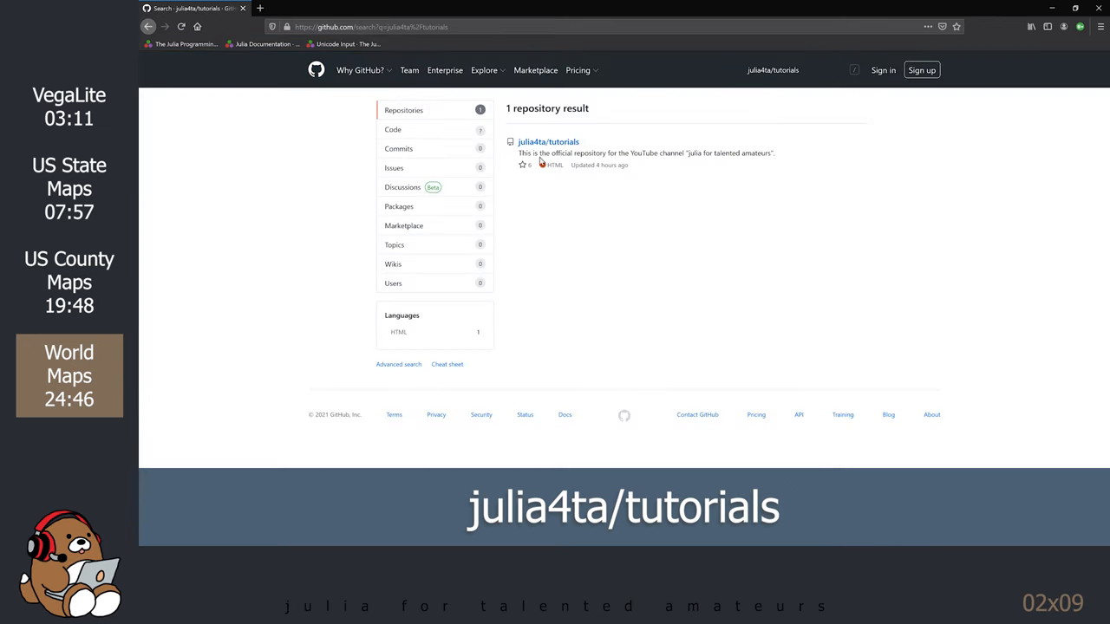
{"action": "left_click", "coordinate": [548, 142]}
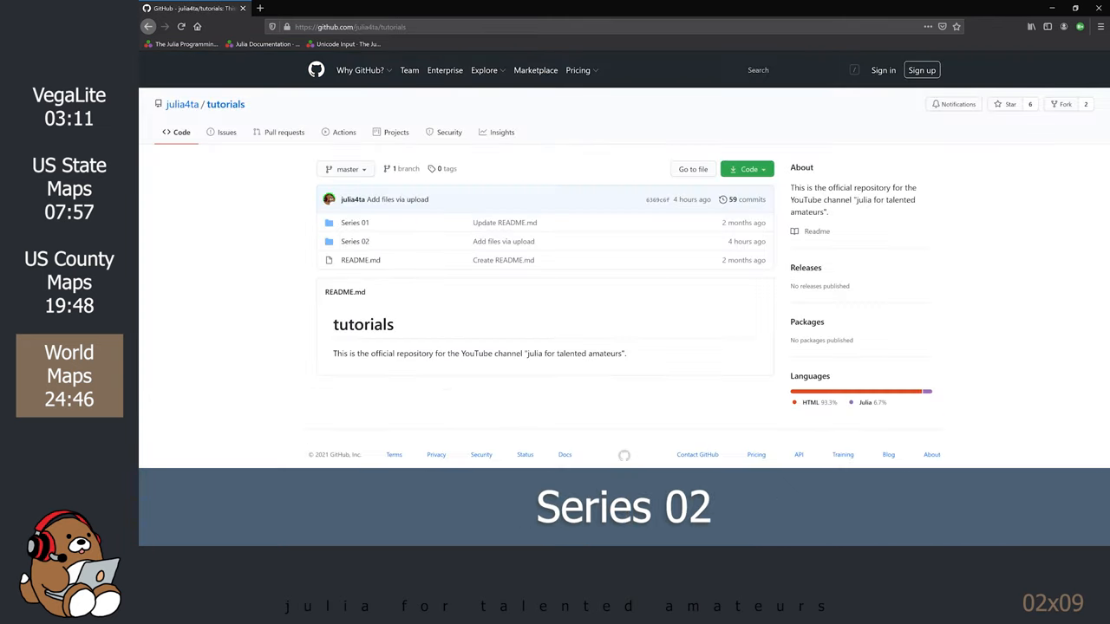
{"action": "mouse_move", "coordinate": [354, 241]}
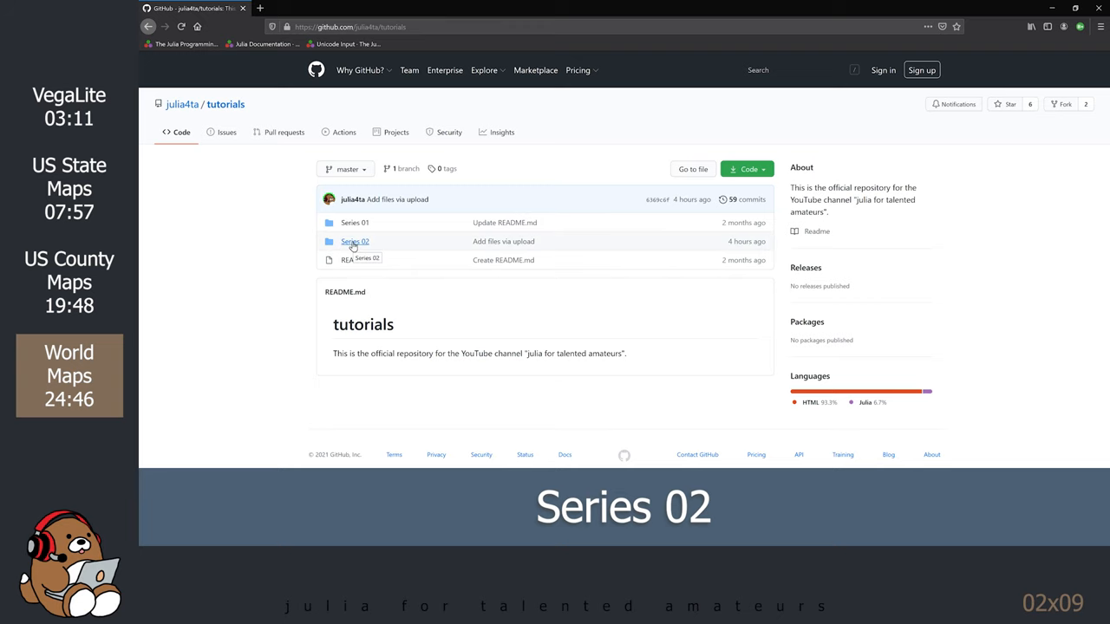
{"action": "left_click", "coordinate": [354, 241]}
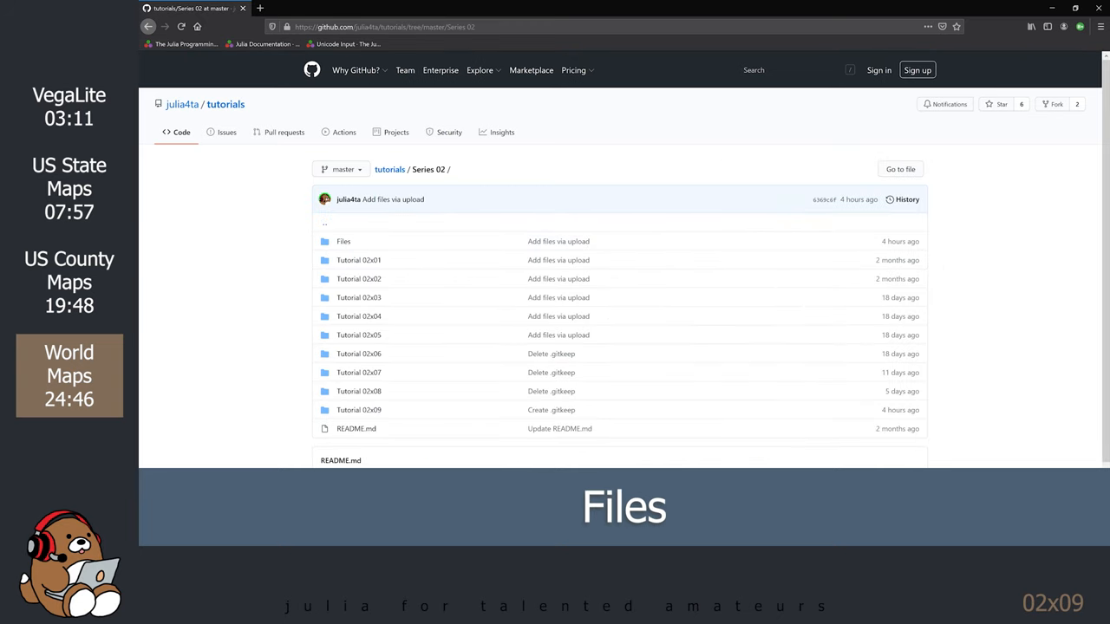
{"action": "mouse_move", "coordinate": [344, 242]}
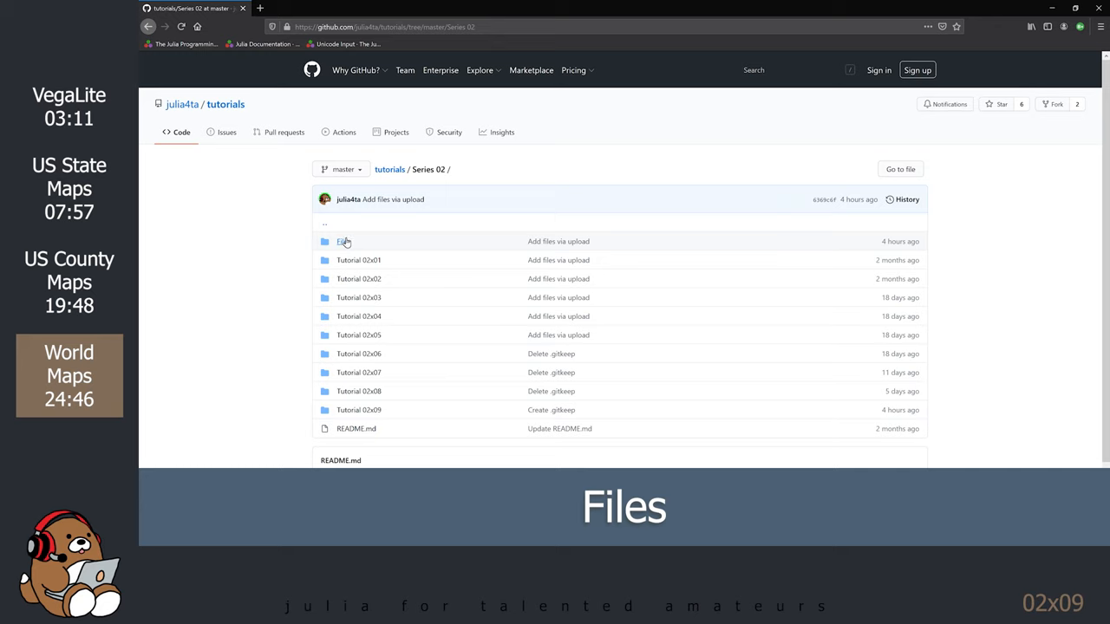
{"action": "left_click", "coordinate": [343, 241]}
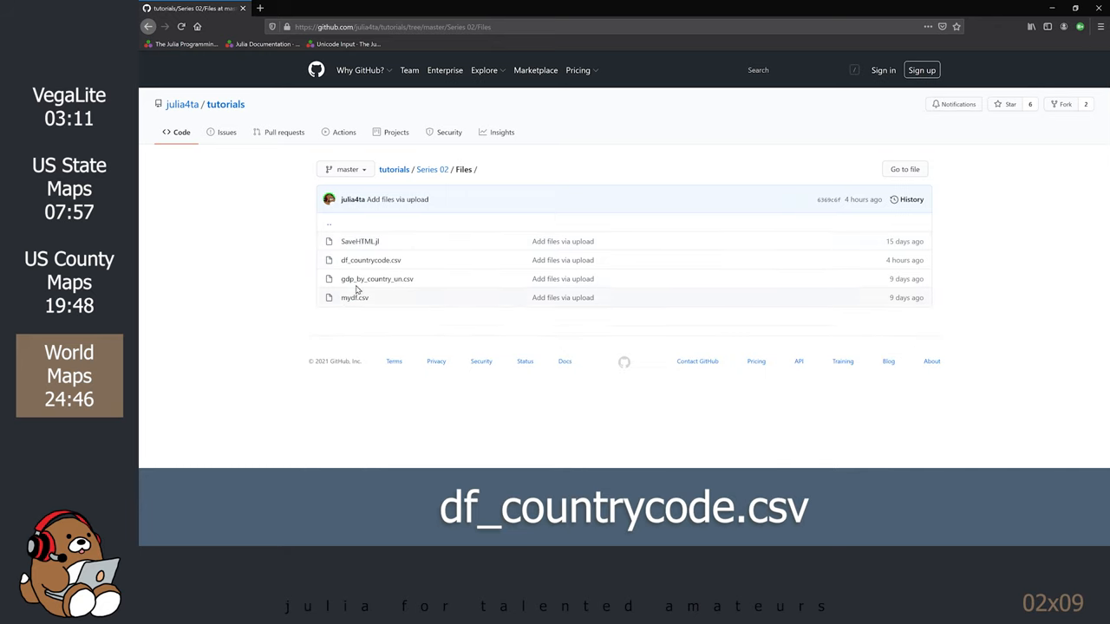
{"action": "left_click", "coordinate": [371, 260]}
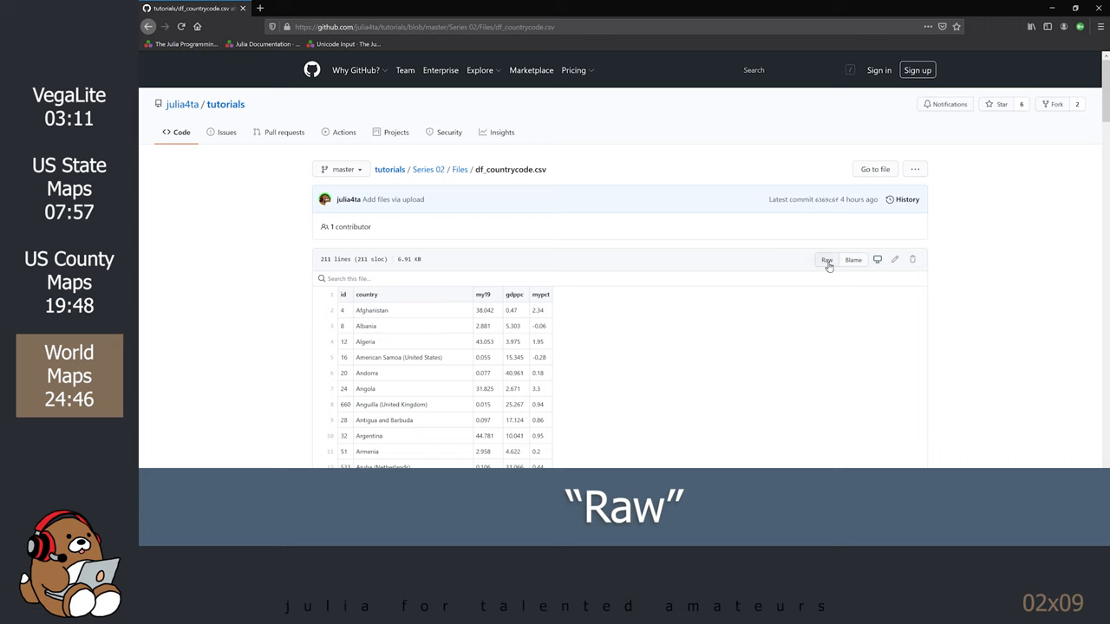
Step: View df_countrycode.csv as raw text and select all of it
{"action": "left_click", "coordinate": [825, 260]}
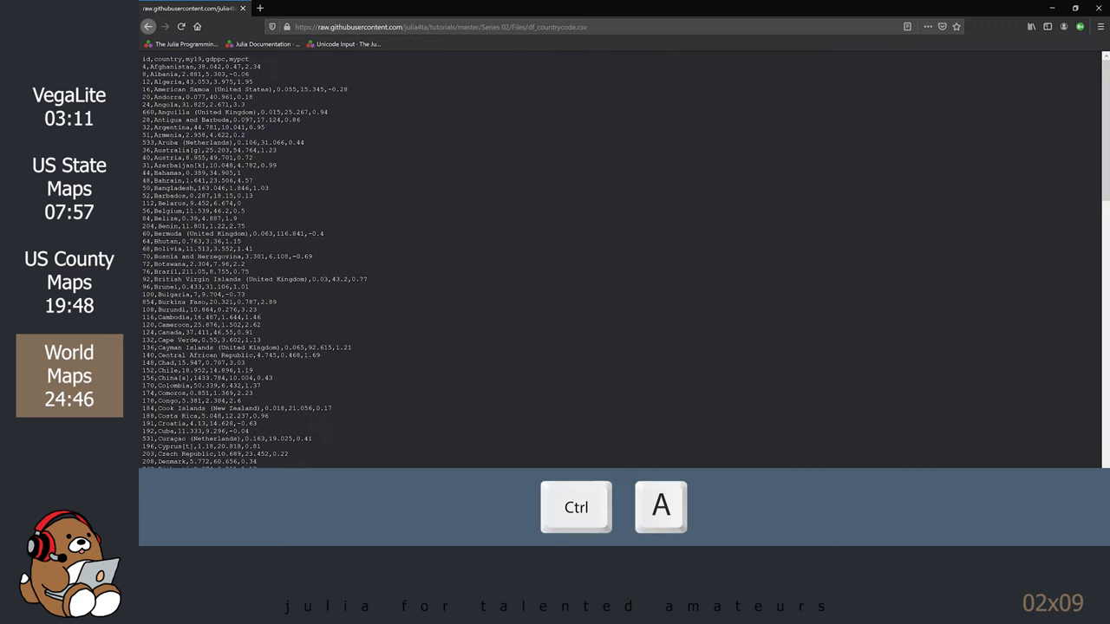
{"action": "key", "text": "ctrl+a"}
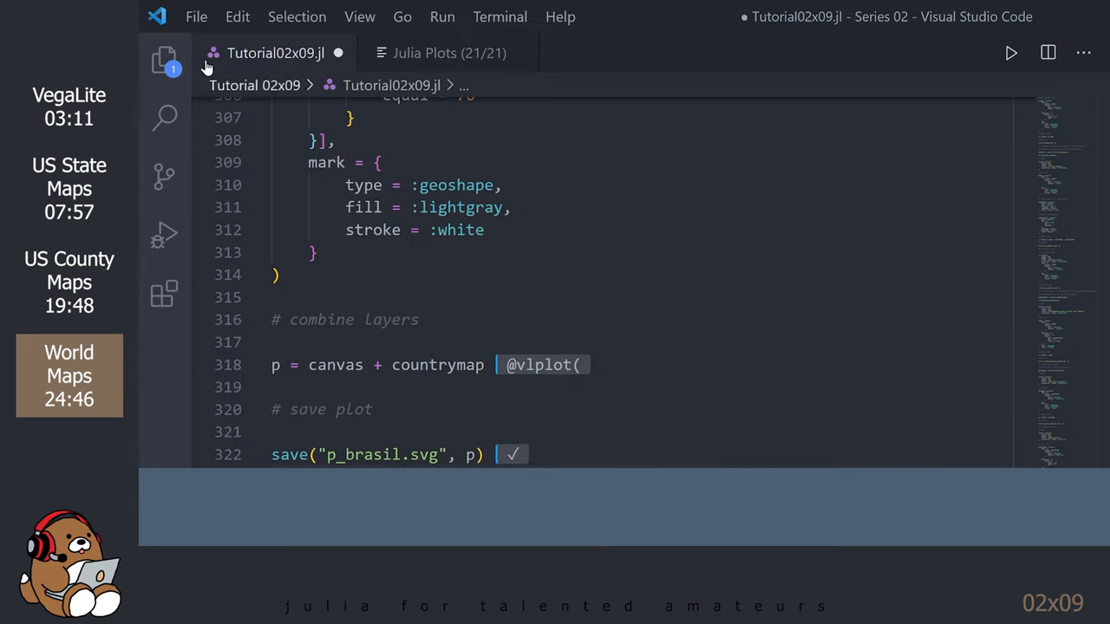
Step: Paste the country code data into a new file and save it as df_countrycode.csv
{"action": "key", "text": "ctrl+n"}
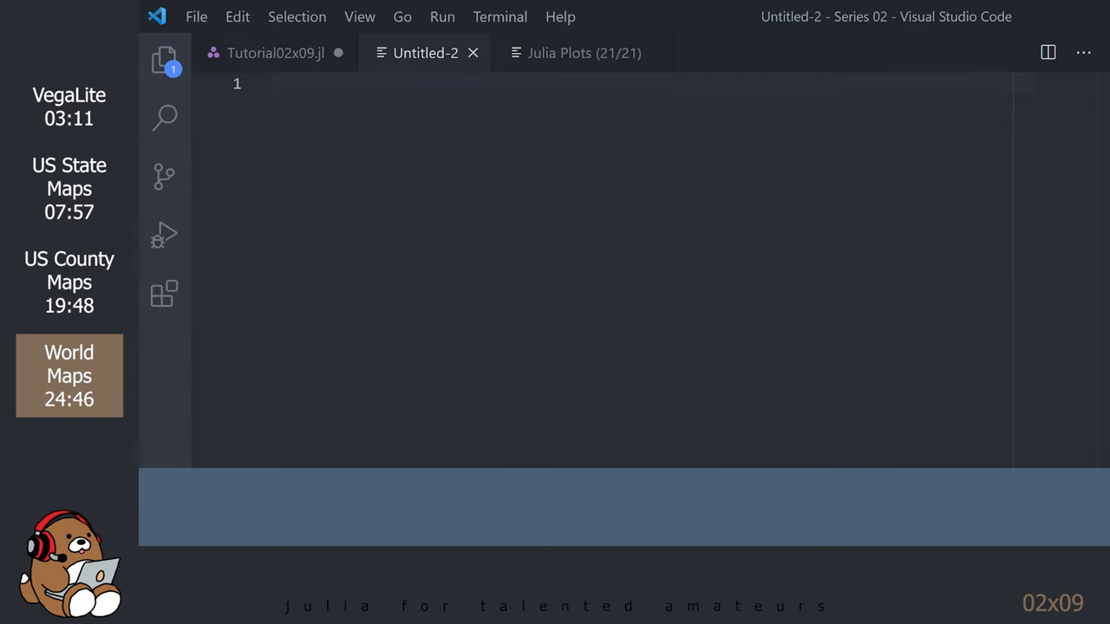
{"action": "left_click", "coordinate": [274, 83]}
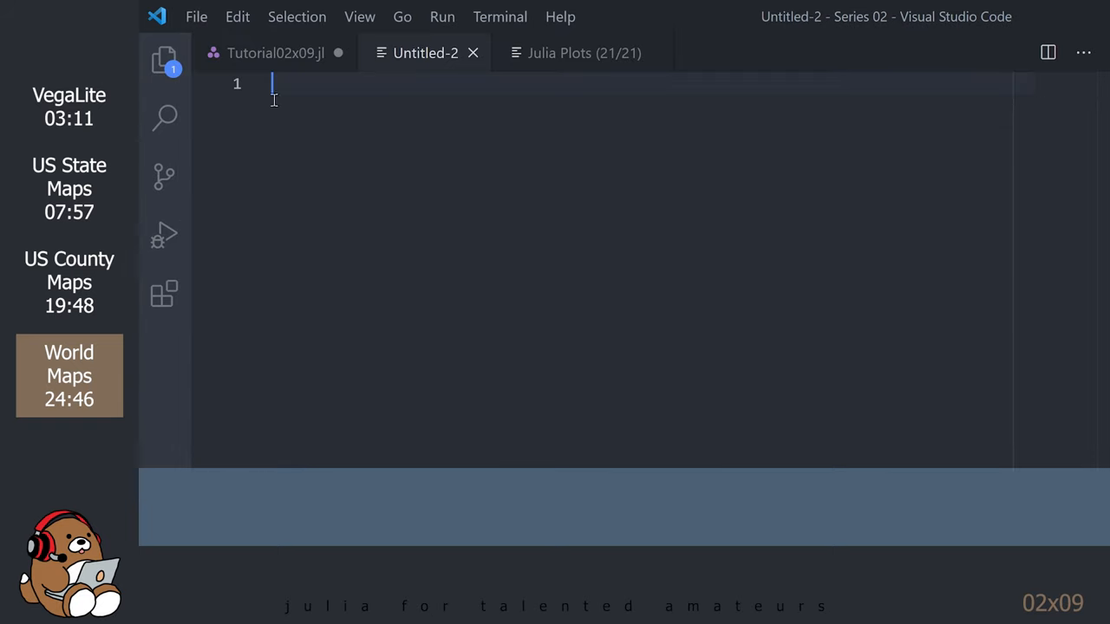
{"action": "key", "text": "ctrl+v"}
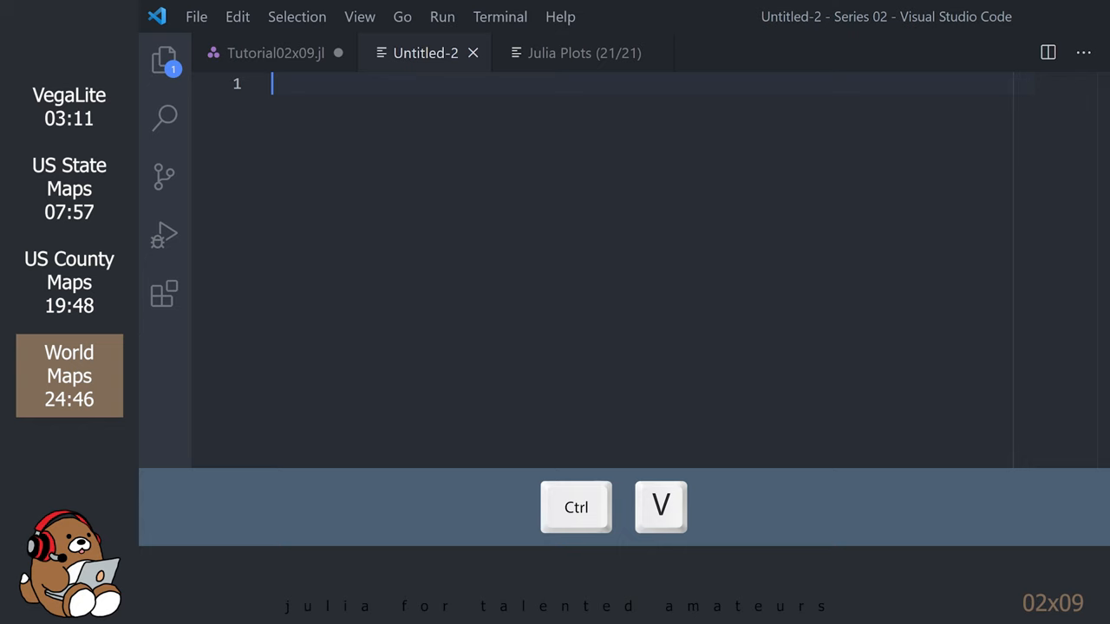
{"action": "key", "text": "ctrl+v"}
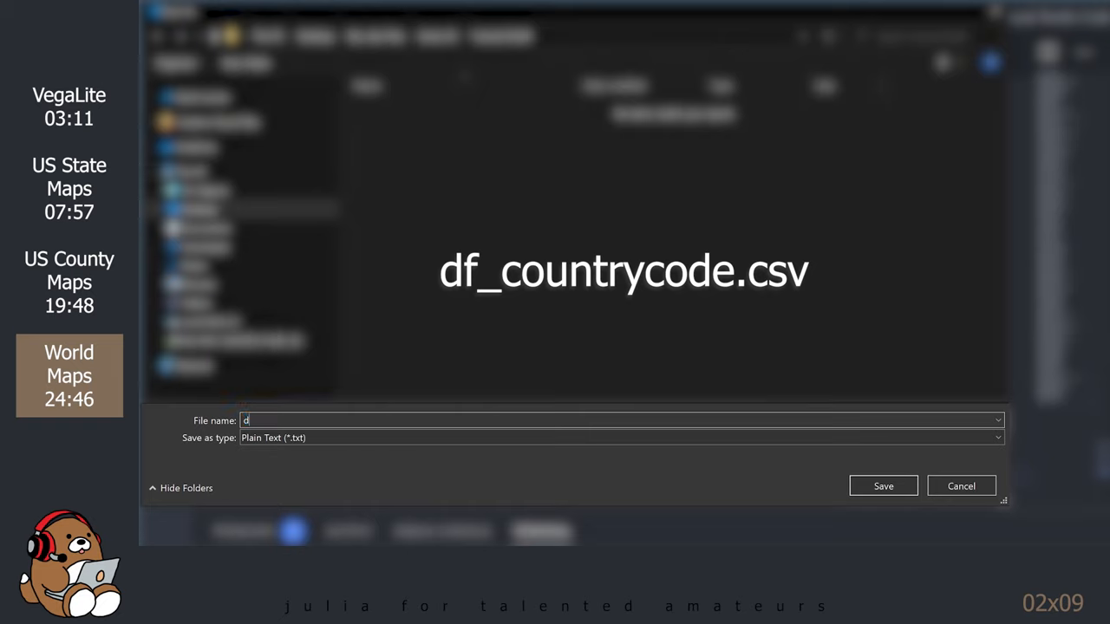
{"action": "type", "text": "f_countr"}
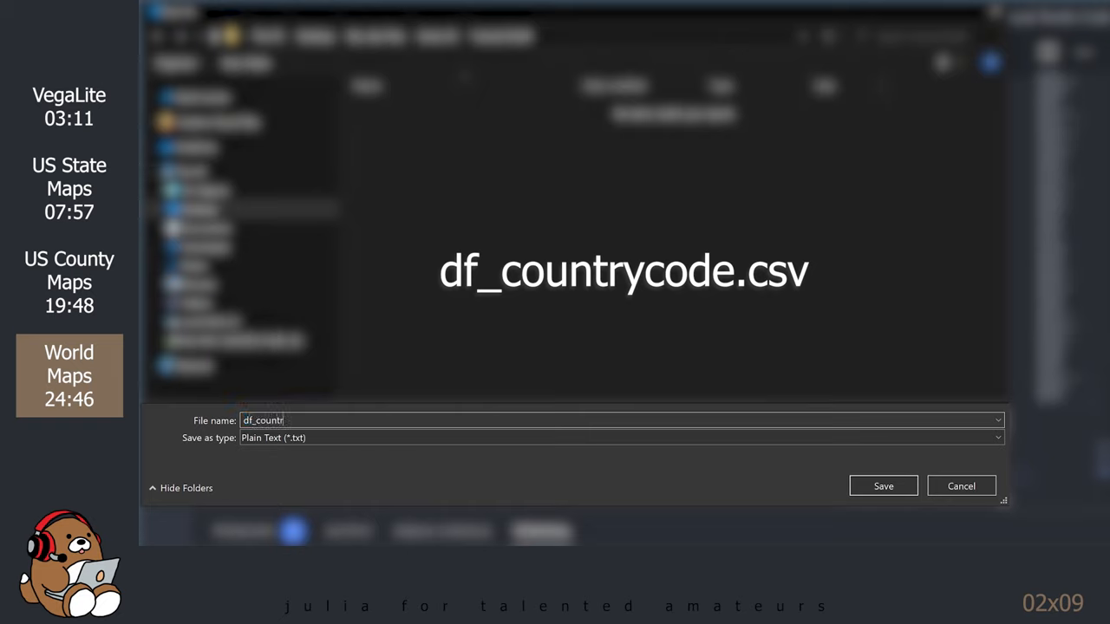
{"action": "type", "text": "ycode.csv"}
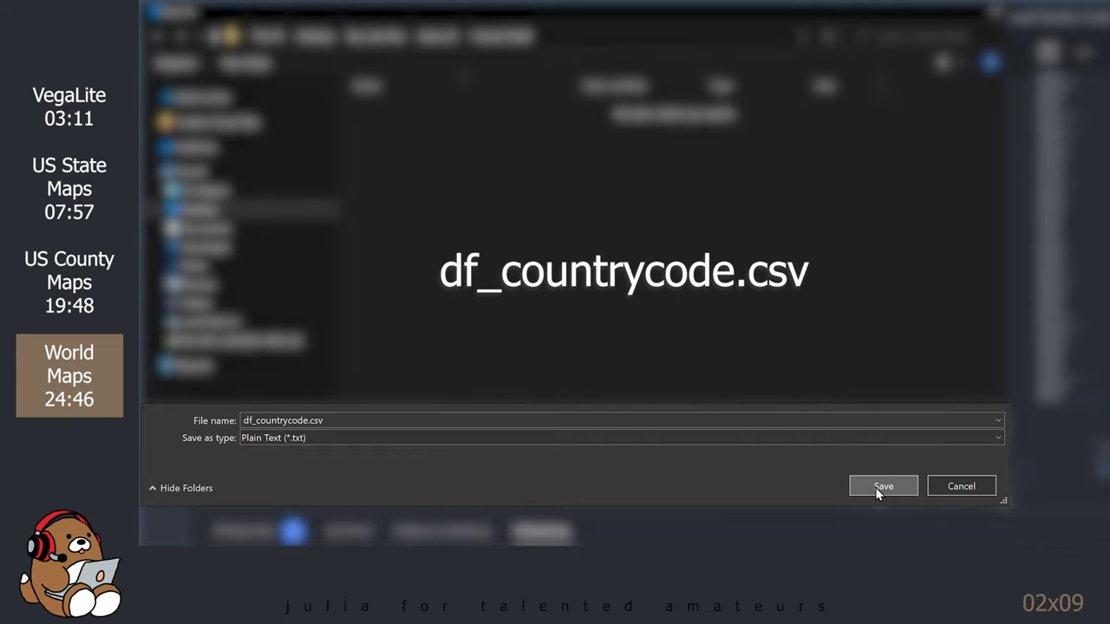
{"action": "left_click", "coordinate": [883, 486]}
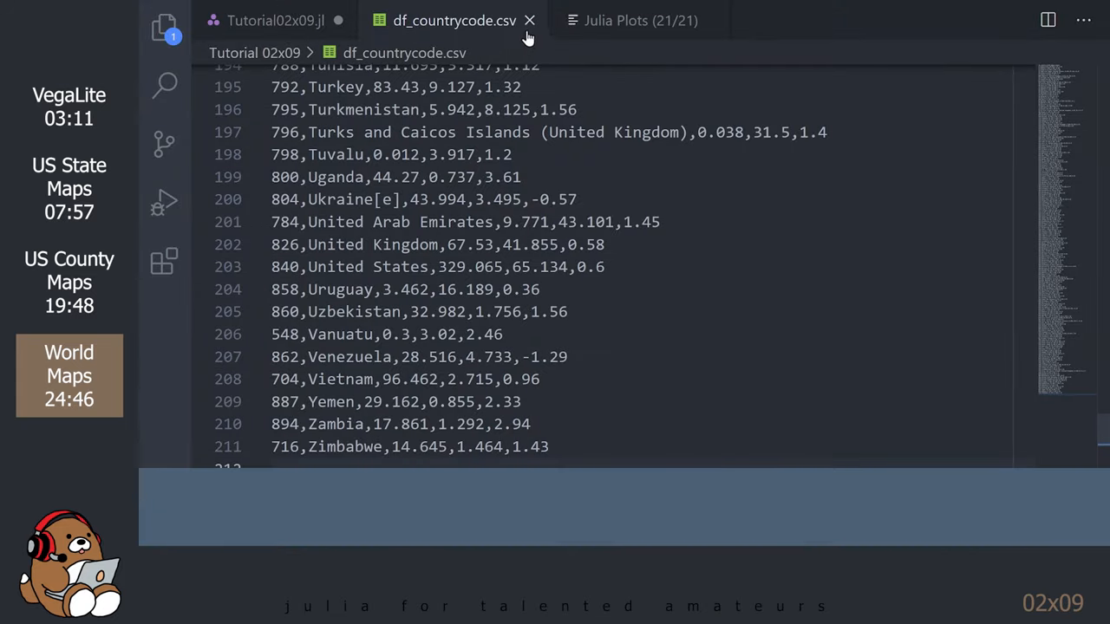
Step: Start section "# 8. Choropleth Map" and run using DataFrames, CSV
{"action": "left_click", "coordinate": [529, 20]}
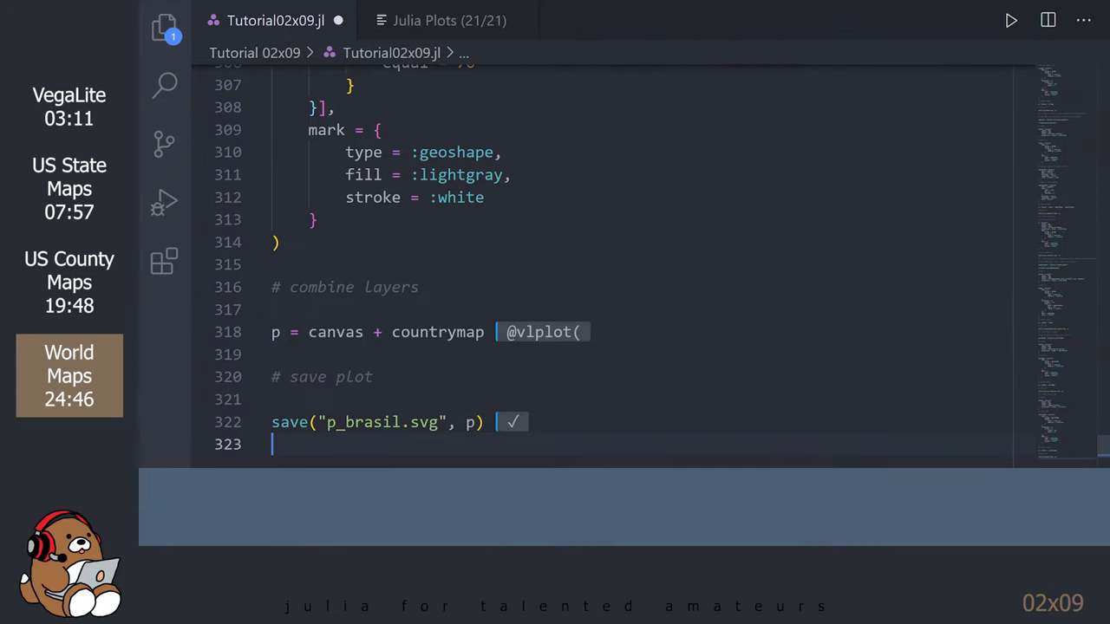
{"action": "type", "text": "# 8. Choropleth Map of 2019 Population by Country"}
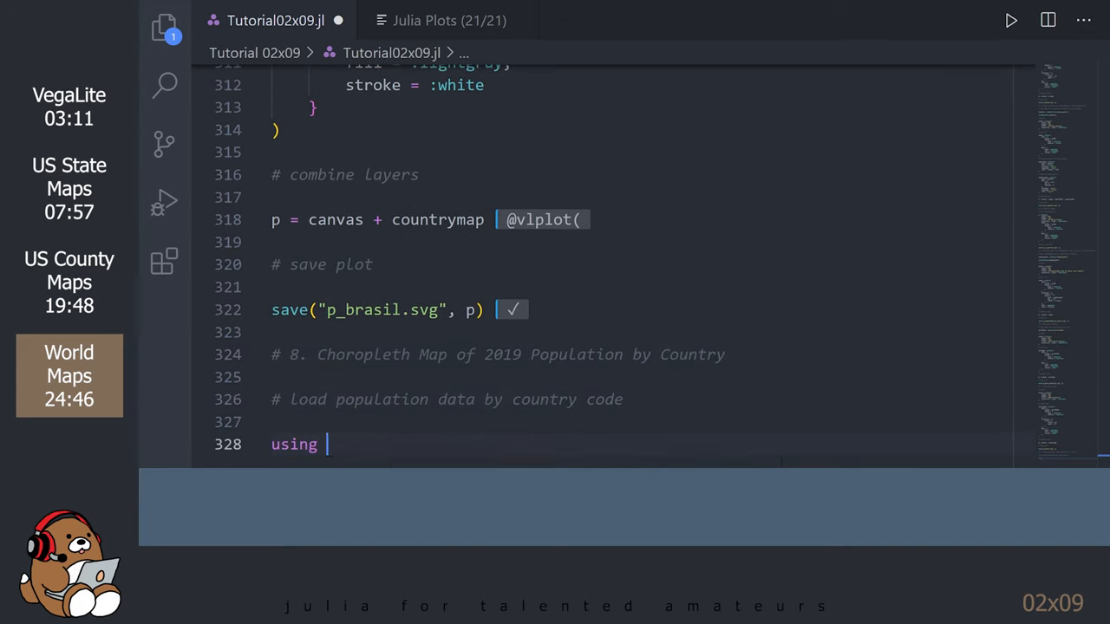
{"action": "type", "text": "DataFrames, CSV"}
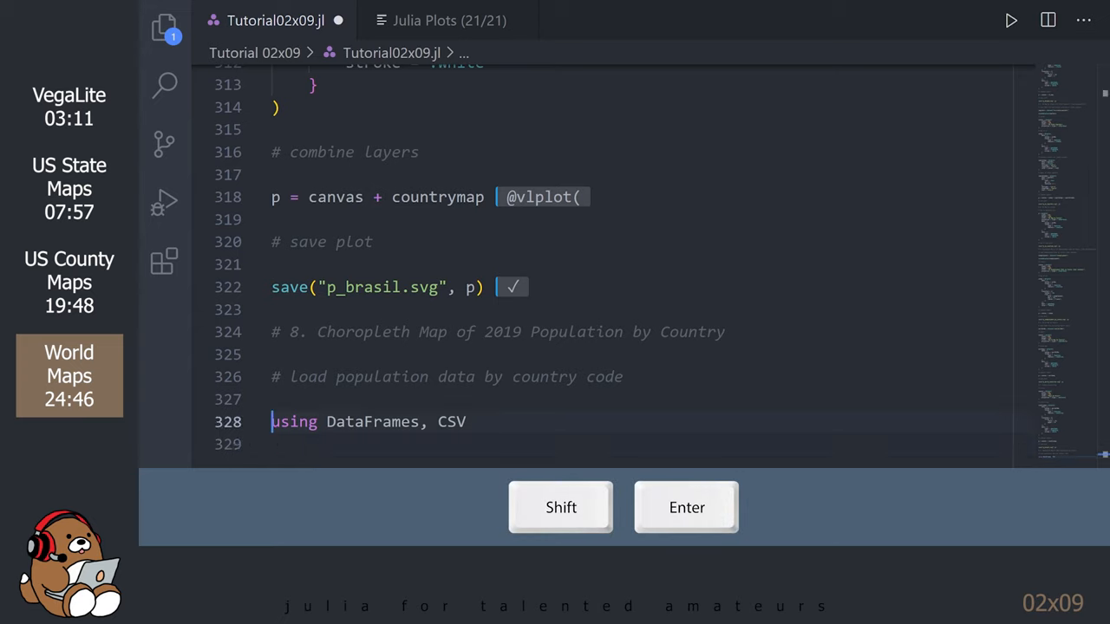
{"action": "key", "text": "Enter"}
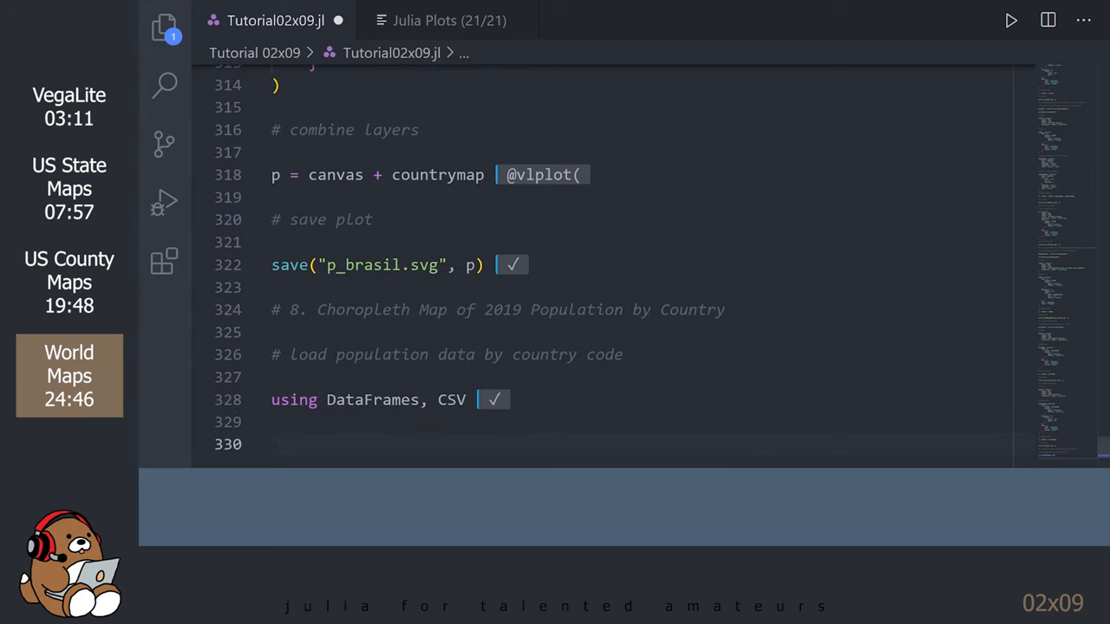
Step: Load df_countrycode.csv into df_countrycode via CSV.File and show it with vscodedisplay
{"action": "type", "text": "df_countrycode = DataFrame(CSV.File(\""}
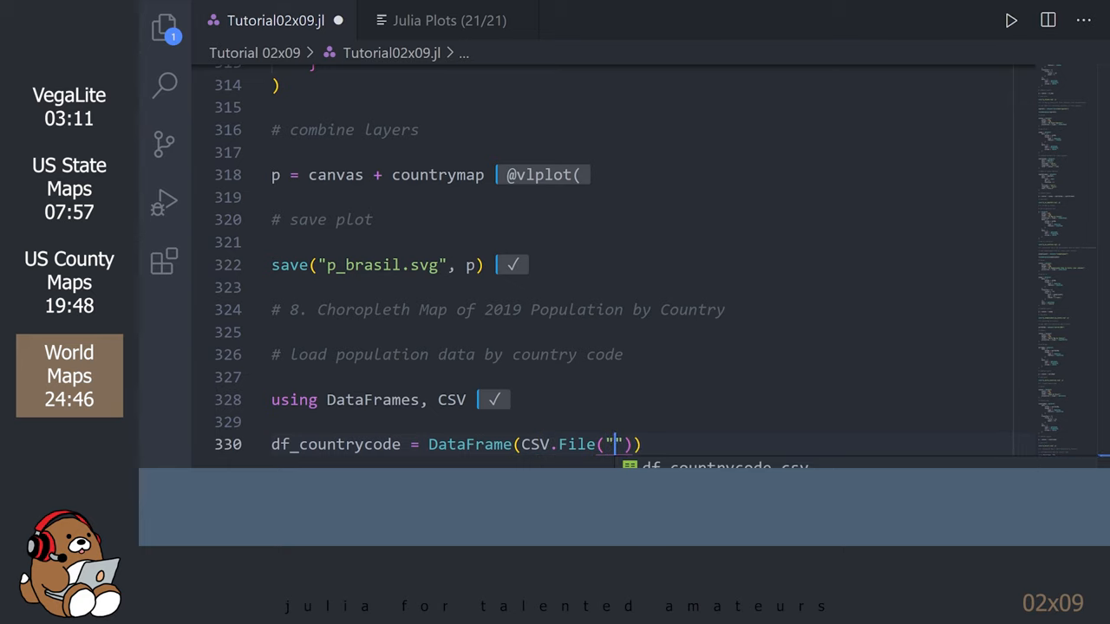
{"action": "type", "text": "df_countrycode.csv"}
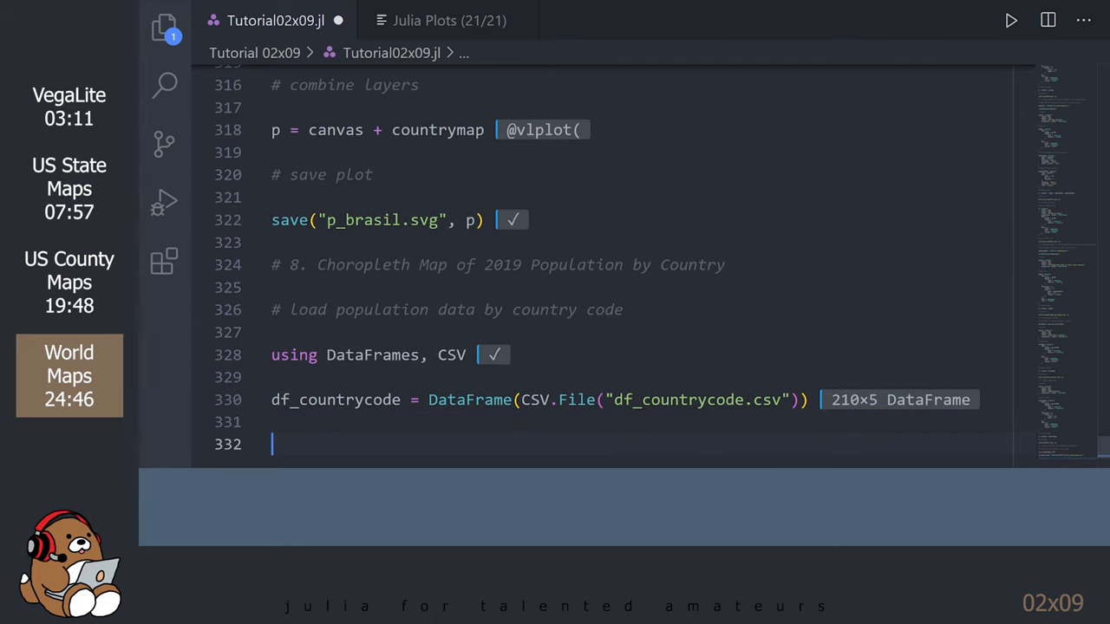
{"action": "type", "text": "vscodedisplay("}
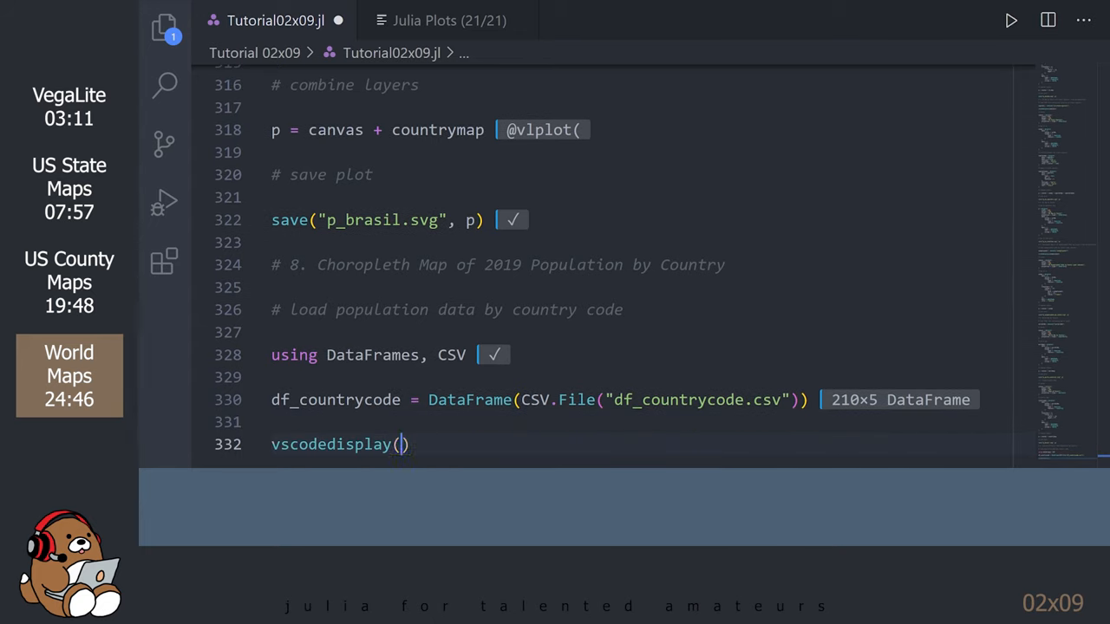
{"action": "type", "text": "df_countrycode"}
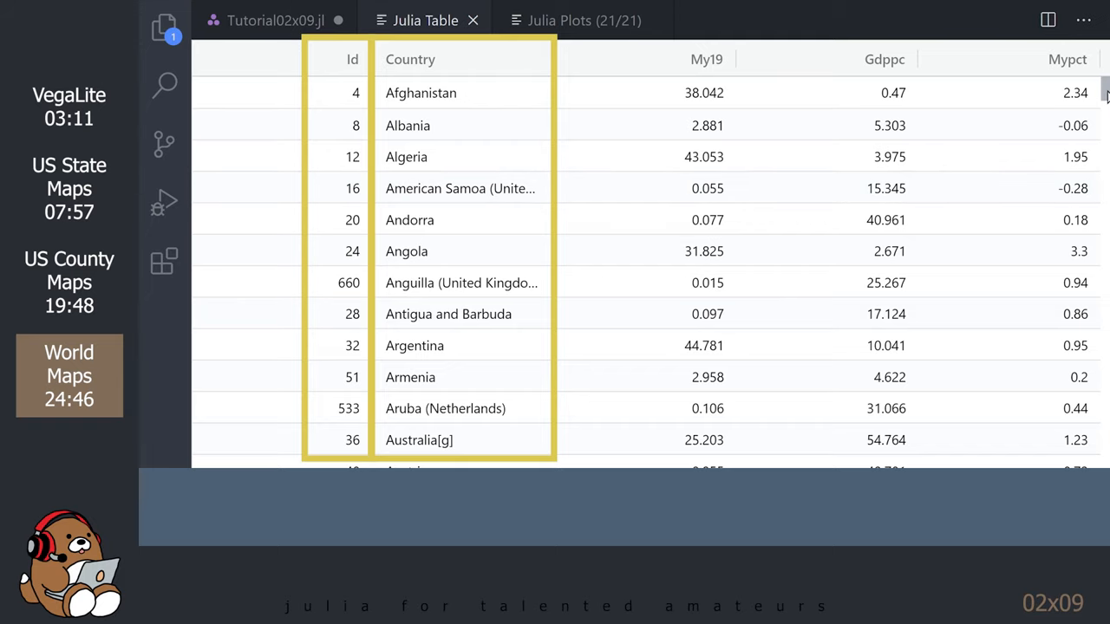
Step: Review the country data table columns and close the Julia Table tab
{"action": "scroll", "scroll_direction": "down", "scroll_amount": 3}
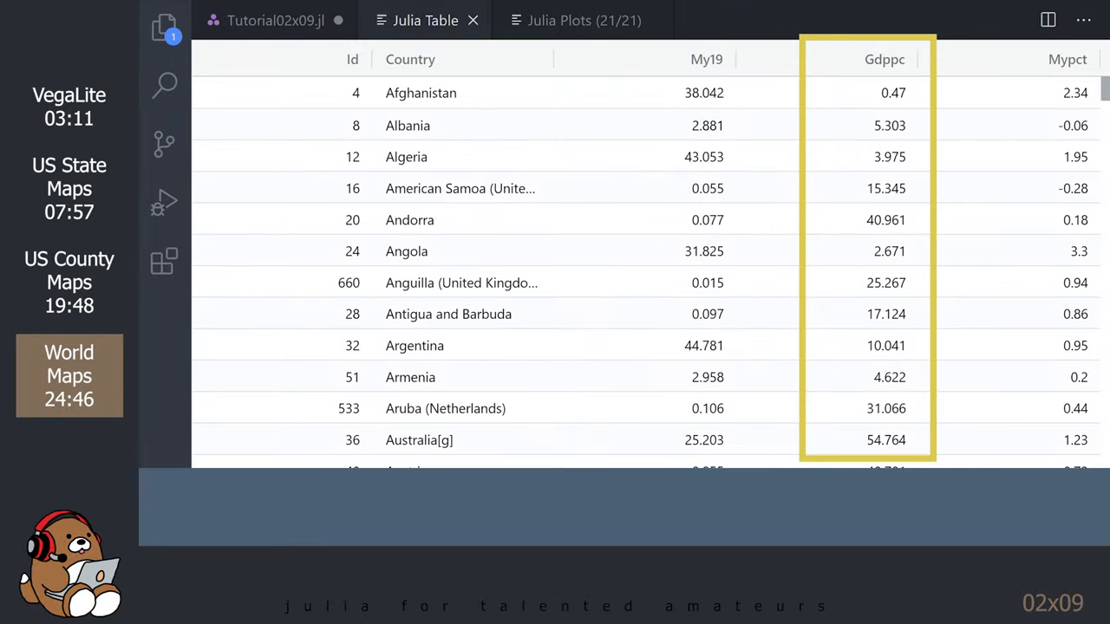
{"action": "left_click", "coordinate": [1068, 59]}
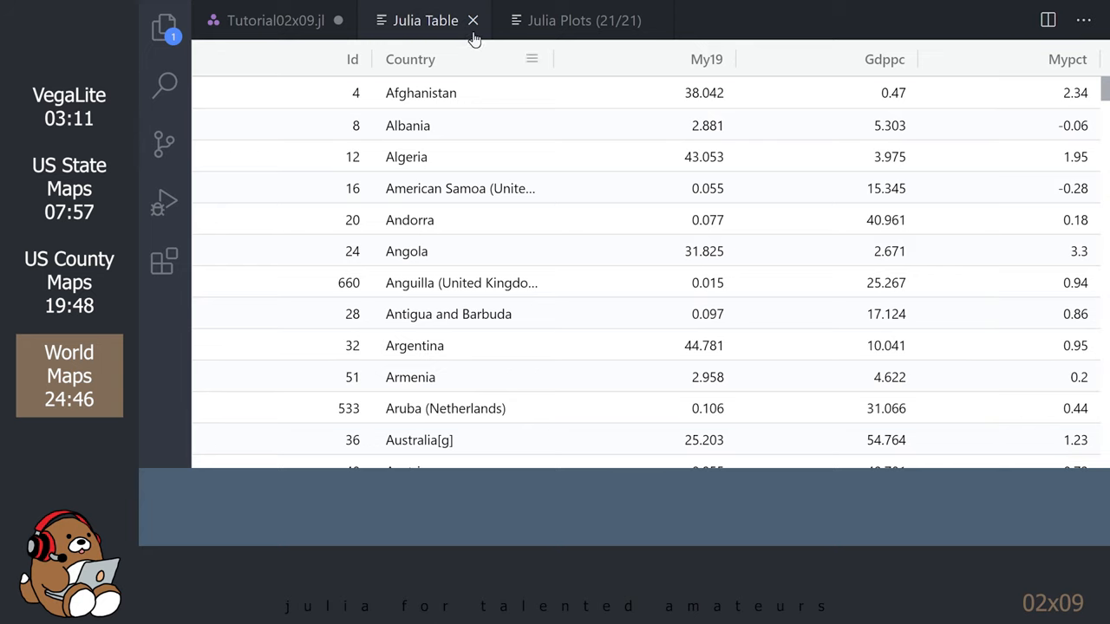
{"action": "left_click", "coordinate": [472, 21]}
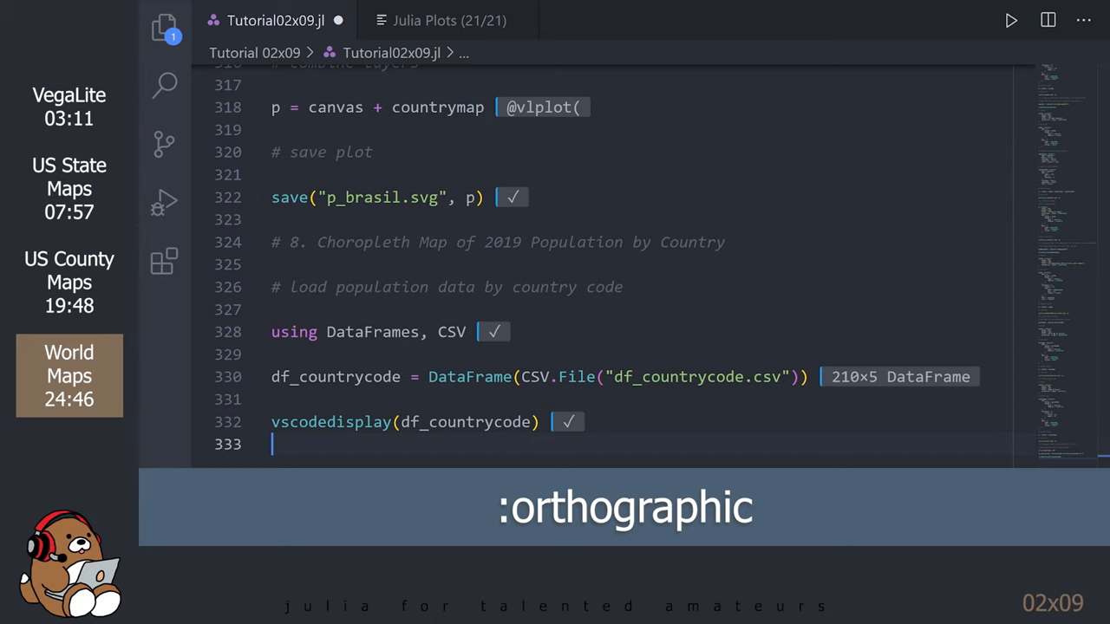
Step: Add a '# rotation settings' comment with west = [35, -15, -2.5] and an east vector continuing -12.5, -7
{"action": "type", "text": "# rotation settings"}
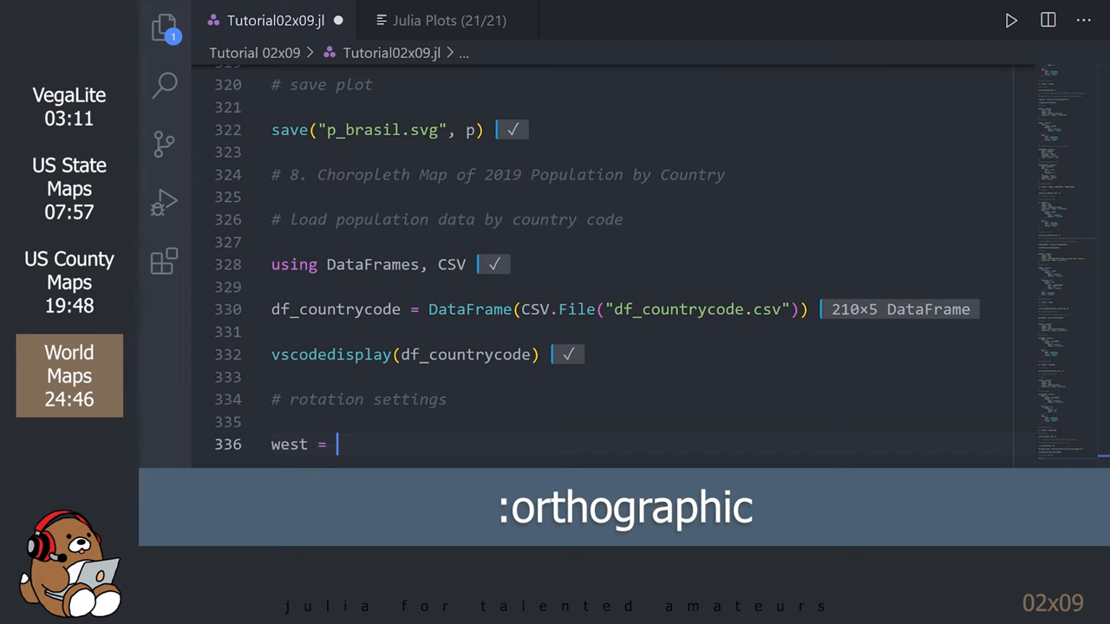
{"action": "type", "text": "[35, -"}
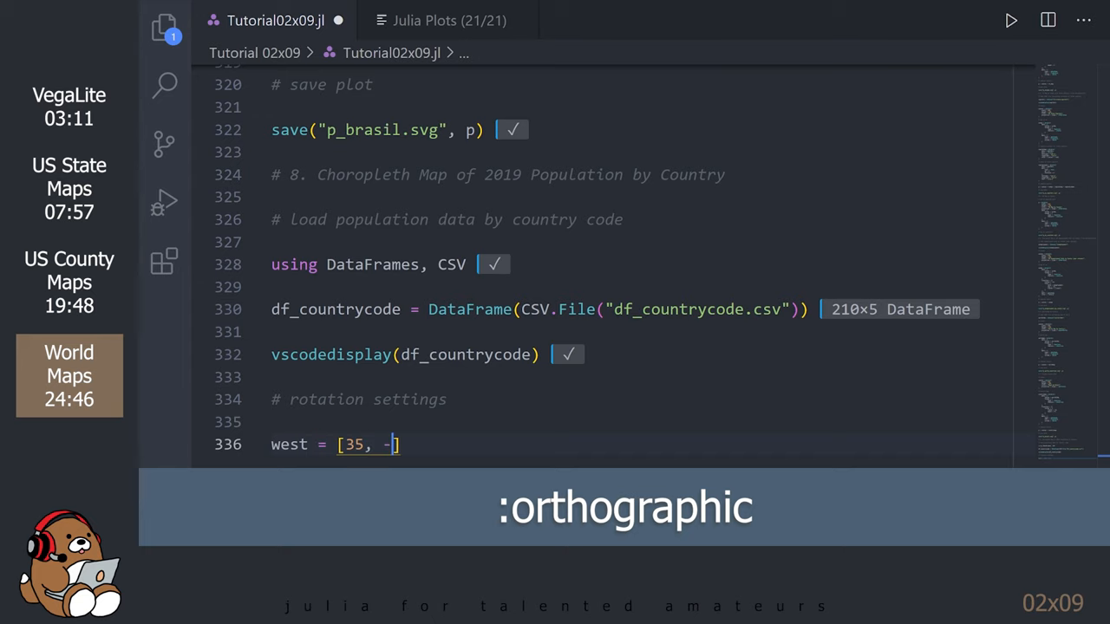
{"action": "type", "text": "15, -2.5]"}
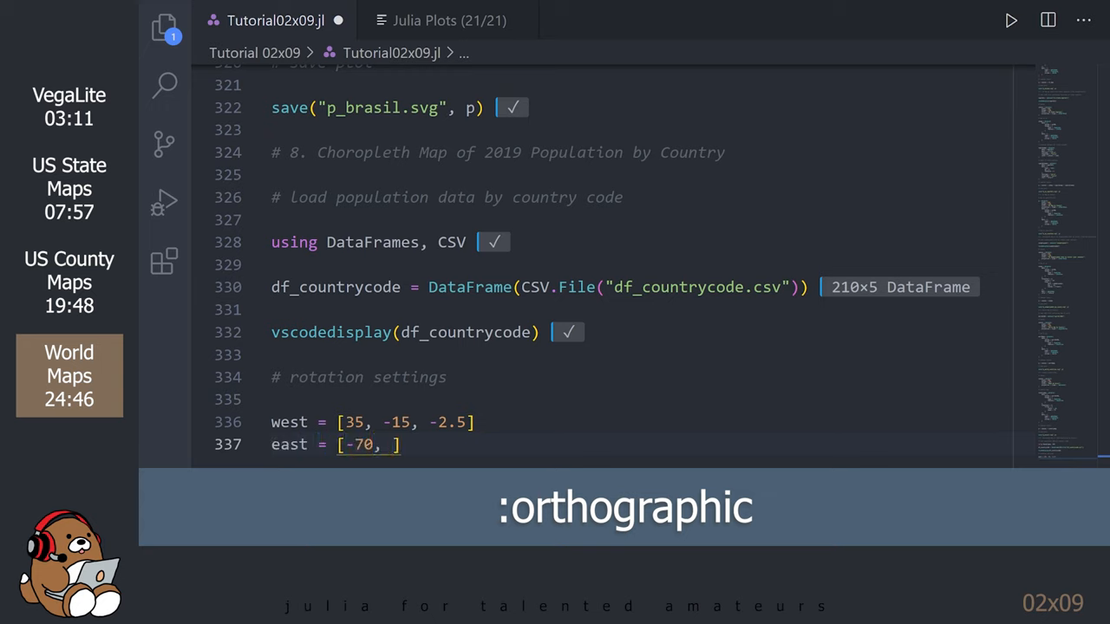
{"action": "type", "text": "-12.5, -7"}
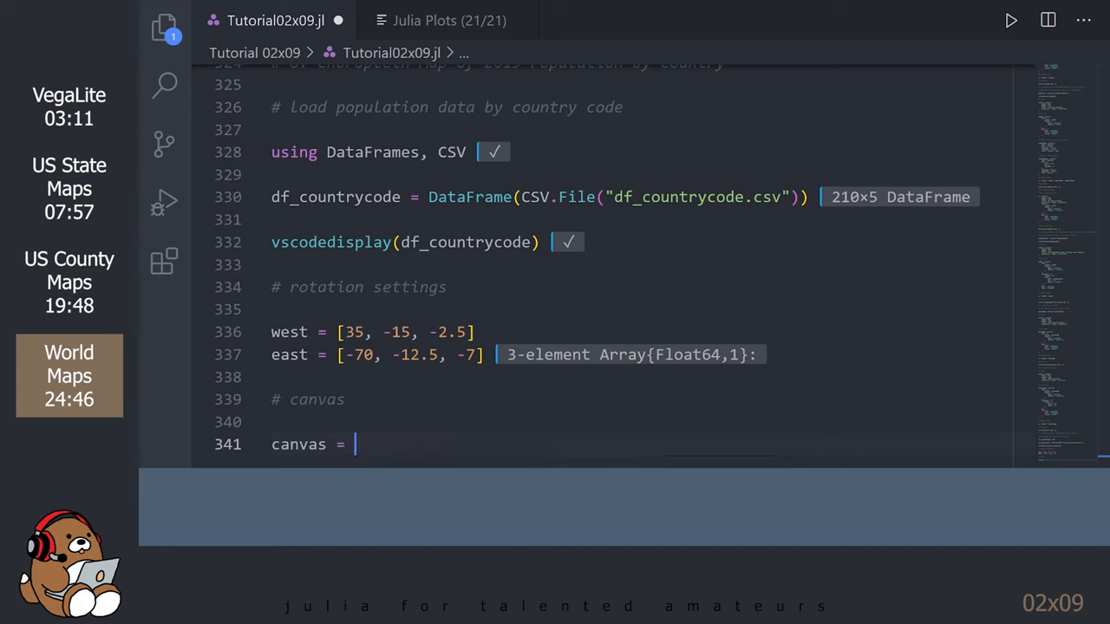
Step: Define a 640-wide canvas titled '2019 Population by Country' with orthographic projection rotated west, and run it
{"action": "type", "text": "@vlplot("}
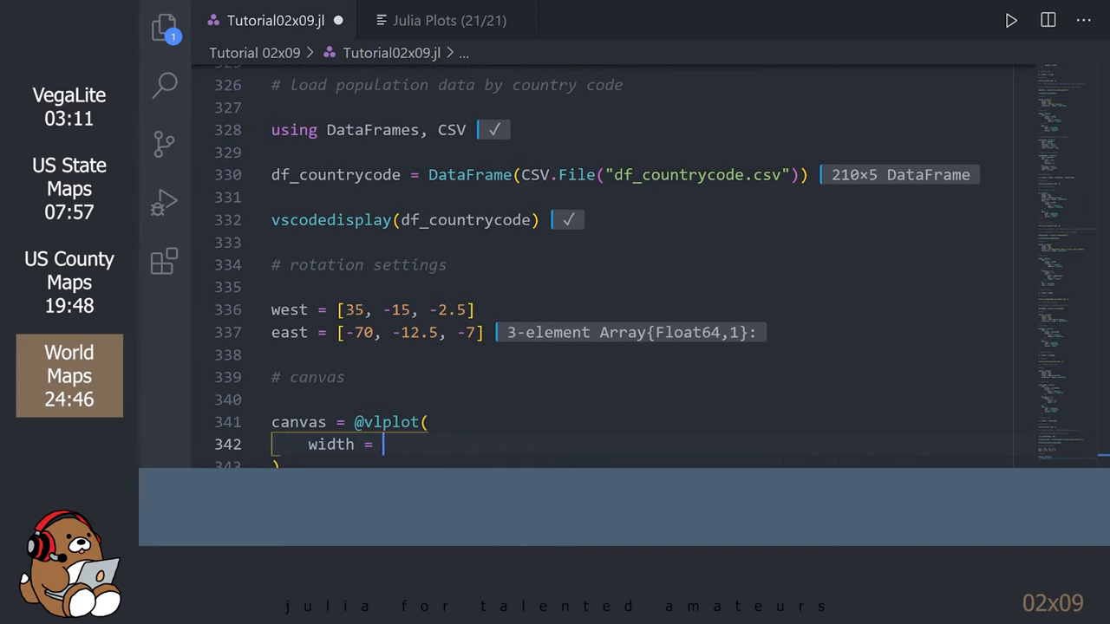
{"action": "type", "text": "640,"}
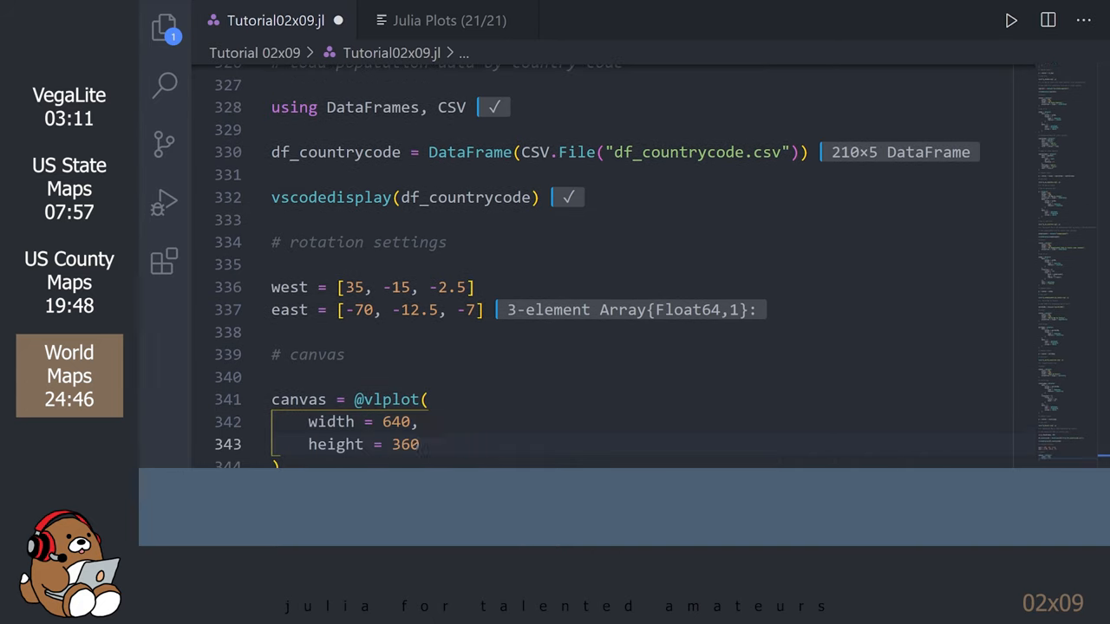
{"action": "type", "text": "title = \"2019 Population by Country\","}
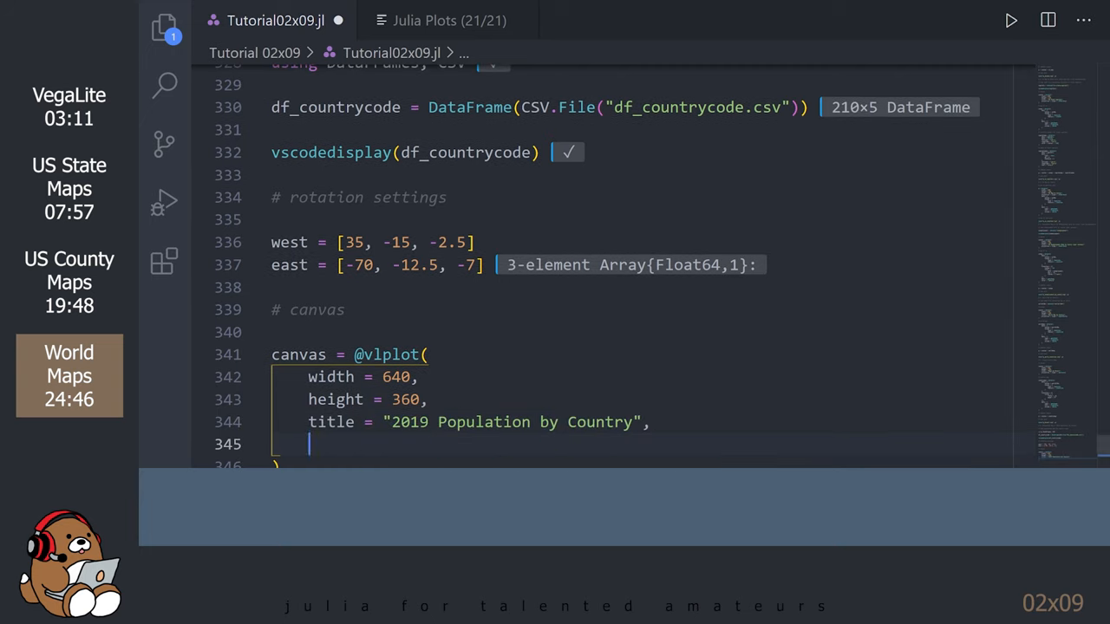
{"action": "type", "text": "projection = {"}
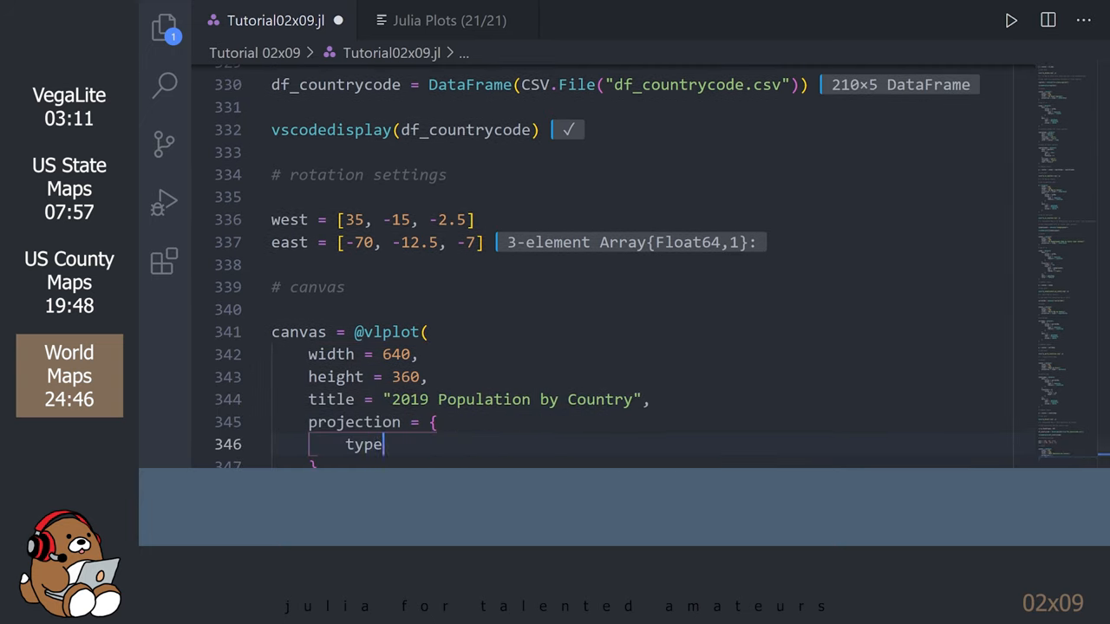
{"action": "type", "text": ": :orthographic,"}
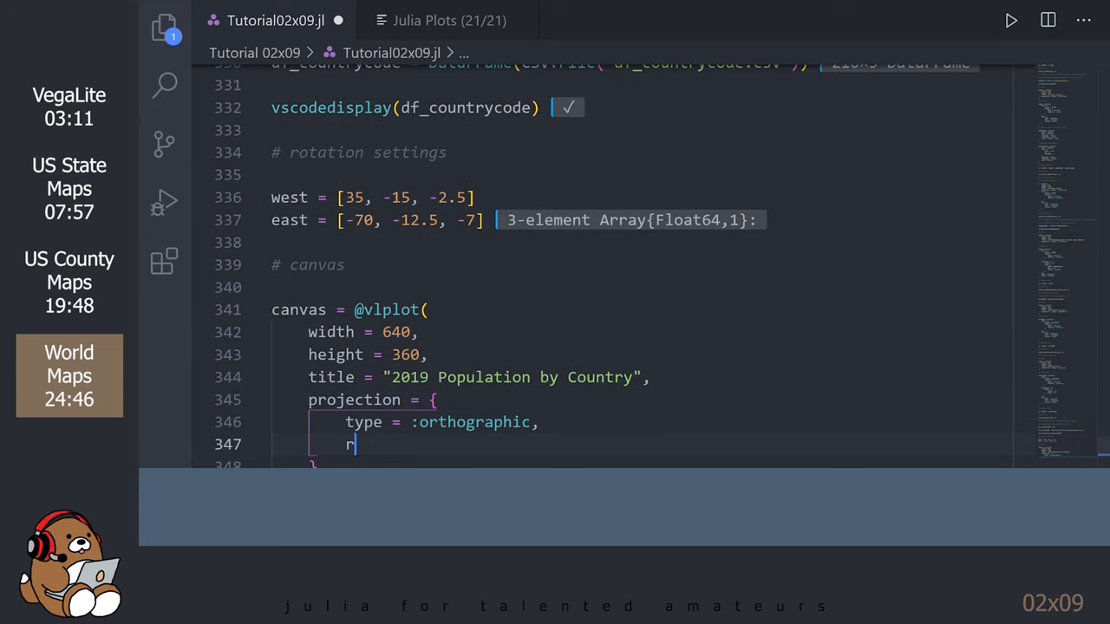
{"action": "type", "text": "otate = west"}
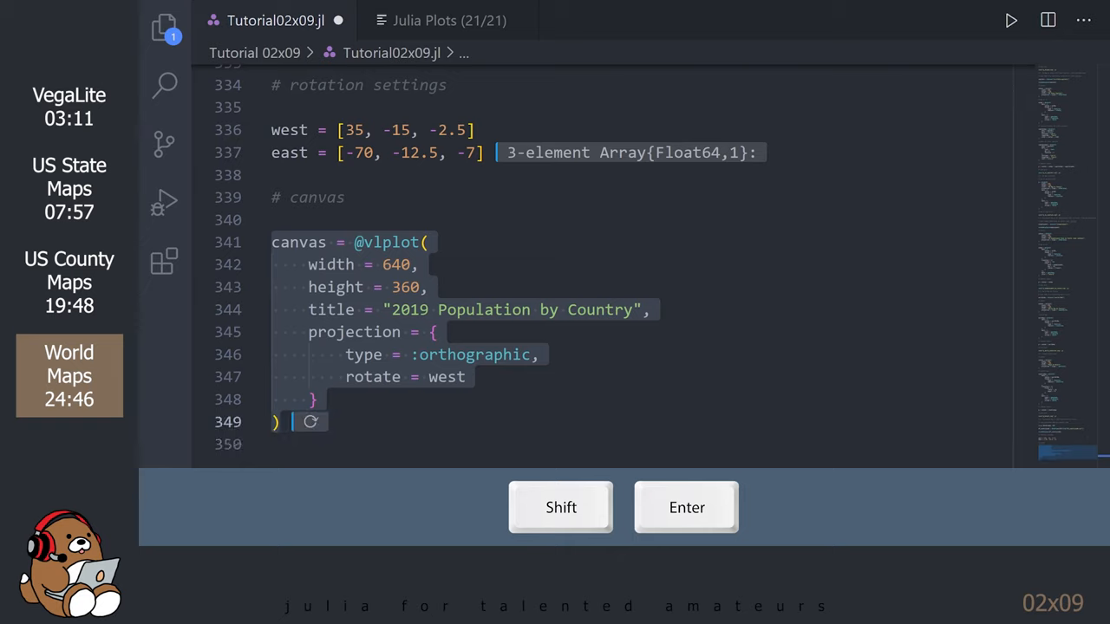
{"action": "key", "text": "Enter"}
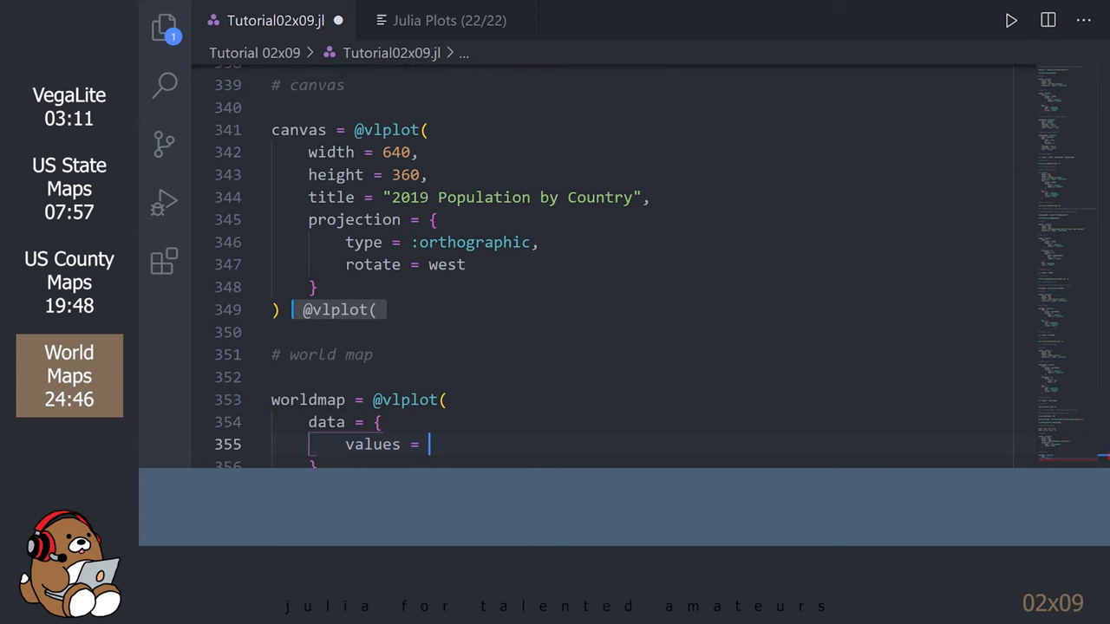
Step: Define a world110m countries geoshape layer looking up my19 by id, then combine p = canvas + worldmap
{"action": "type", "text": "world110m,"}
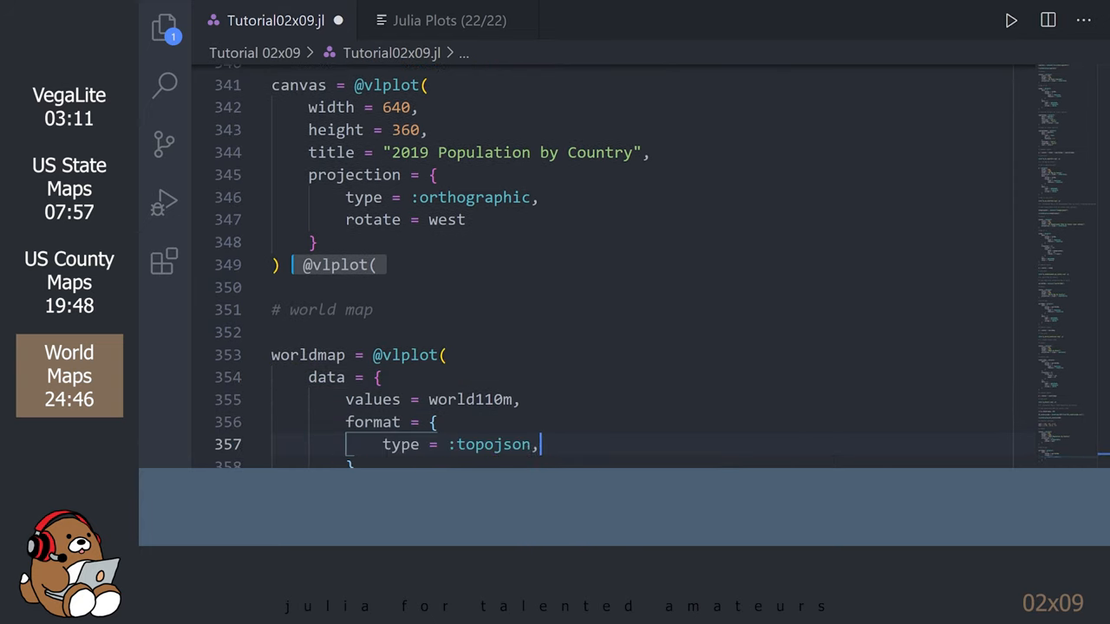
{"action": "type", "text": "feature = :countries"}
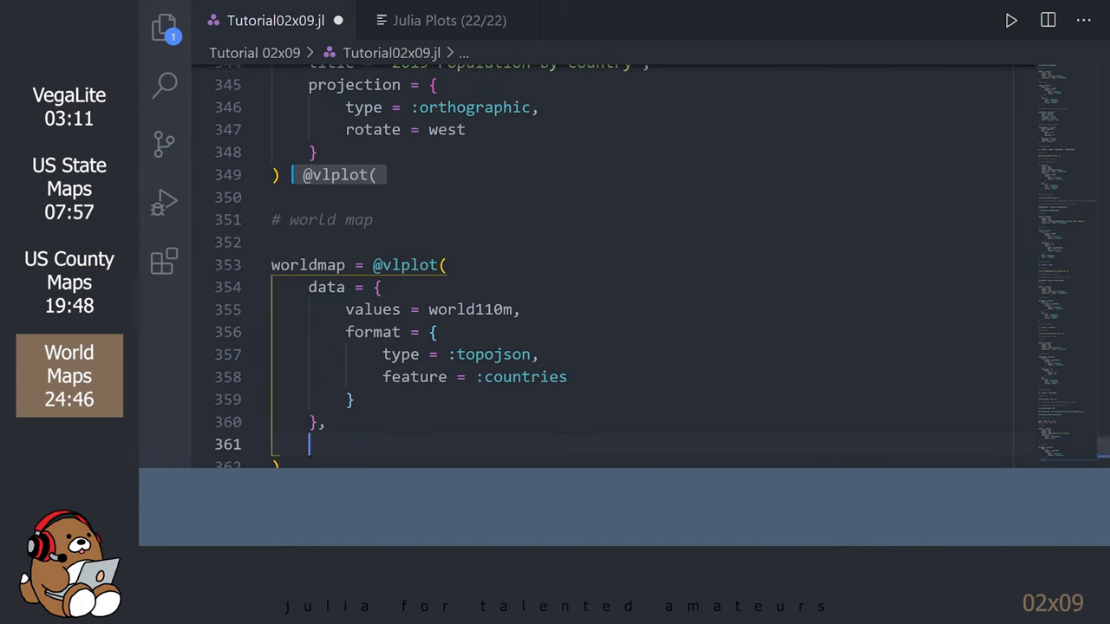
{"action": "type", "text": "transform = [{"}
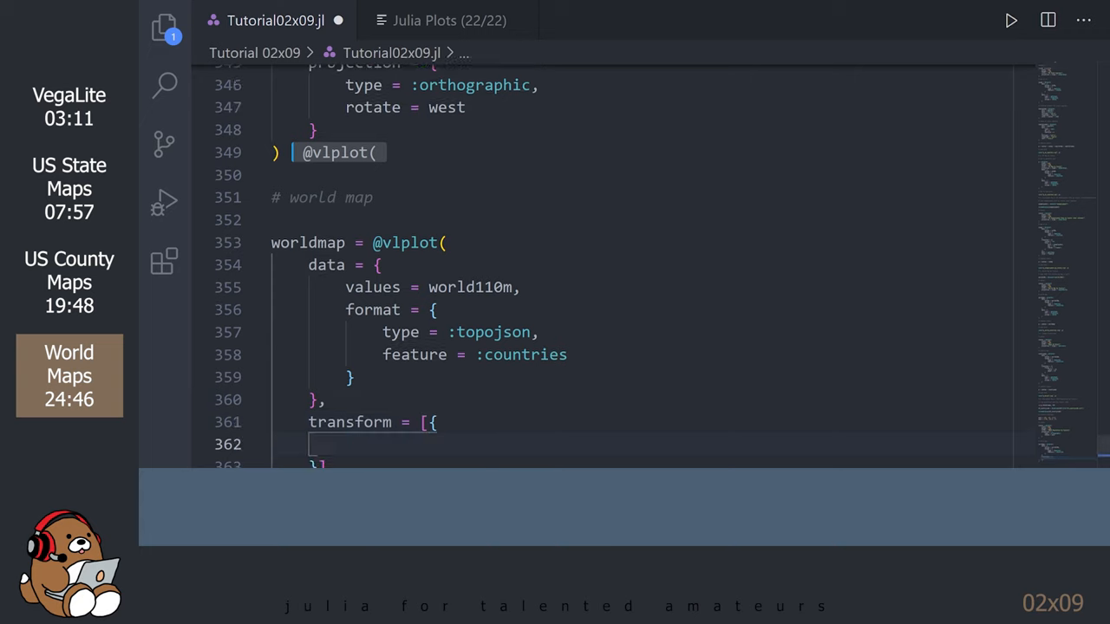
{"action": "type", "text": "lookup = :id,"}
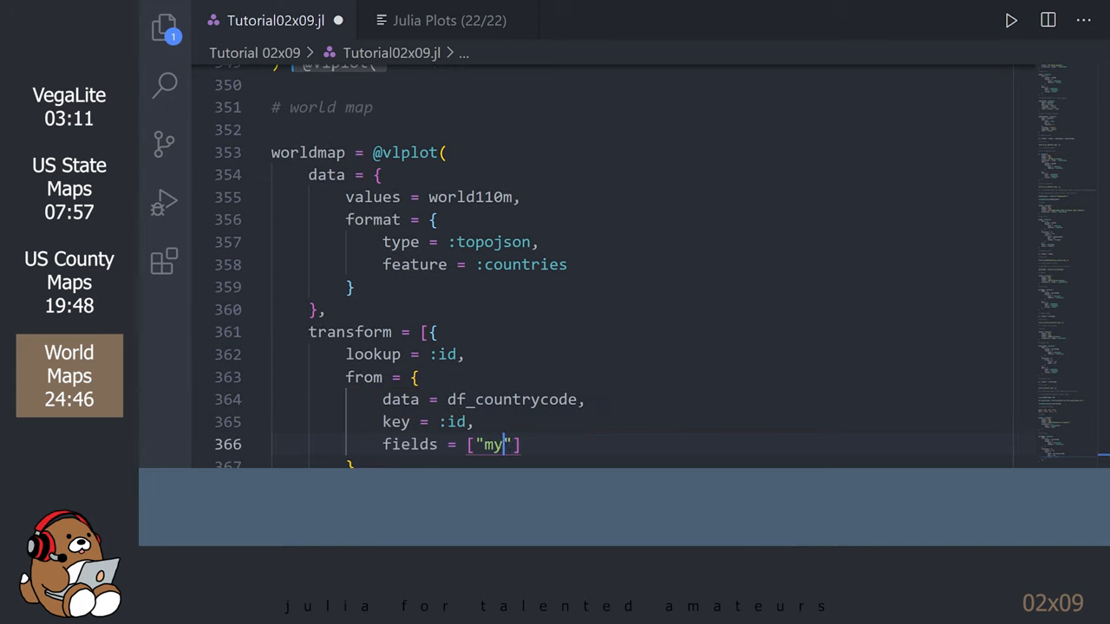
{"action": "type", "text": "19"}
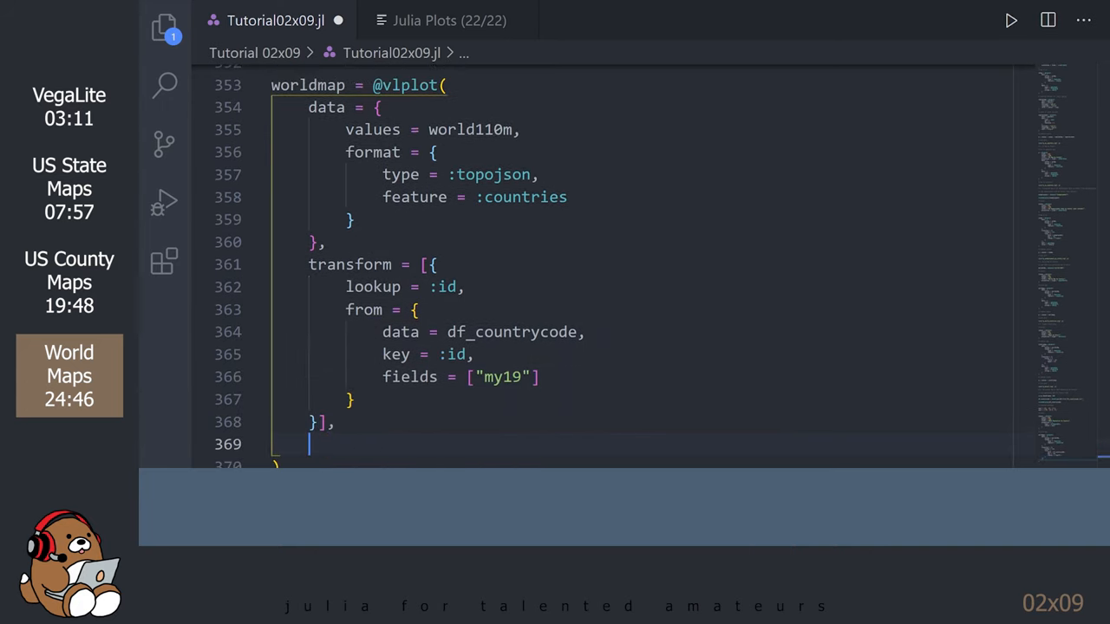
{"action": "type", "text": "mark = :geoshape,"}
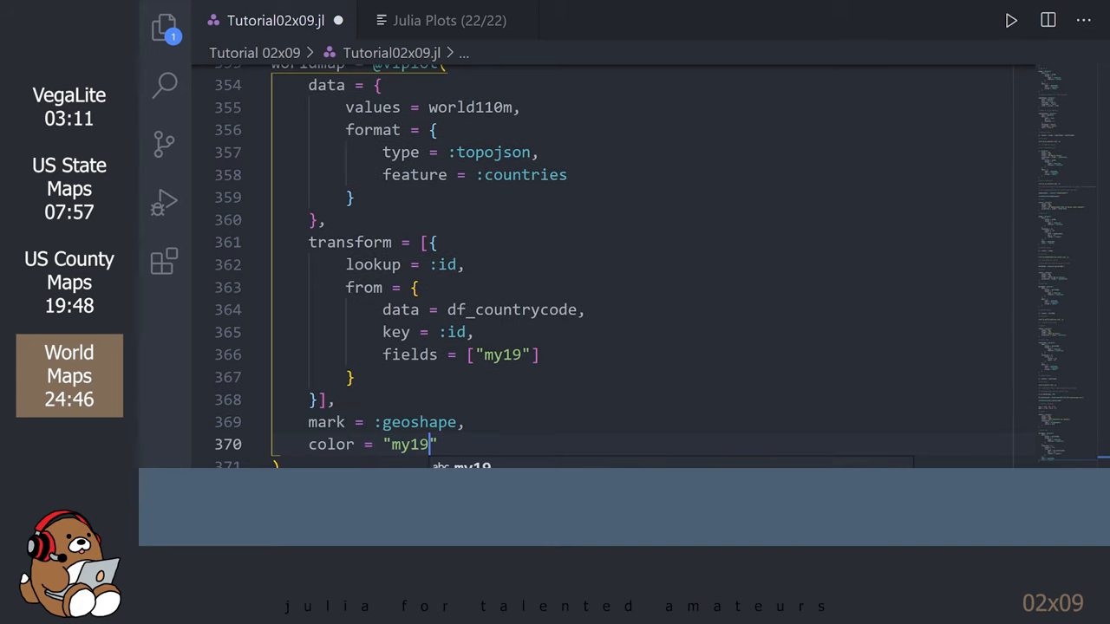
{"action": "type", "text": ":q"}
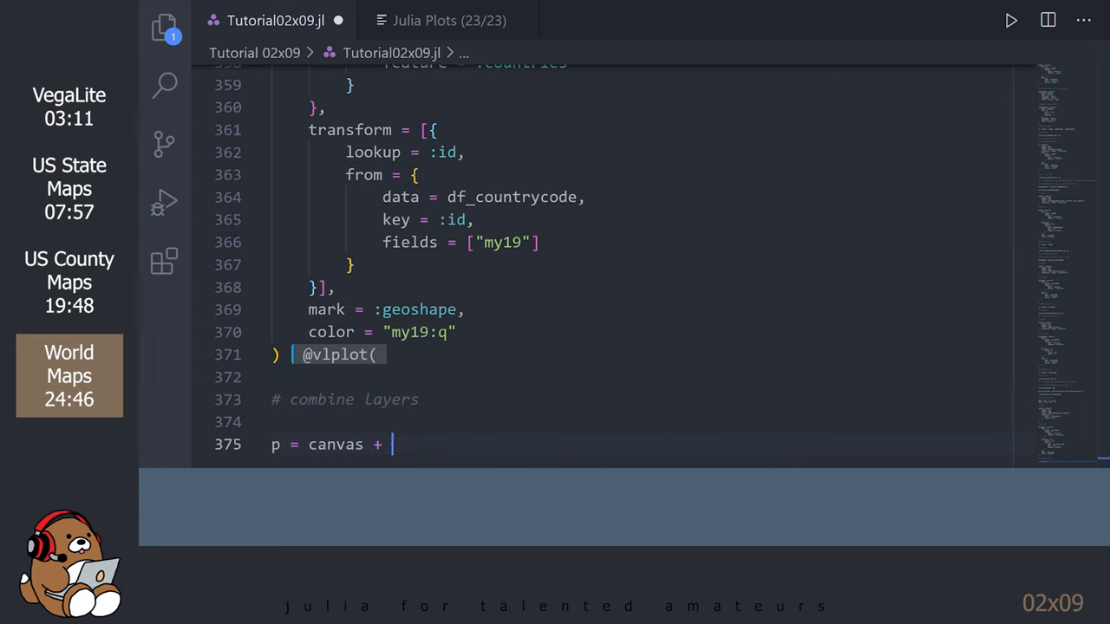
{"action": "type", "text": "worldmap"}
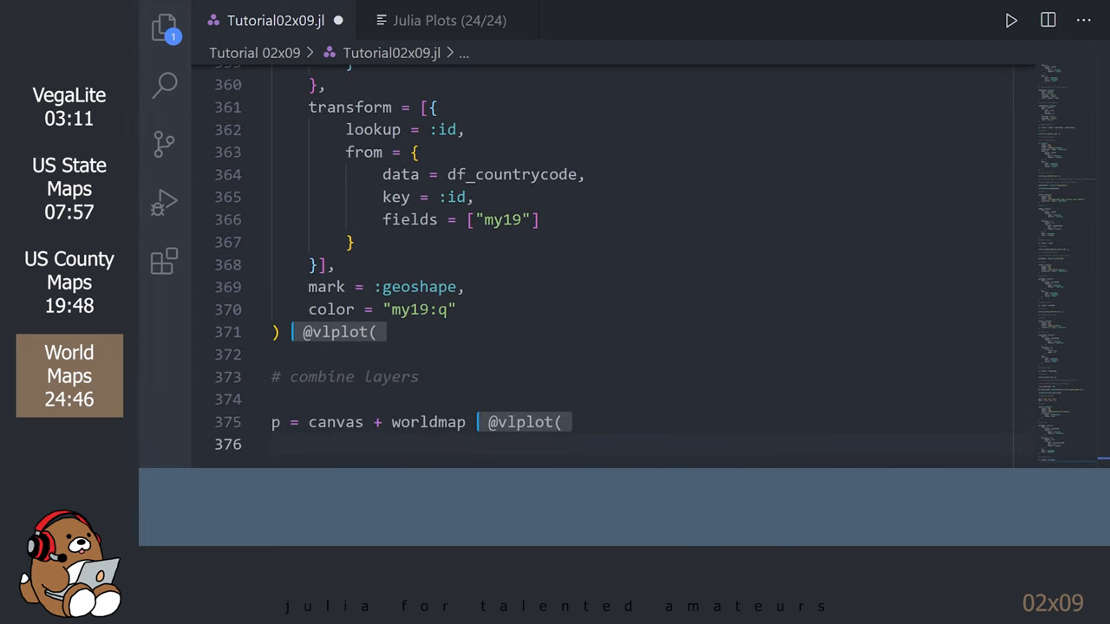
Step: Inspect the population globe in Julia Plots, switch the rotation to east, rerun and return to the editor
{"action": "left_click", "coordinate": [449, 21]}
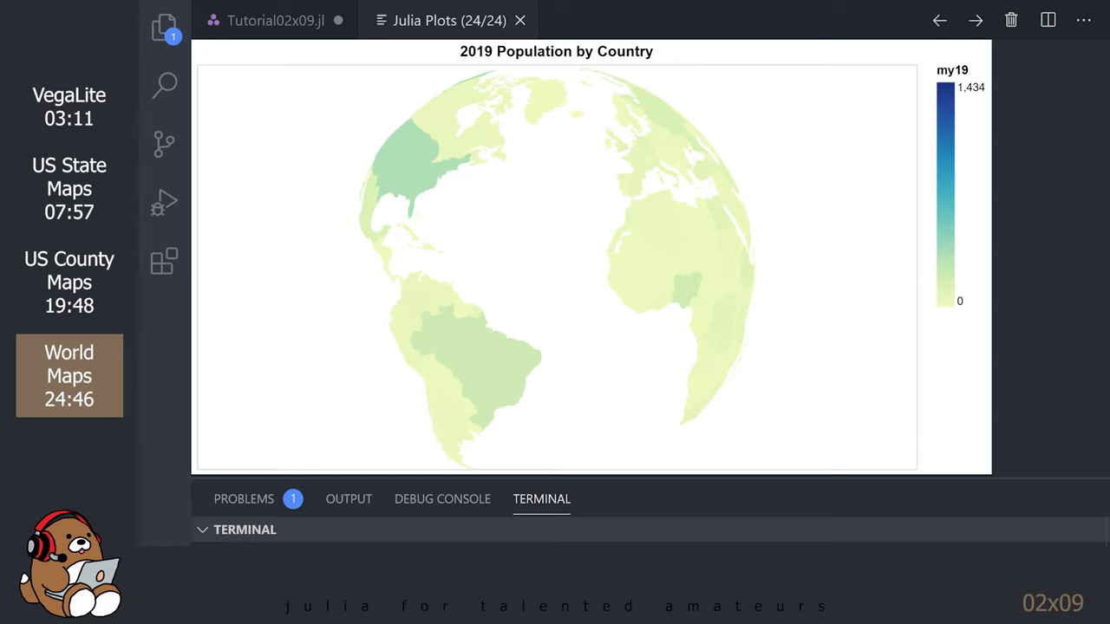
{"action": "left_click", "coordinate": [274, 21]}
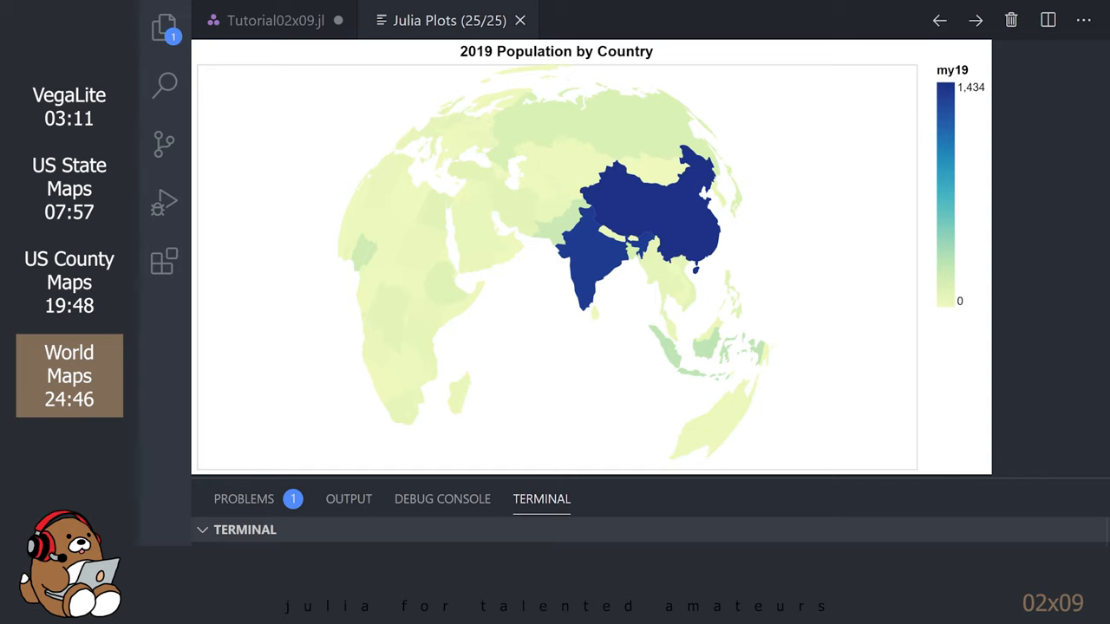
{"action": "left_click", "coordinate": [274, 21]}
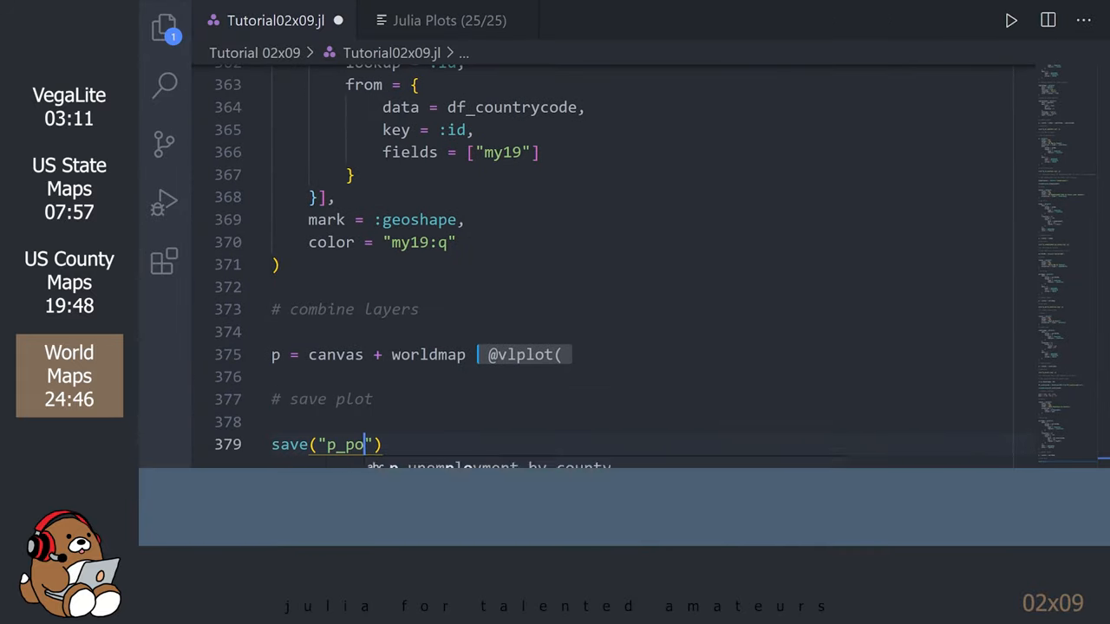
Step: Save the globe as p_population_east.svg and start a '# 9. Choropleth Map of G…' section comment
{"action": "type", "text": "pulation_east.svg"}
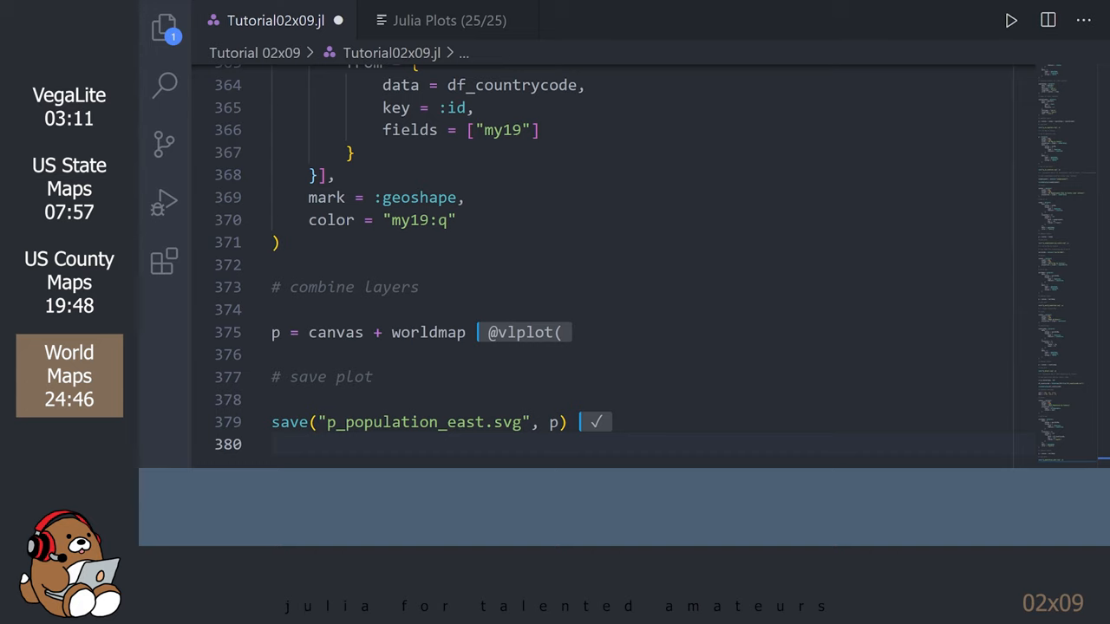
{"action": "type", "text": "# 9. Choropleth Map of G"}
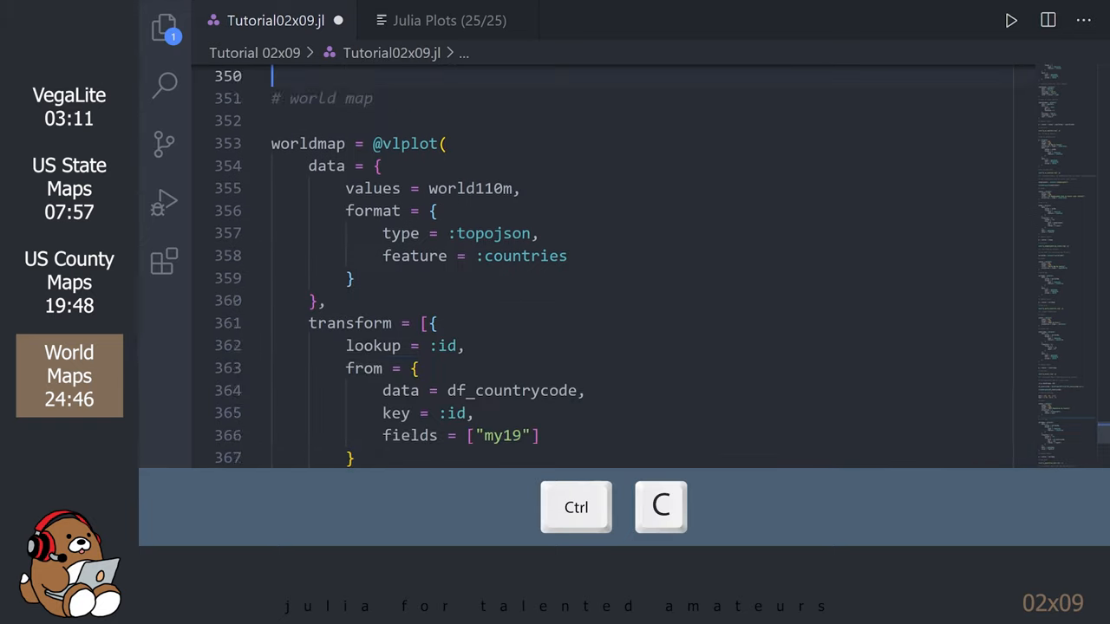
Step: Retitle the pasted map to GDP per Capita, colour it by gdppc instead of my19, and run it
{"action": "scroll", "scroll_direction": "down", "scroll_amount": 3}
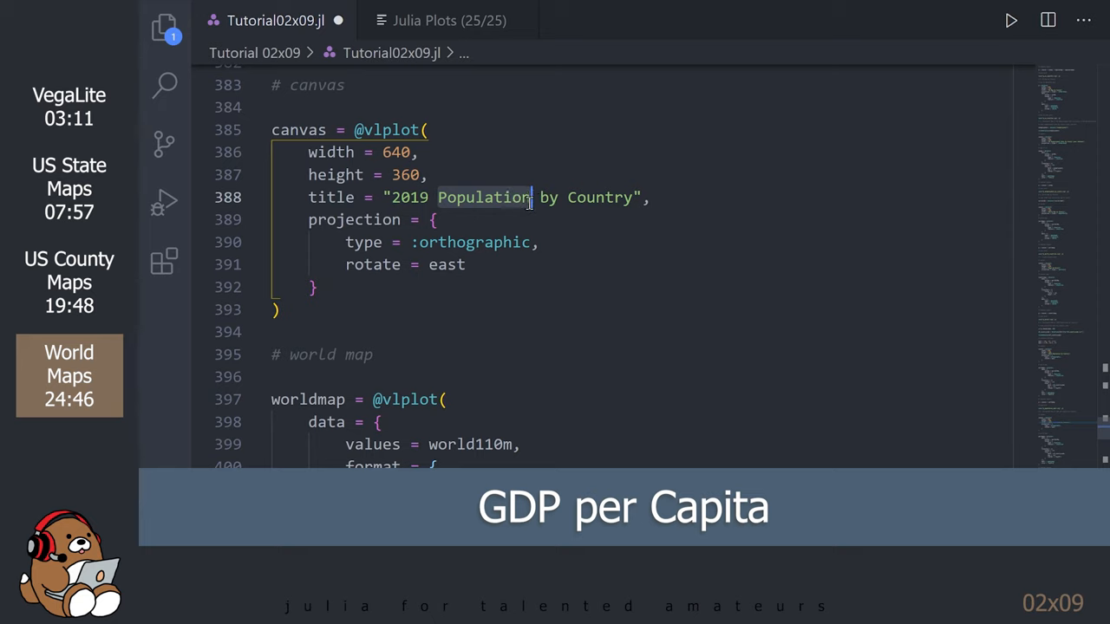
{"action": "type", "text": "GDP per Capita"}
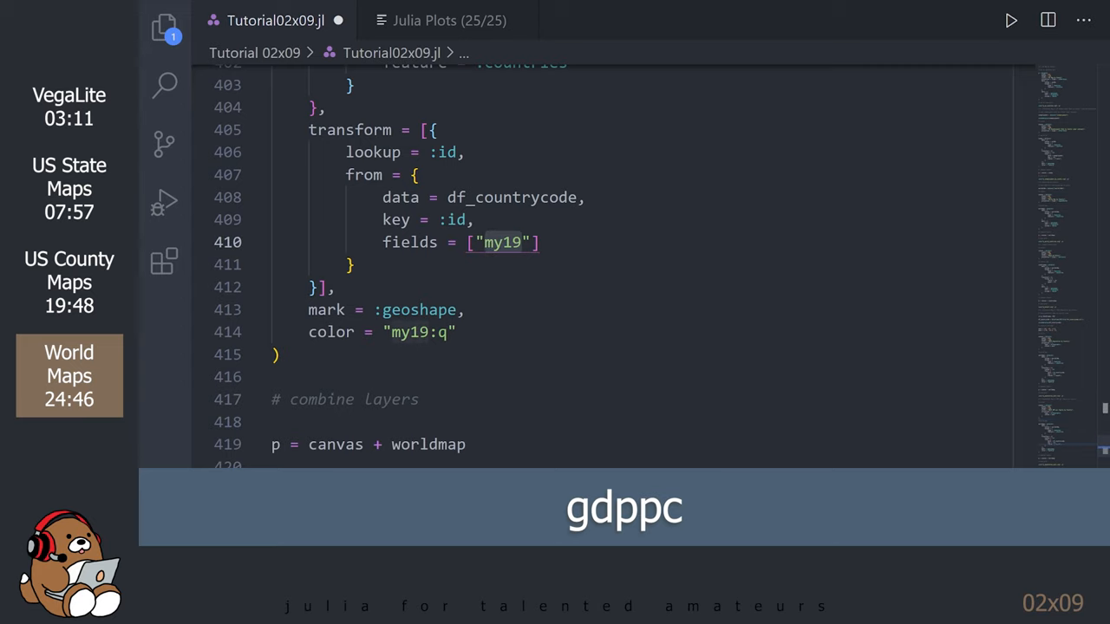
{"action": "type", "text": "gdppc"}
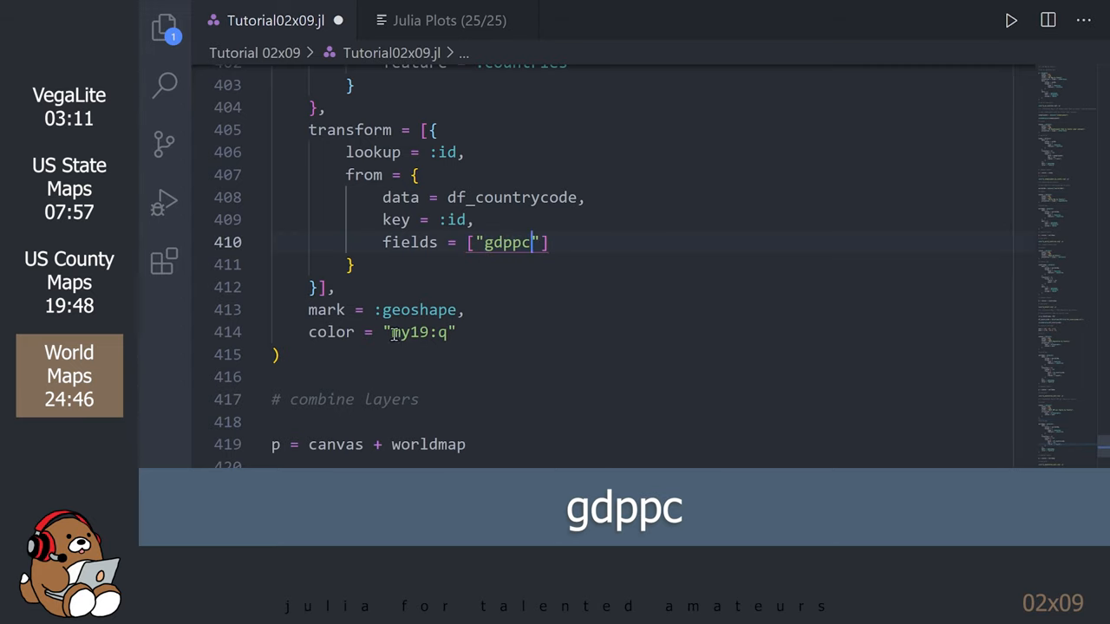
{"action": "type", "text": "gdppc"}
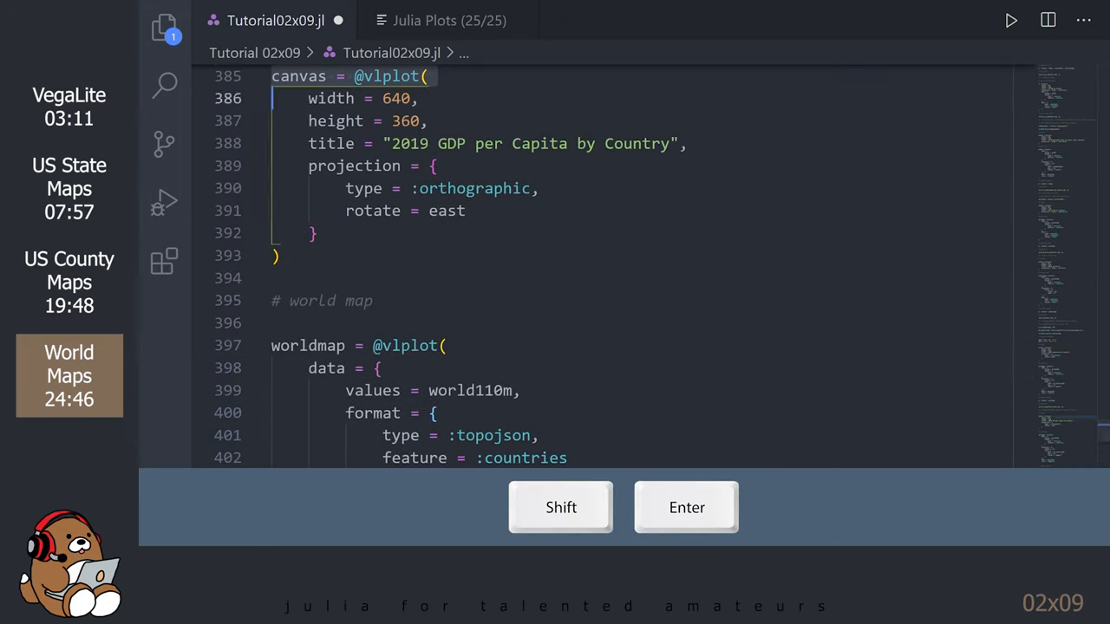
{"action": "key", "text": "Enter"}
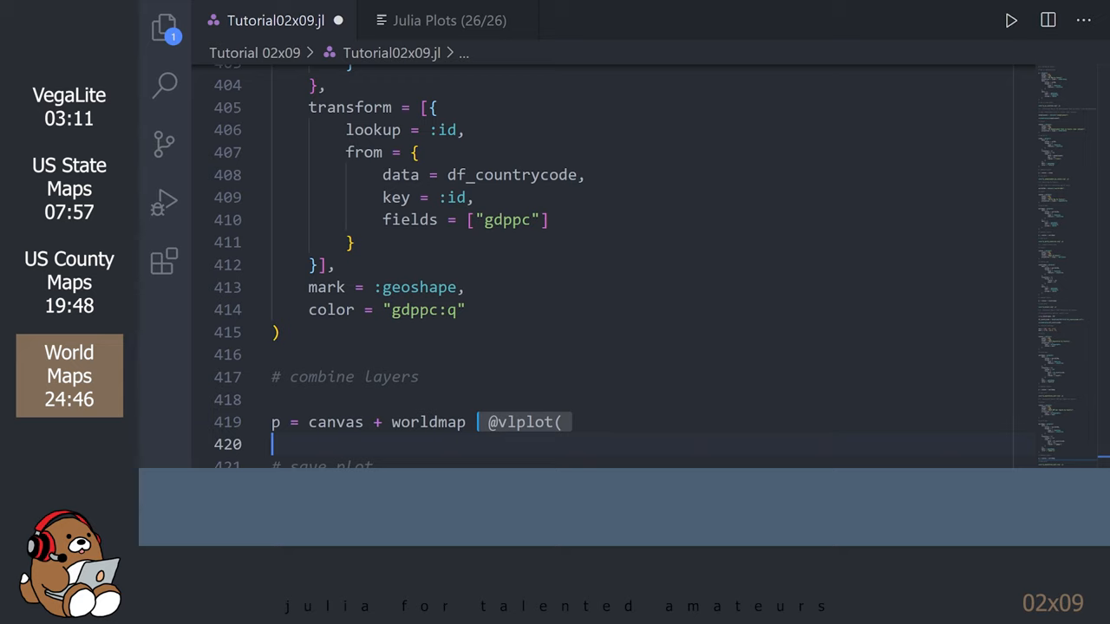
Step: Check the GDP per capita globe in Julia Plots, rerun it rotated west, view it again and return to the code
{"action": "left_click", "coordinate": [449, 21]}
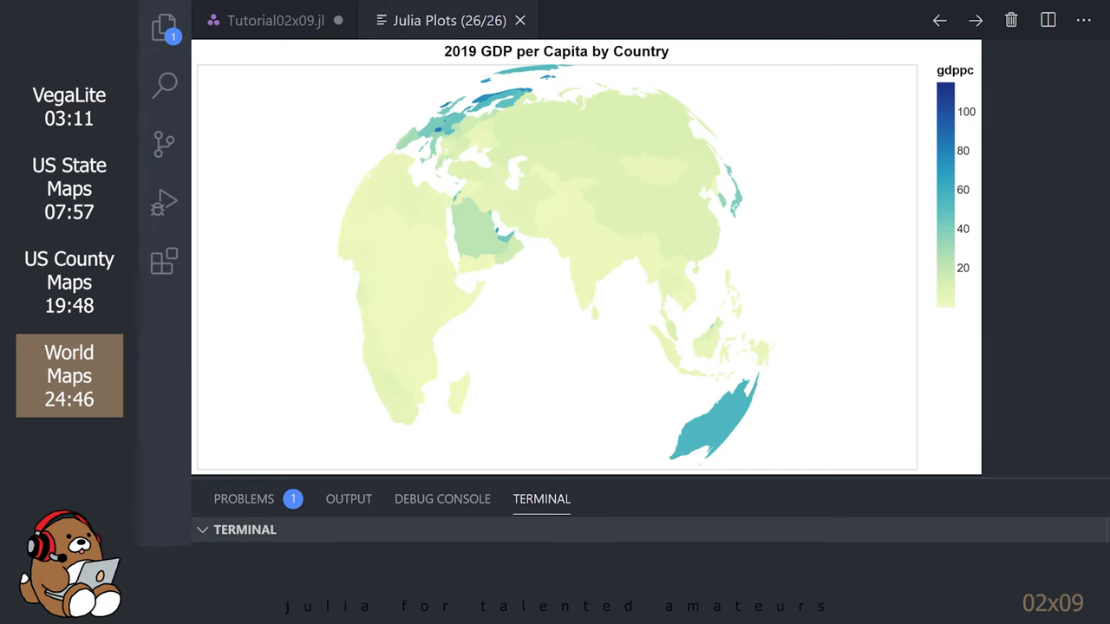
{"action": "left_click", "coordinate": [274, 21]}
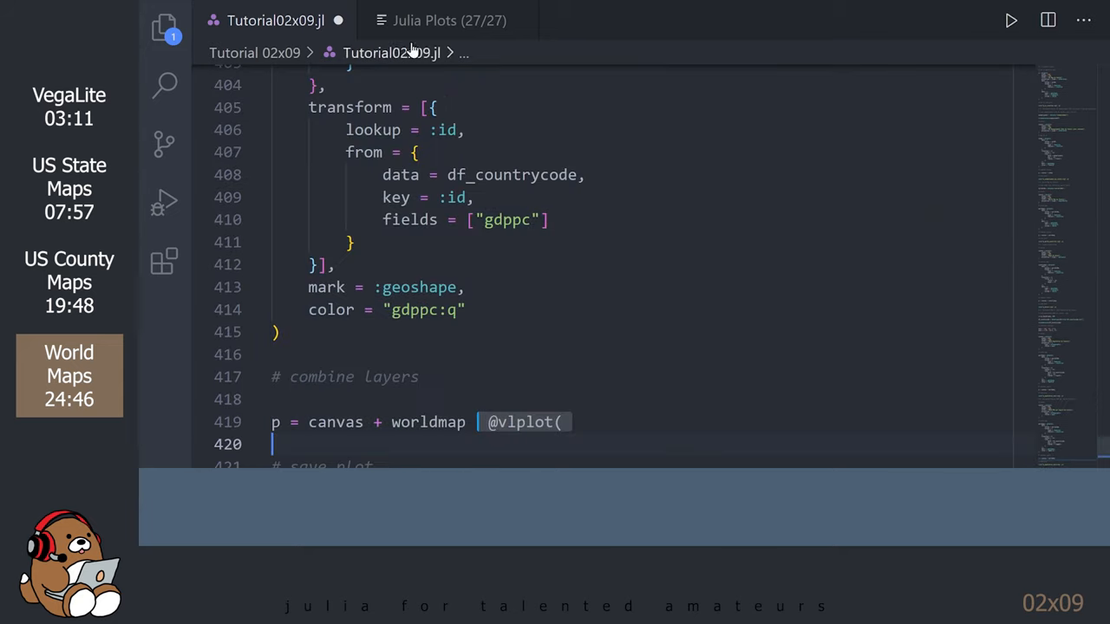
{"action": "left_click", "coordinate": [425, 21]}
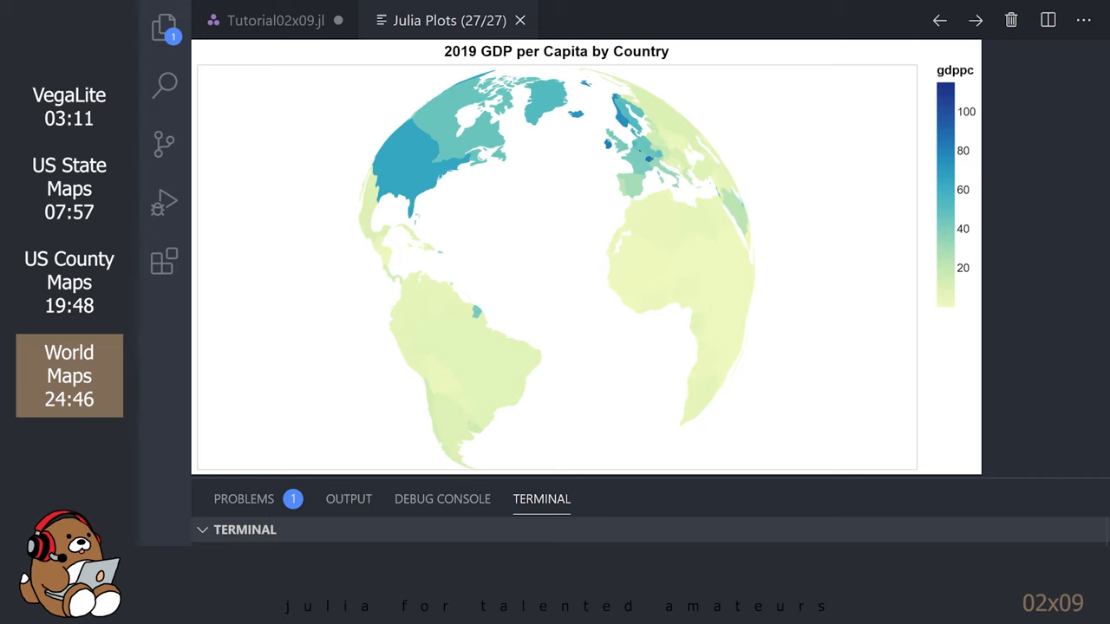
{"action": "left_click", "coordinate": [276, 21]}
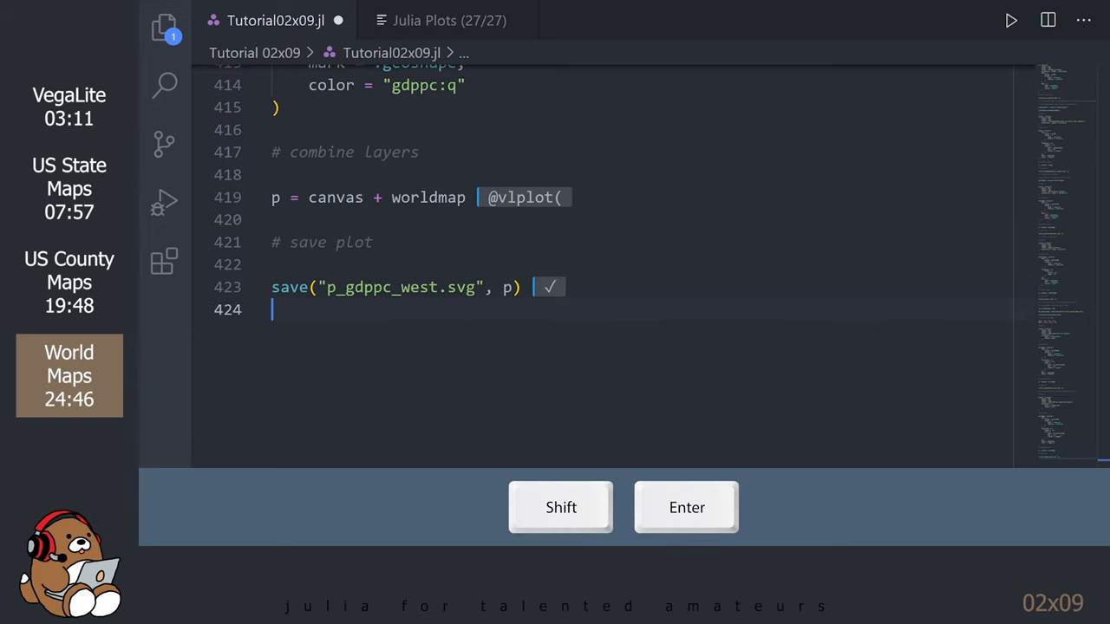
Step: Run the p_gdppc_west.svg save, then paste a '# 10. Choropleth M…' section retitled Population Growth Rate coloured by mypct
{"action": "key", "text": "Enter"}
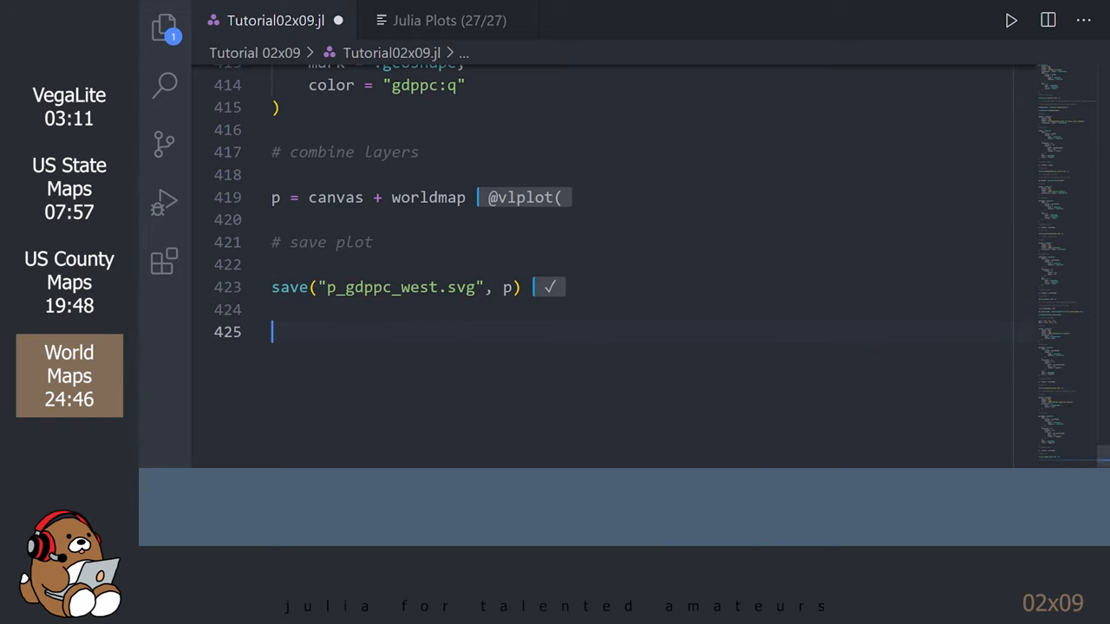
{"action": "type", "text": "# 10. Choropleth M"}
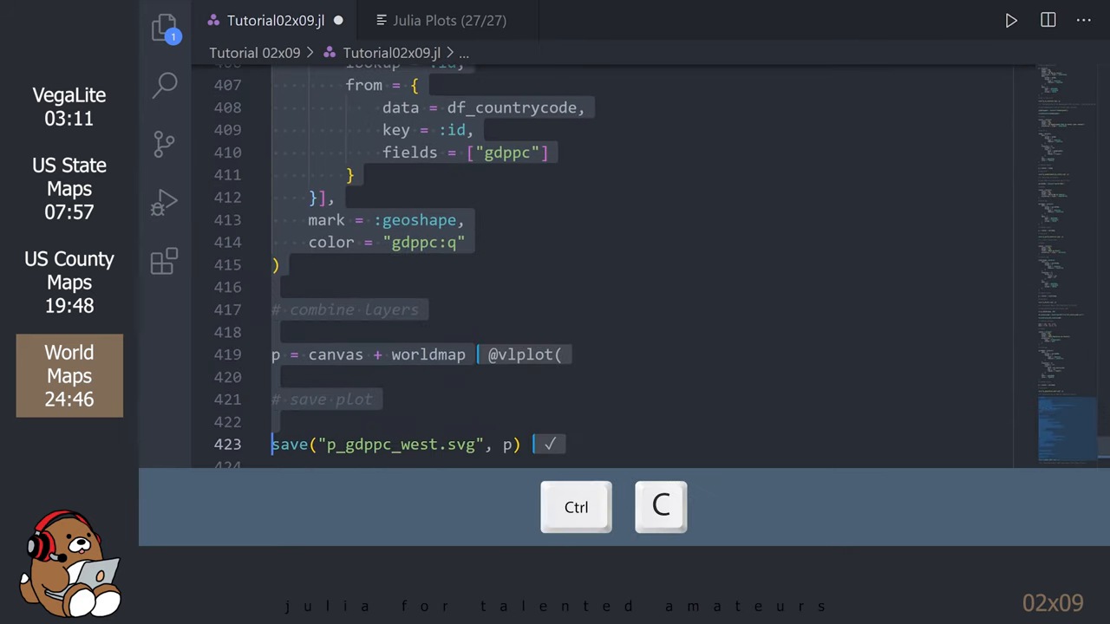
{"action": "key", "text": "ctrl+v"}
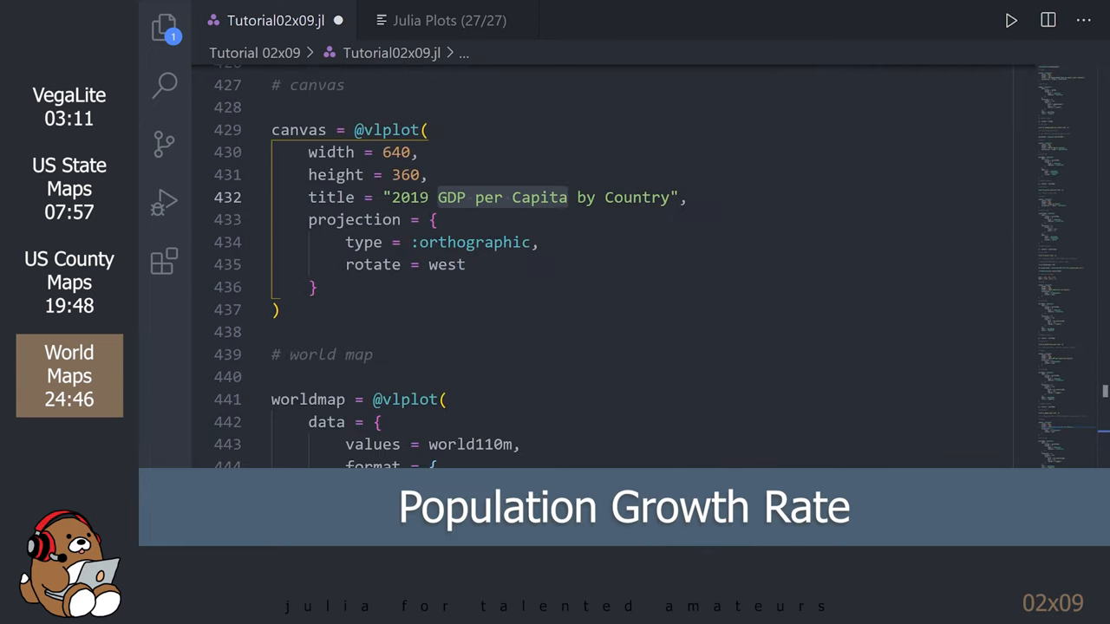
{"action": "type", "text": "Population Growth Rate"}
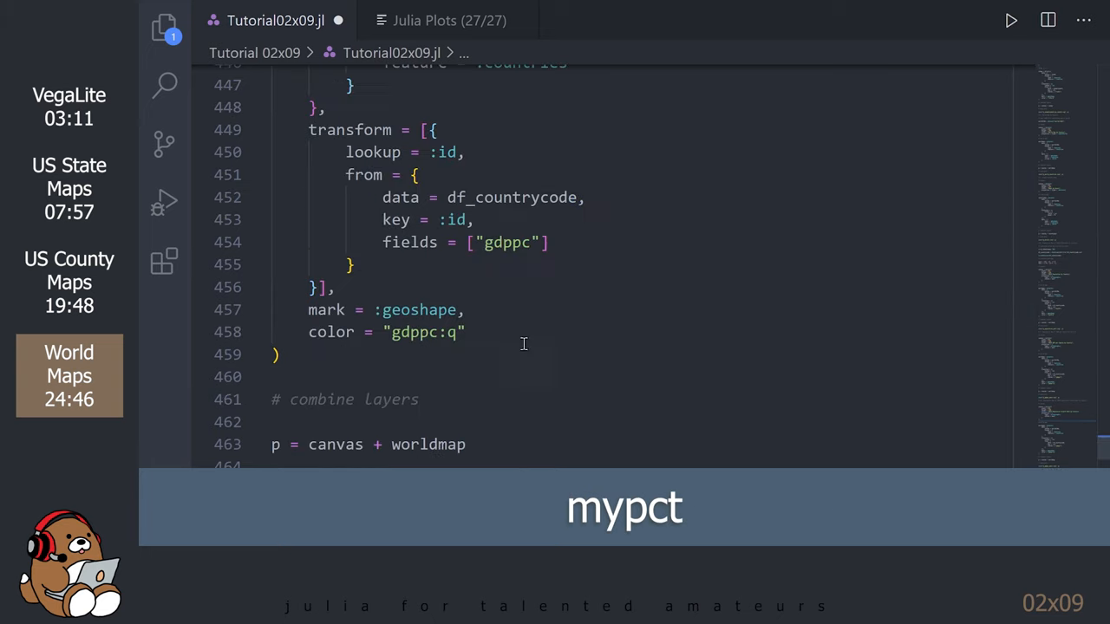
{"action": "type", "text": "mypct"}
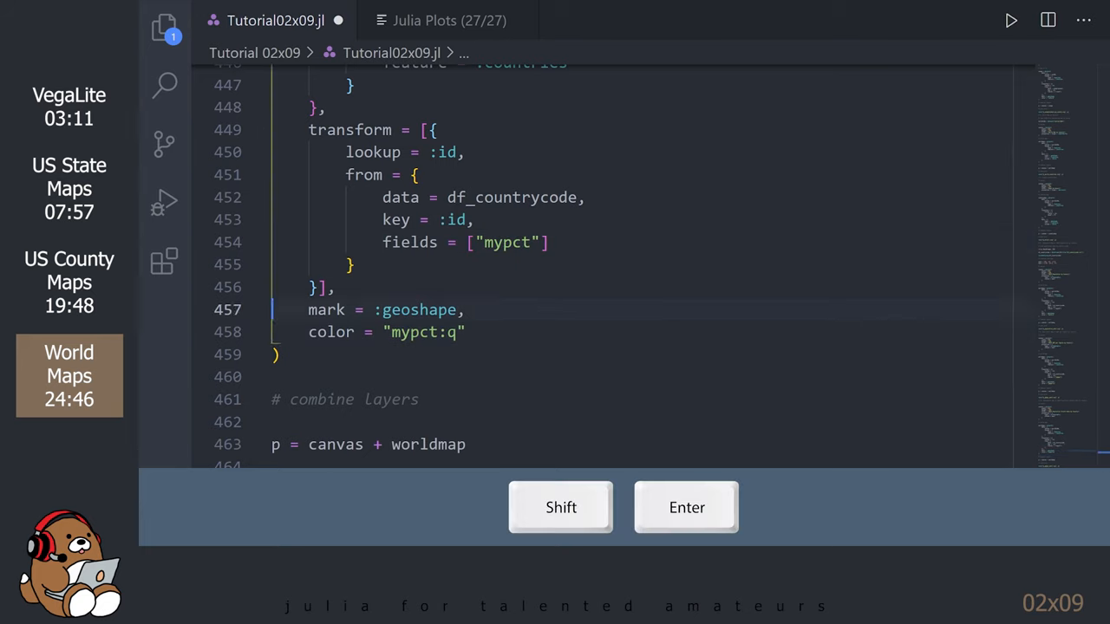
{"action": "scroll", "scroll_direction": "down", "scroll_amount": 3}
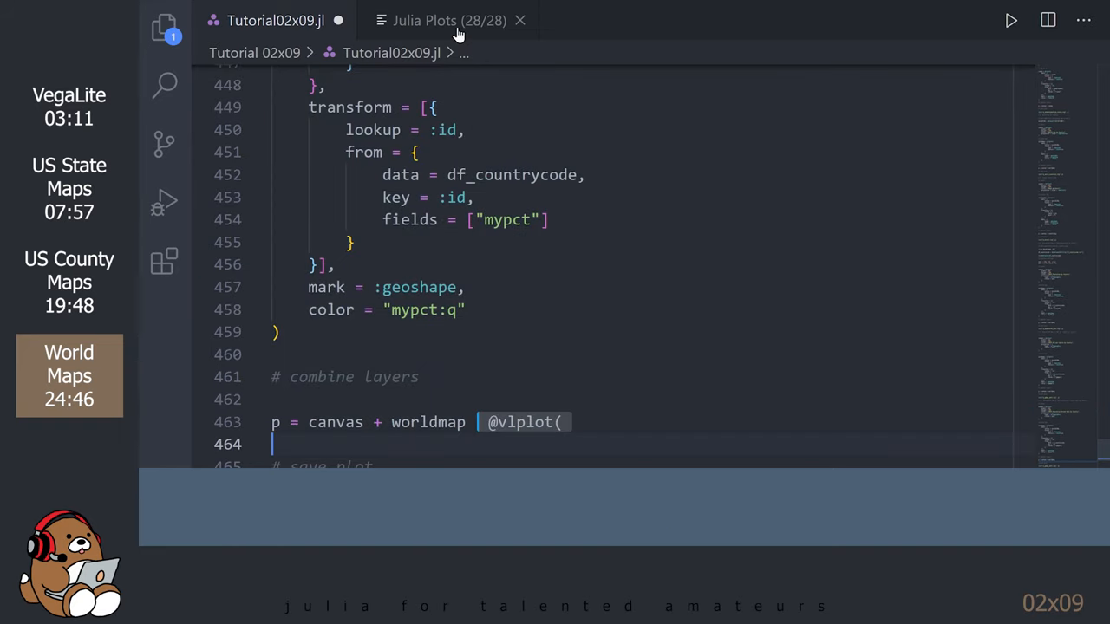
Step: View the growth rate globe in Julia Plots, change rotate to east, rerun and return to the code
{"action": "left_click", "coordinate": [449, 21]}
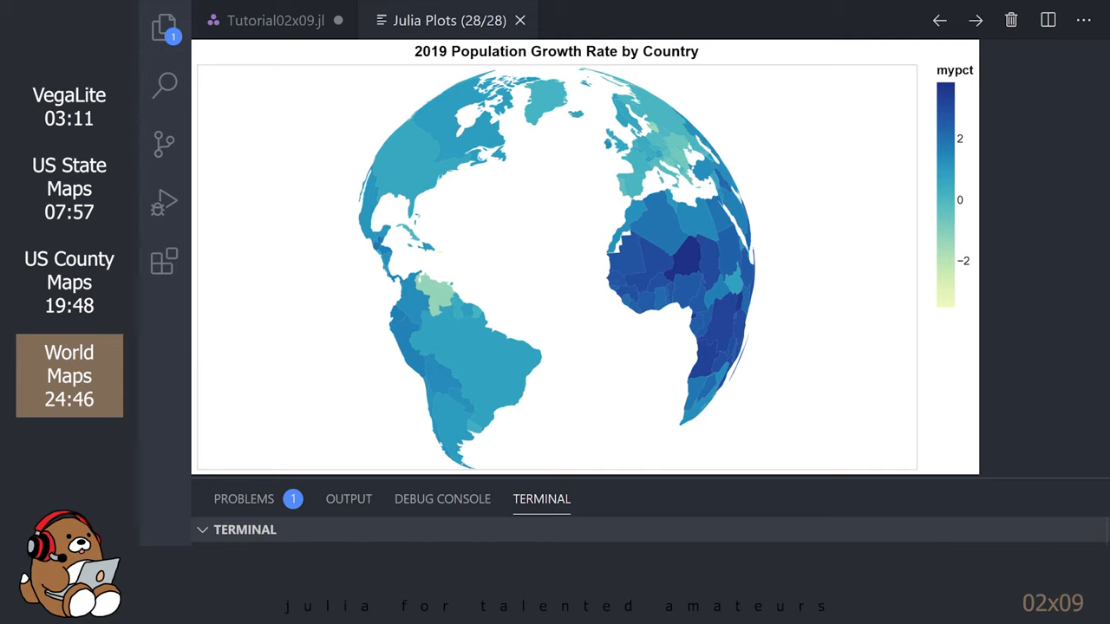
{"action": "left_click", "coordinate": [274, 21]}
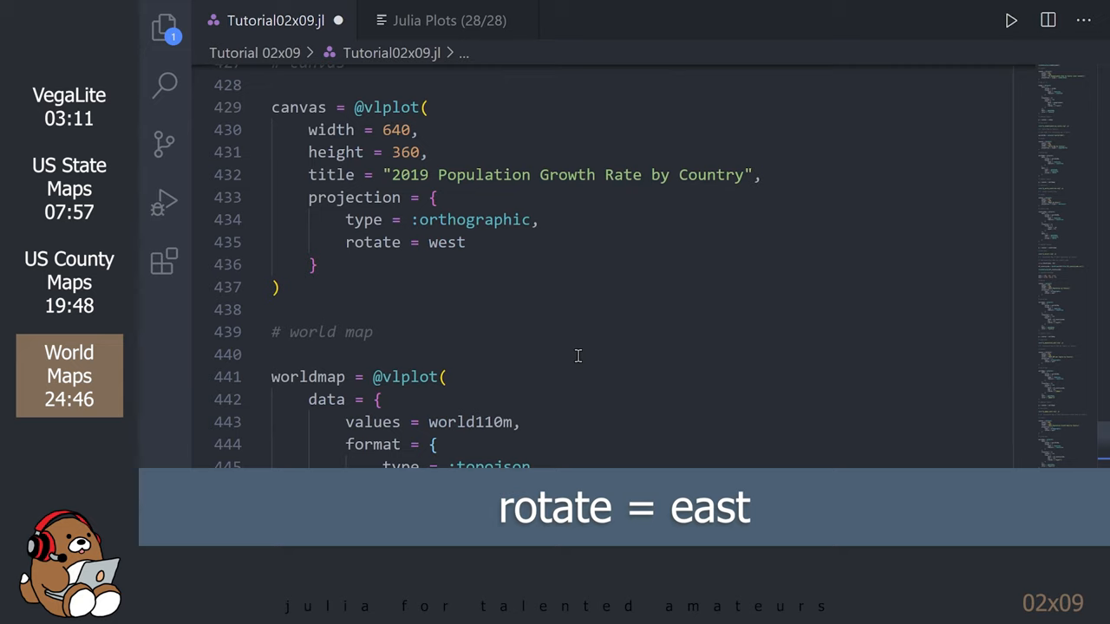
{"action": "type", "text": "east"}
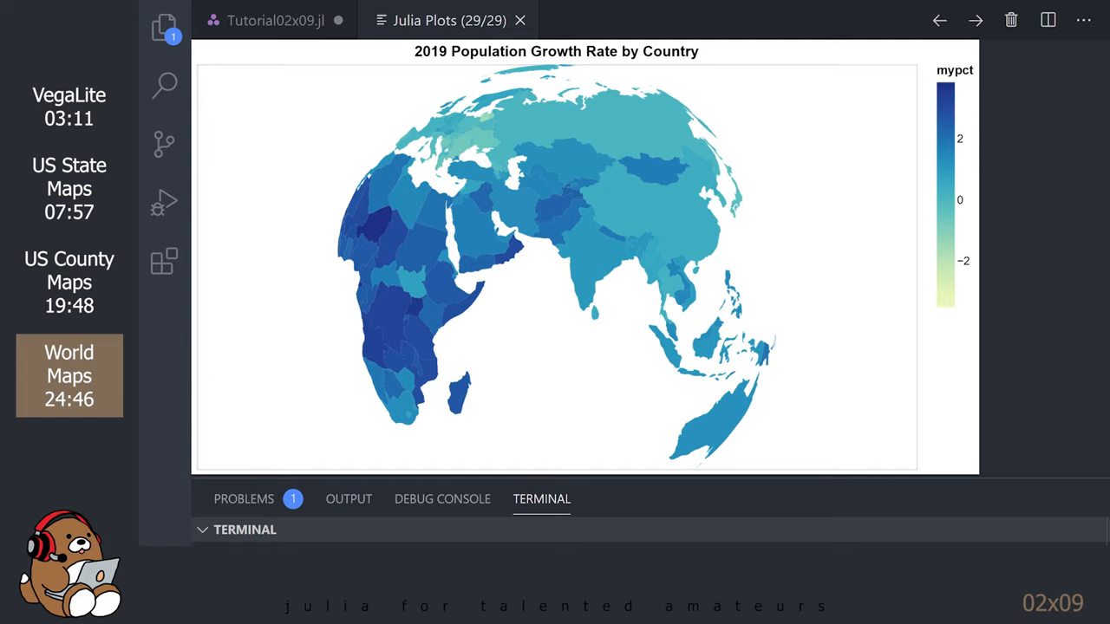
{"action": "left_click", "coordinate": [276, 20]}
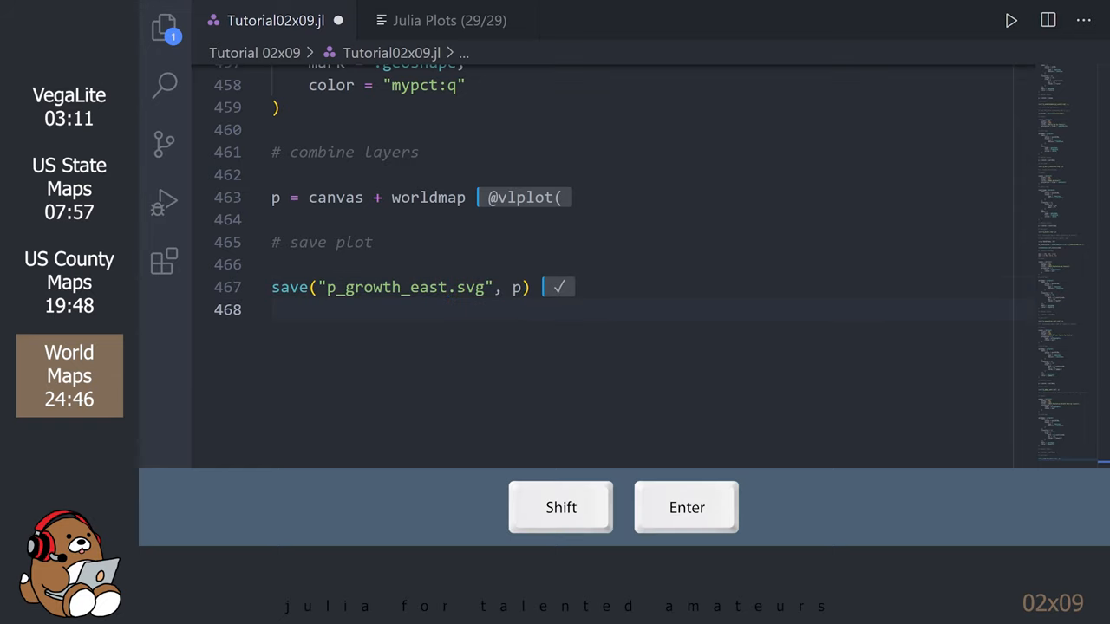
Step: Export the eastern growth globe as p_growth_east.svg and save Tutorial02x09.jl
{"action": "key", "text": "ctrl+s"}
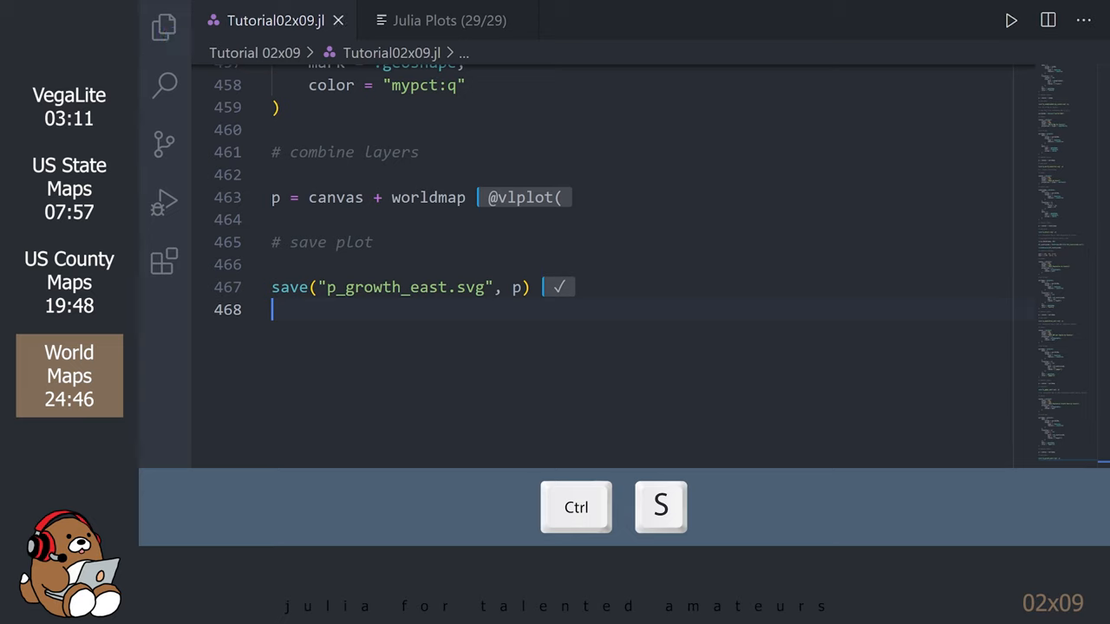
{"action": "key", "text": "ctrl+s"}
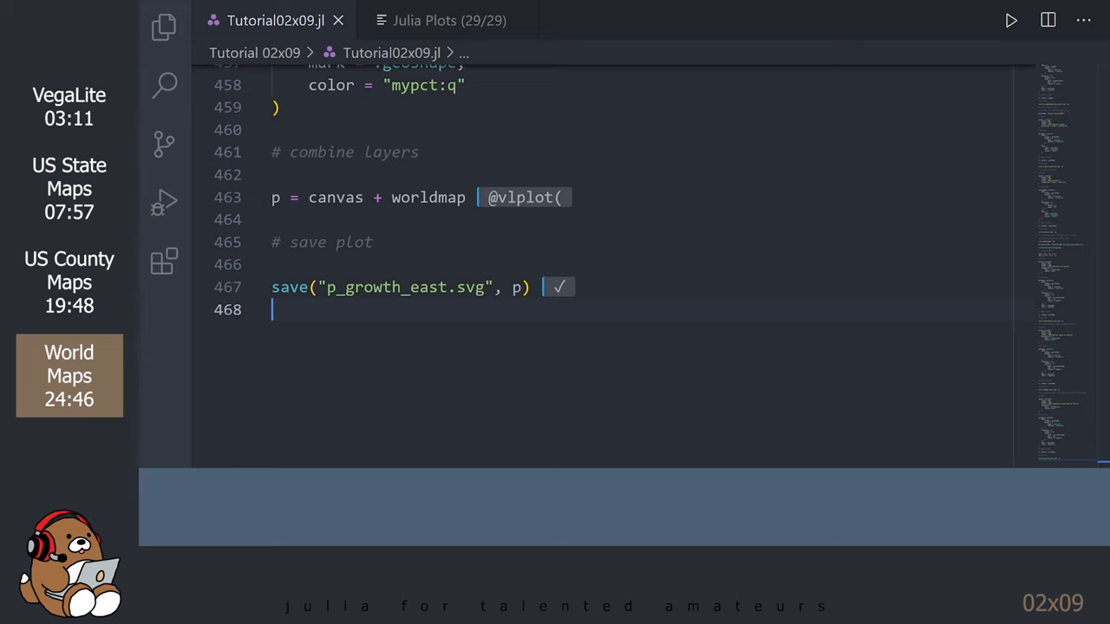